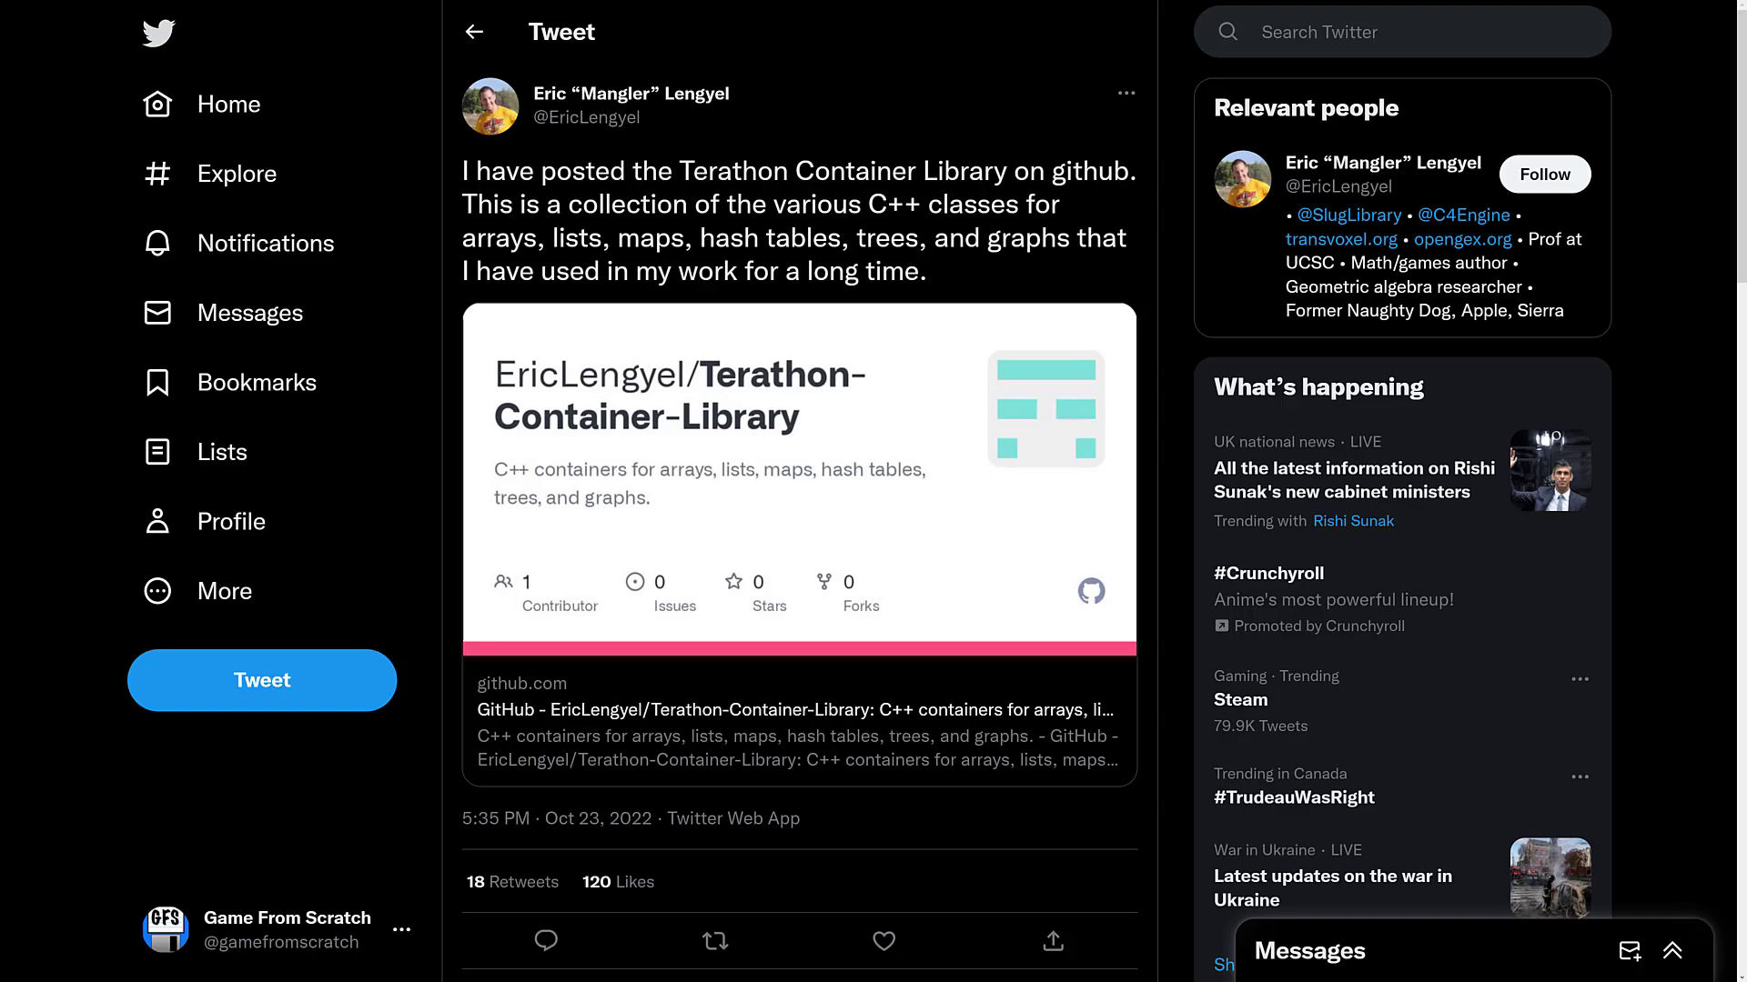
mouse_move(710, 123)
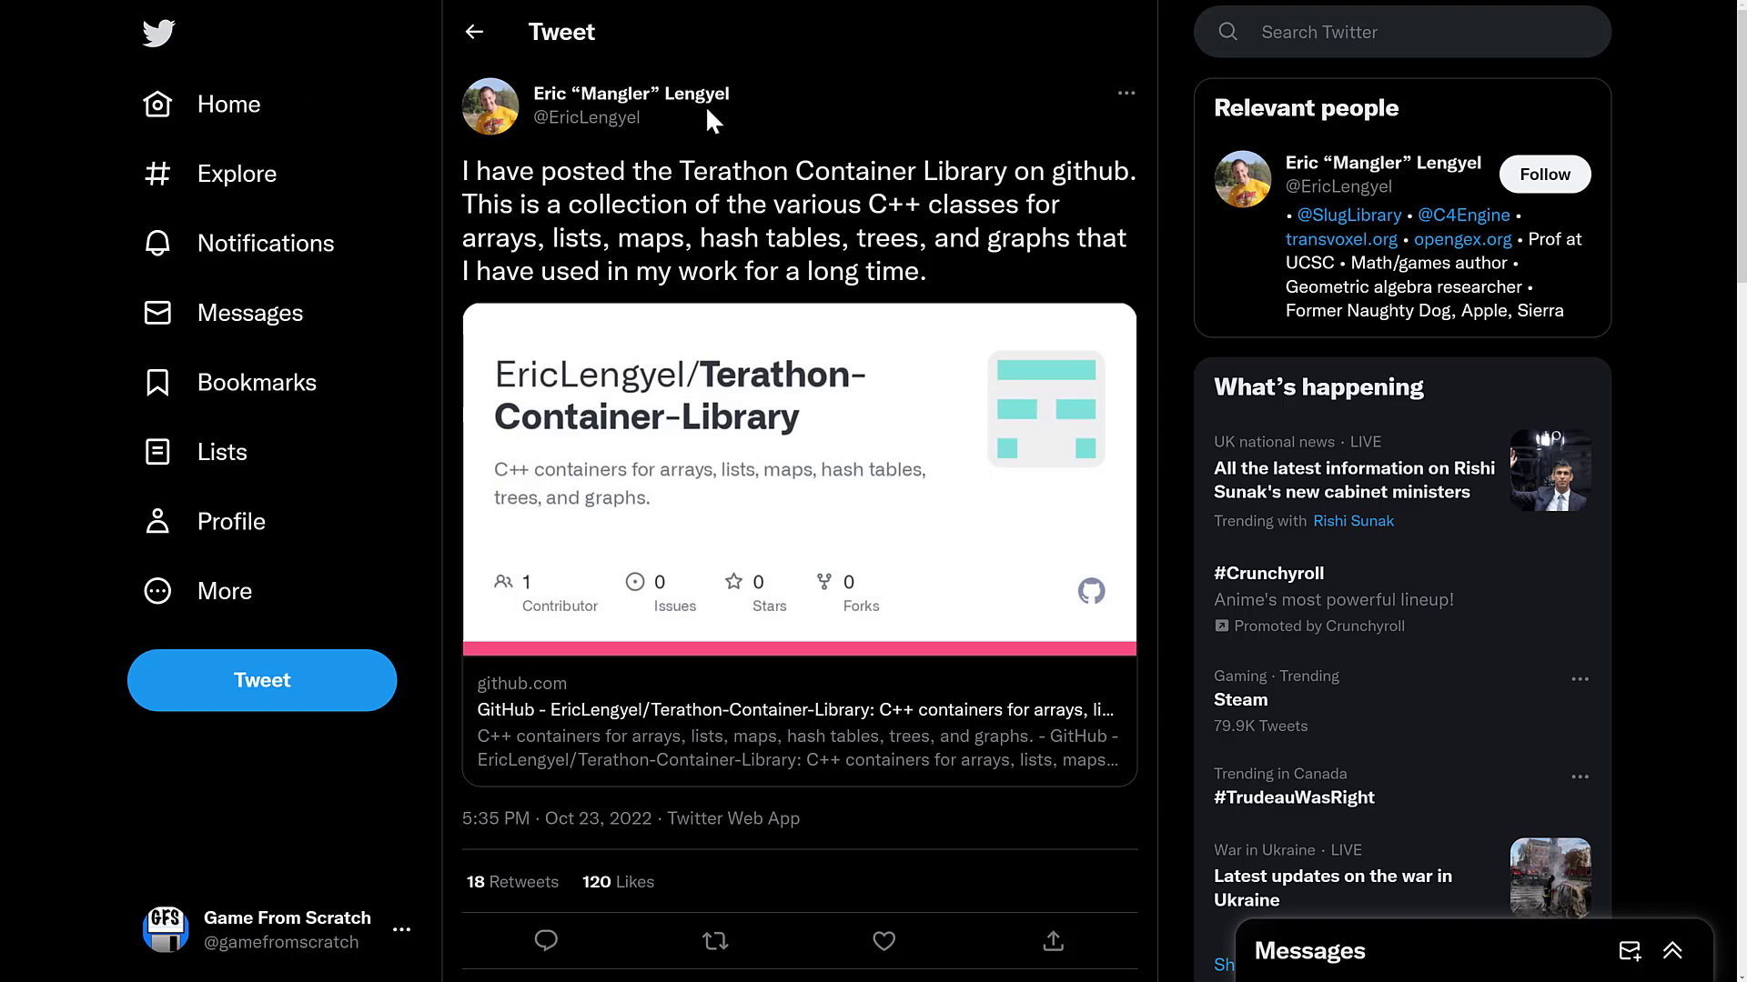
mouse_move(594, 109)
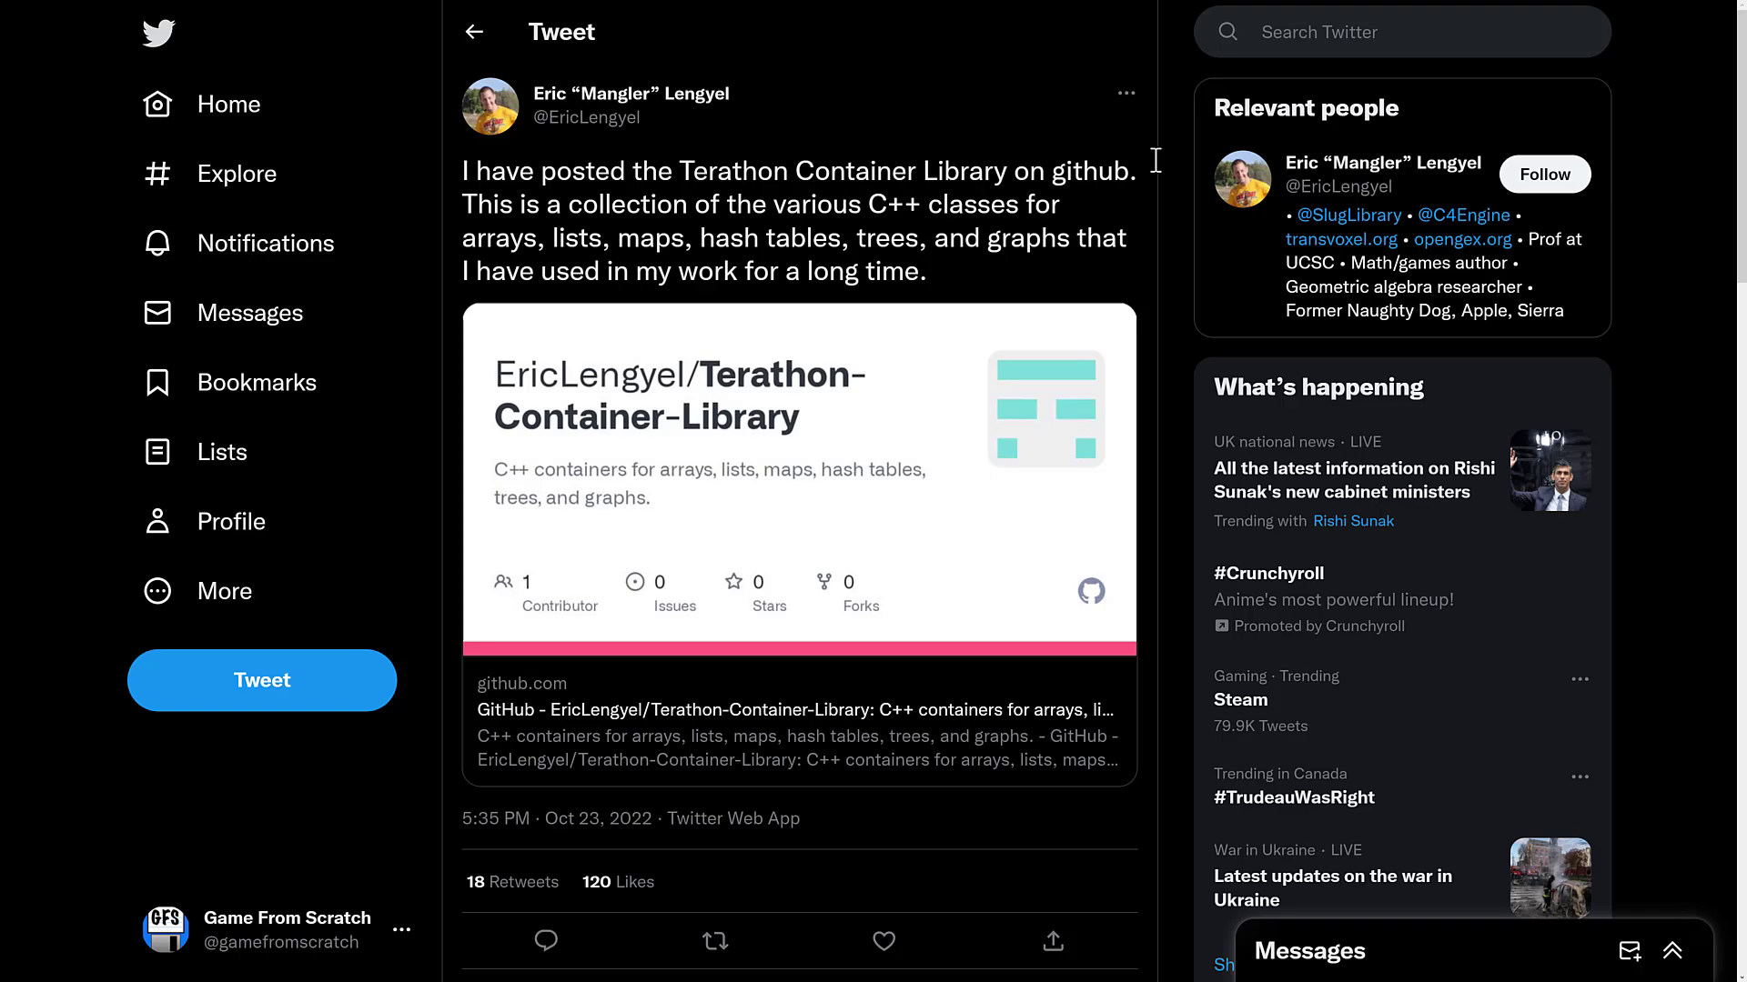
mouse_move(1356, 246)
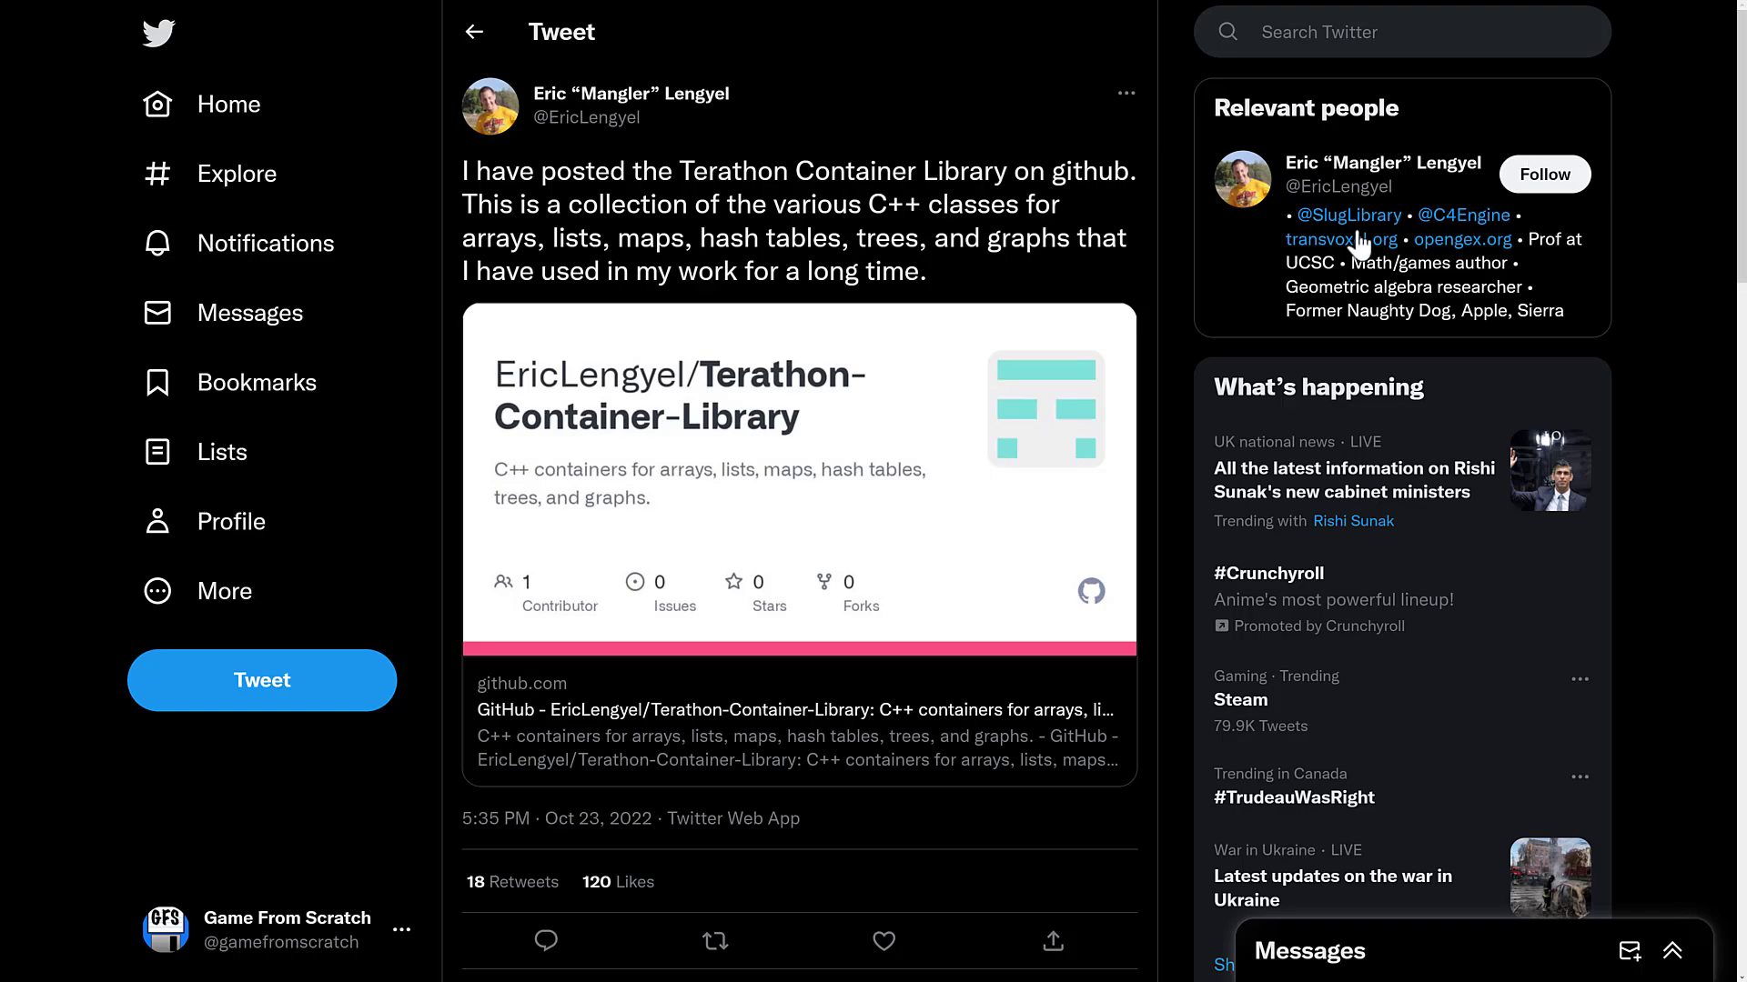
mouse_move(1135, 262)
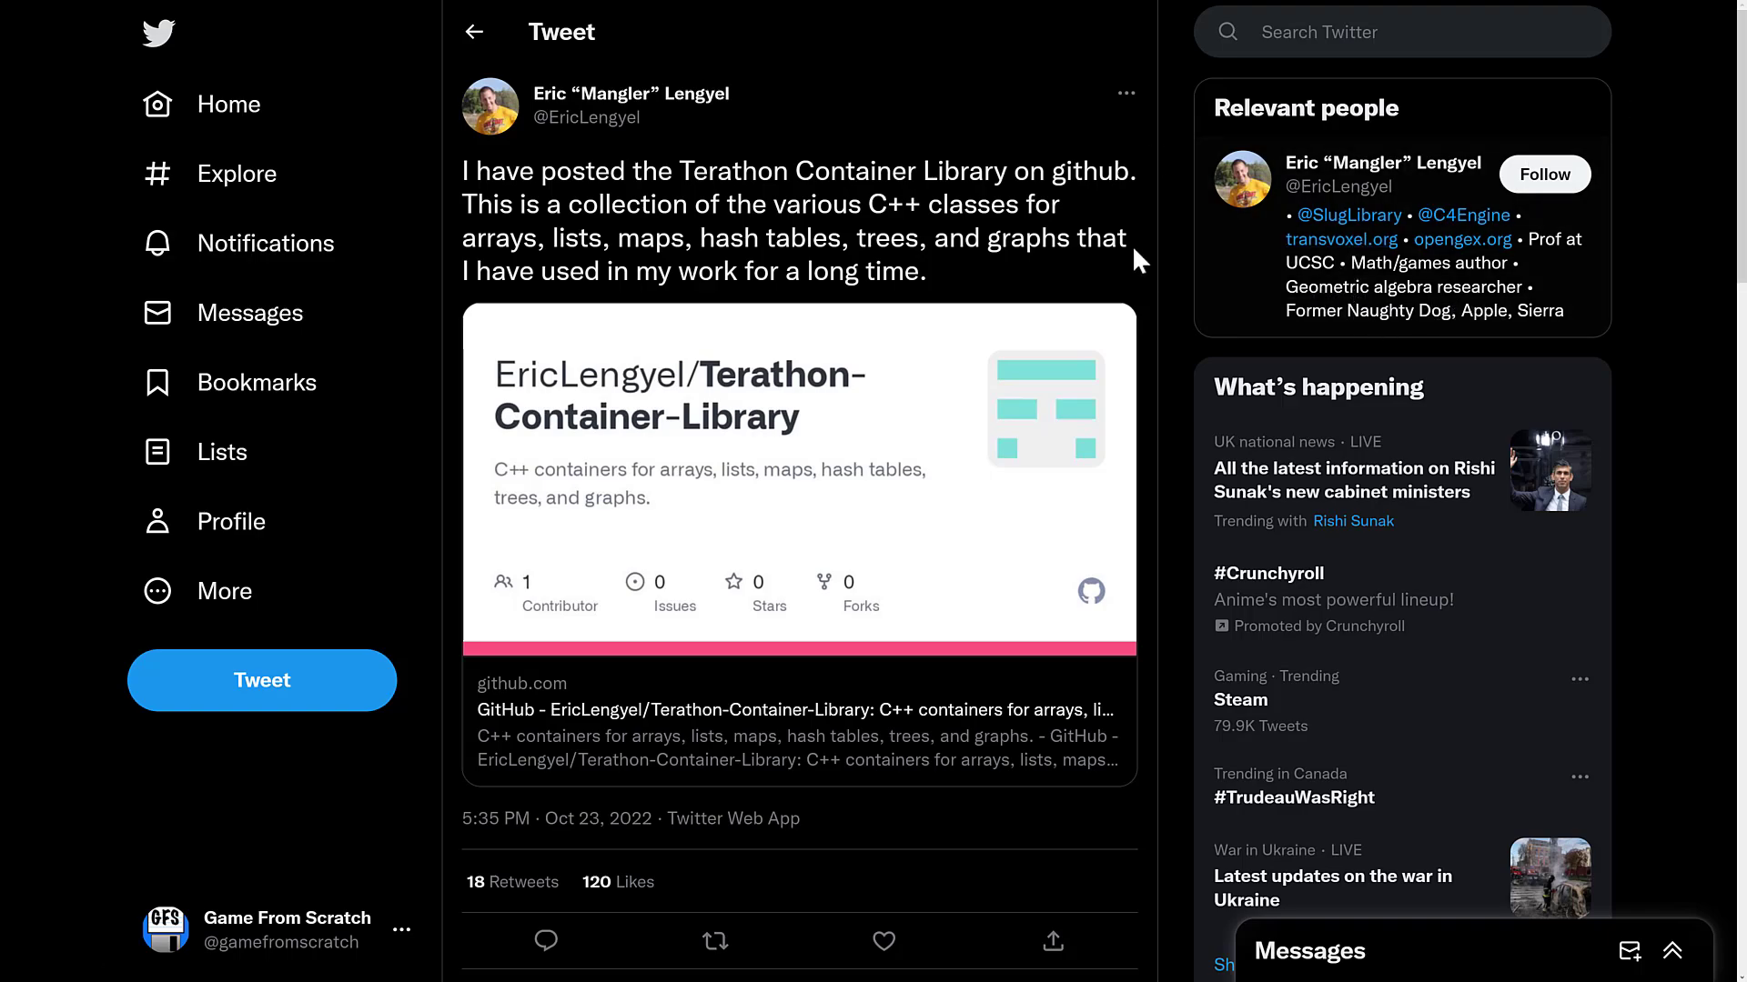
mouse_move(1105, 241)
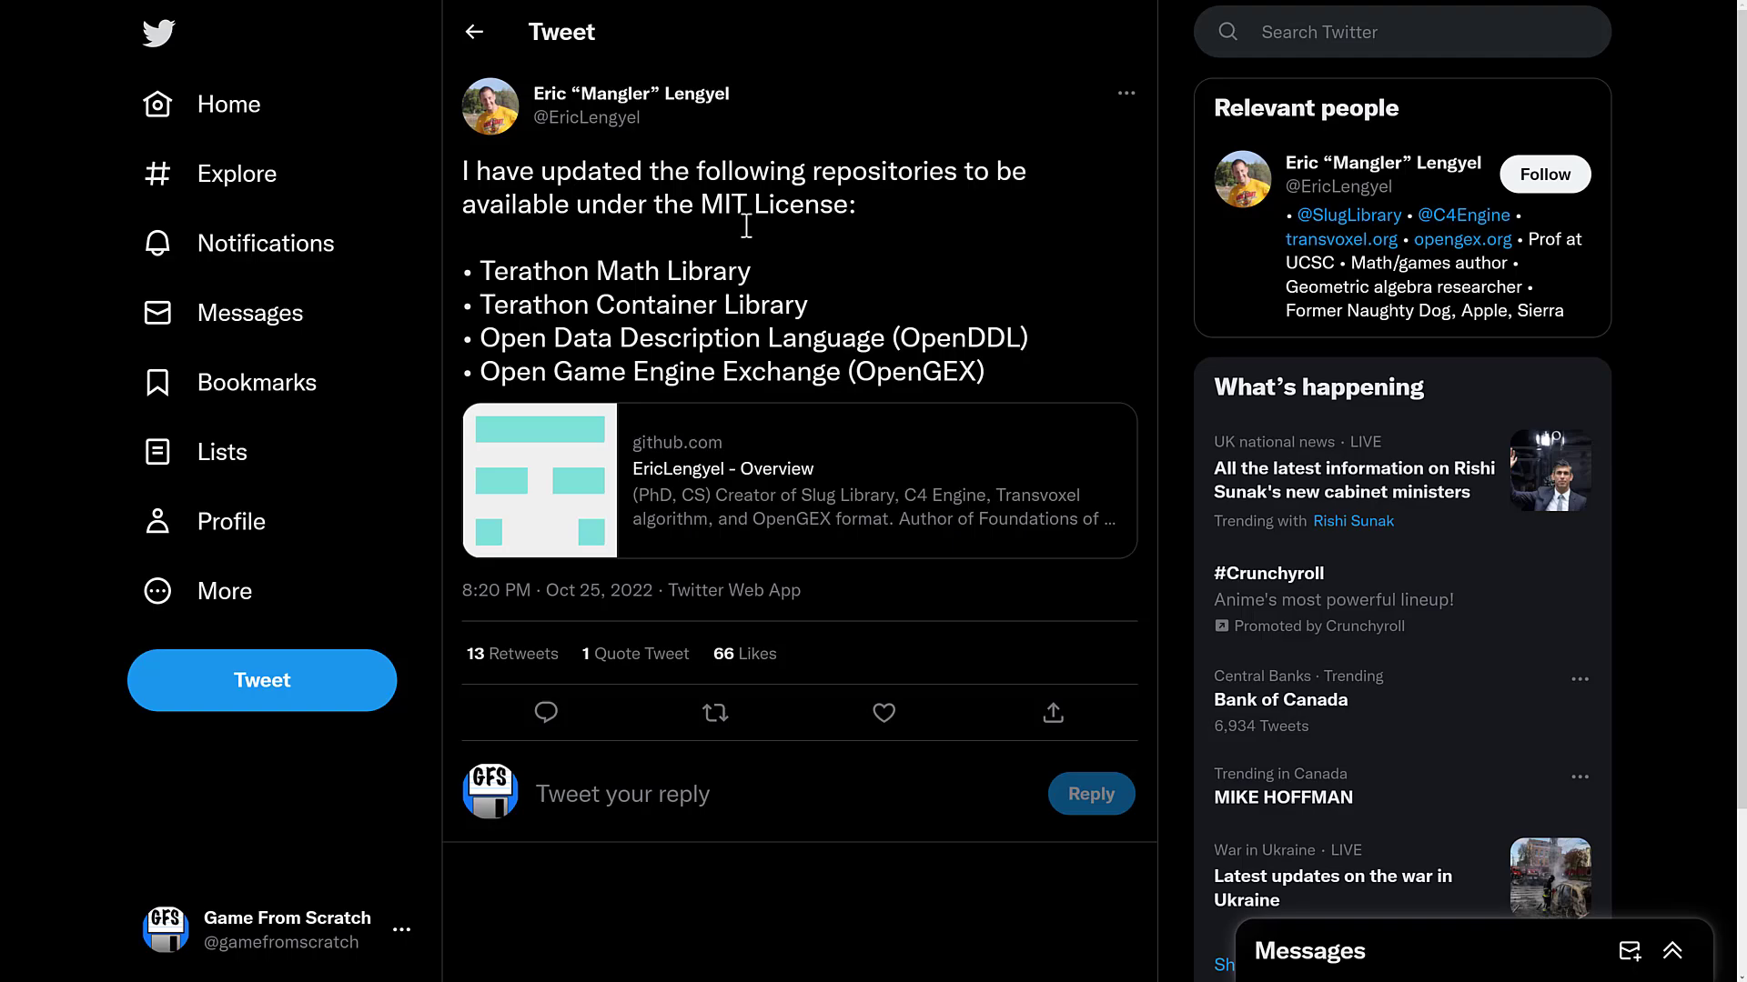
mouse_move(661, 264)
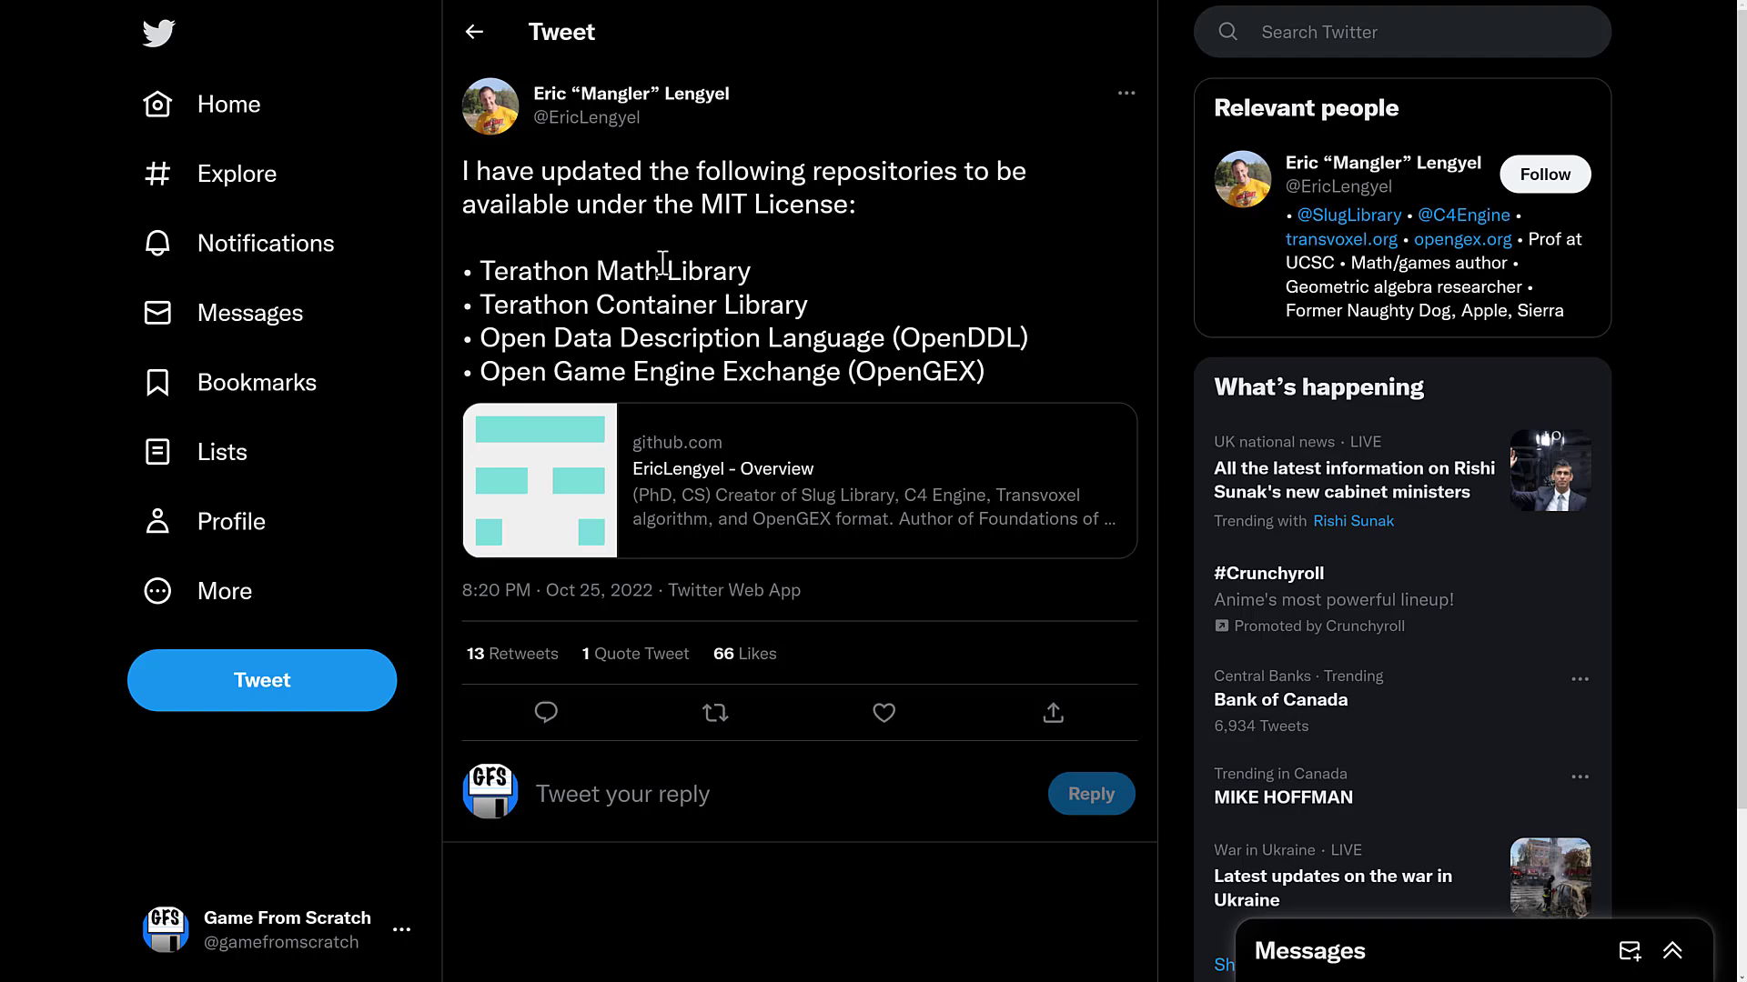
mouse_move(610, 337)
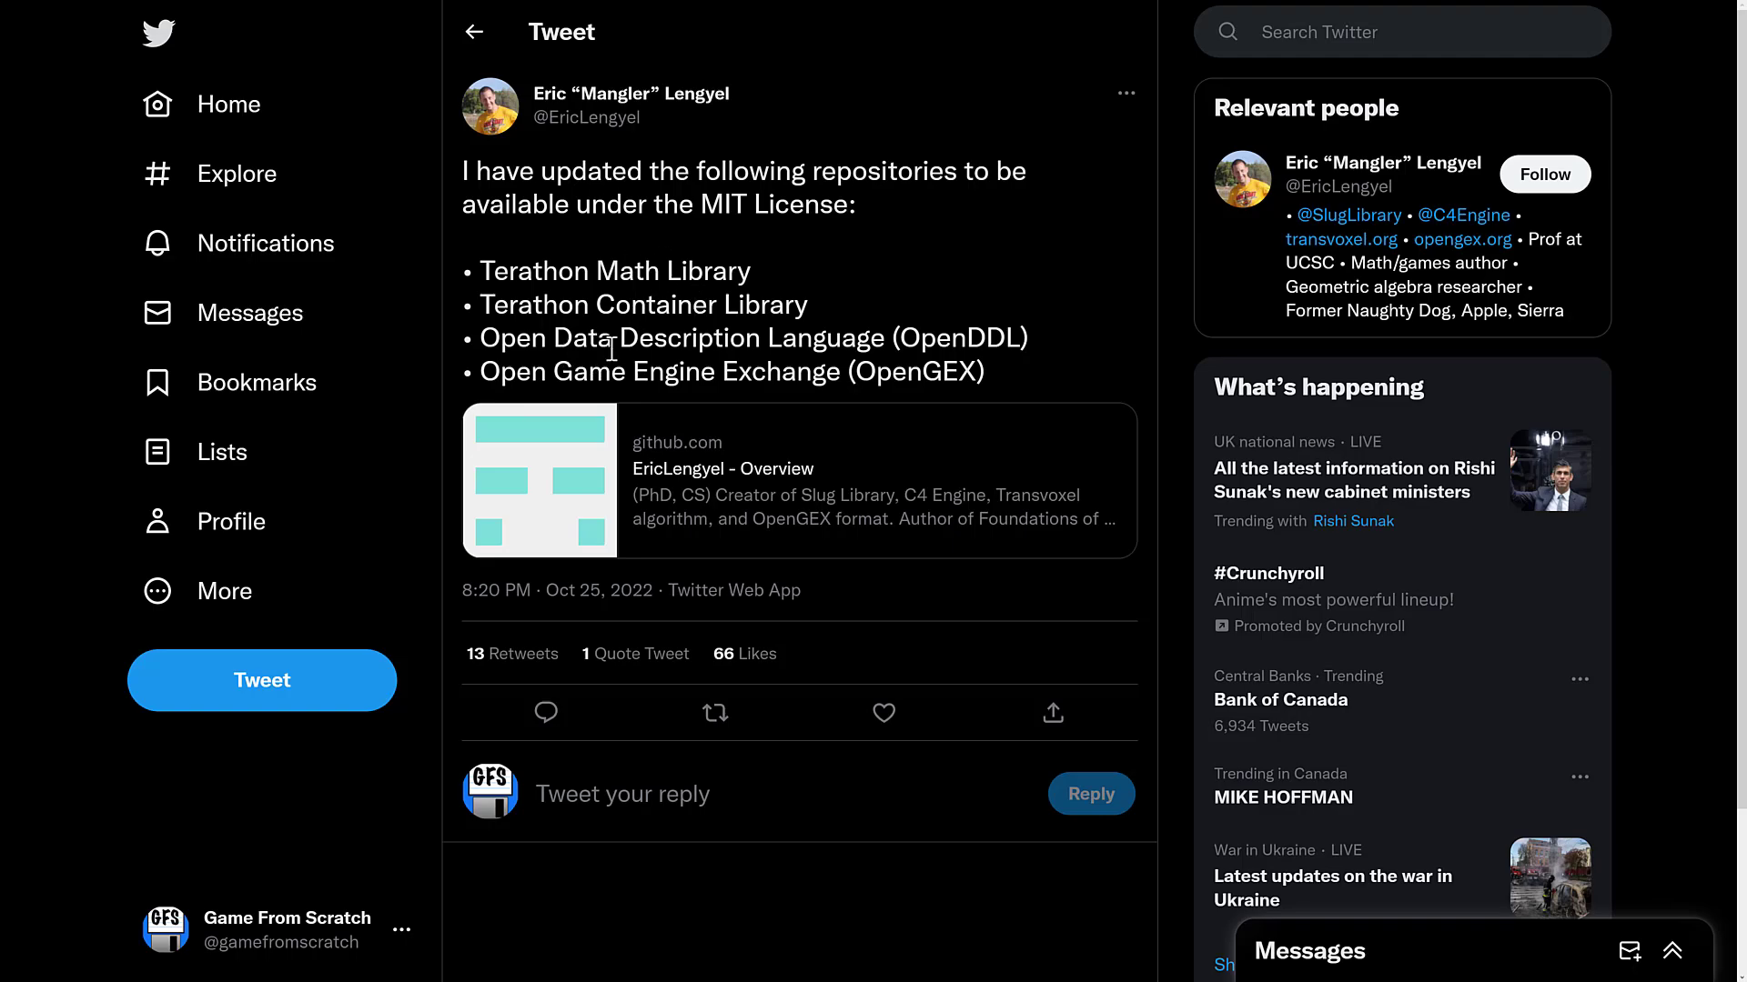
mouse_move(569, 371)
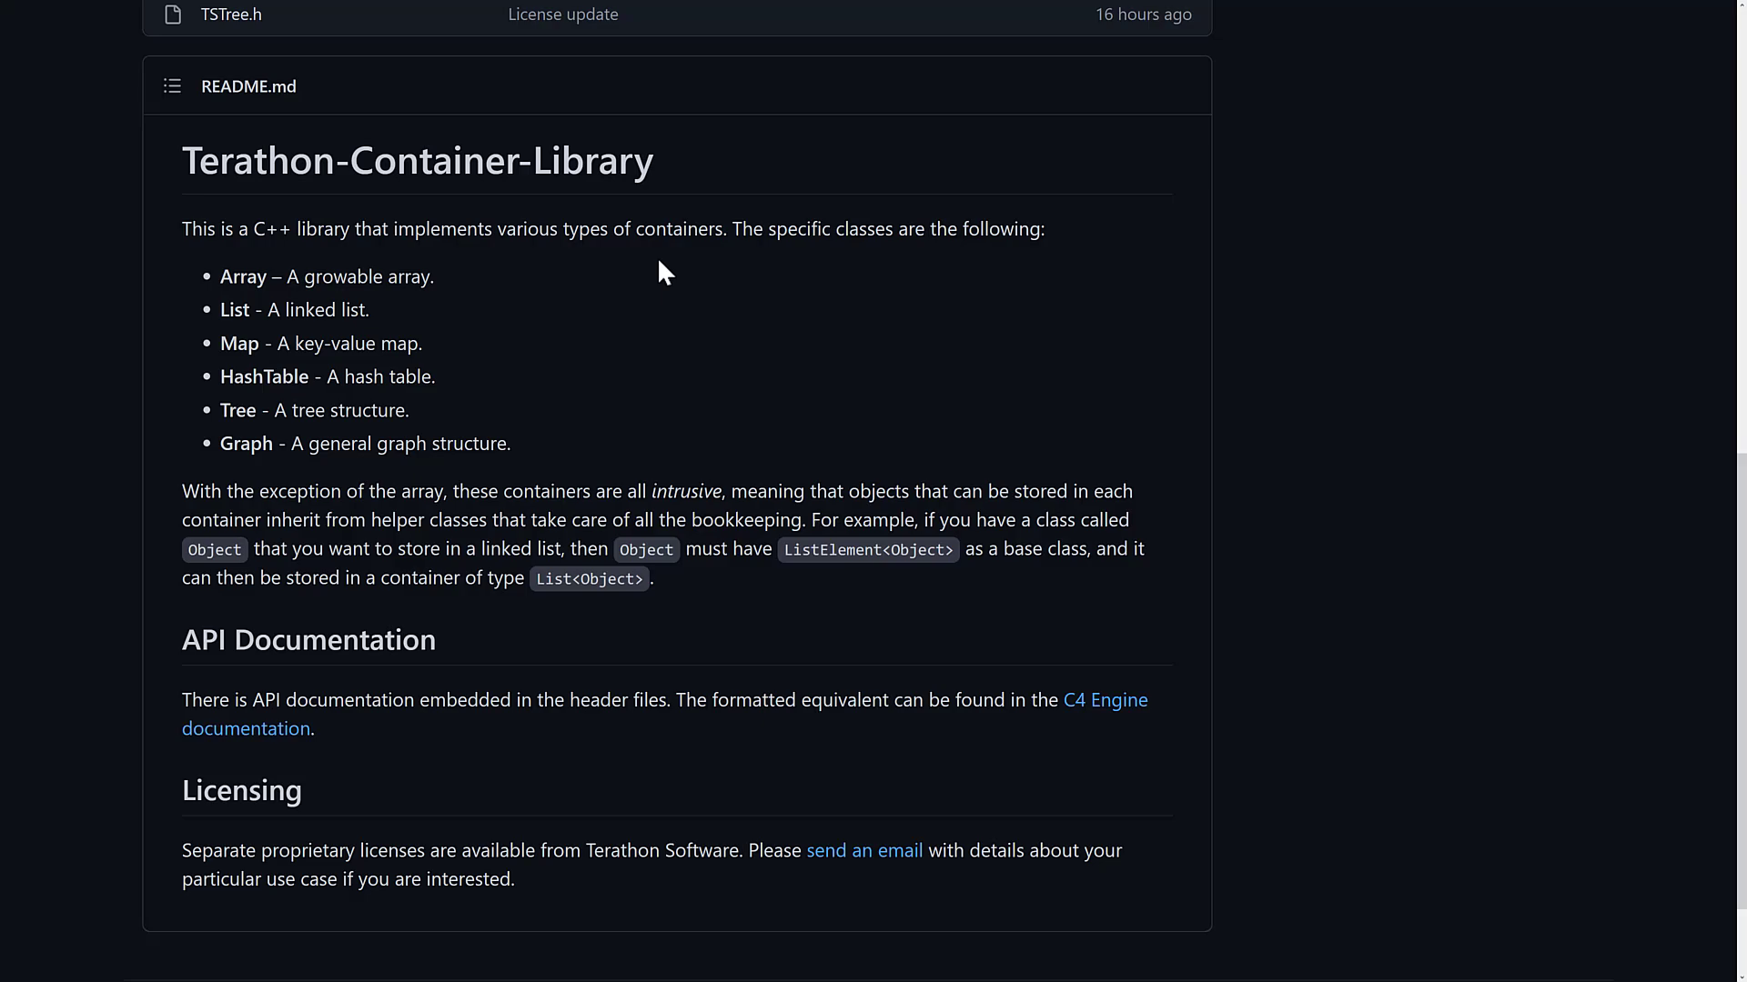
mouse_move(824, 445)
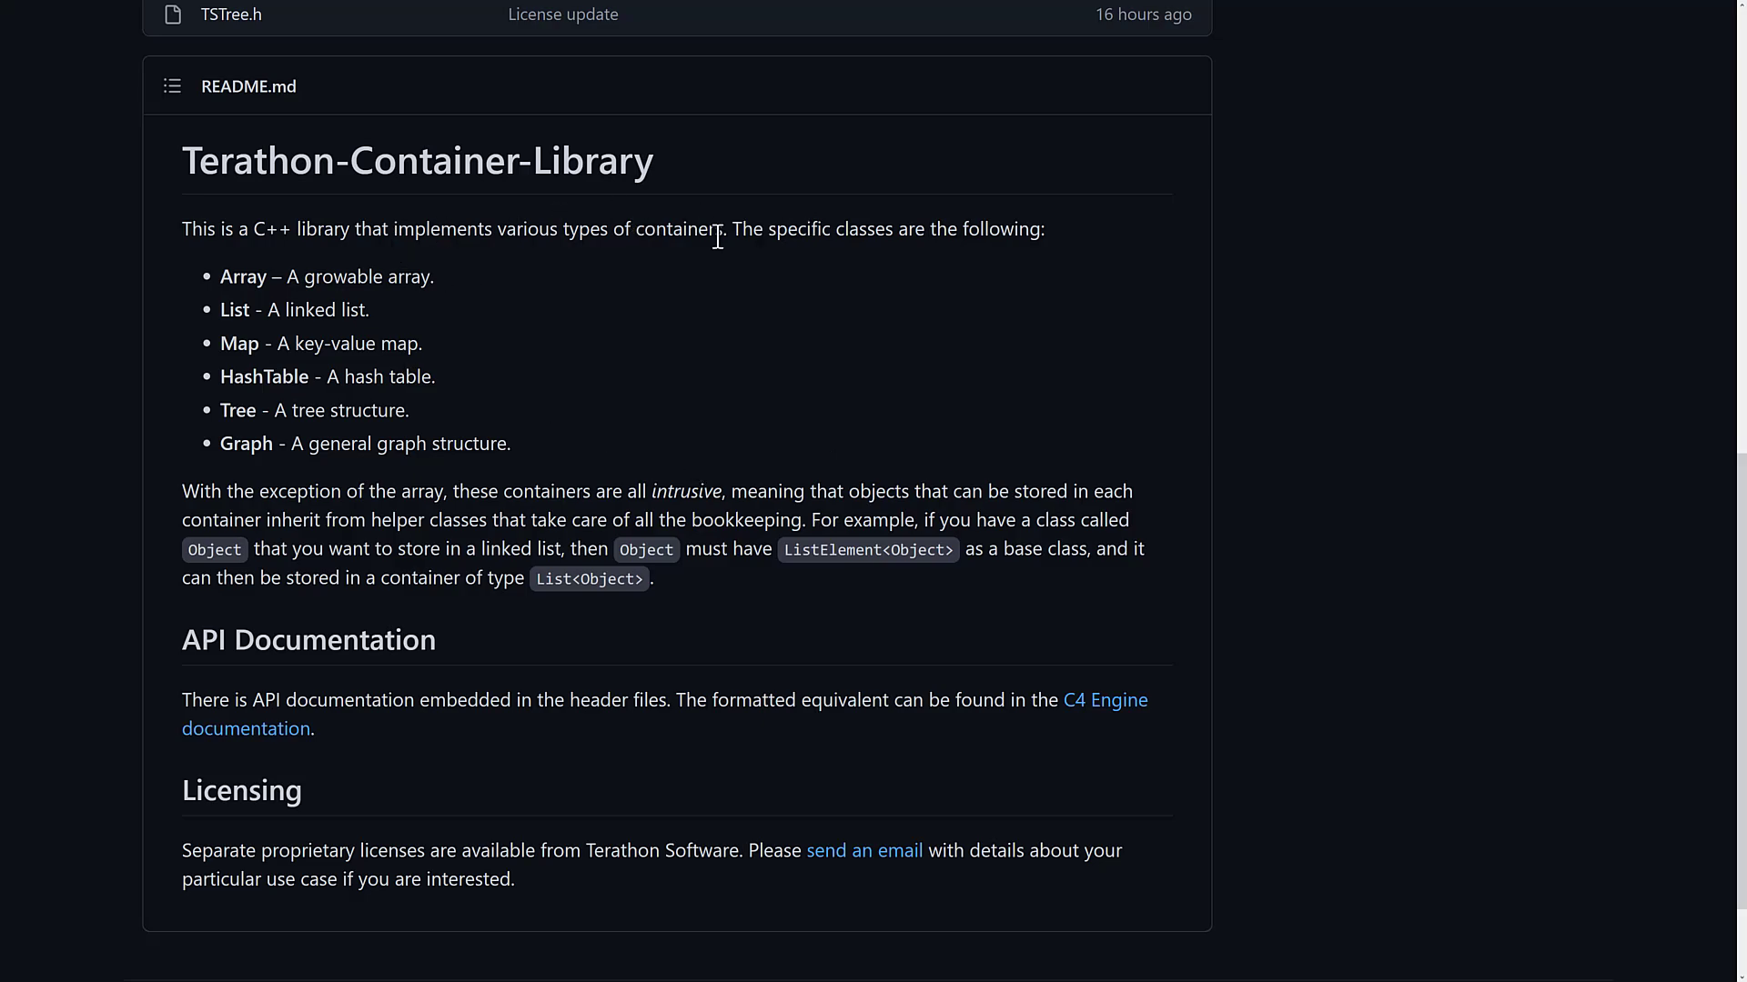
mouse_move(245, 354)
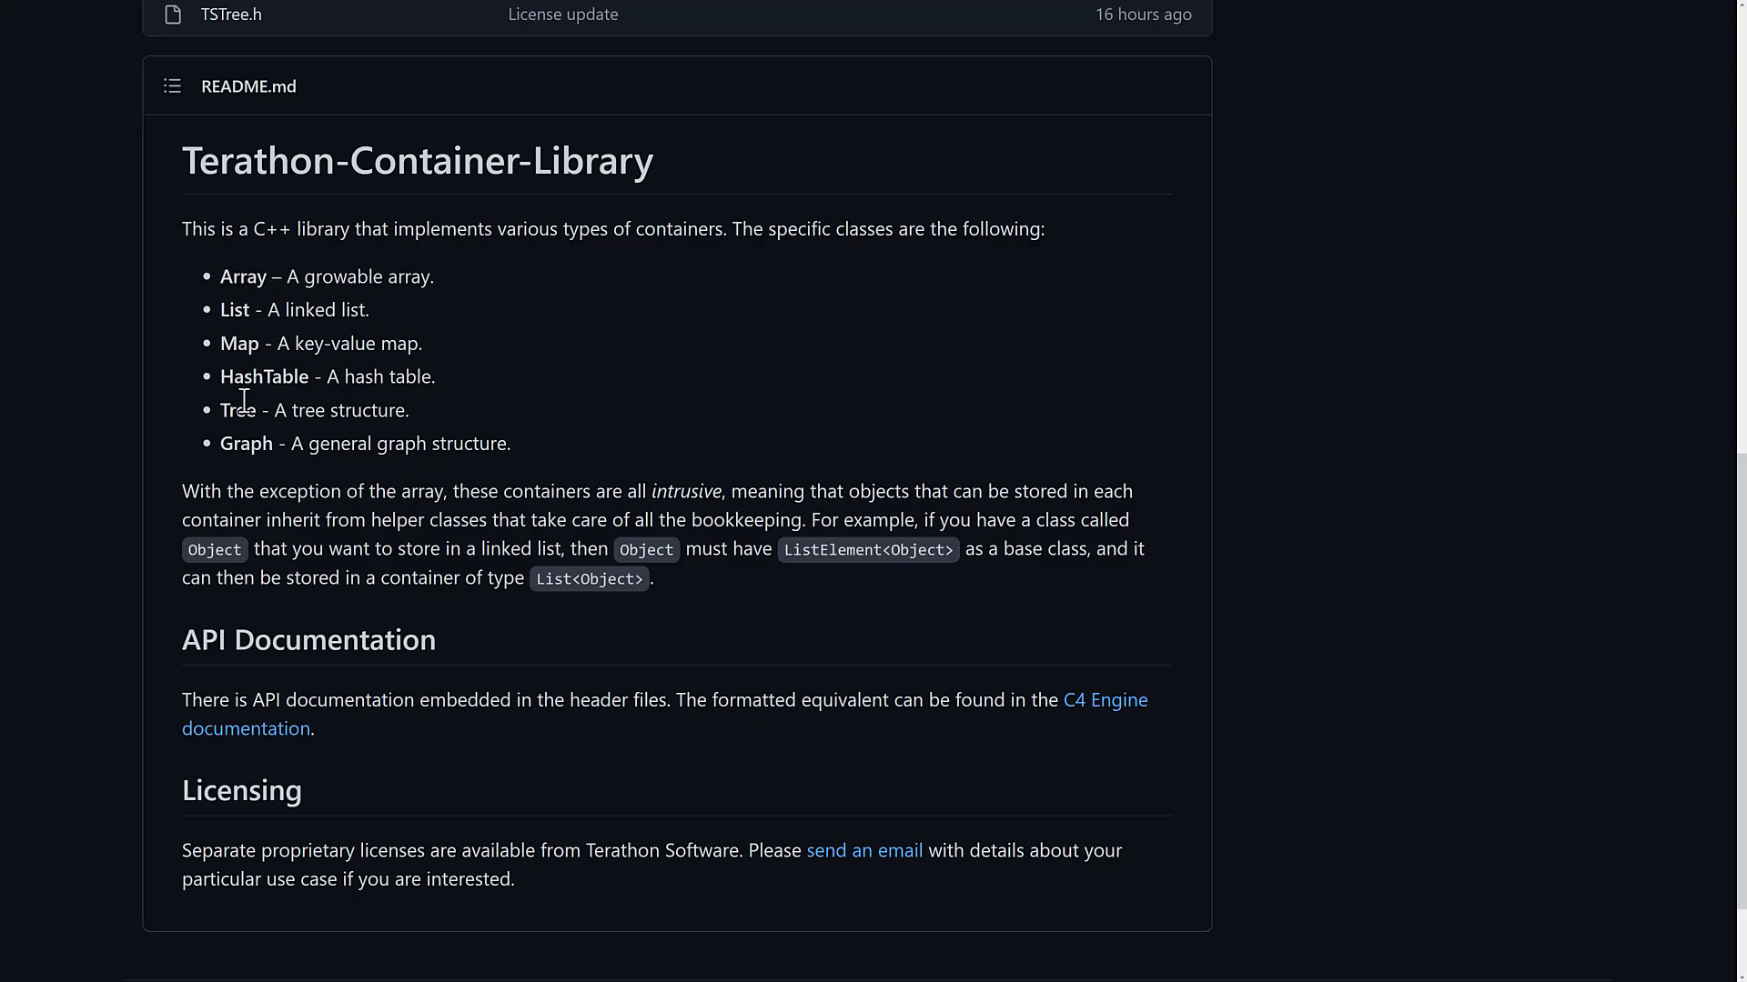
mouse_move(282, 502)
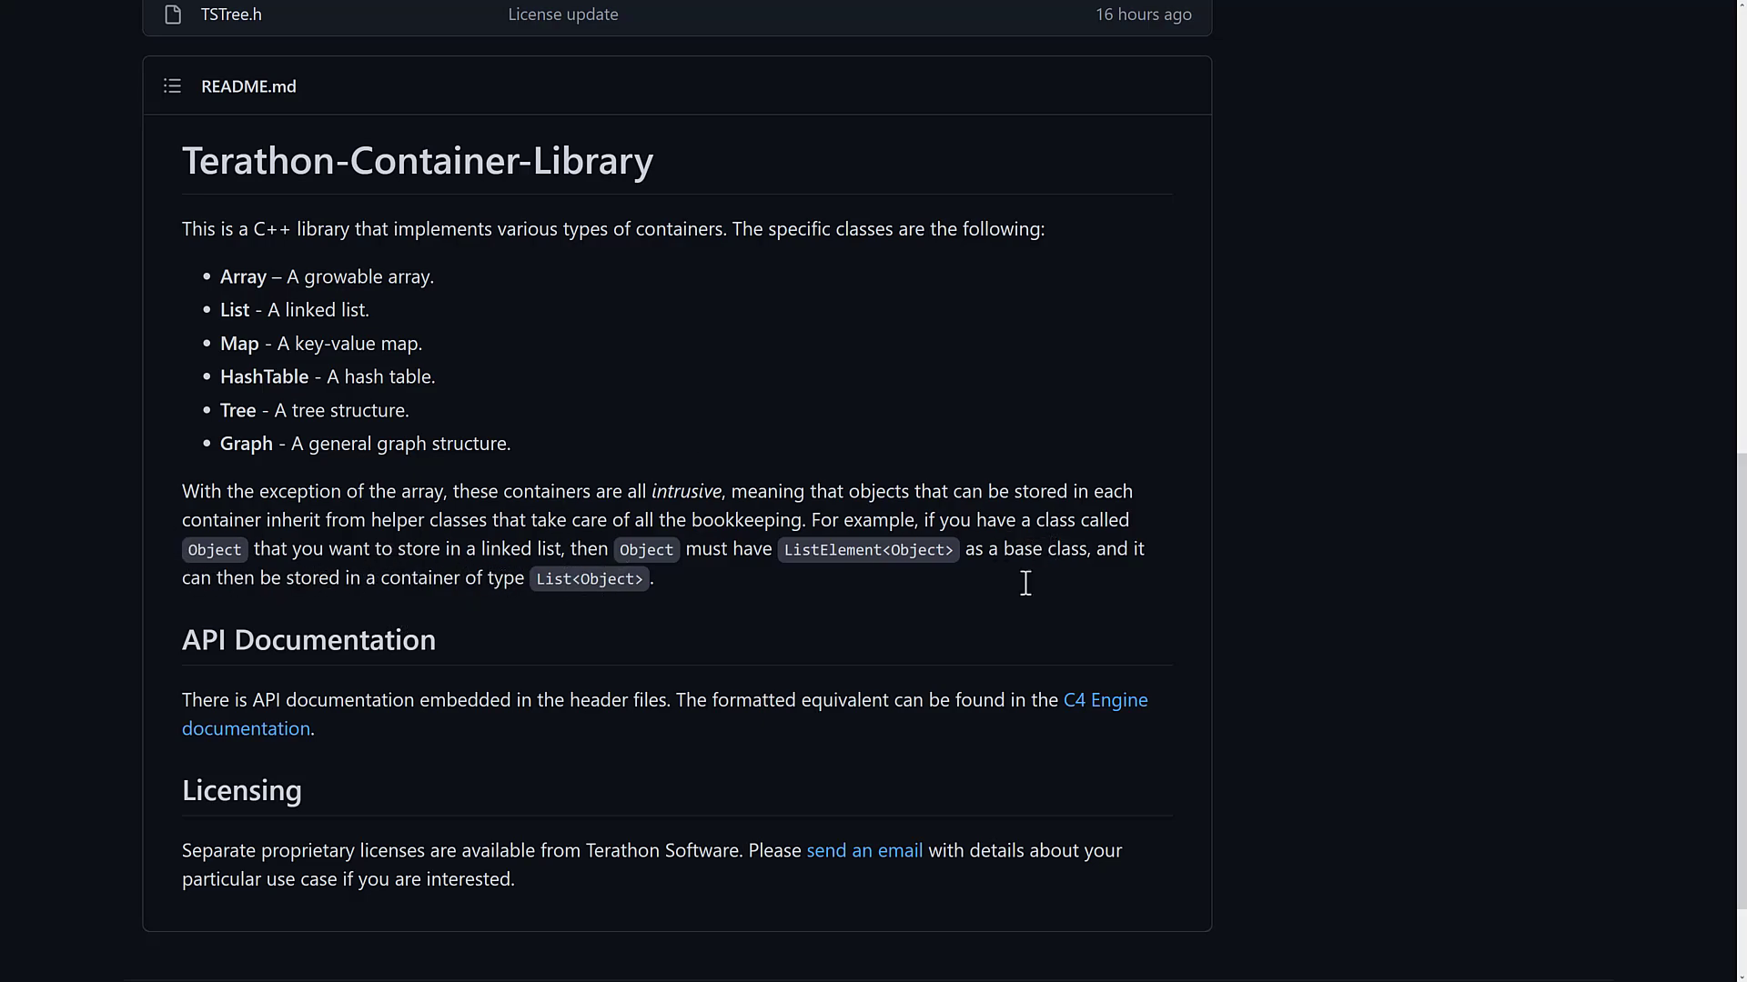
mouse_move(896, 678)
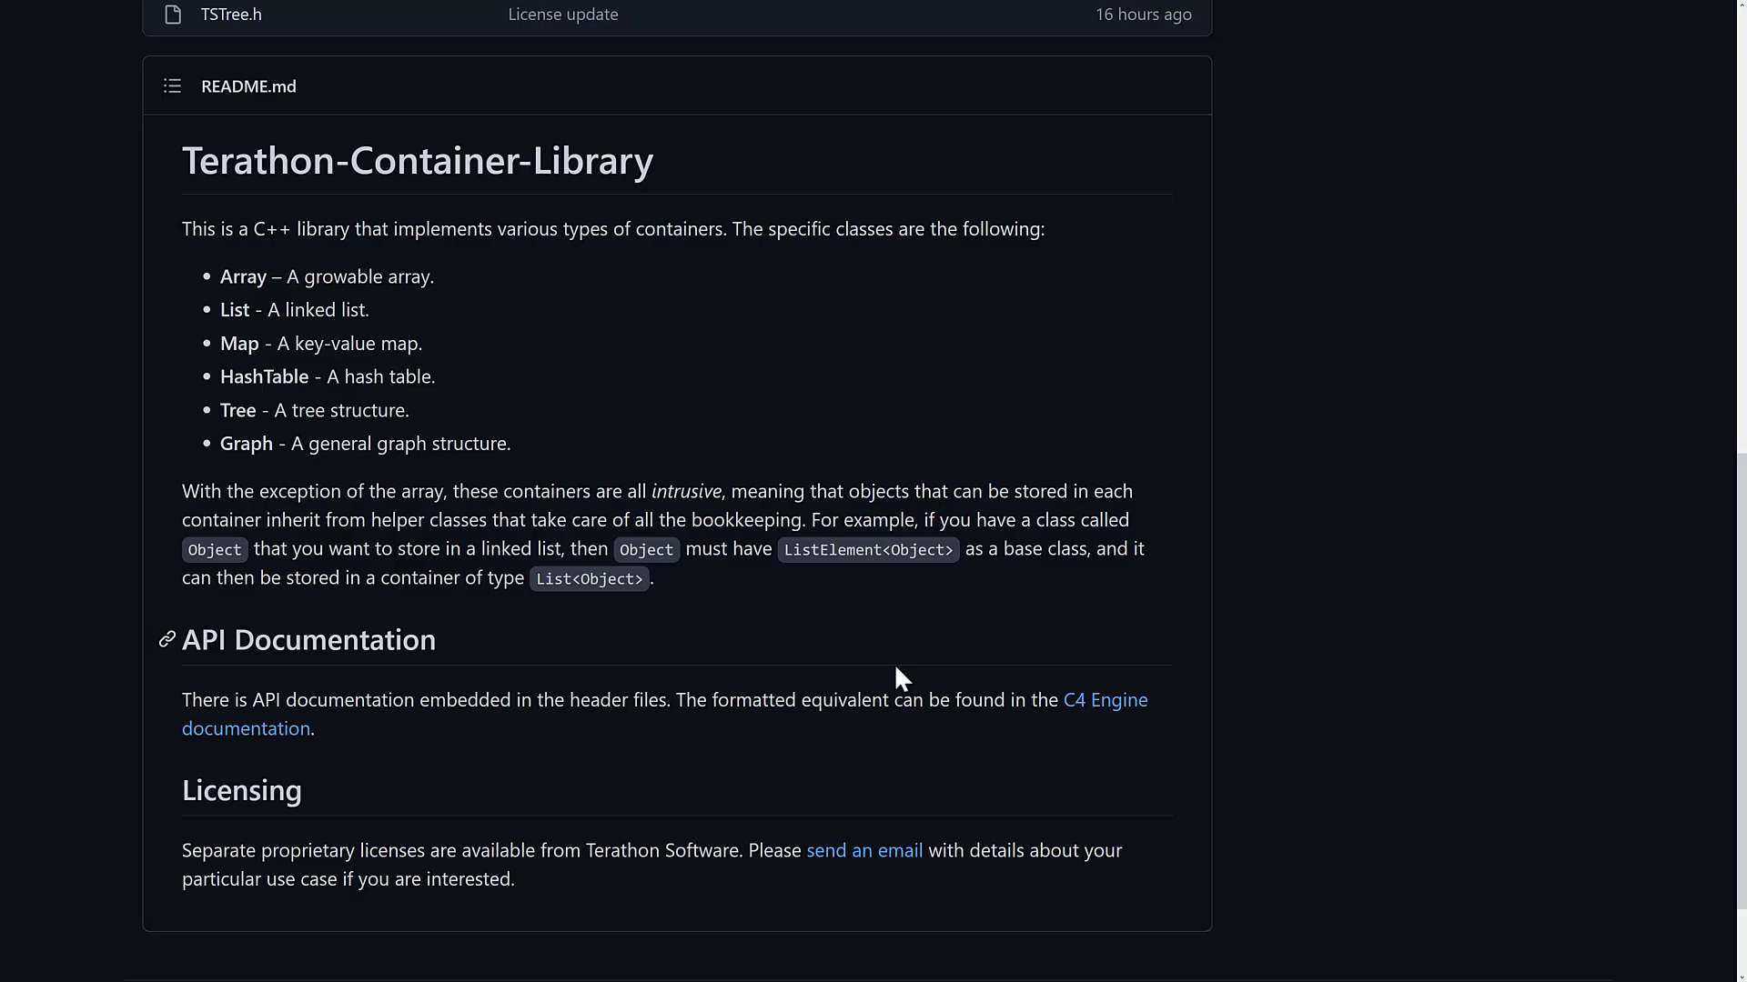
mouse_move(240, 917)
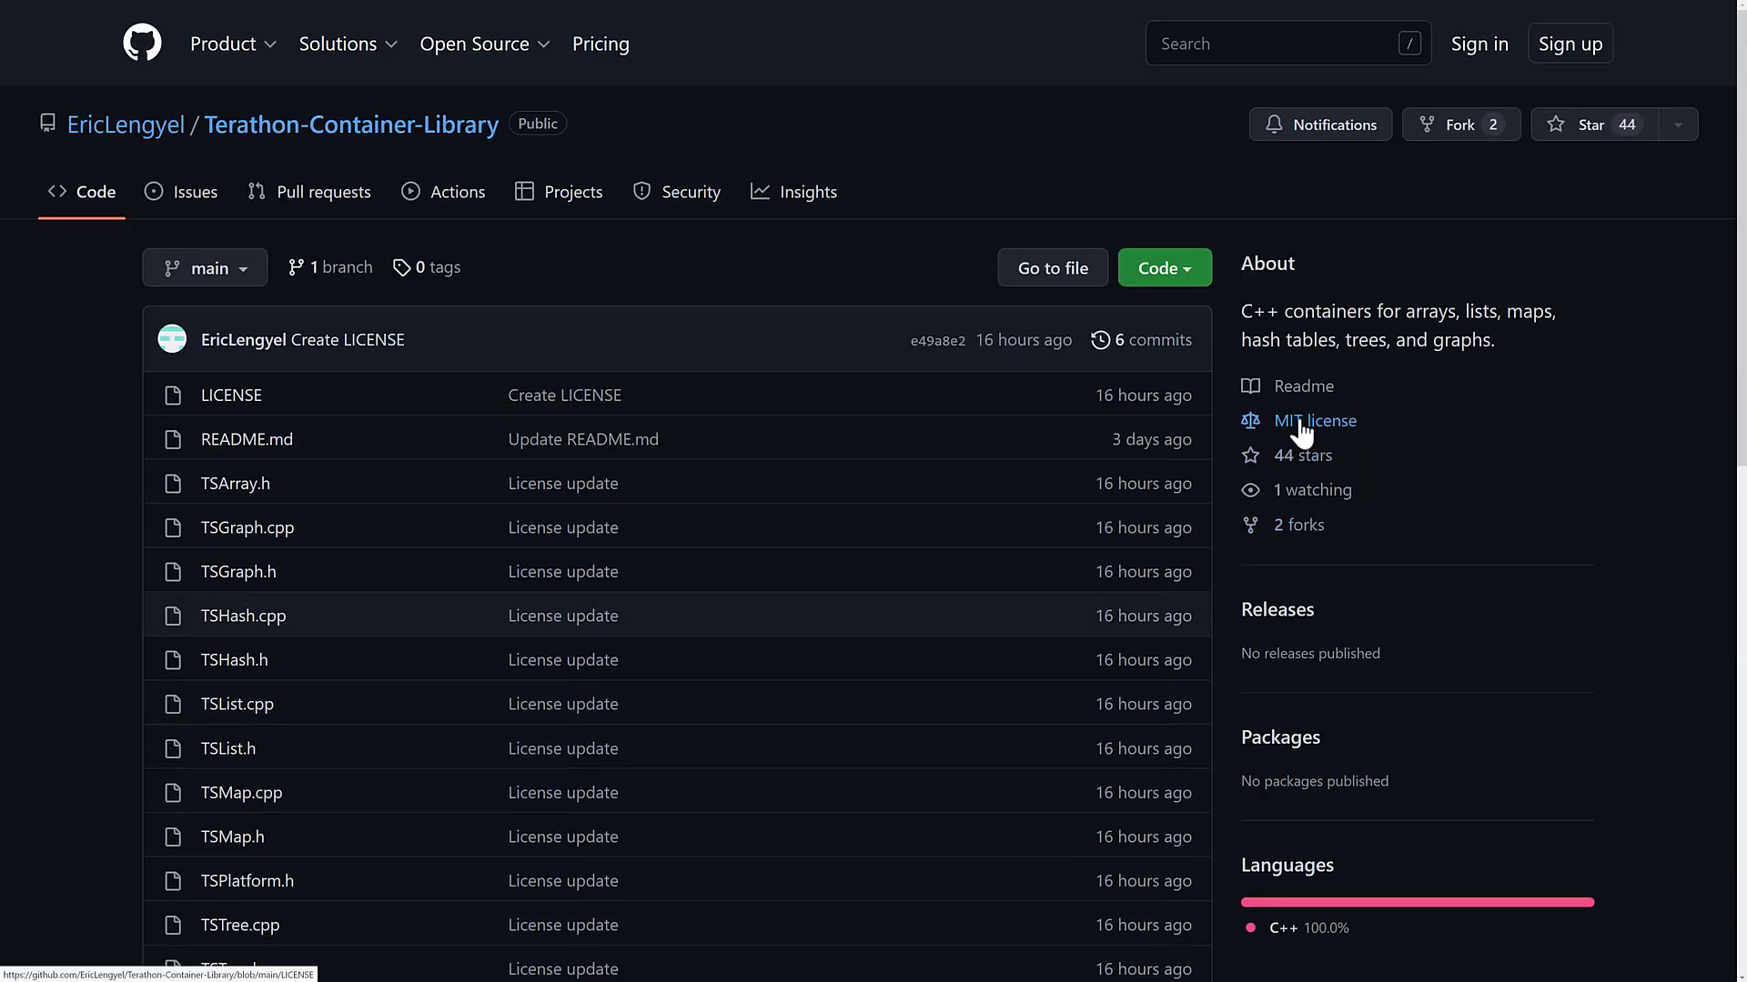
mouse_move(1384, 483)
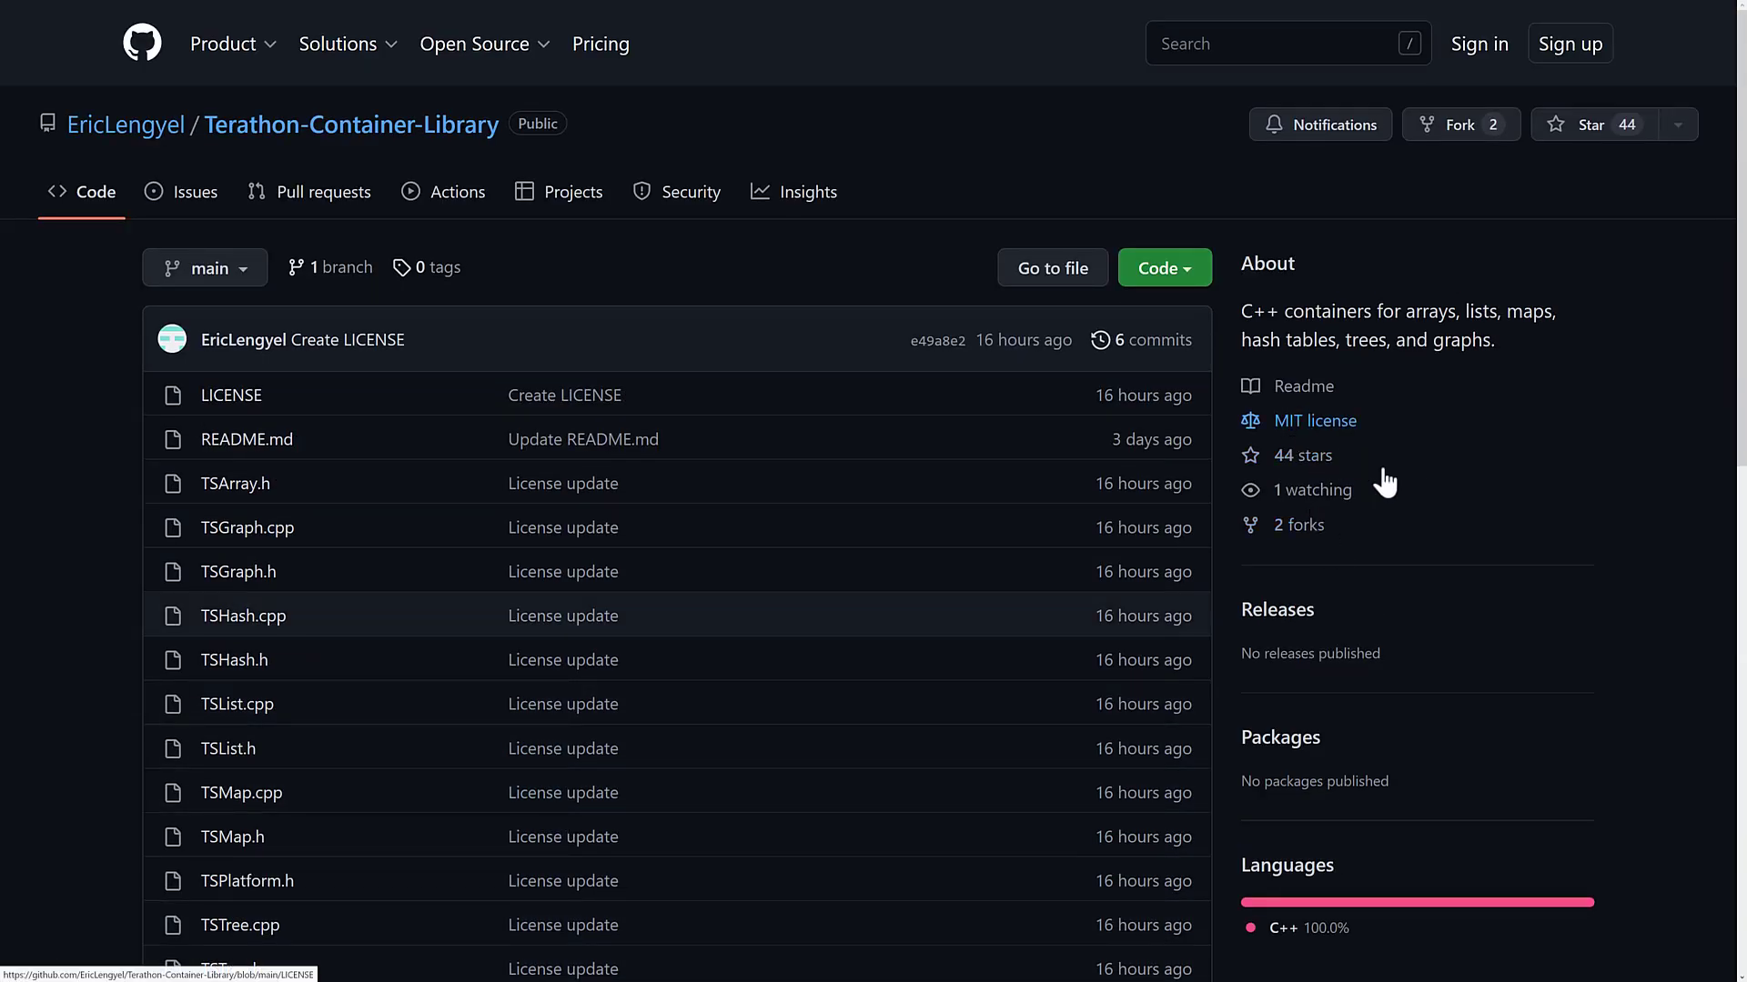
Scroll the Terathon-Container-Library page to show files LICENSE through TSTree.h and the README start.
scroll("down", 3)
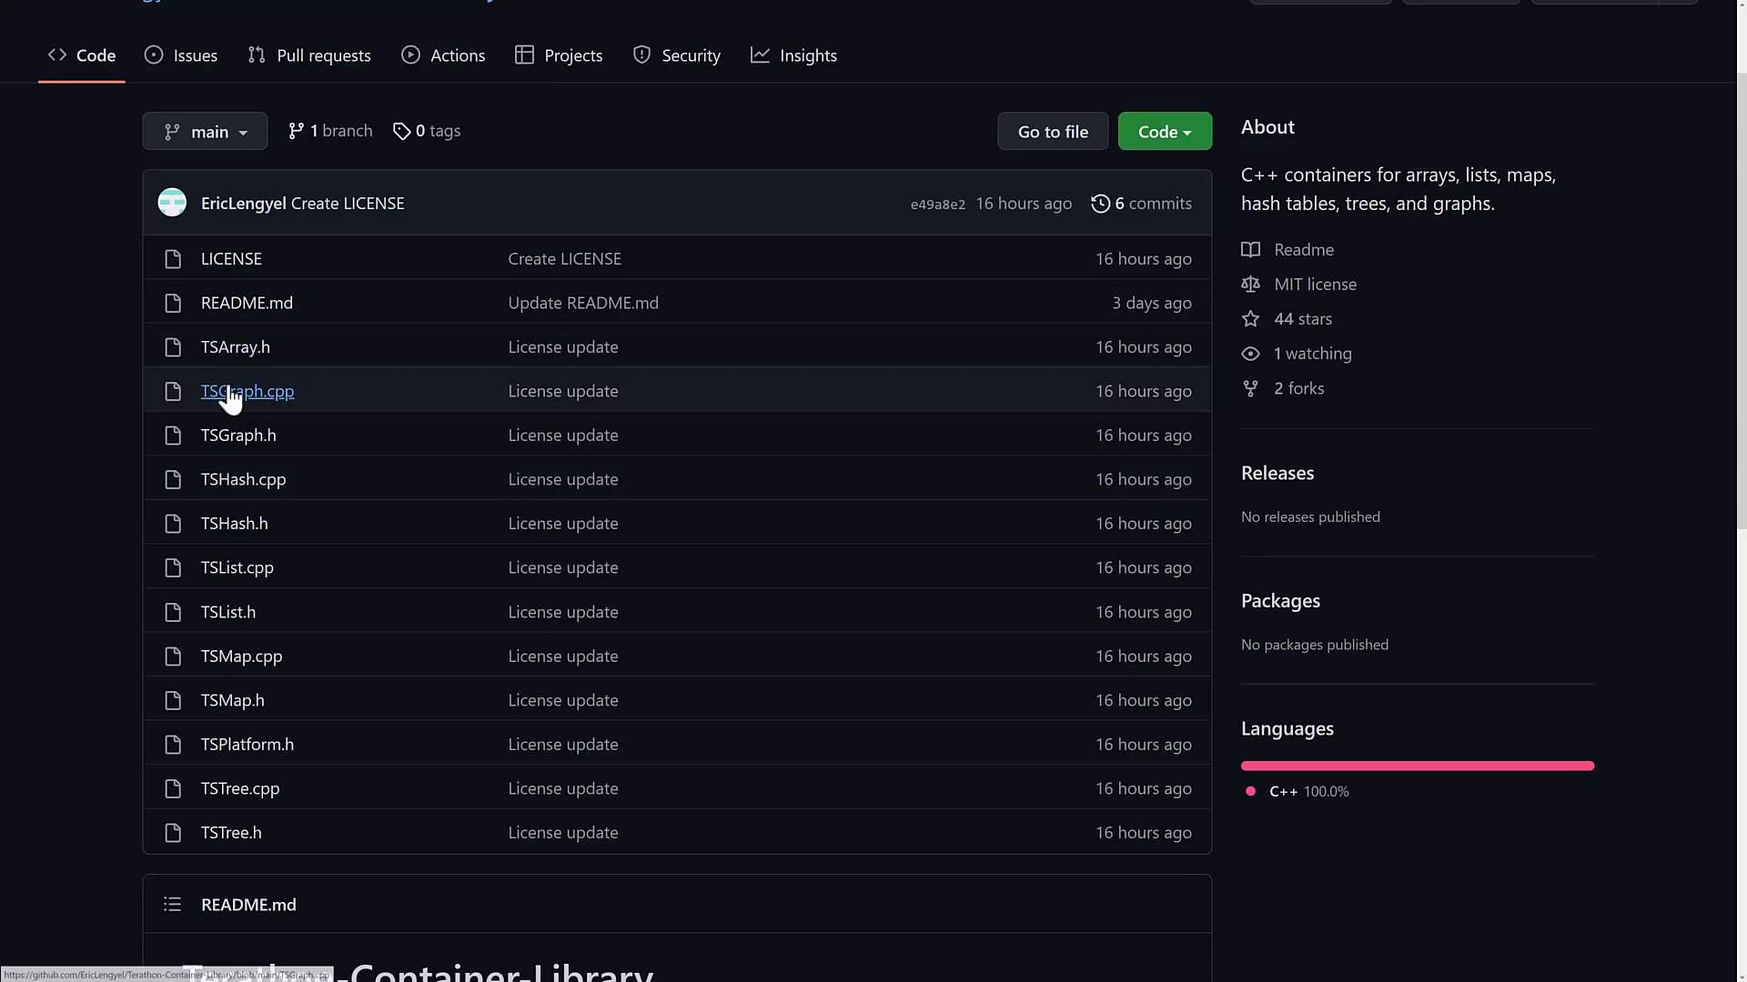
mouse_move(407, 264)
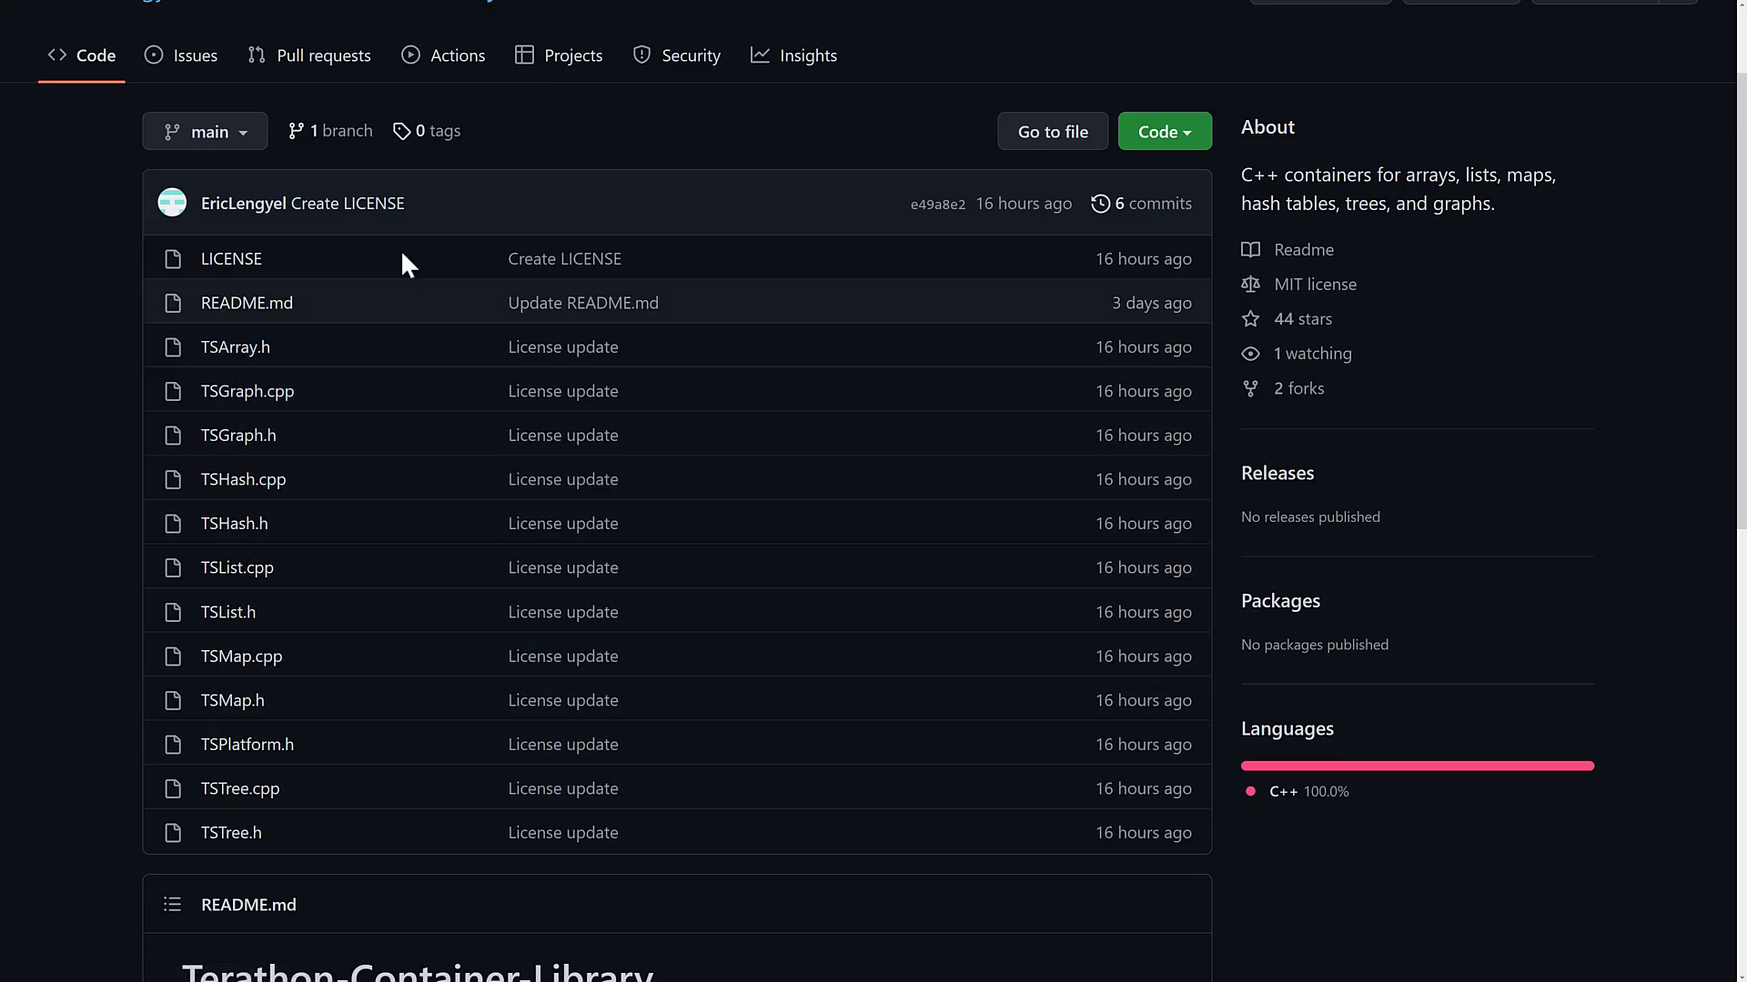
mouse_move(1013, 456)
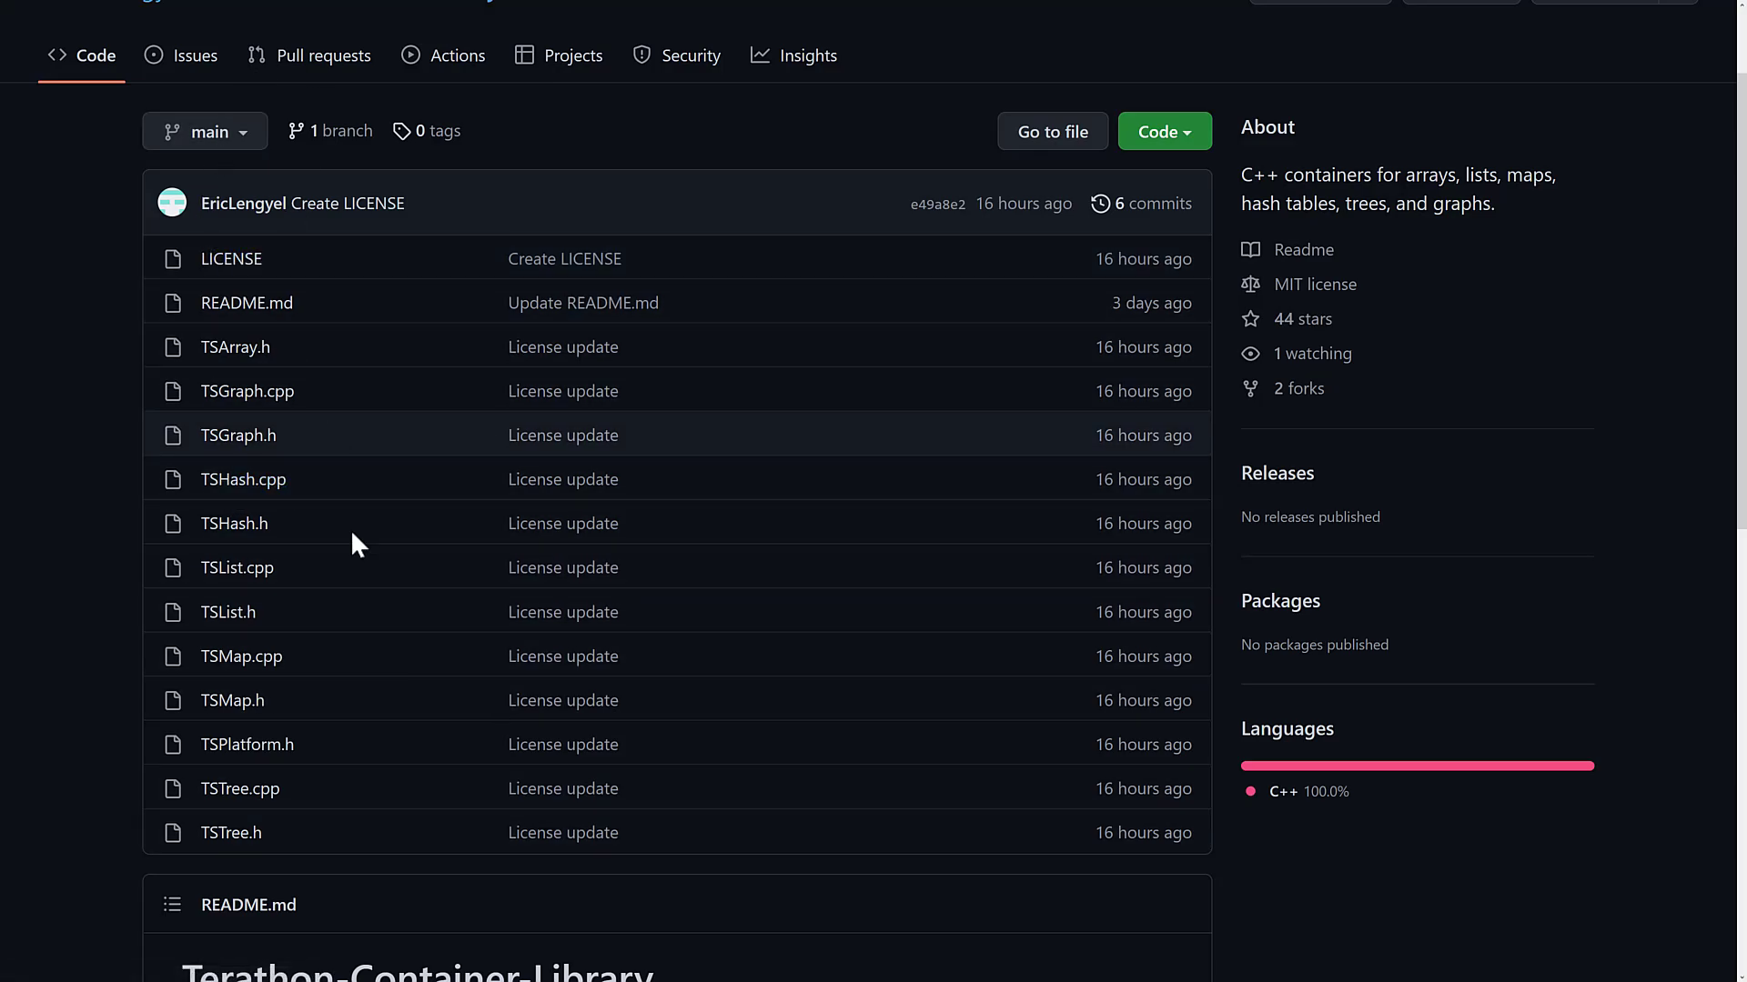
mouse_move(504, 655)
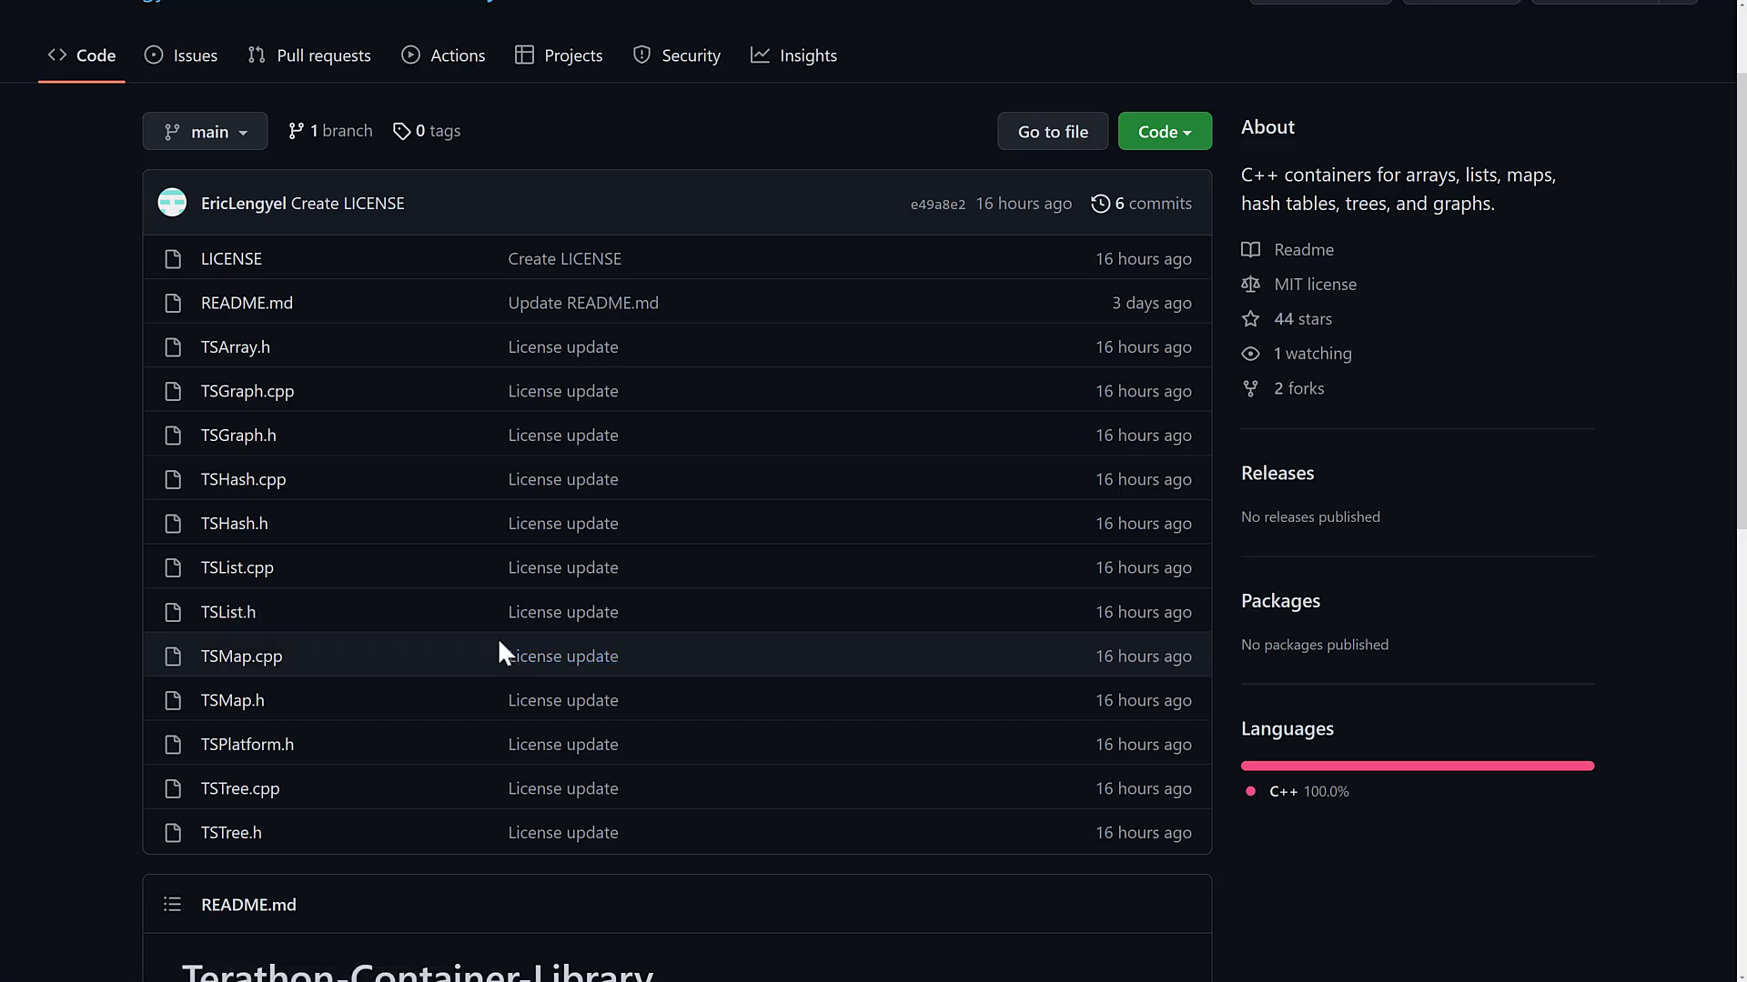
mouse_move(703, 524)
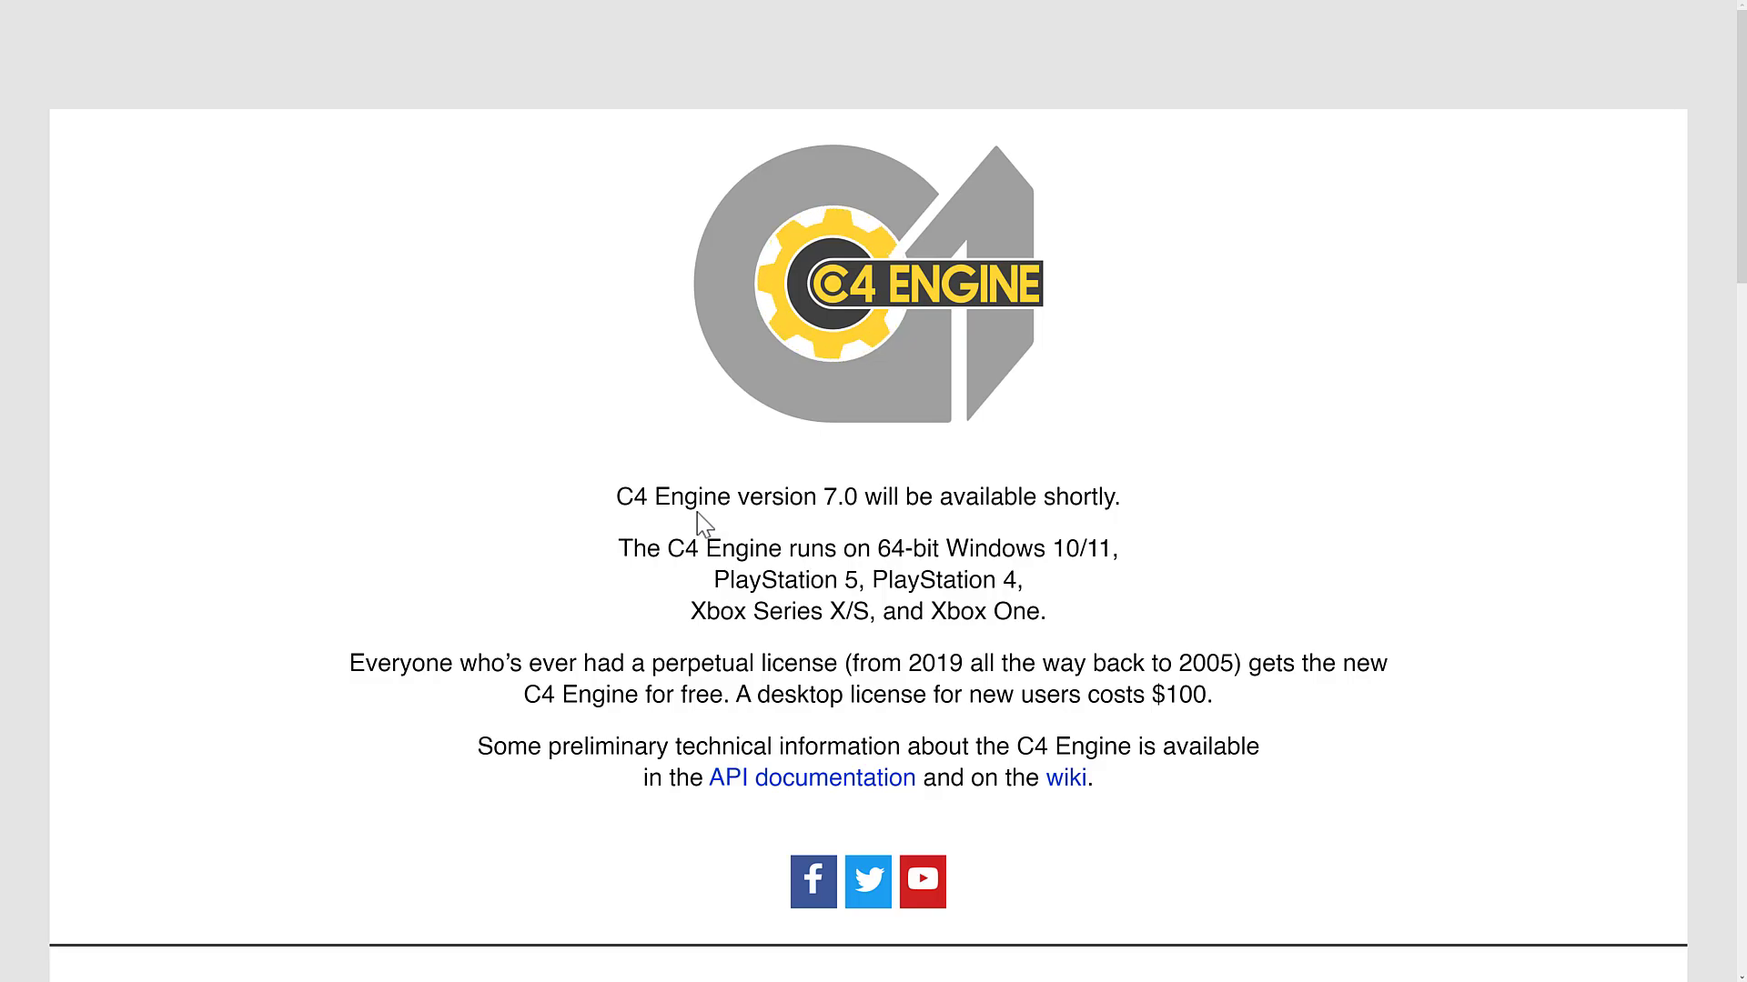
Highlight 2005 in the C4 Engine license text and browse the architecture diagram.
double_click(1205, 663)
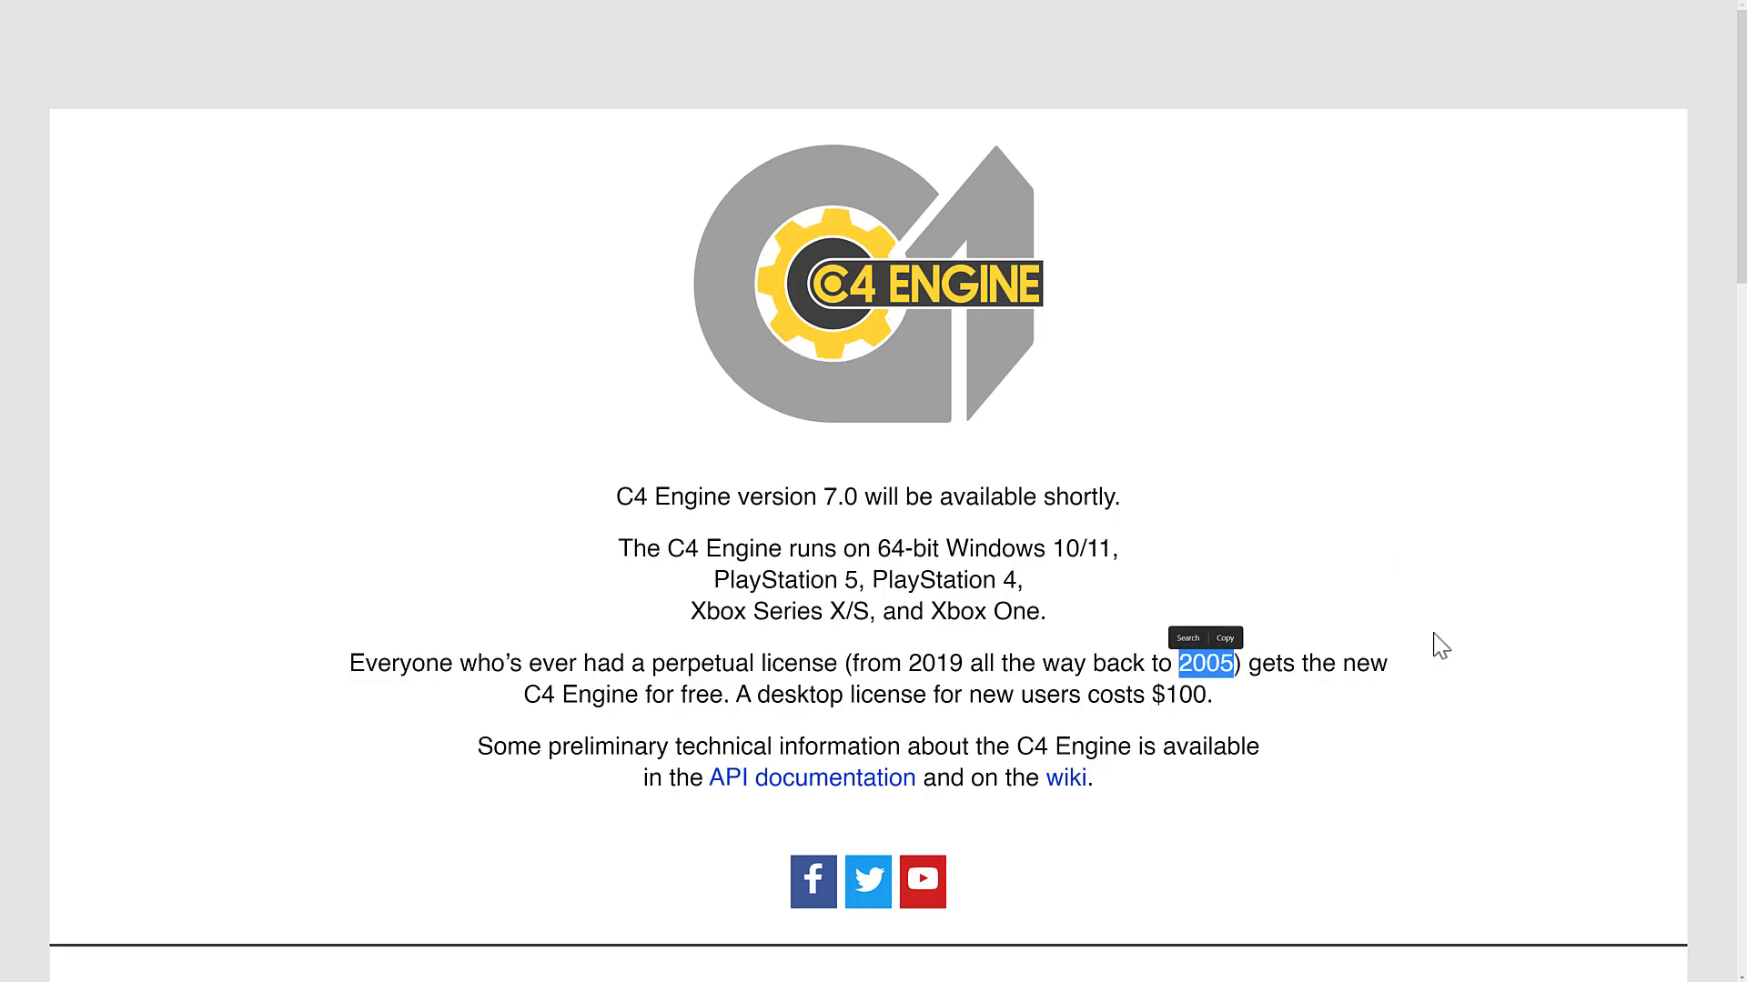
left_click(812, 777)
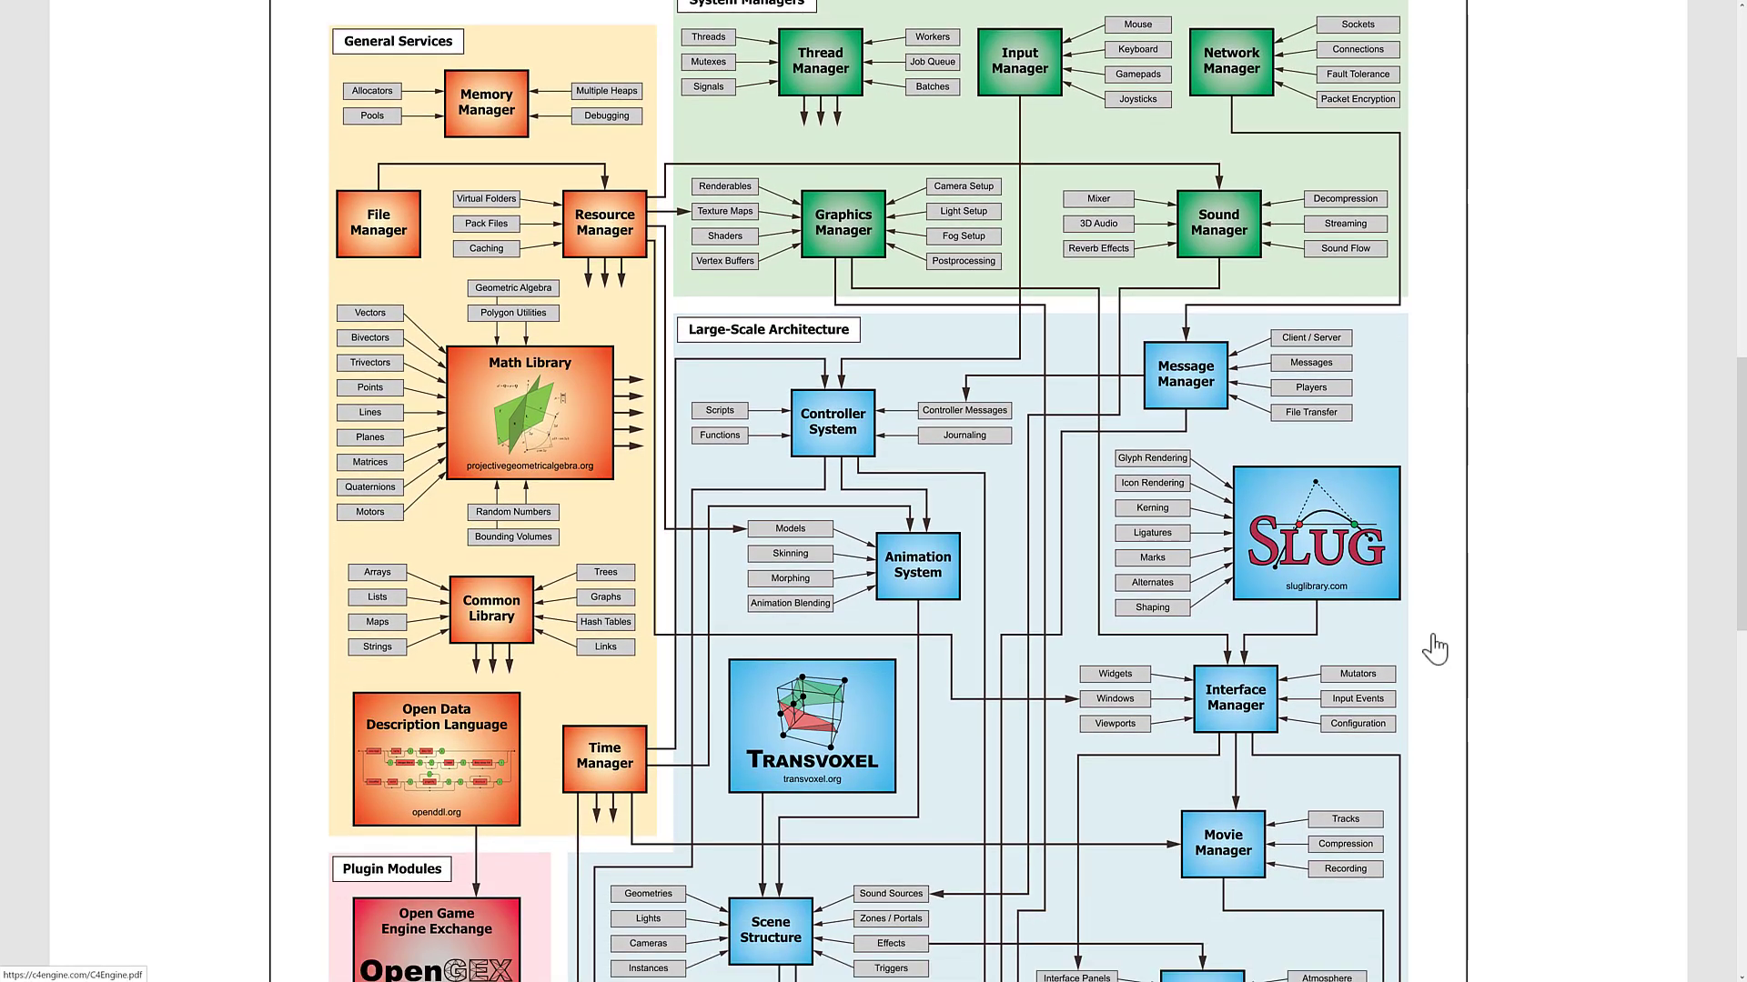
scroll("down", 3)
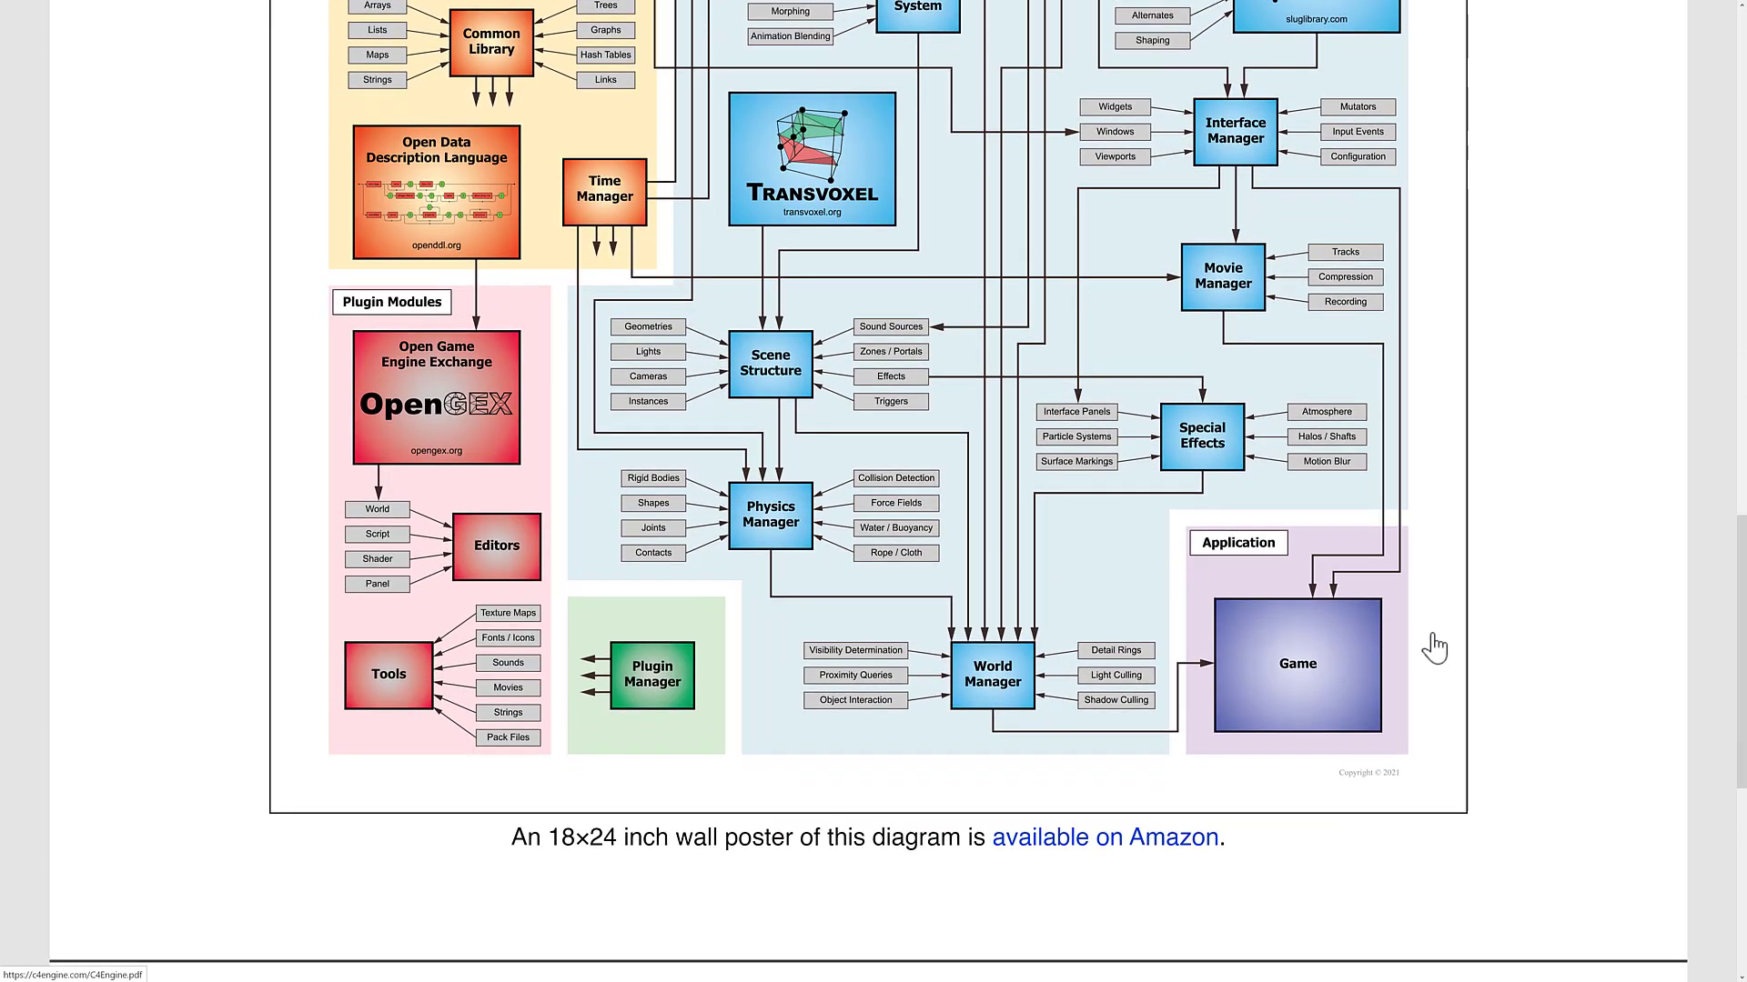
scroll("down", 3)
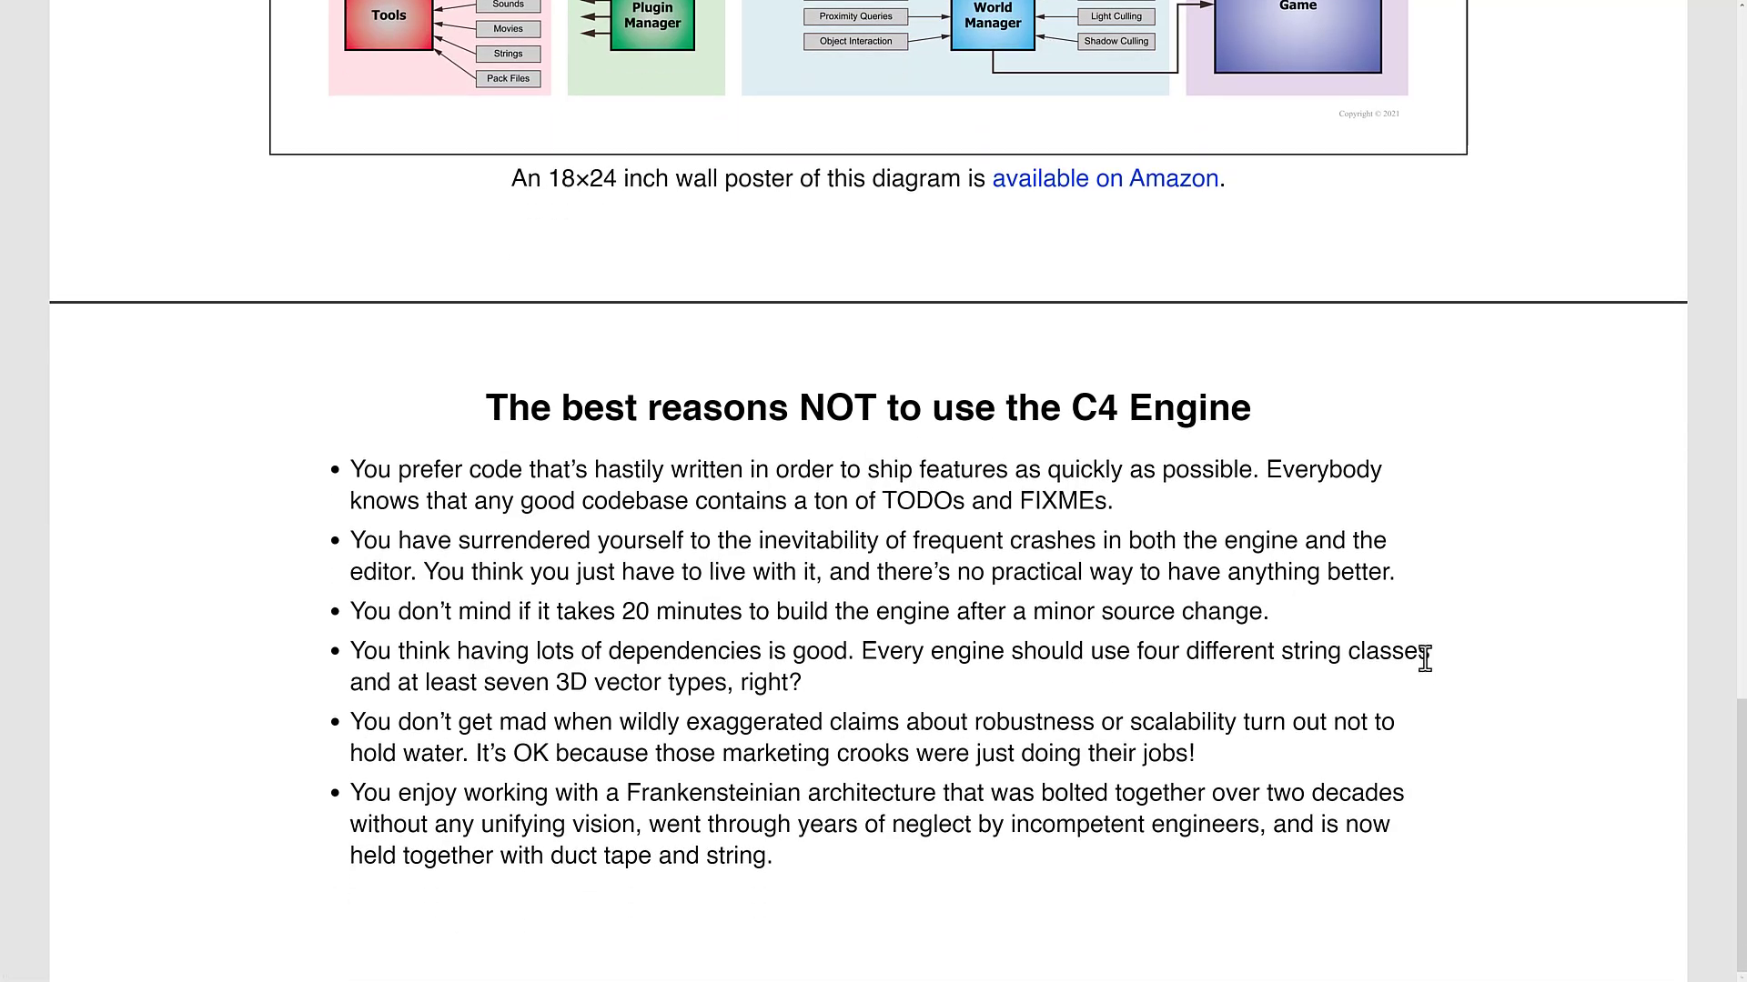
scroll("up", 3)
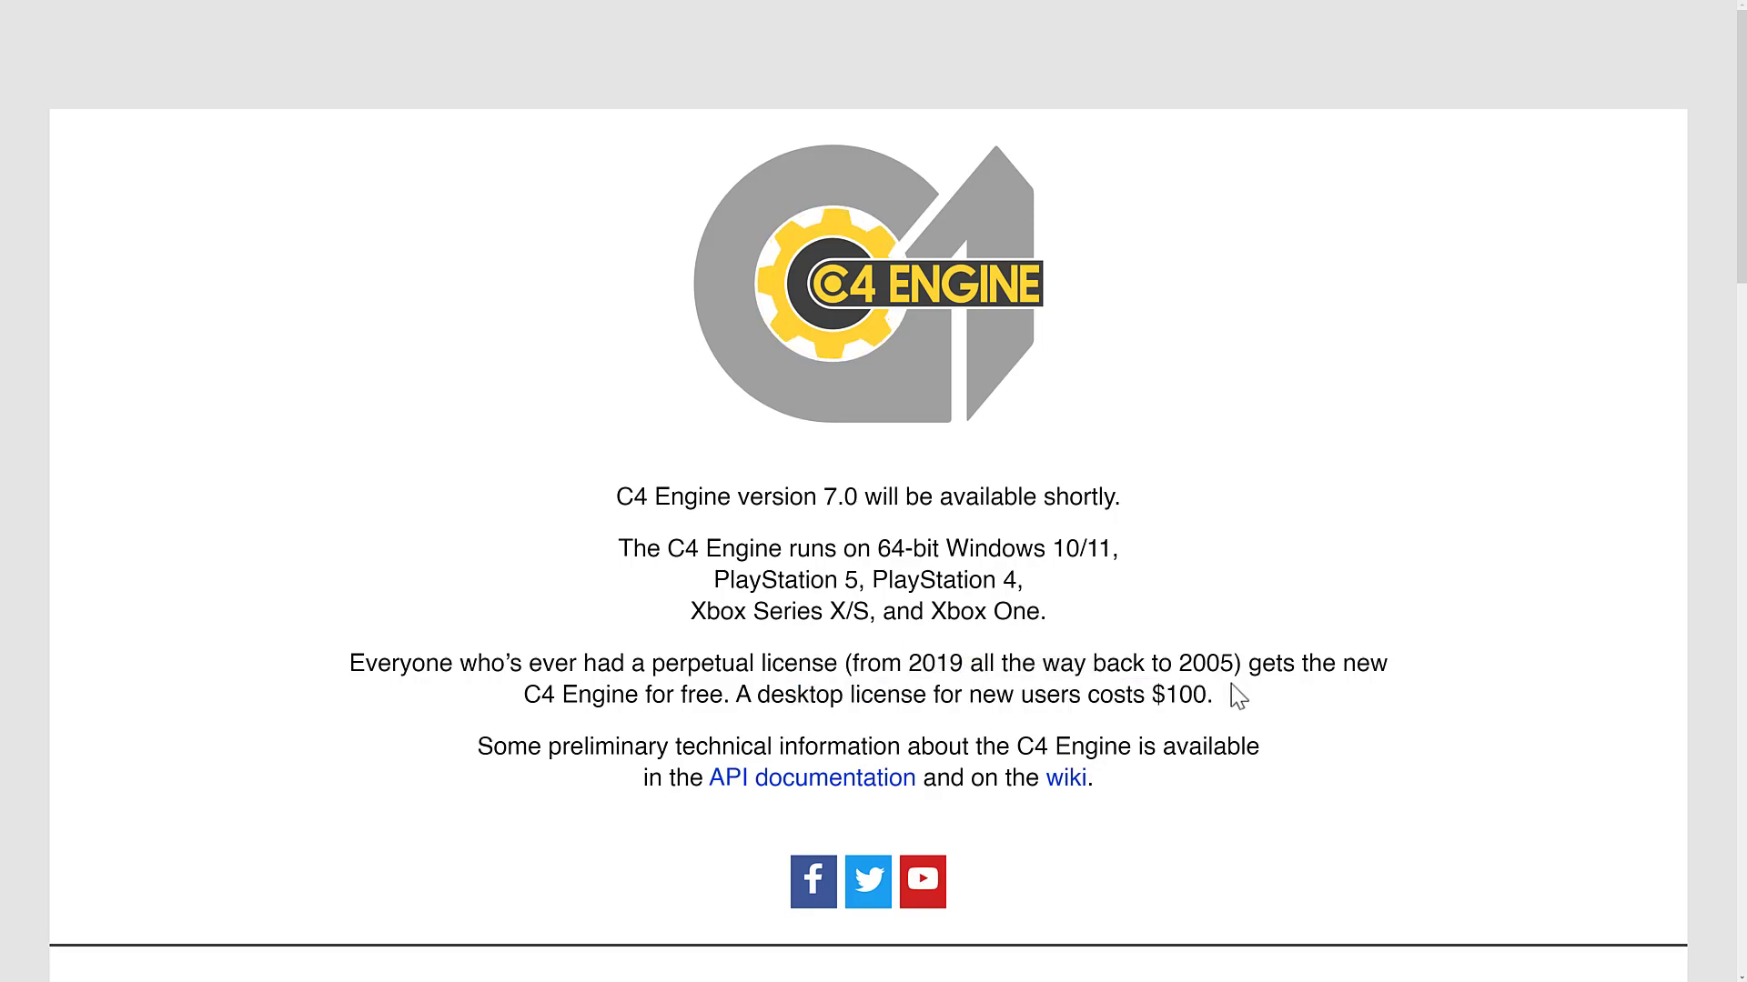
mouse_move(1273, 663)
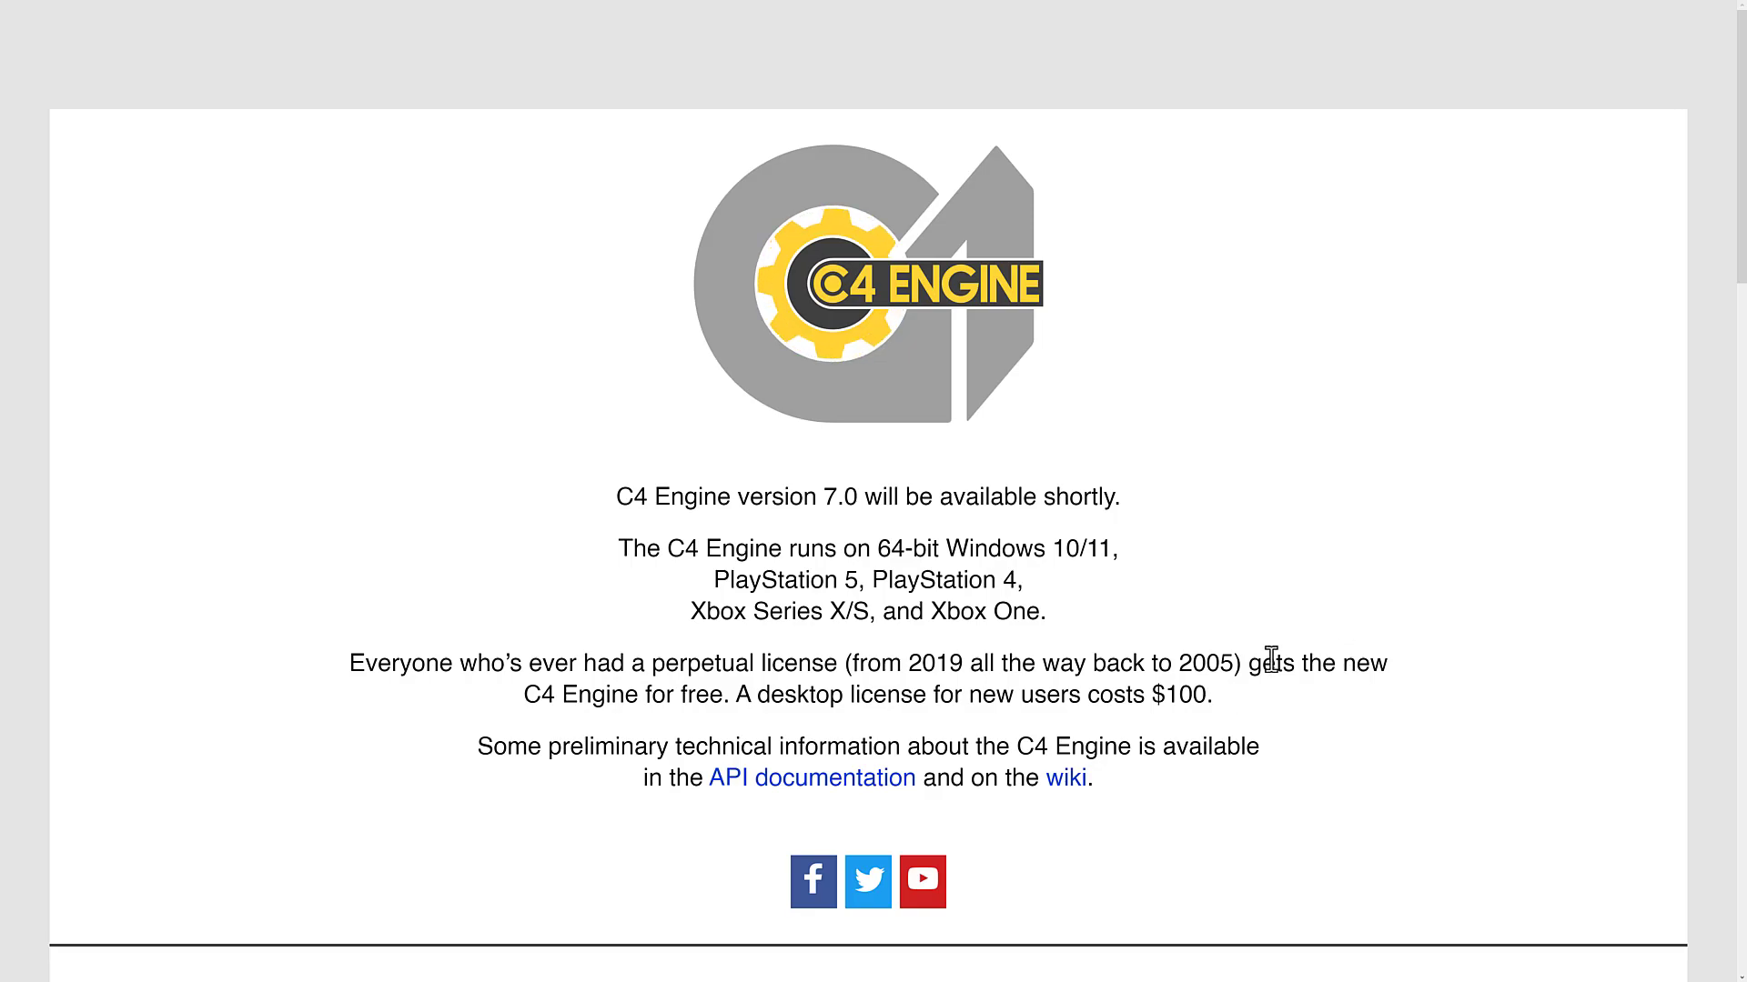
double_click(1203, 663)
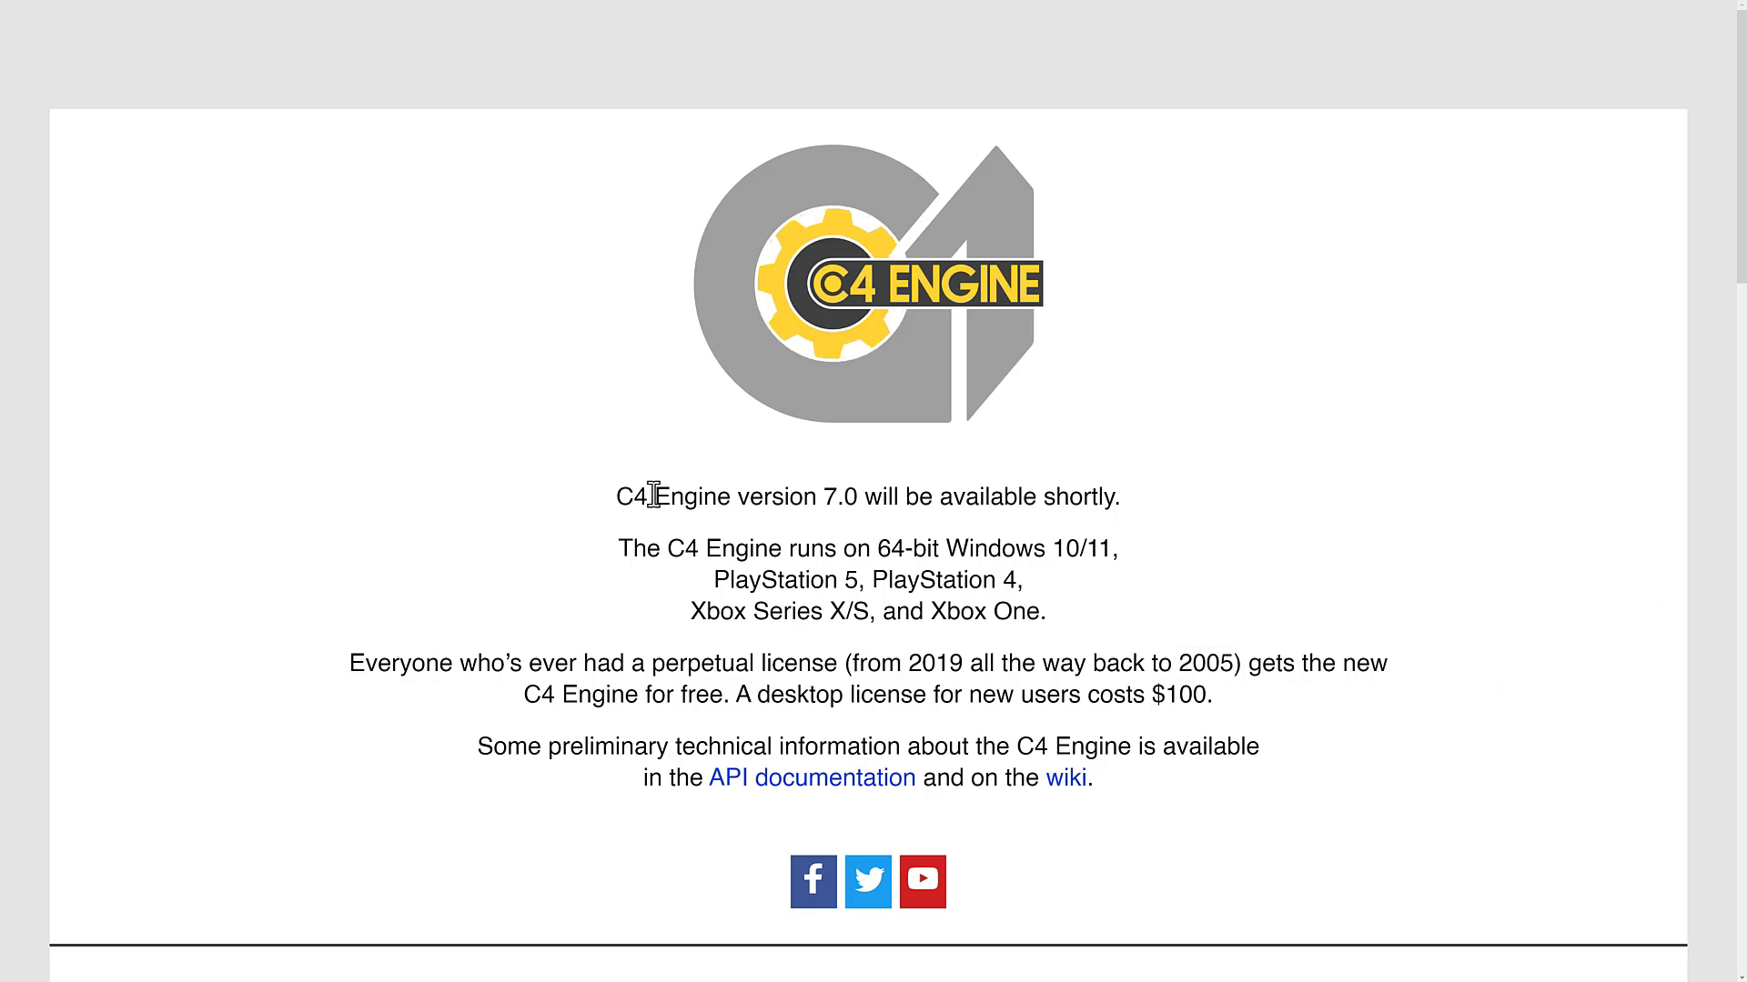
mouse_move(880, 472)
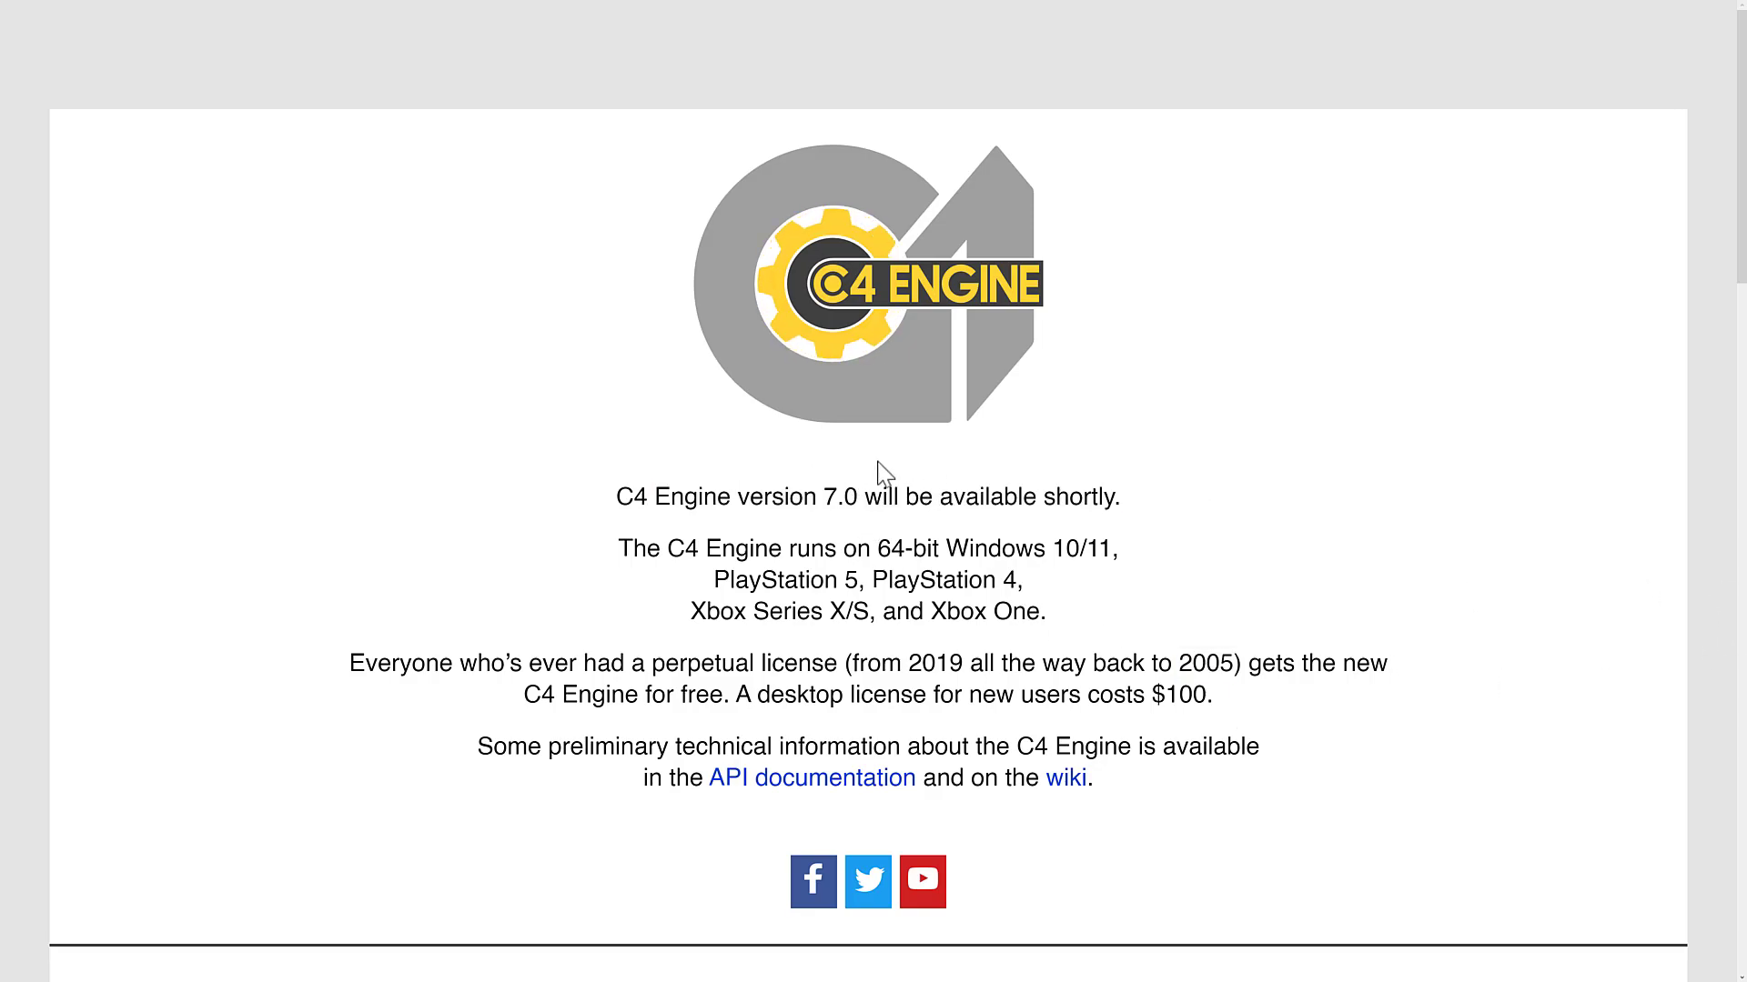
mouse_move(764, 498)
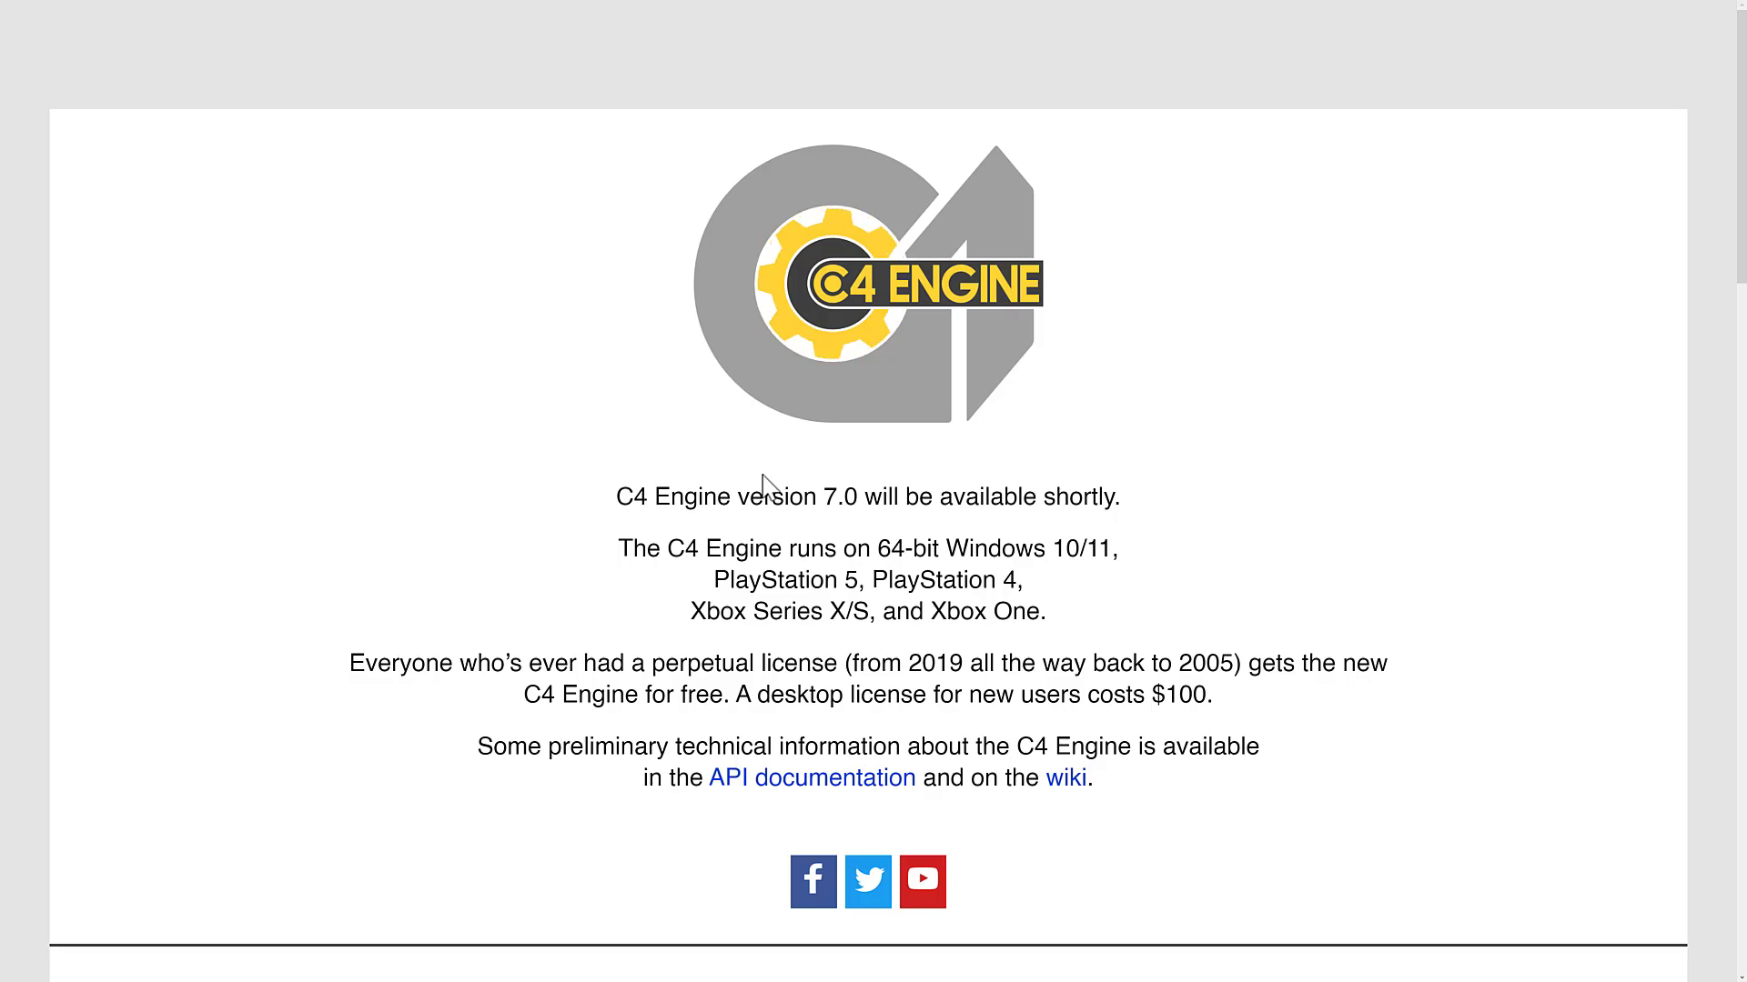
Read the Array class page, then browse Utility Library classes from Array to Tree.
left_click(811, 777)
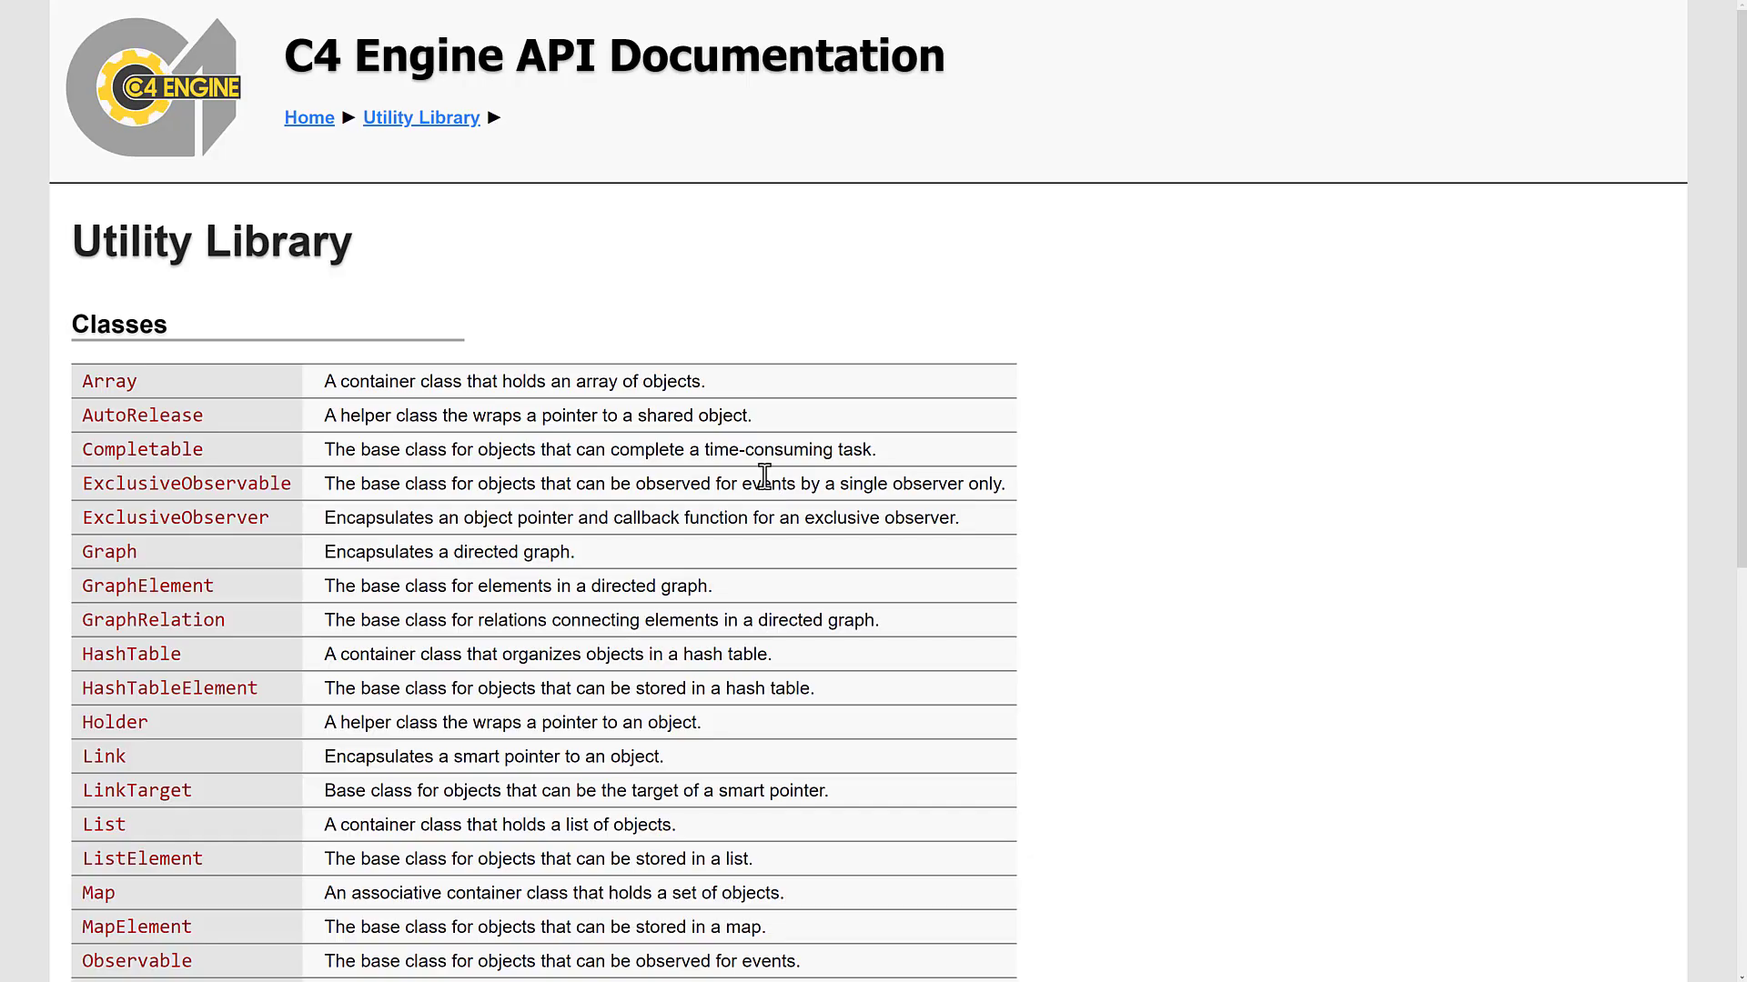
scroll("down", 3)
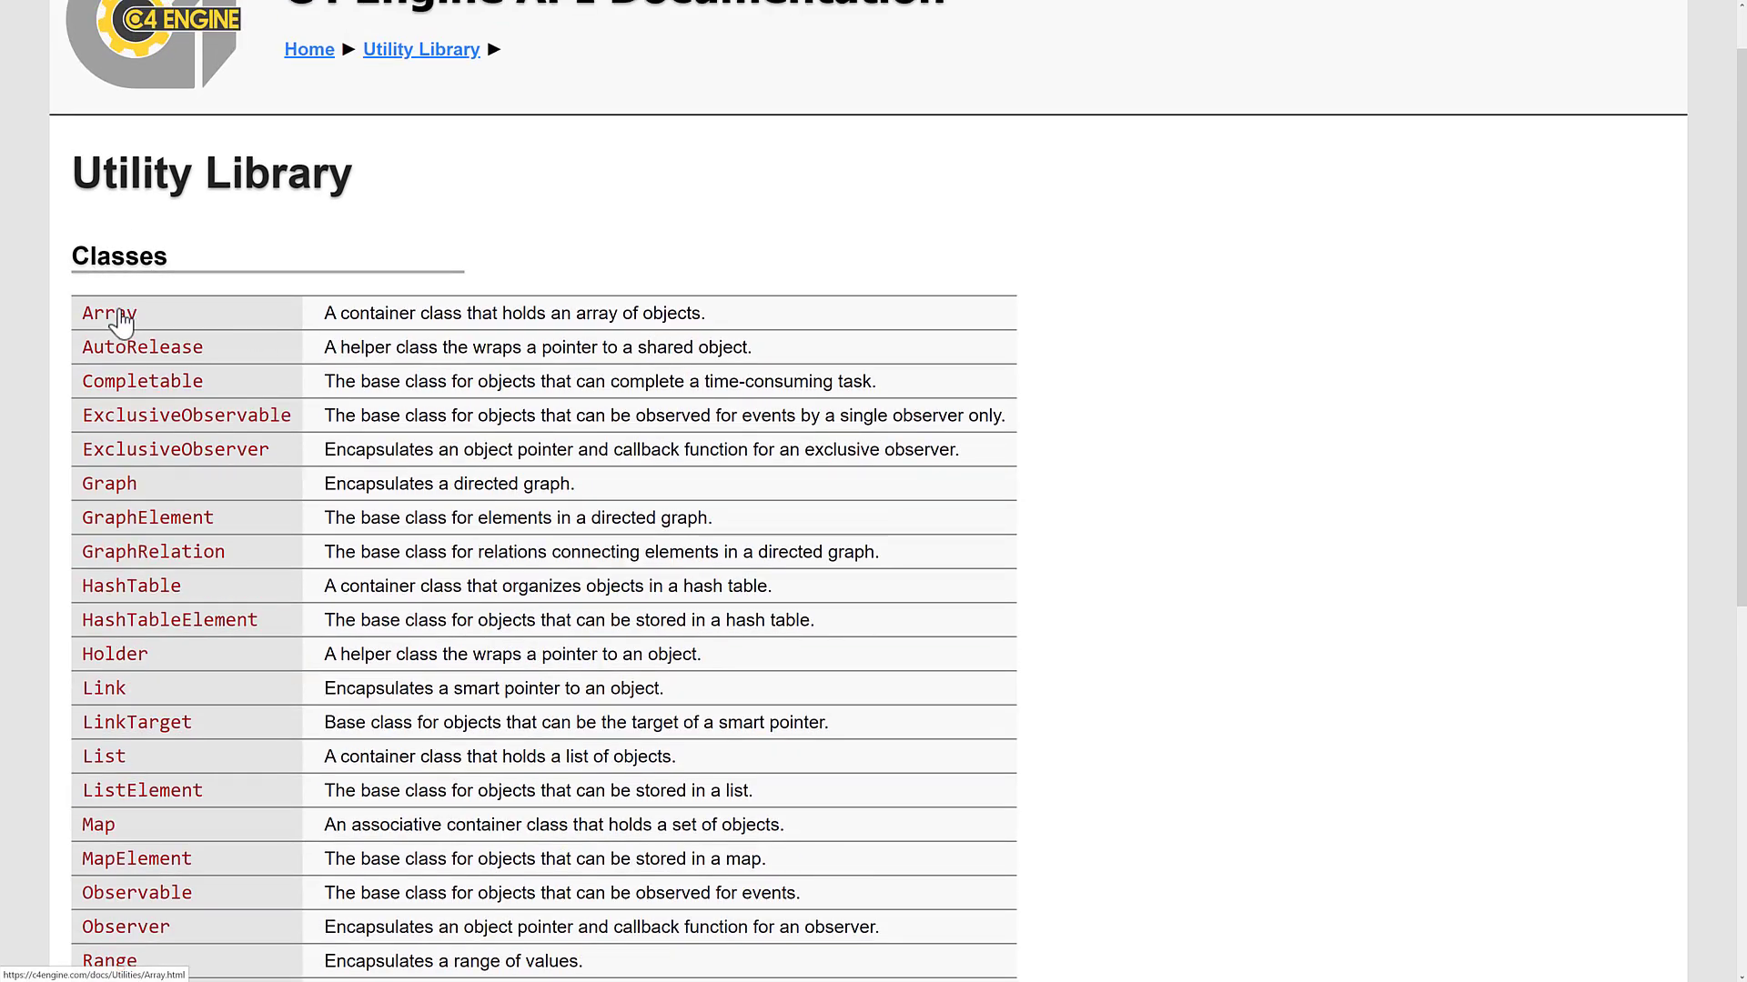
left_click(103, 314)
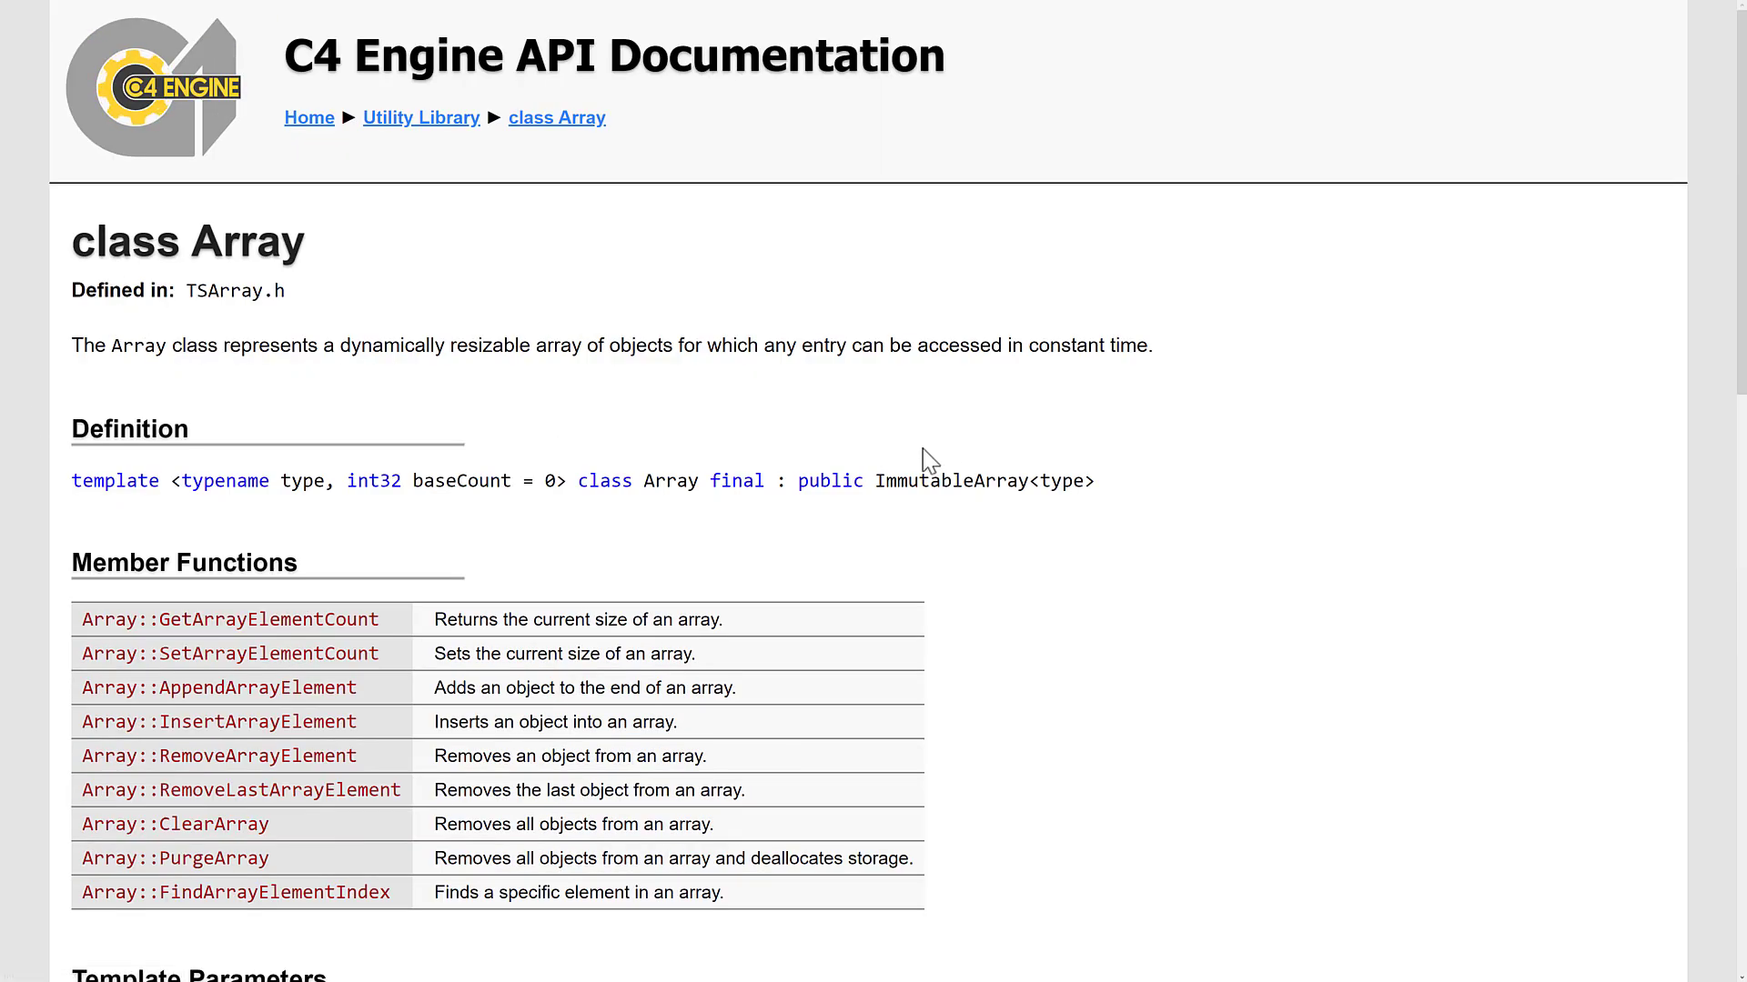
scroll("down", 3)
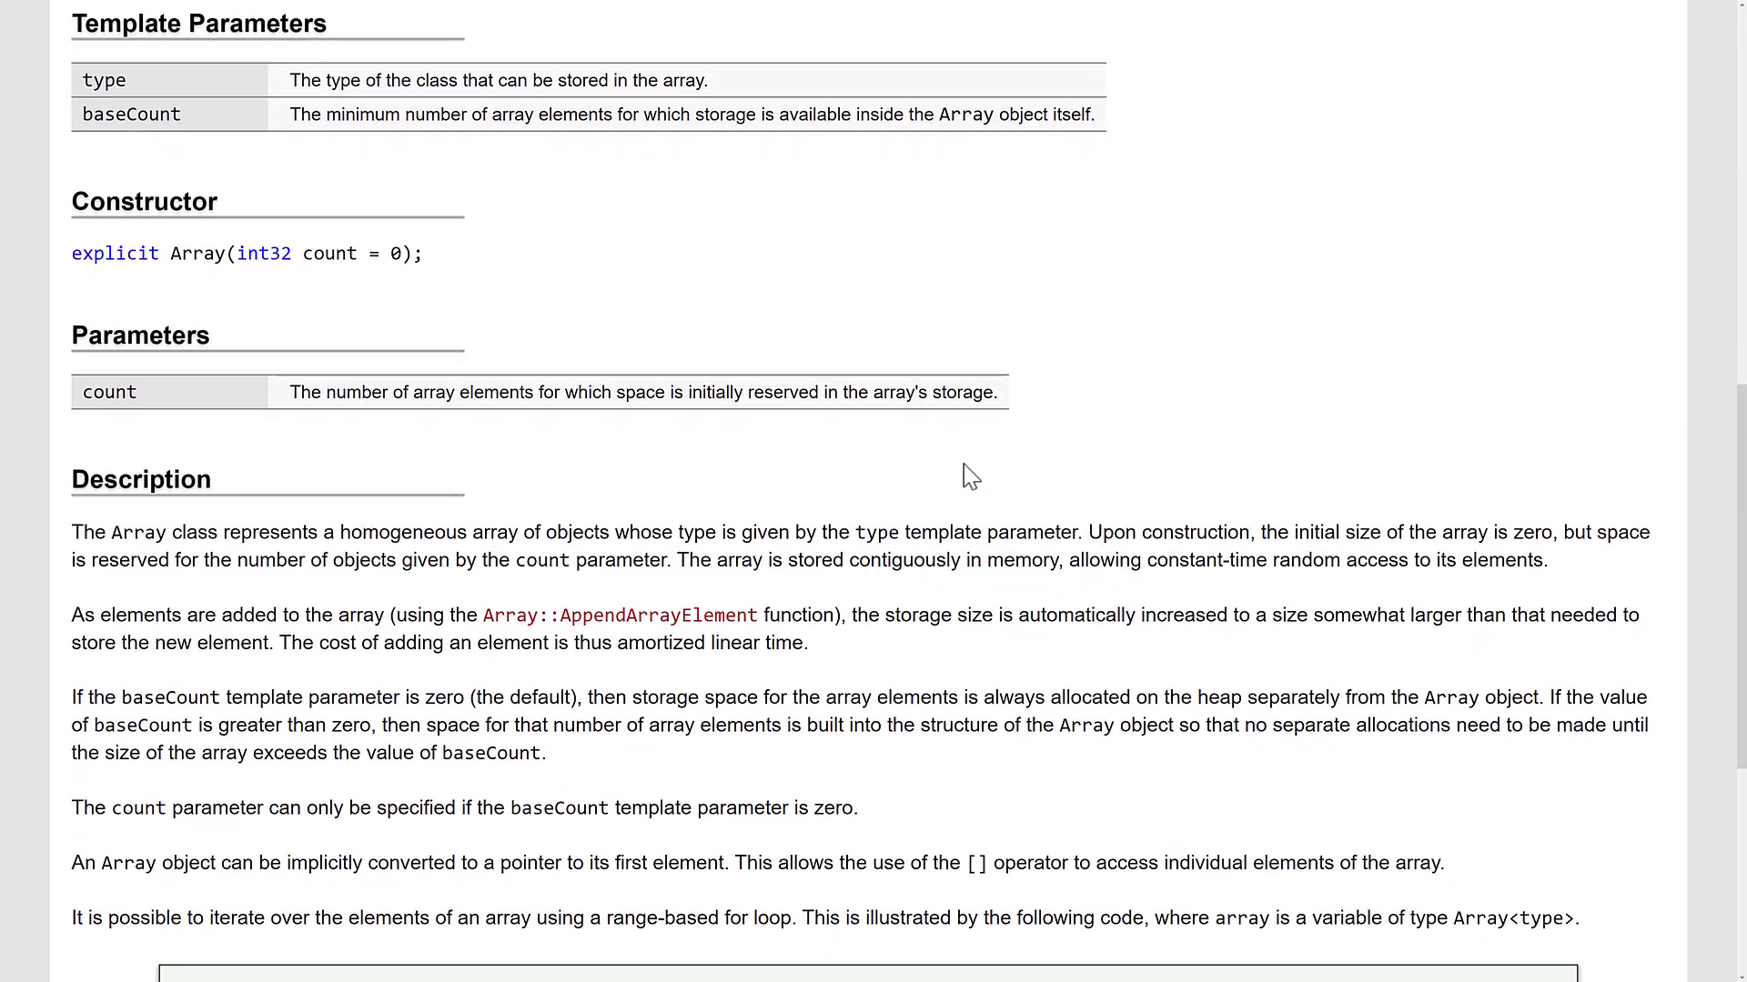
scroll("down", 3)
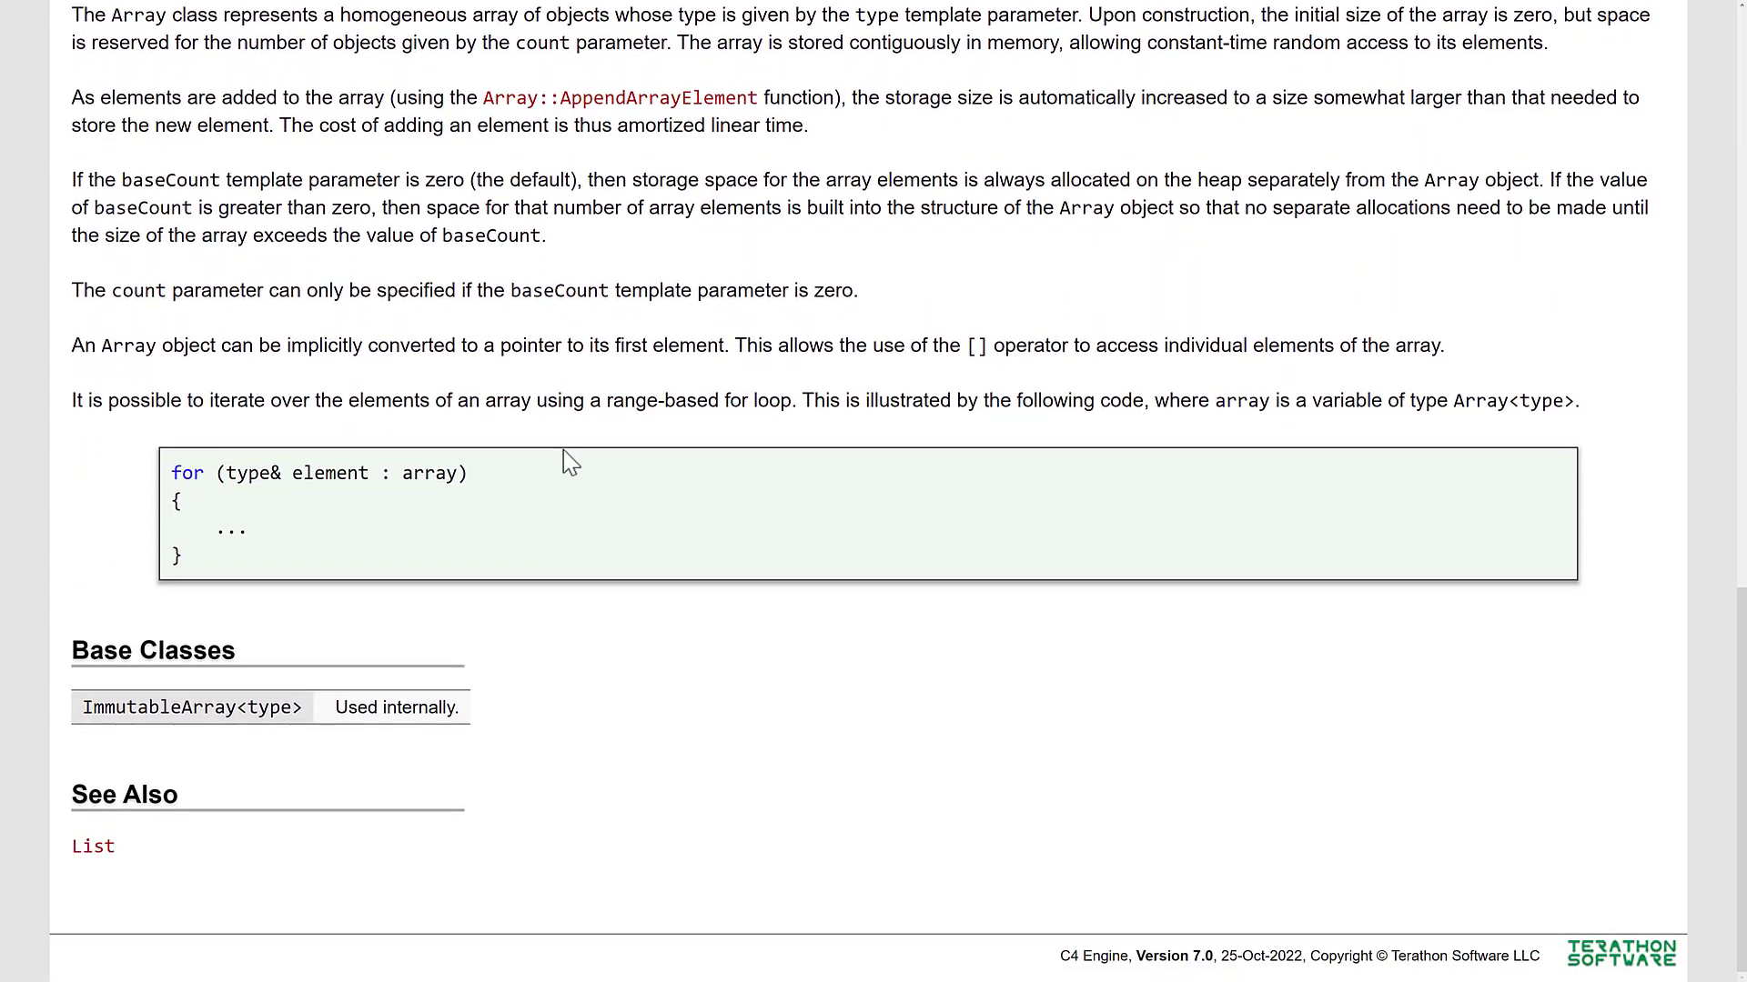
scroll("up", 3)
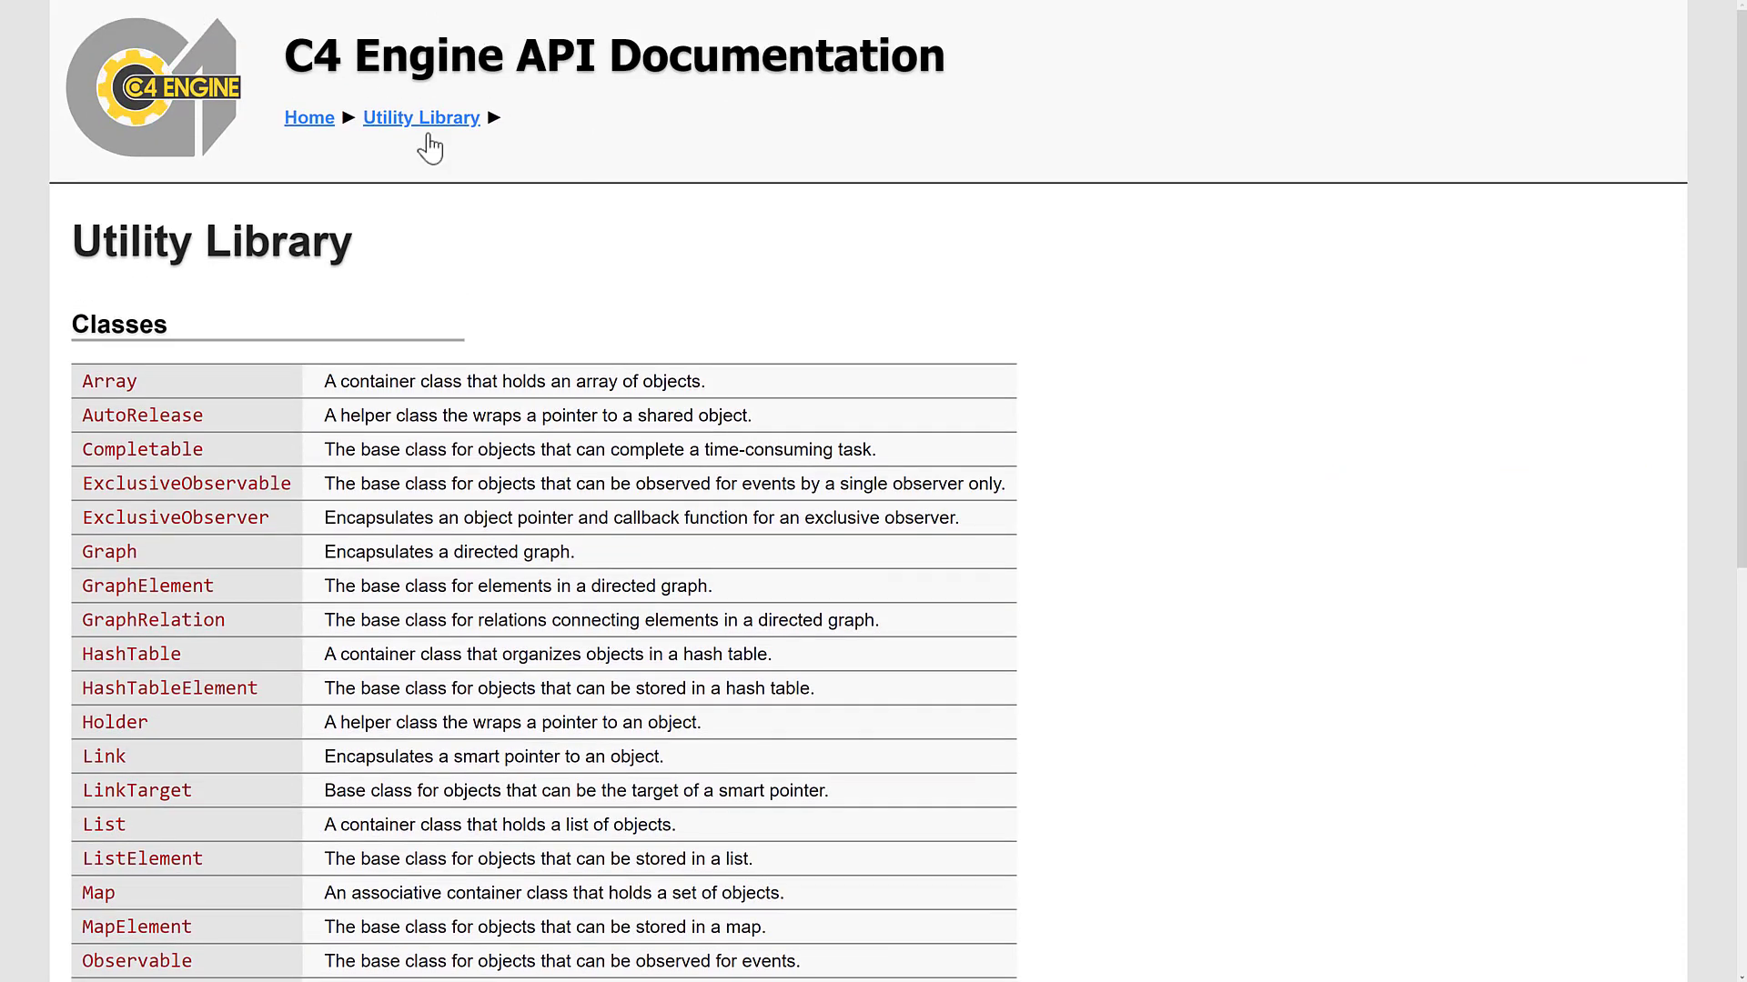
scroll("down", 3)
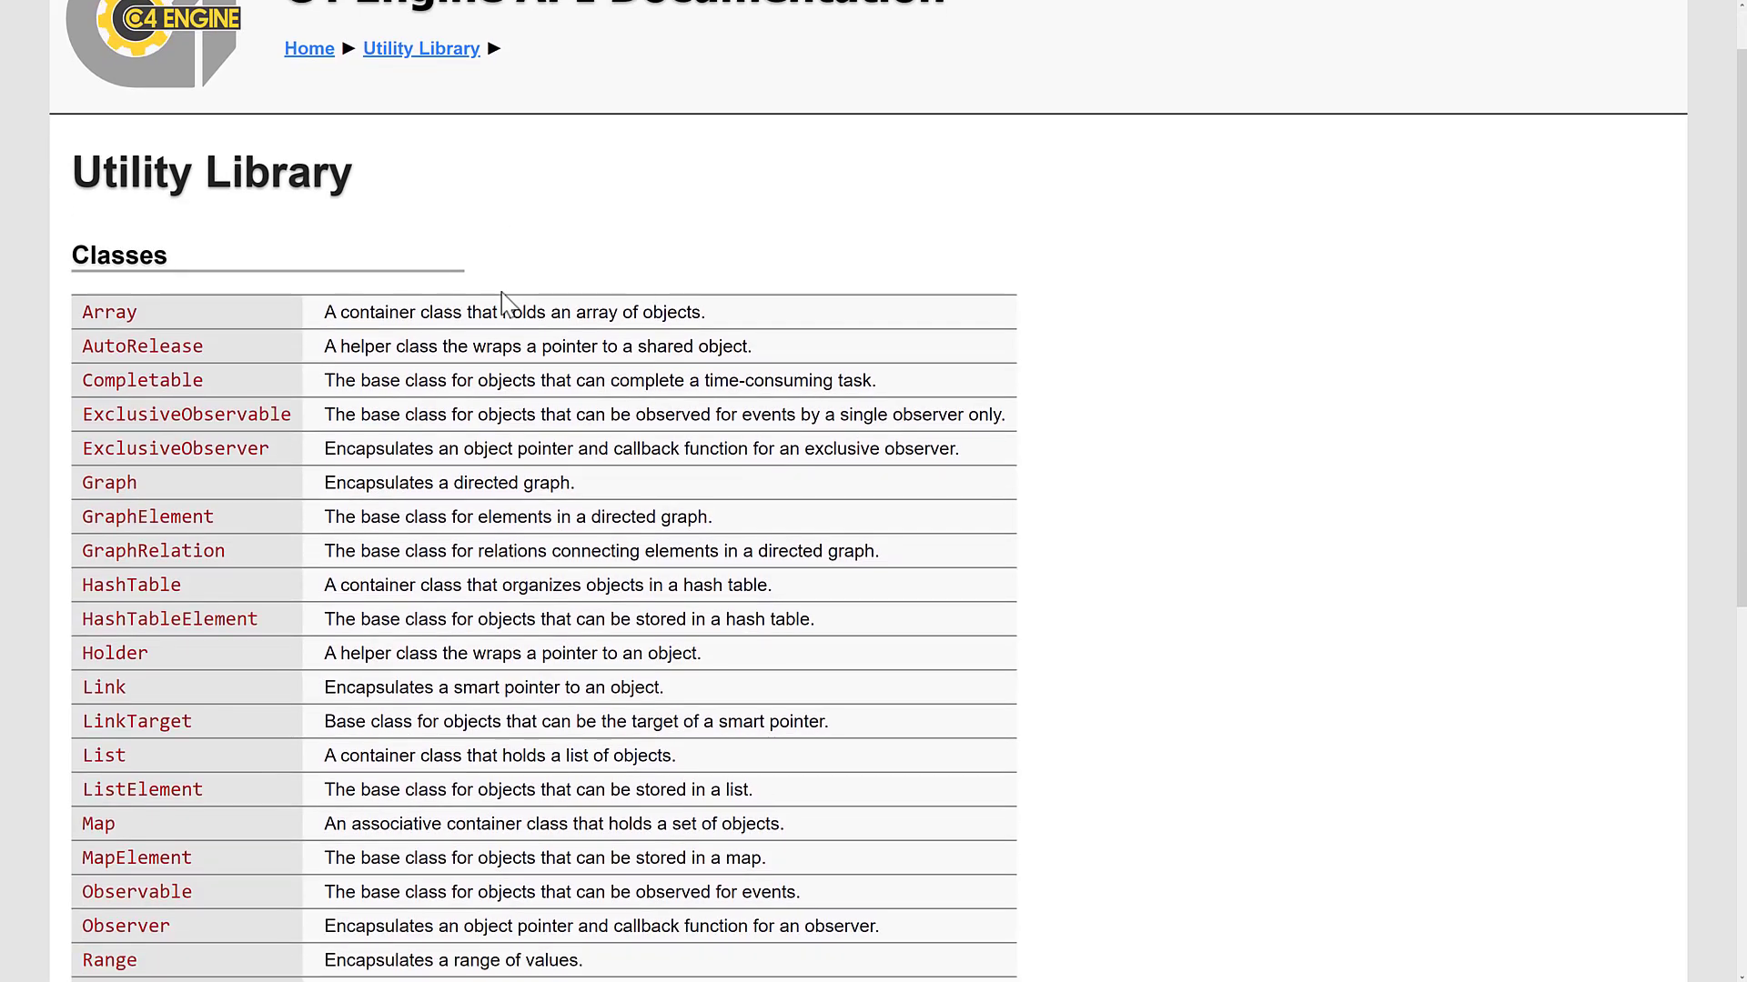
scroll("down", 3)
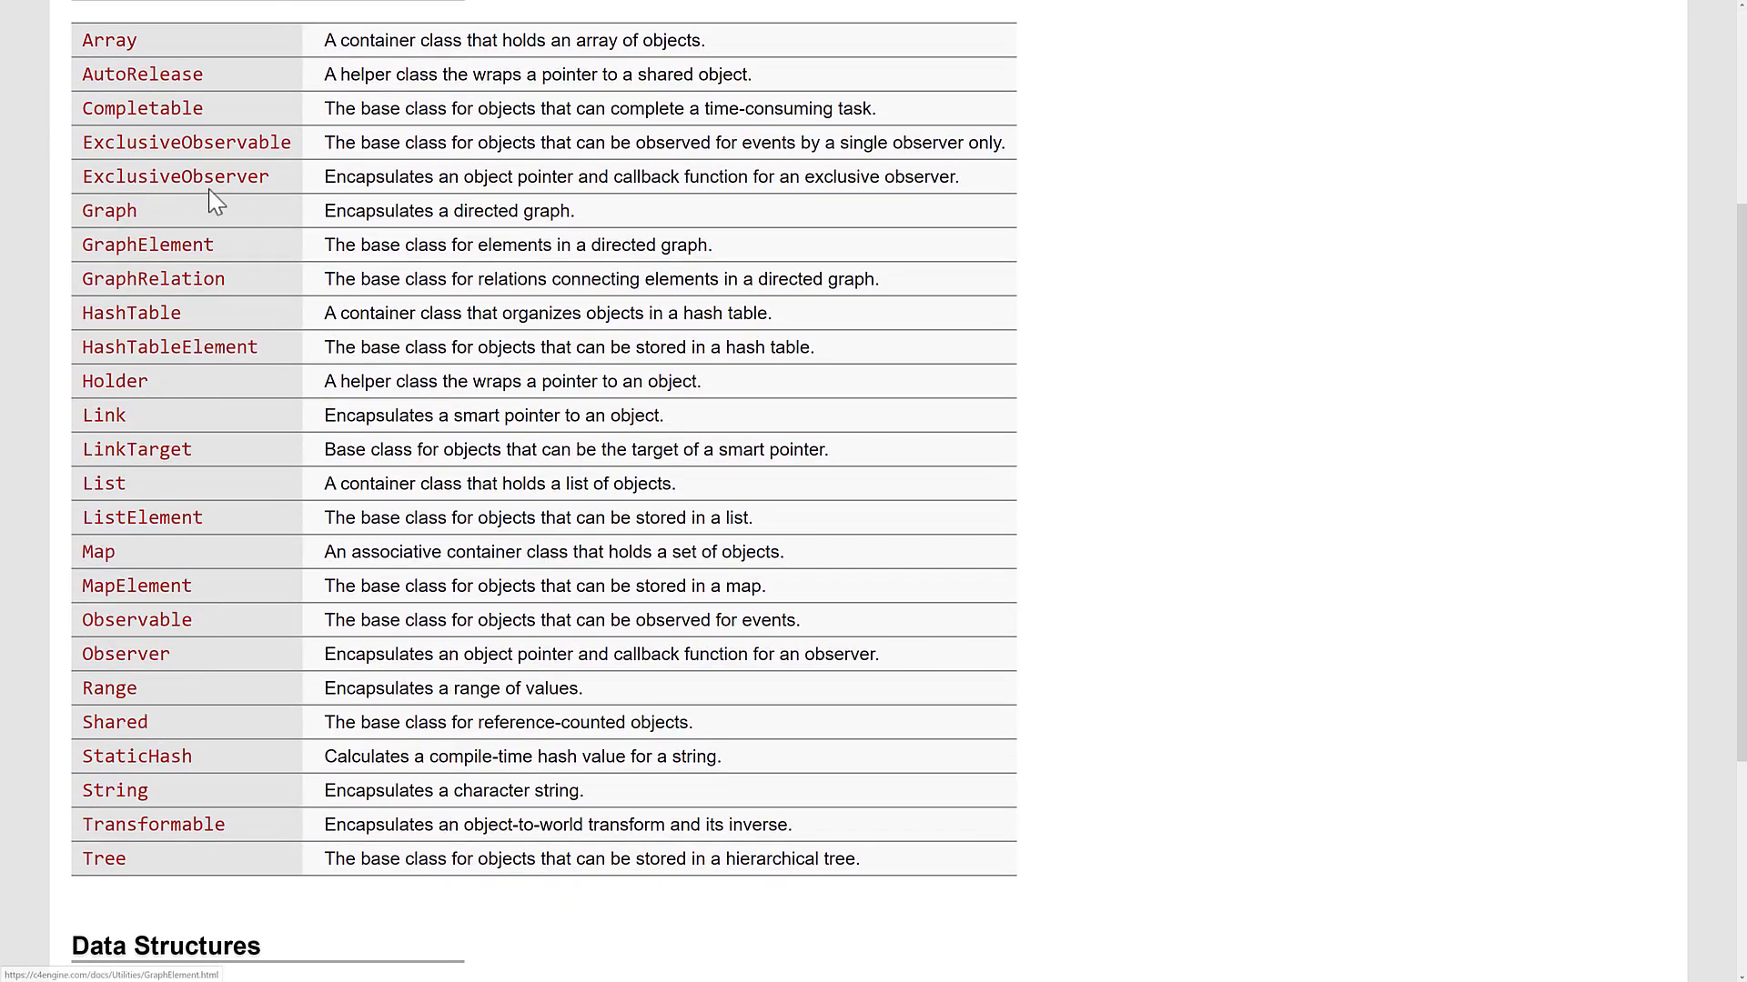
mouse_move(693, 435)
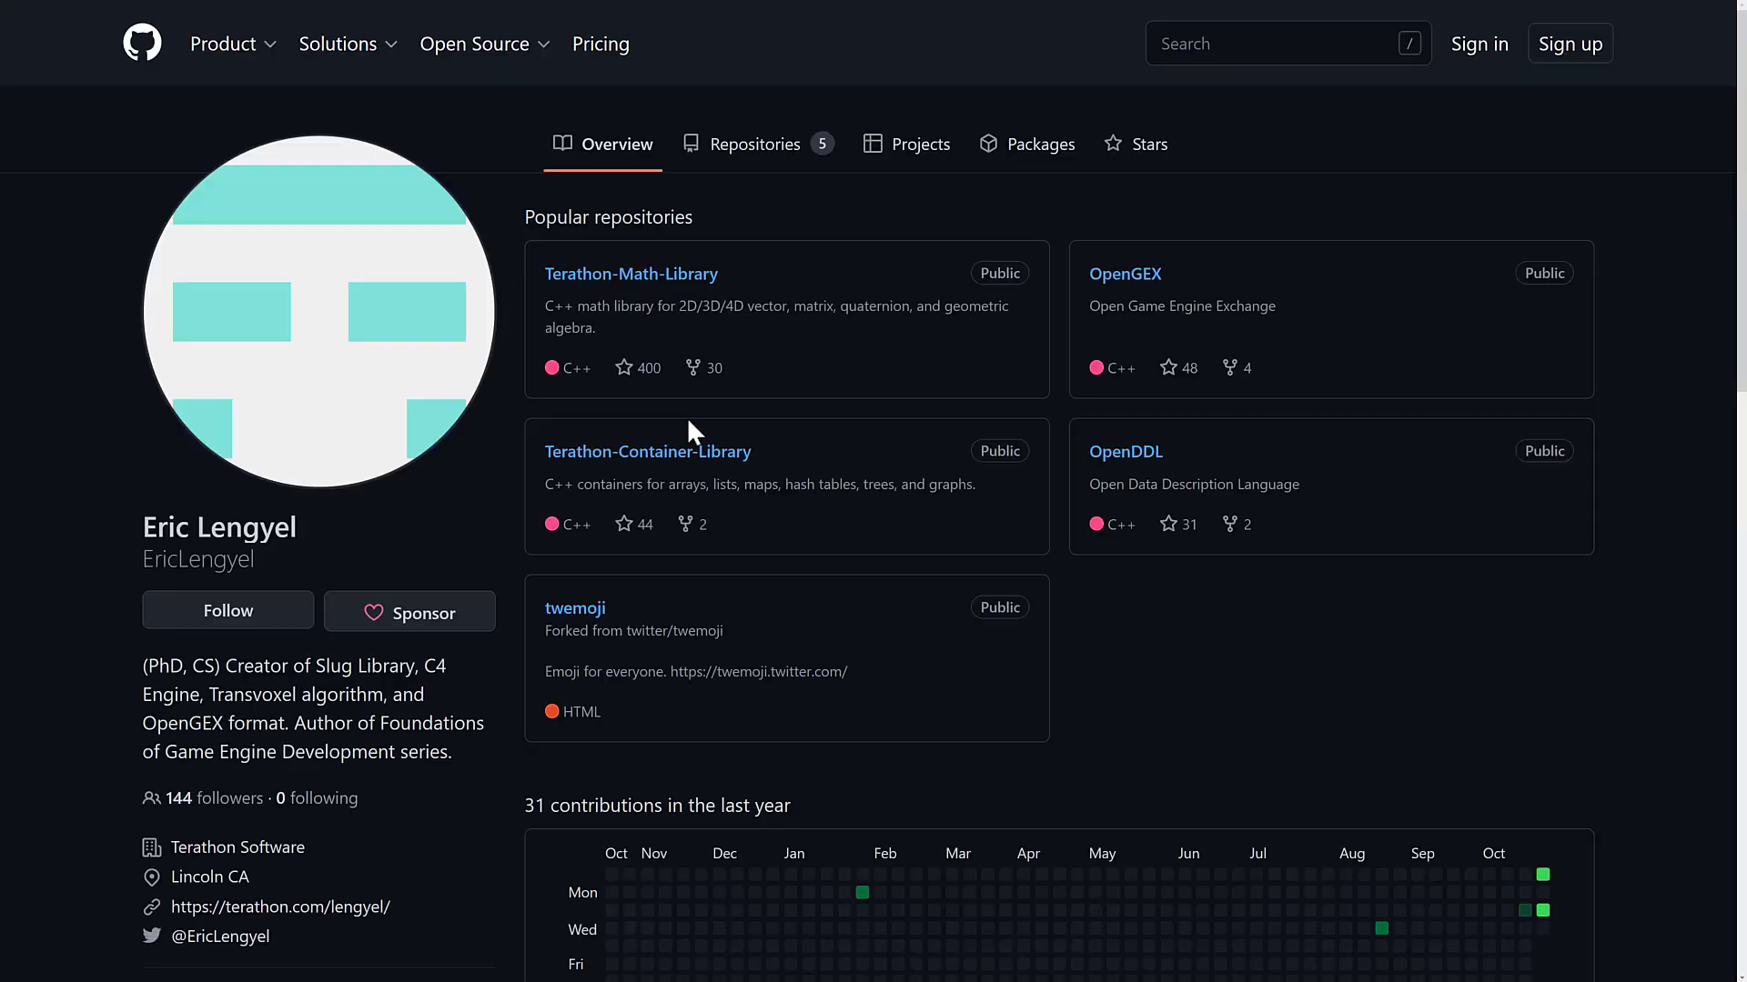
mouse_move(609, 273)
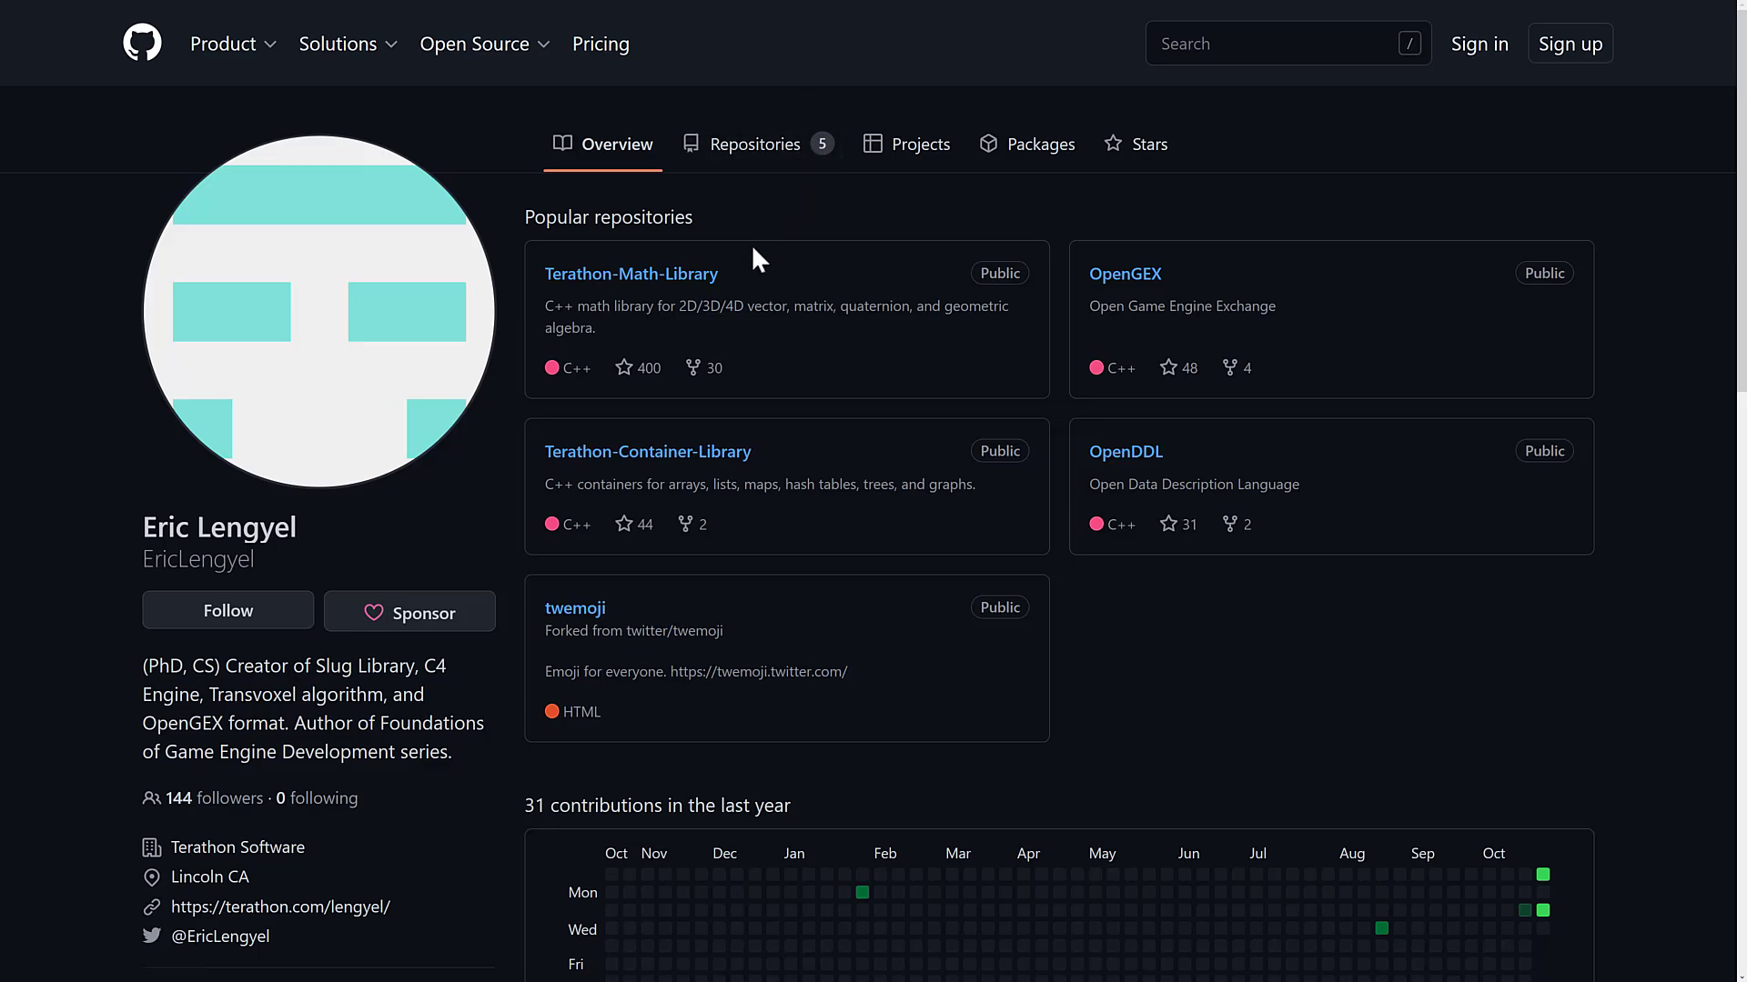
mouse_move(672, 286)
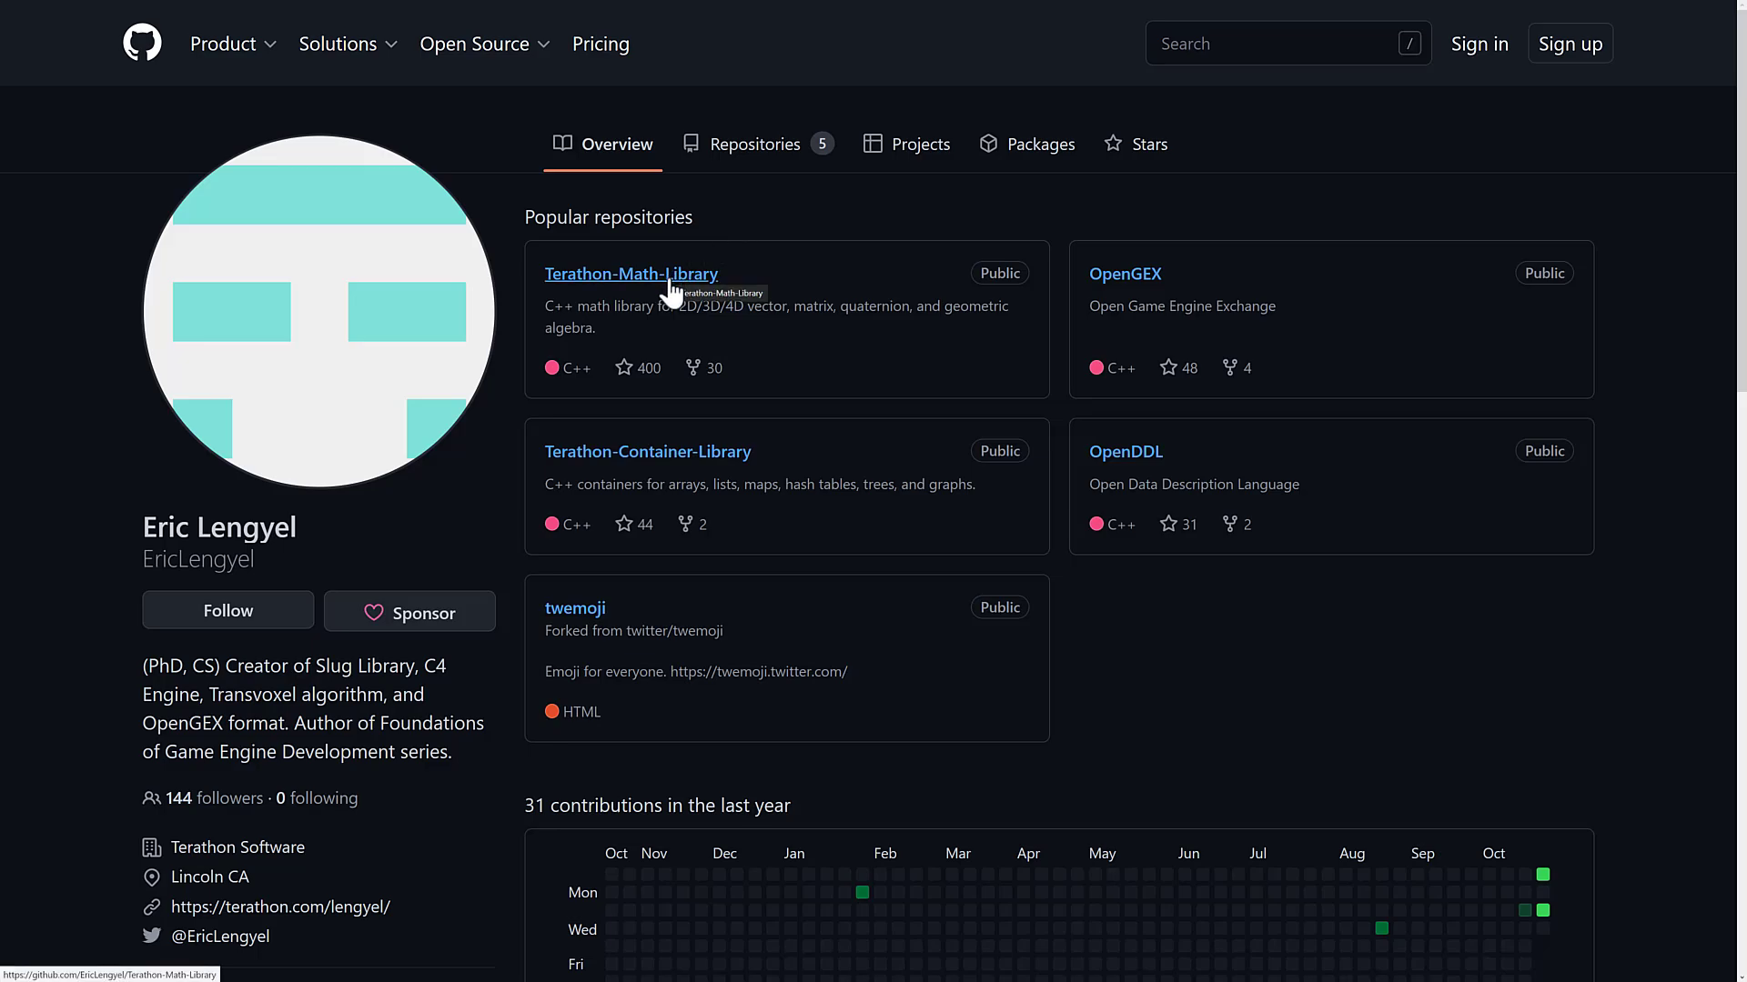
mouse_move(1174, 461)
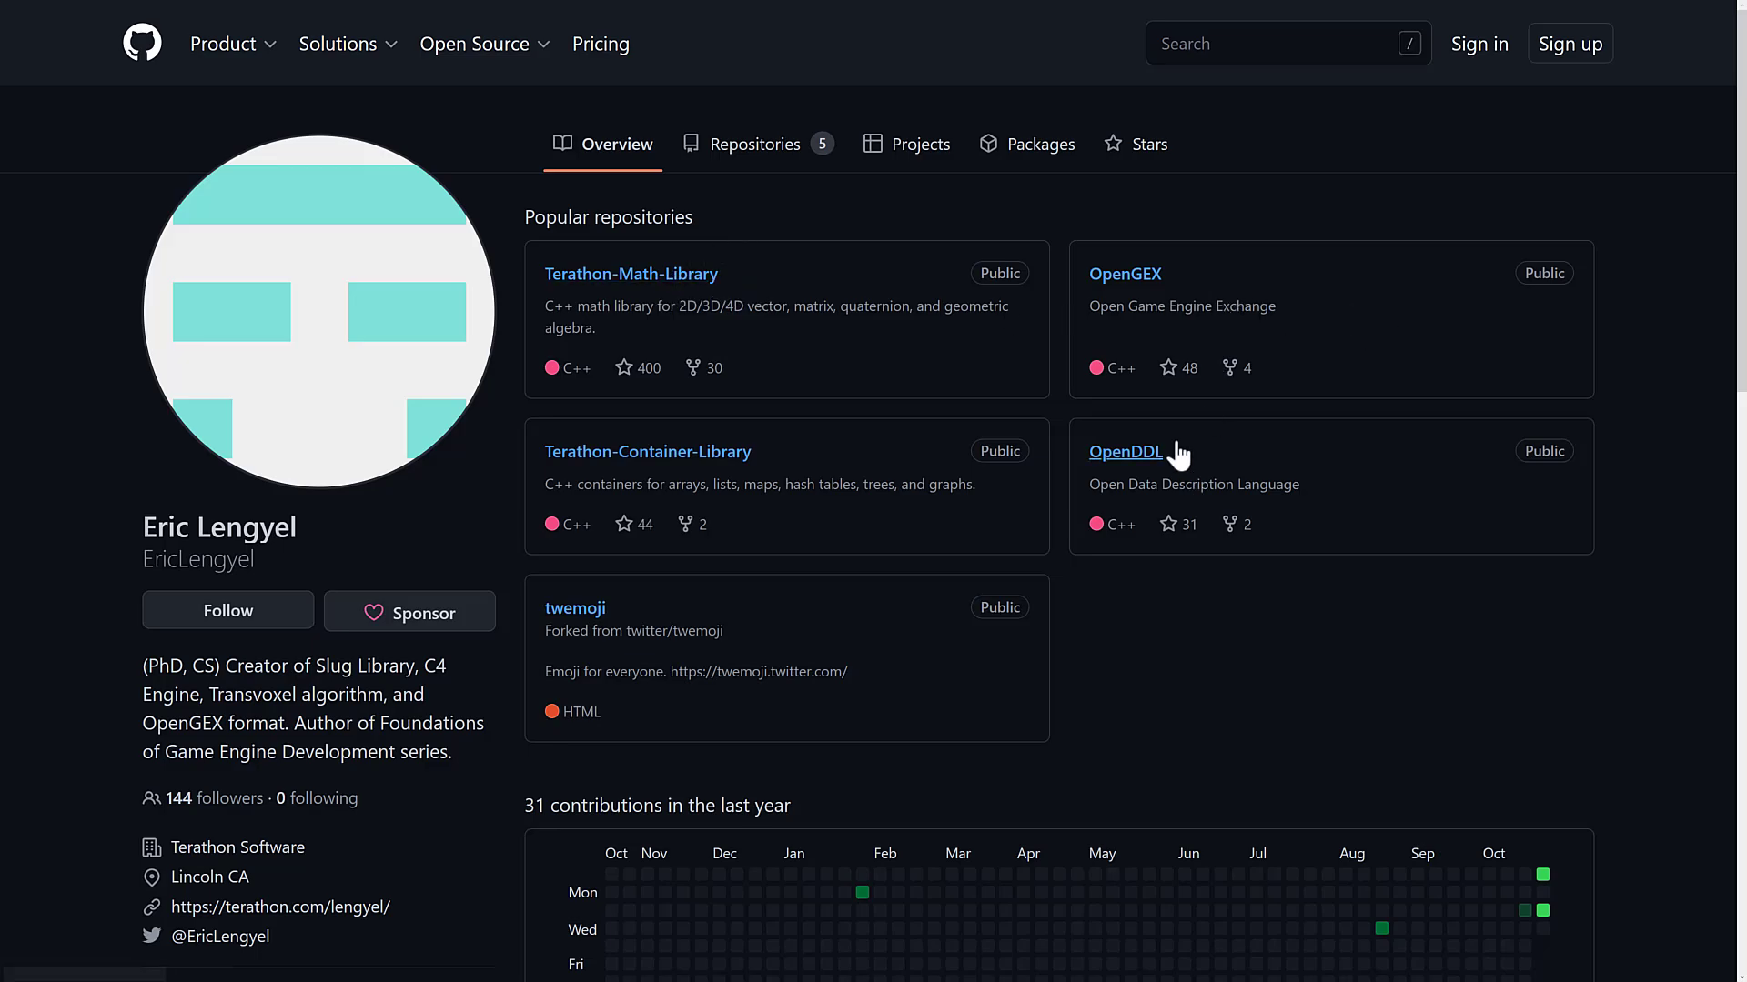
mouse_move(649, 282)
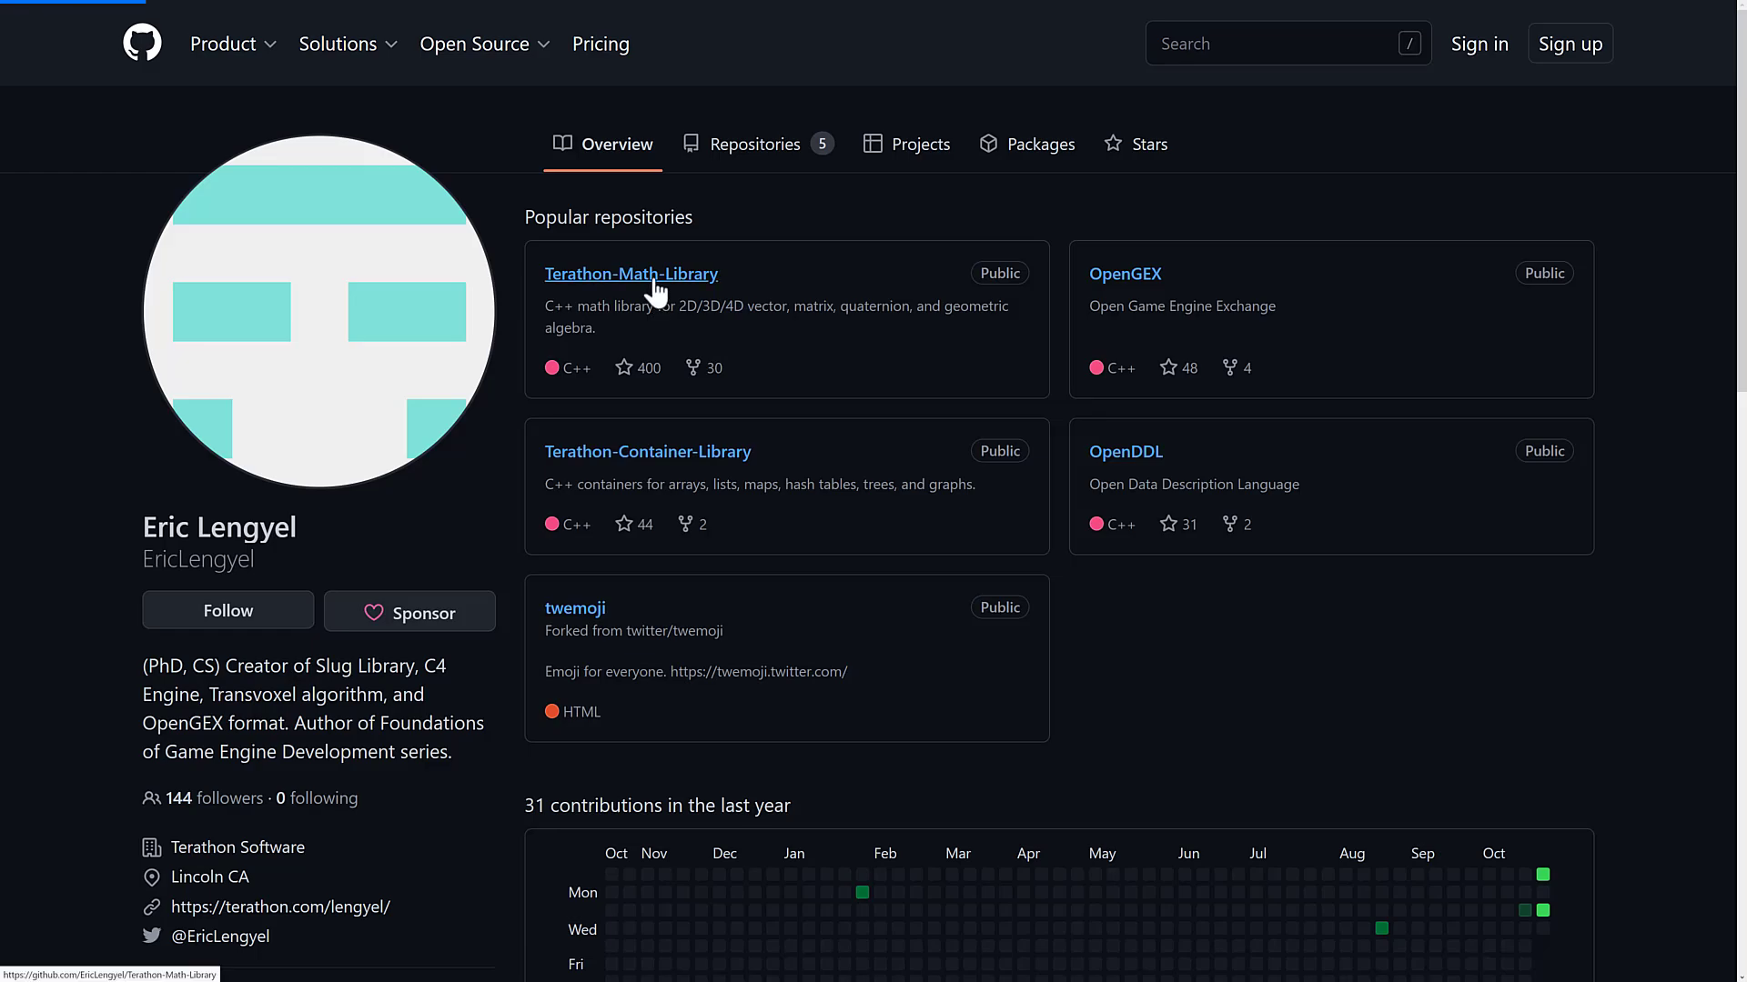
Open Terathon-Math-Library and scroll through its files to the vector, matrix and quaternion README.
left_click(631, 274)
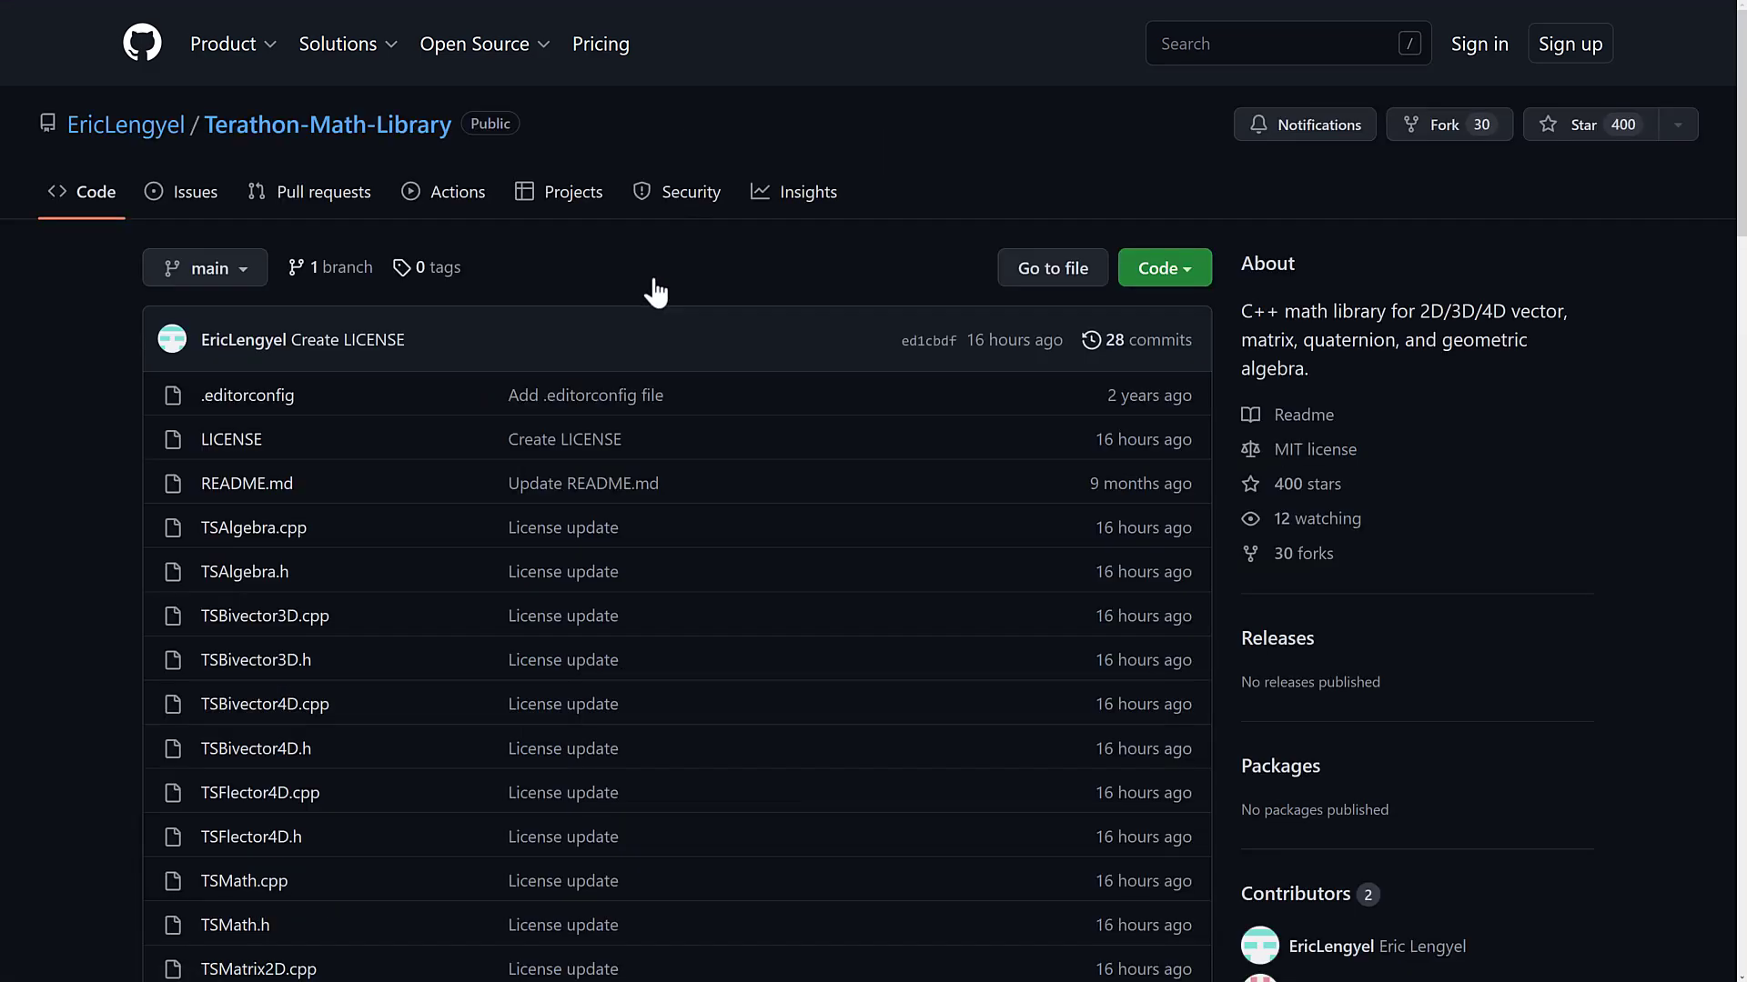
scroll("down", 3)
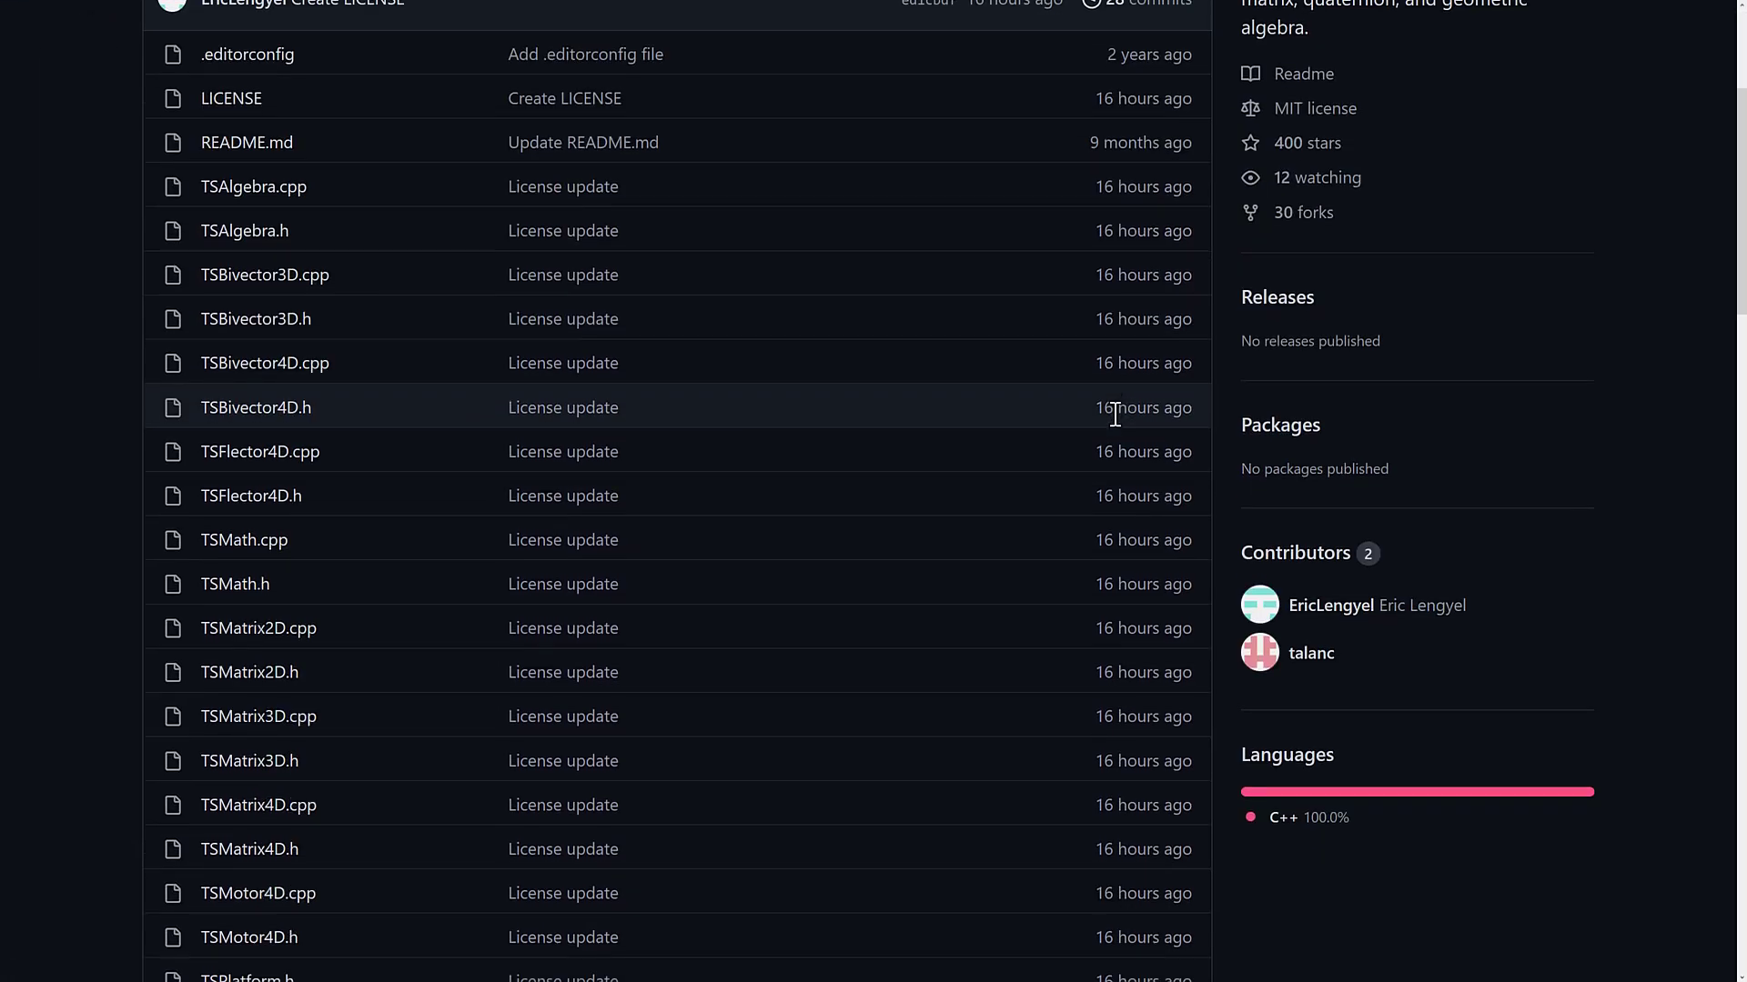
scroll("down", 3)
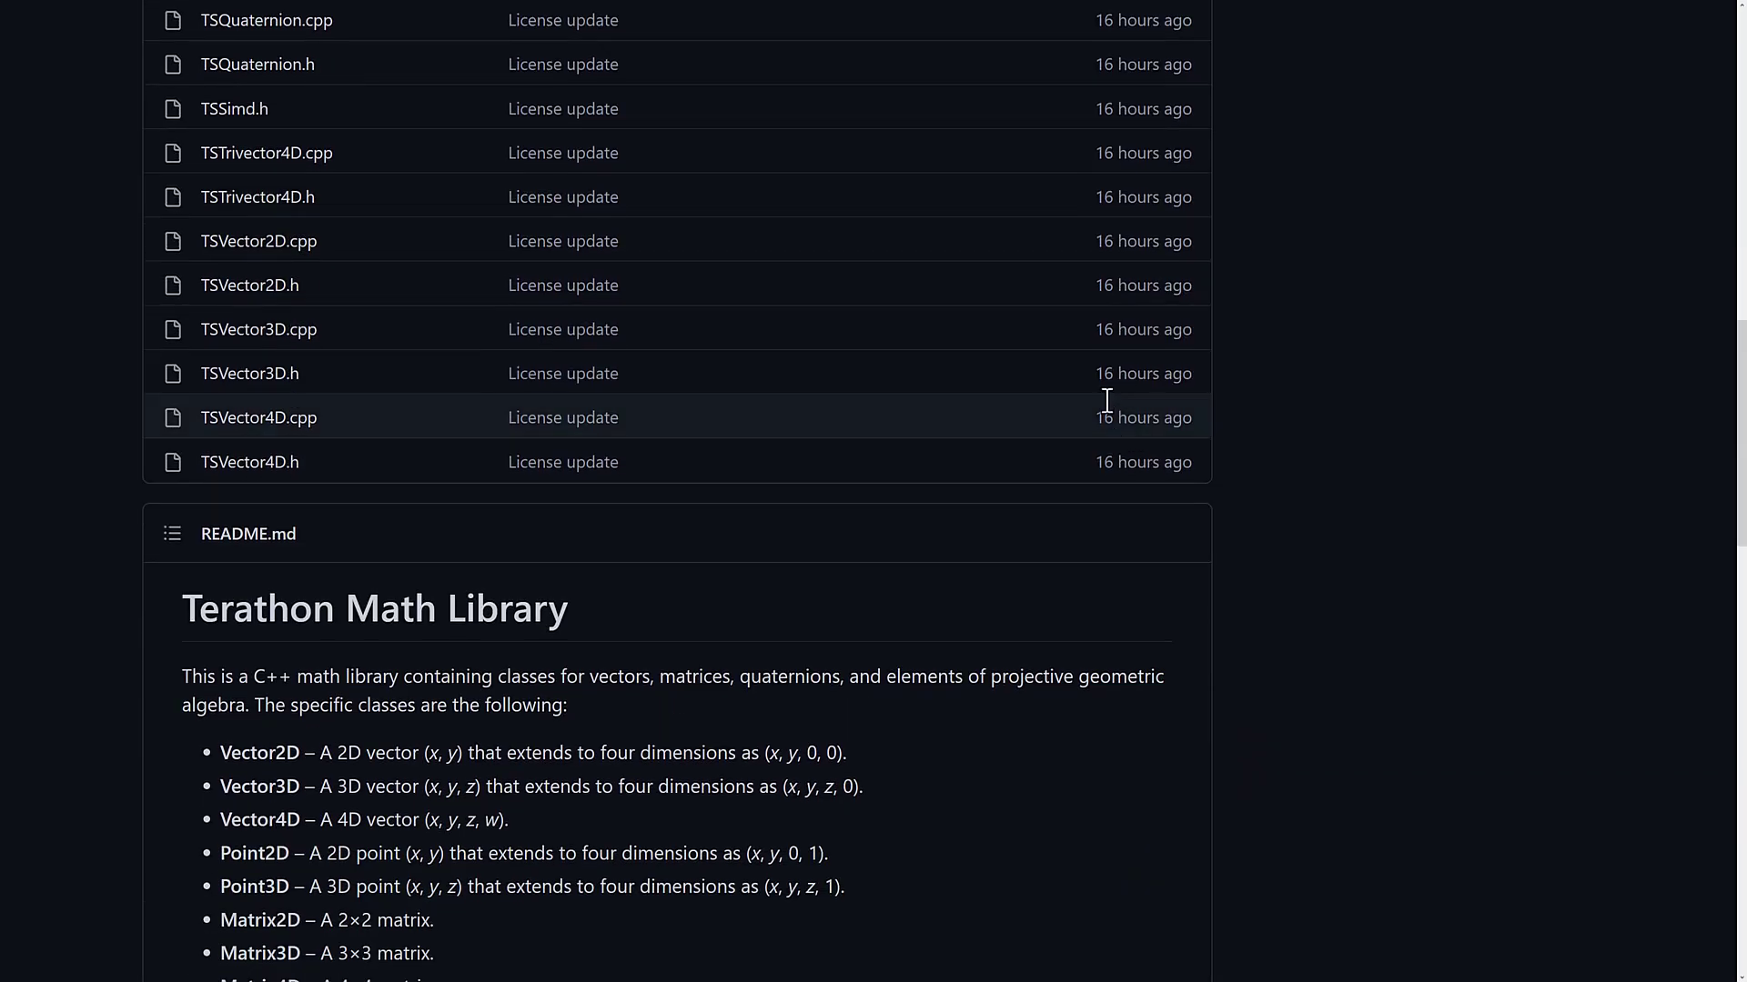
scroll("down", 3)
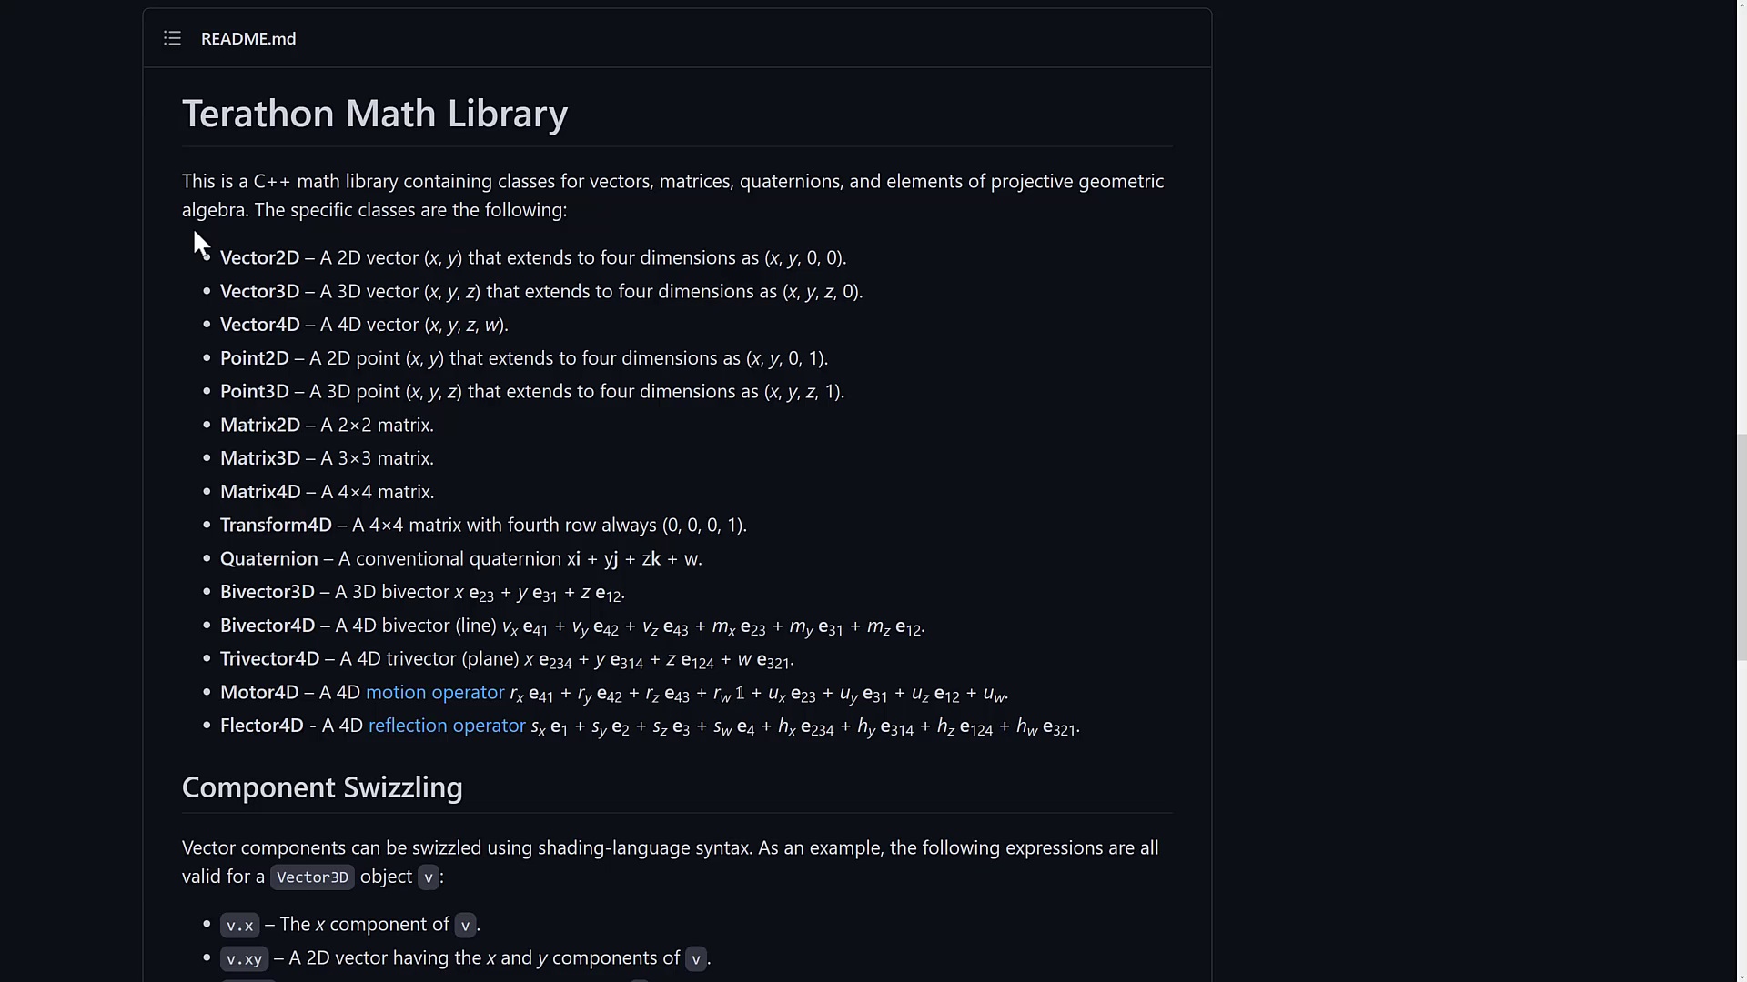
mouse_move(243, 572)
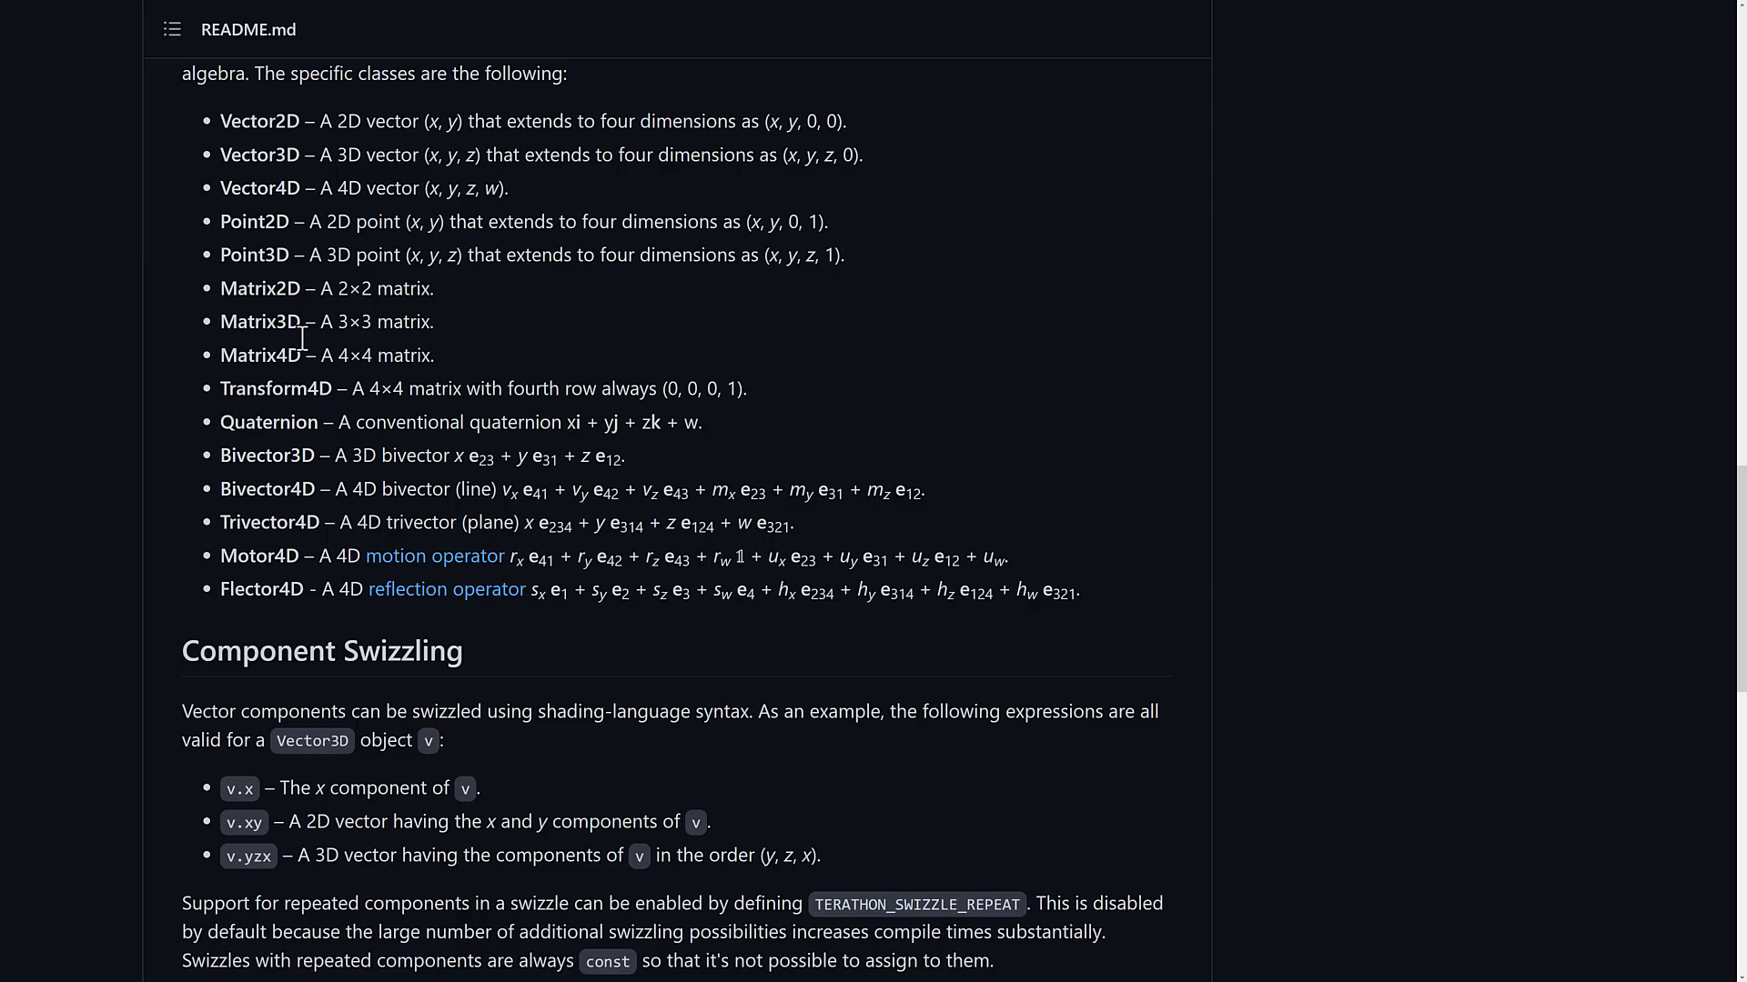
scroll("down", 3)
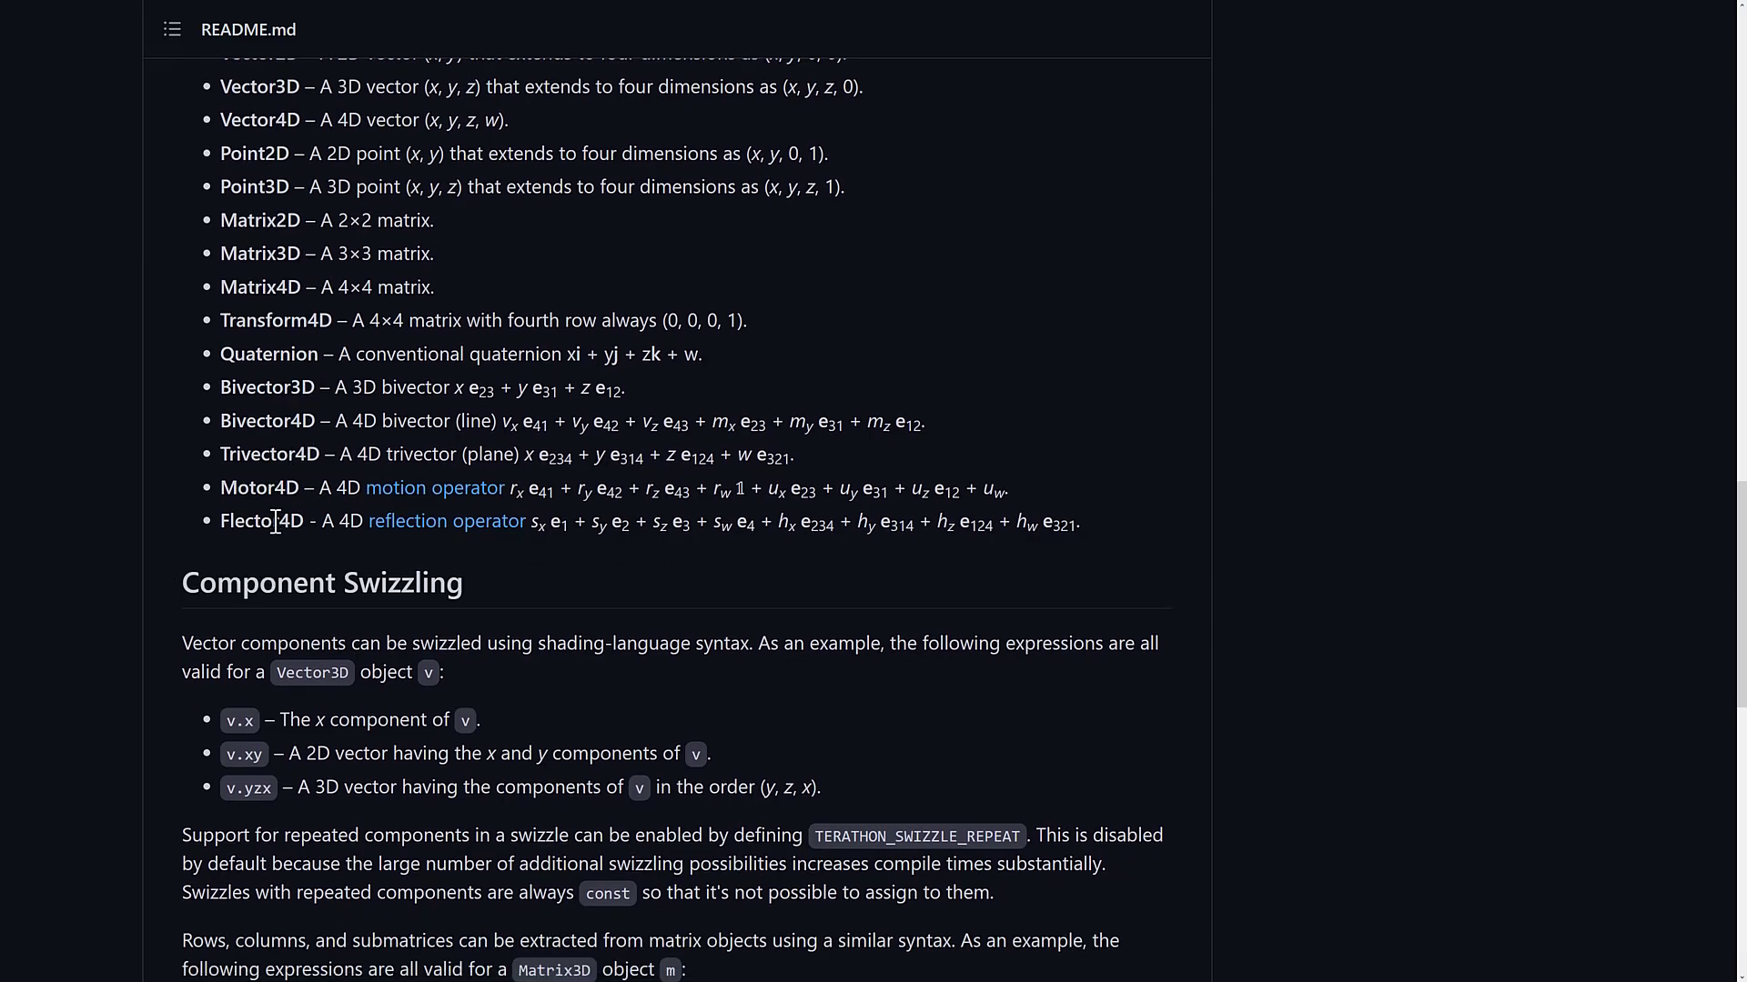
scroll("down", 3)
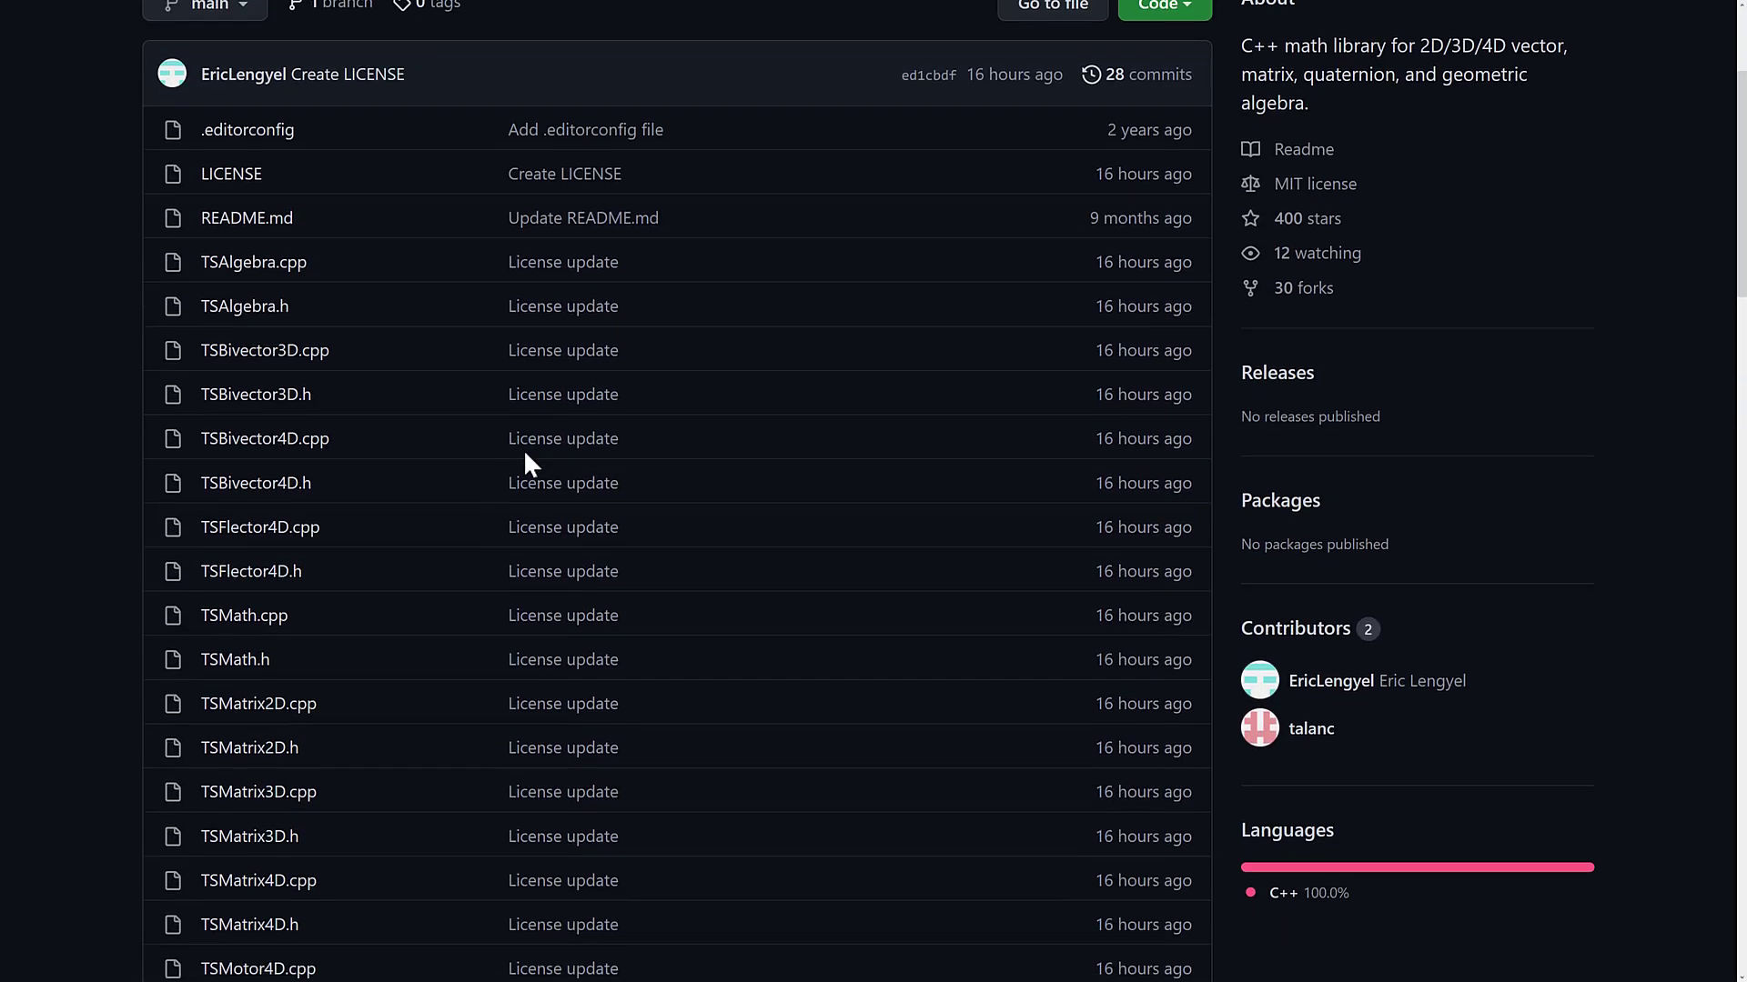
scroll("down", 3)
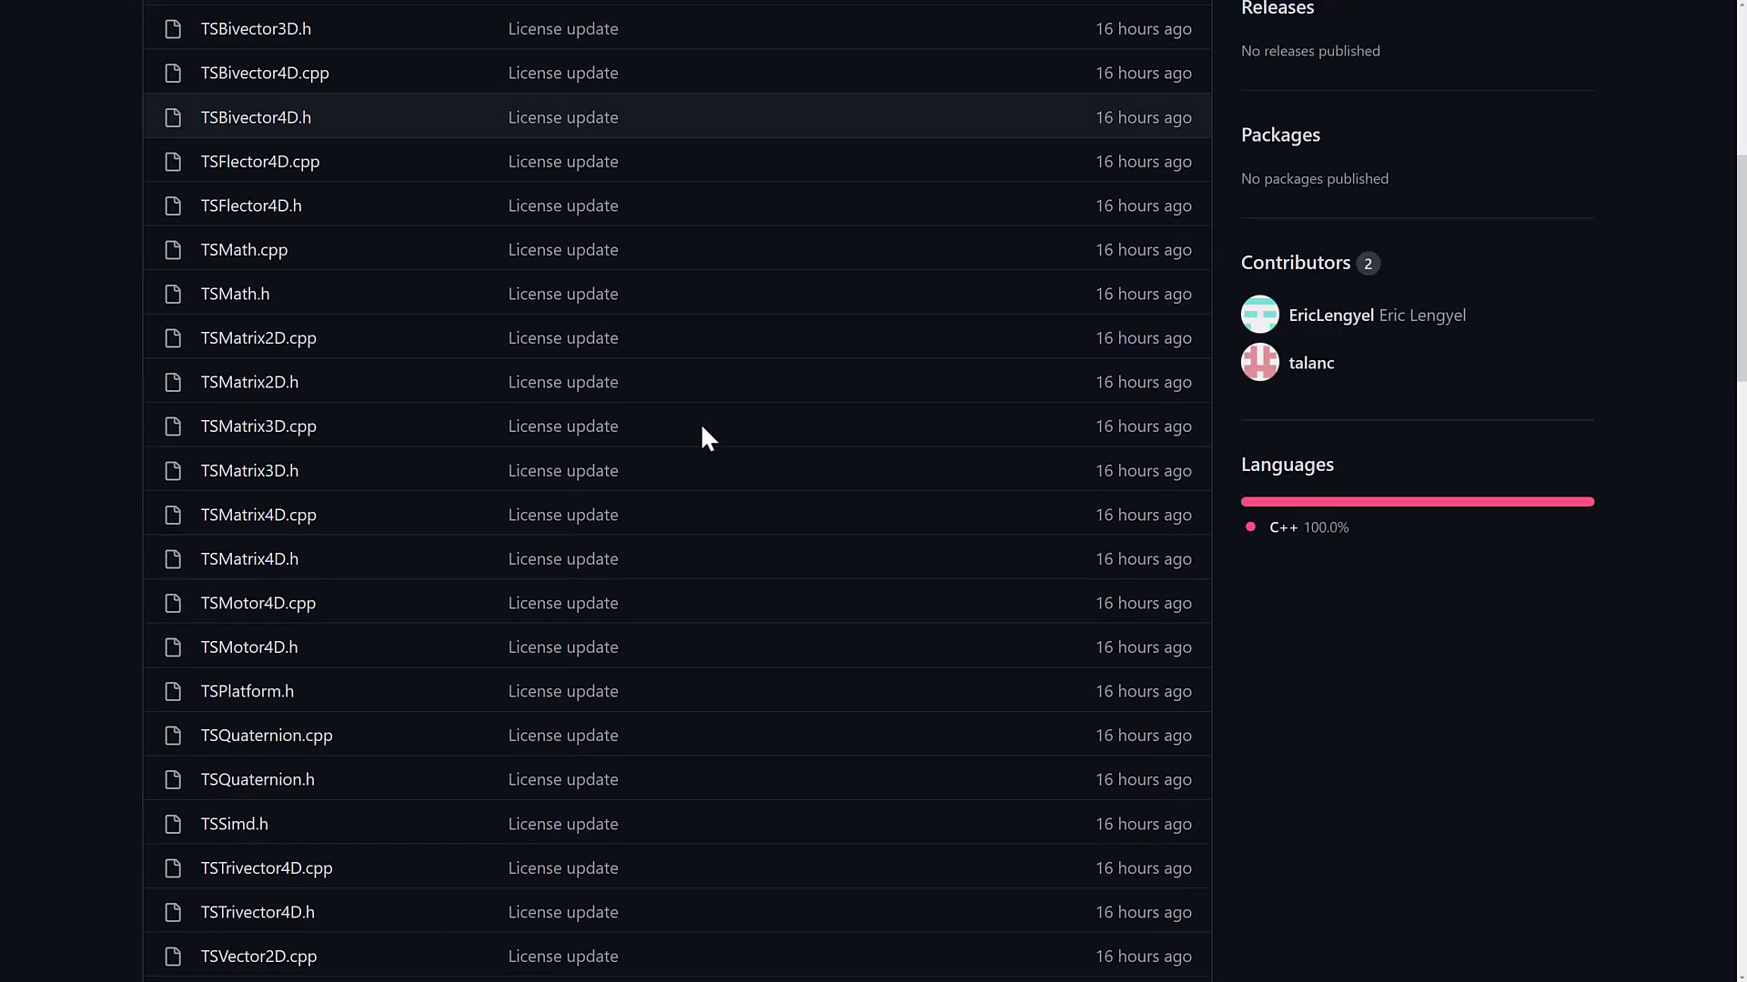
scroll("down", 3)
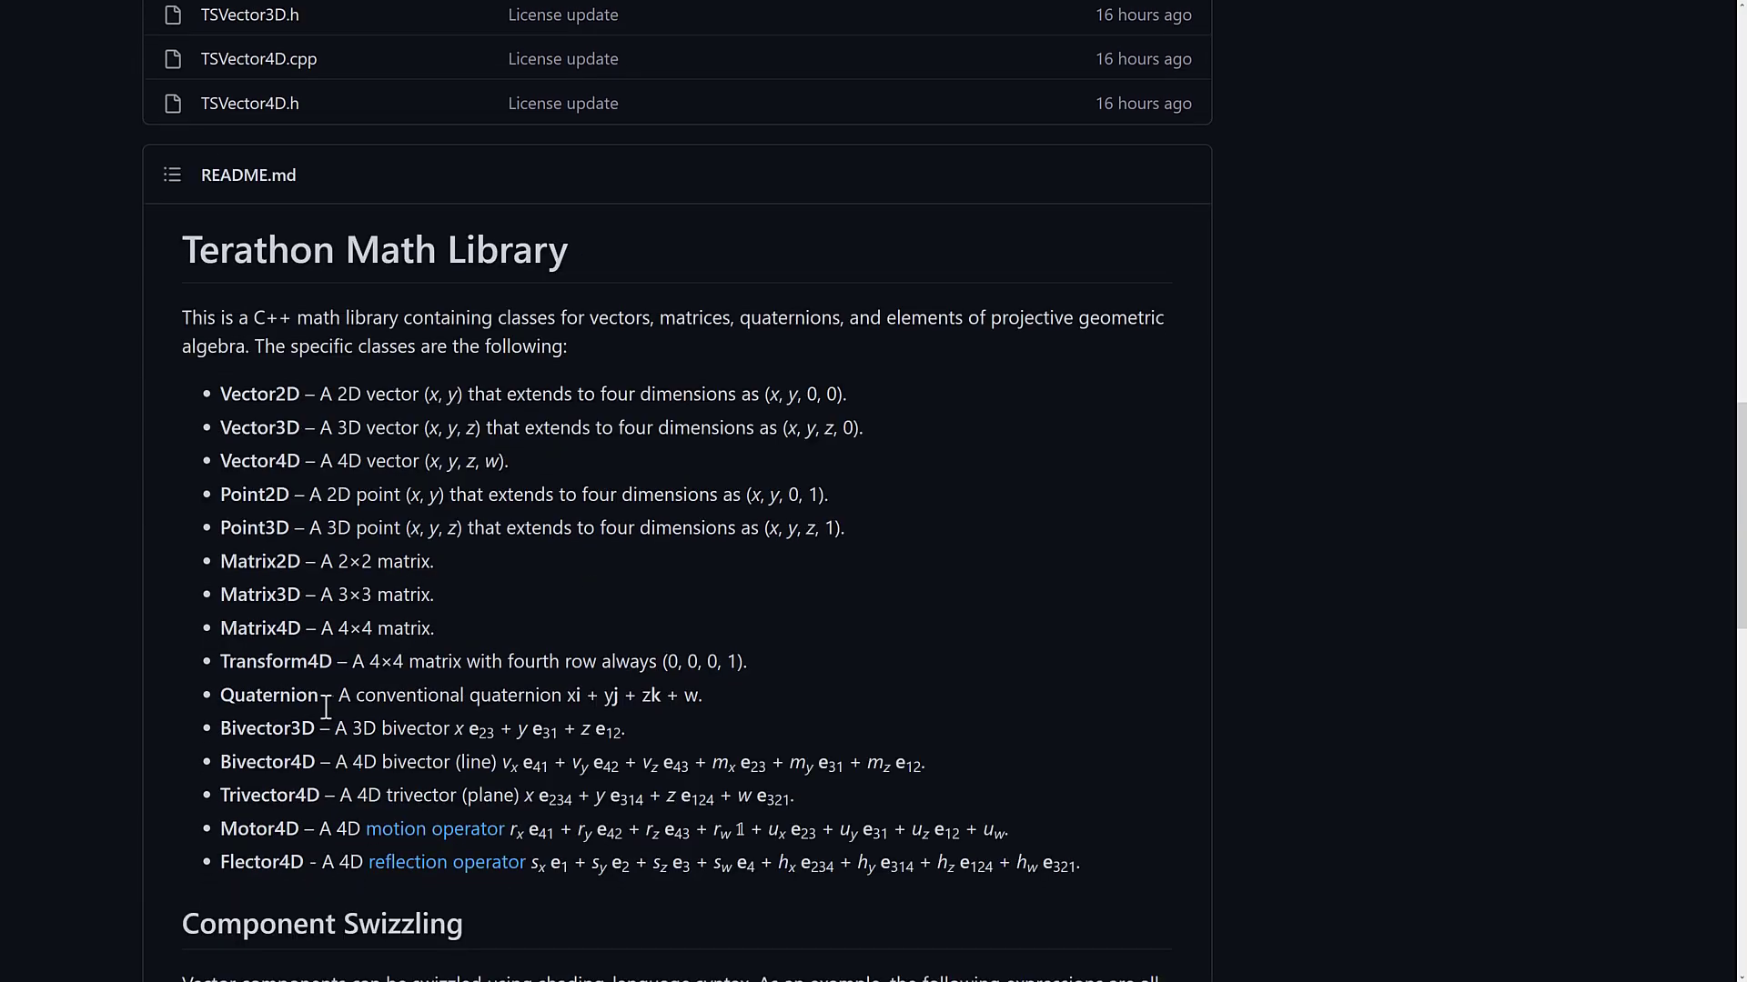
mouse_move(475, 577)
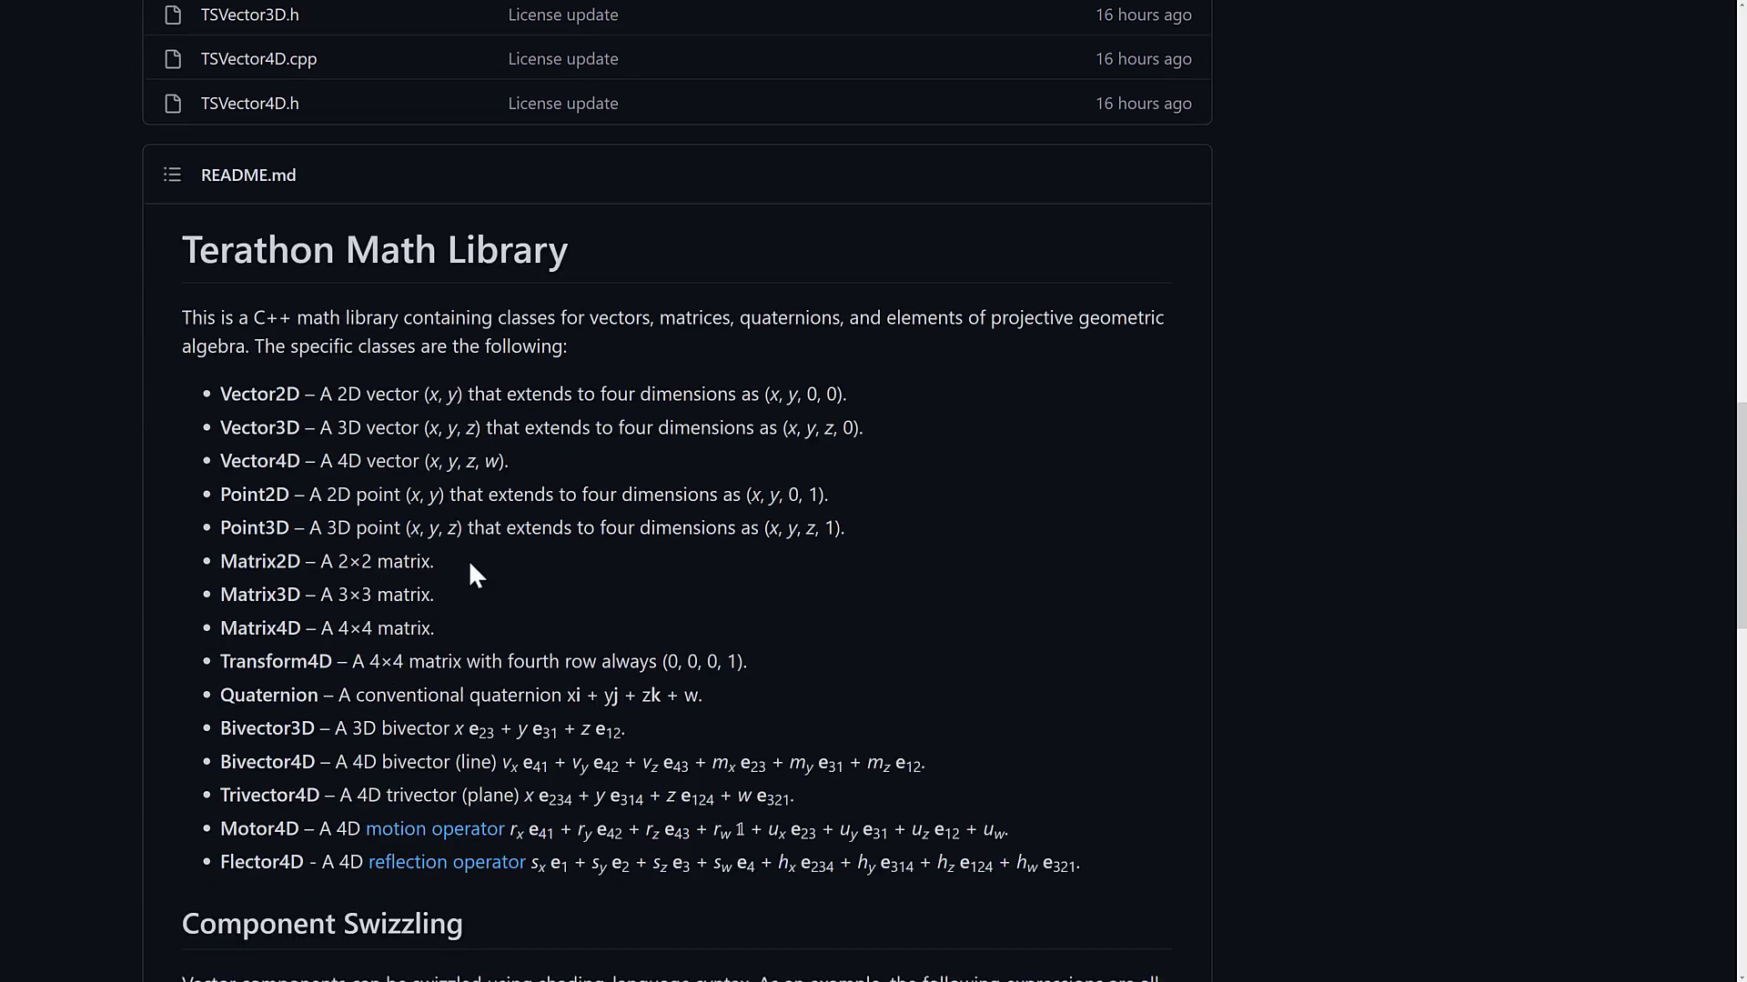
mouse_move(950, 544)
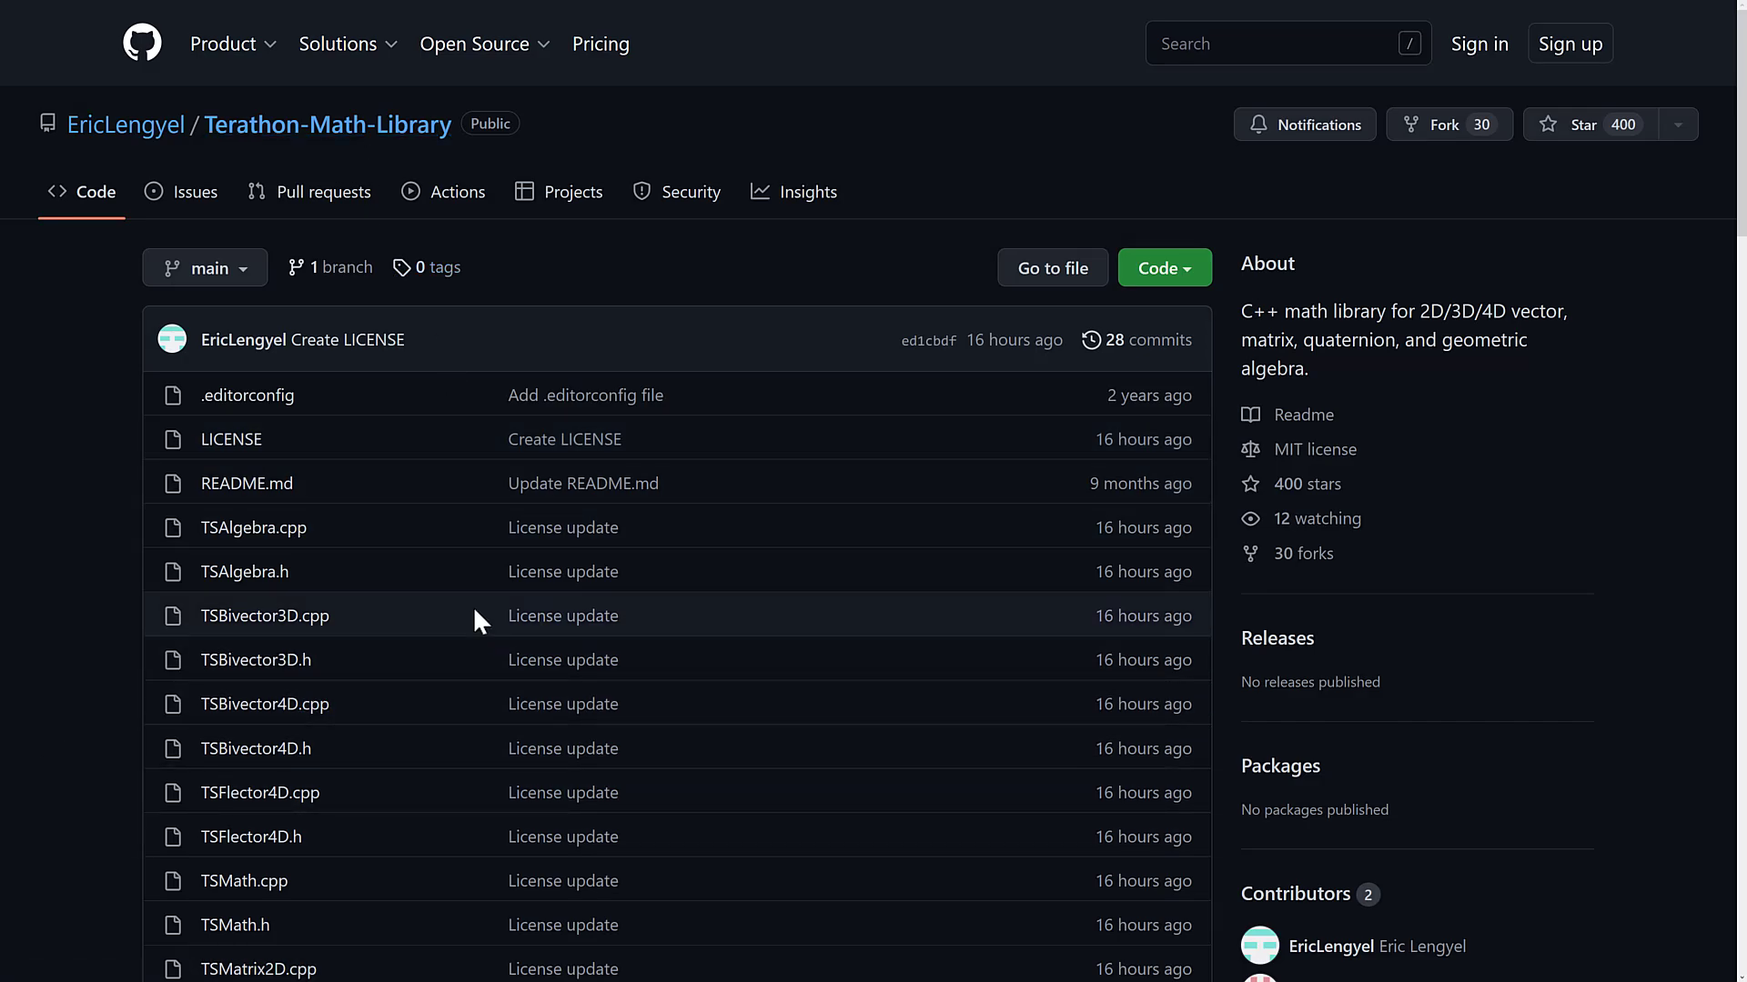
mouse_move(712, 631)
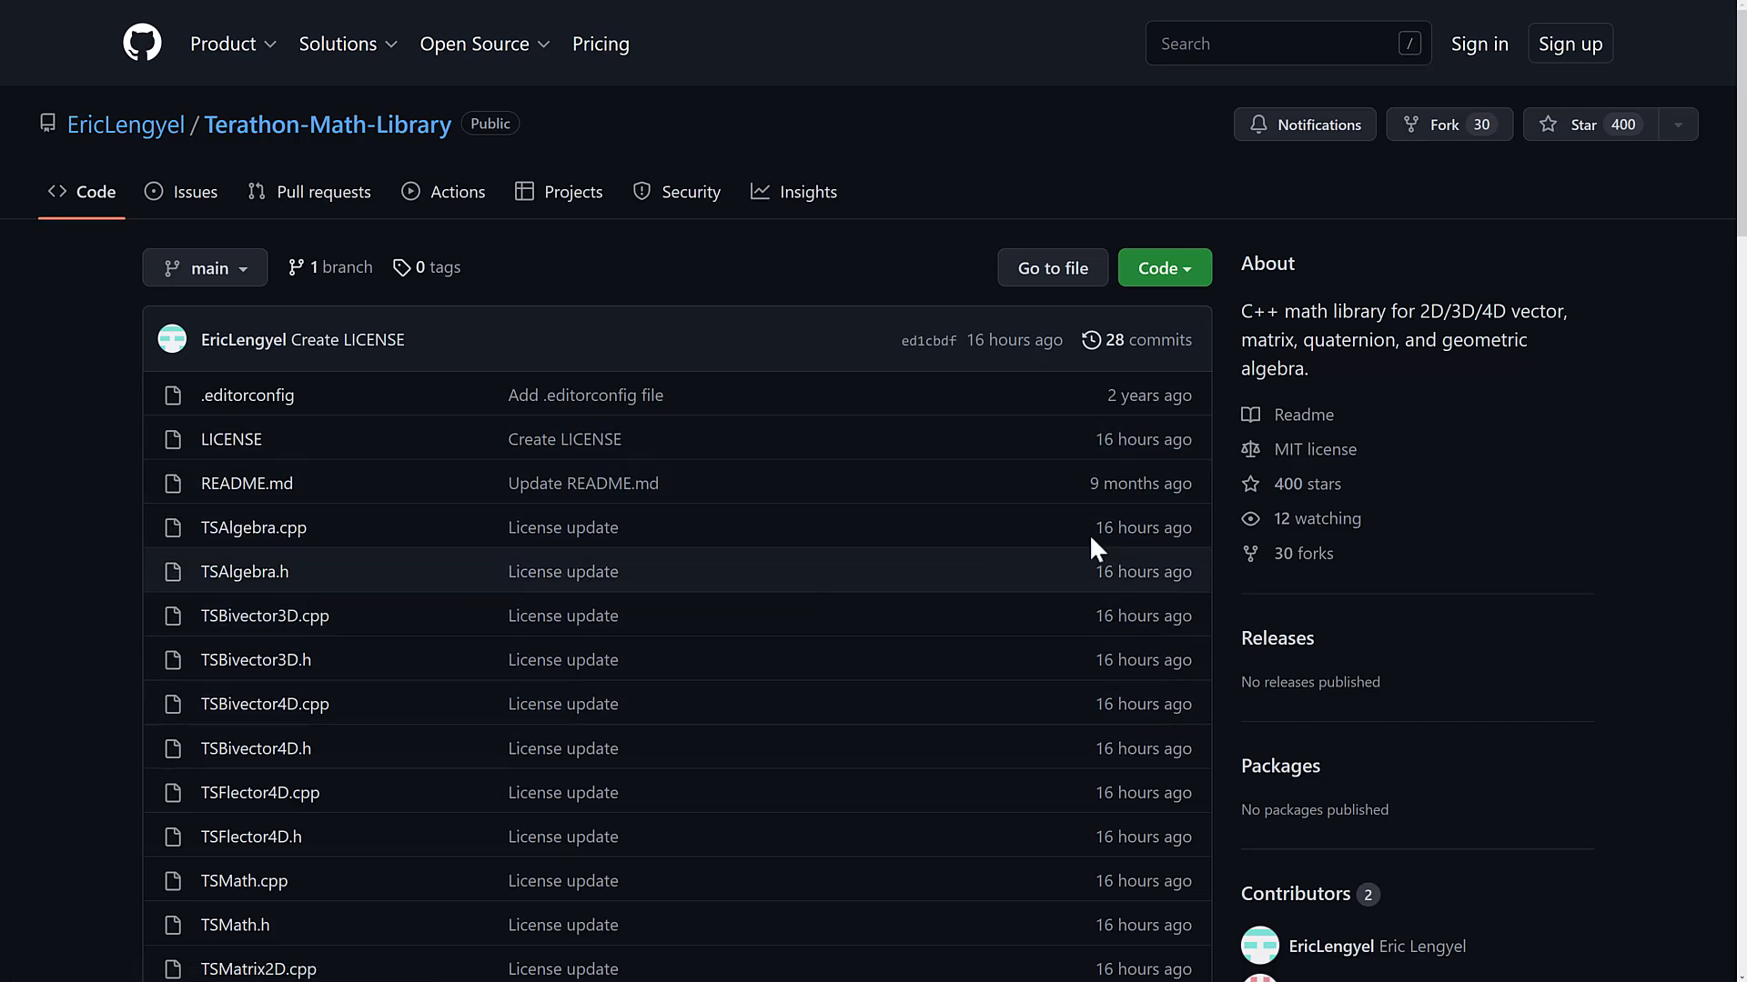
mouse_move(1335, 472)
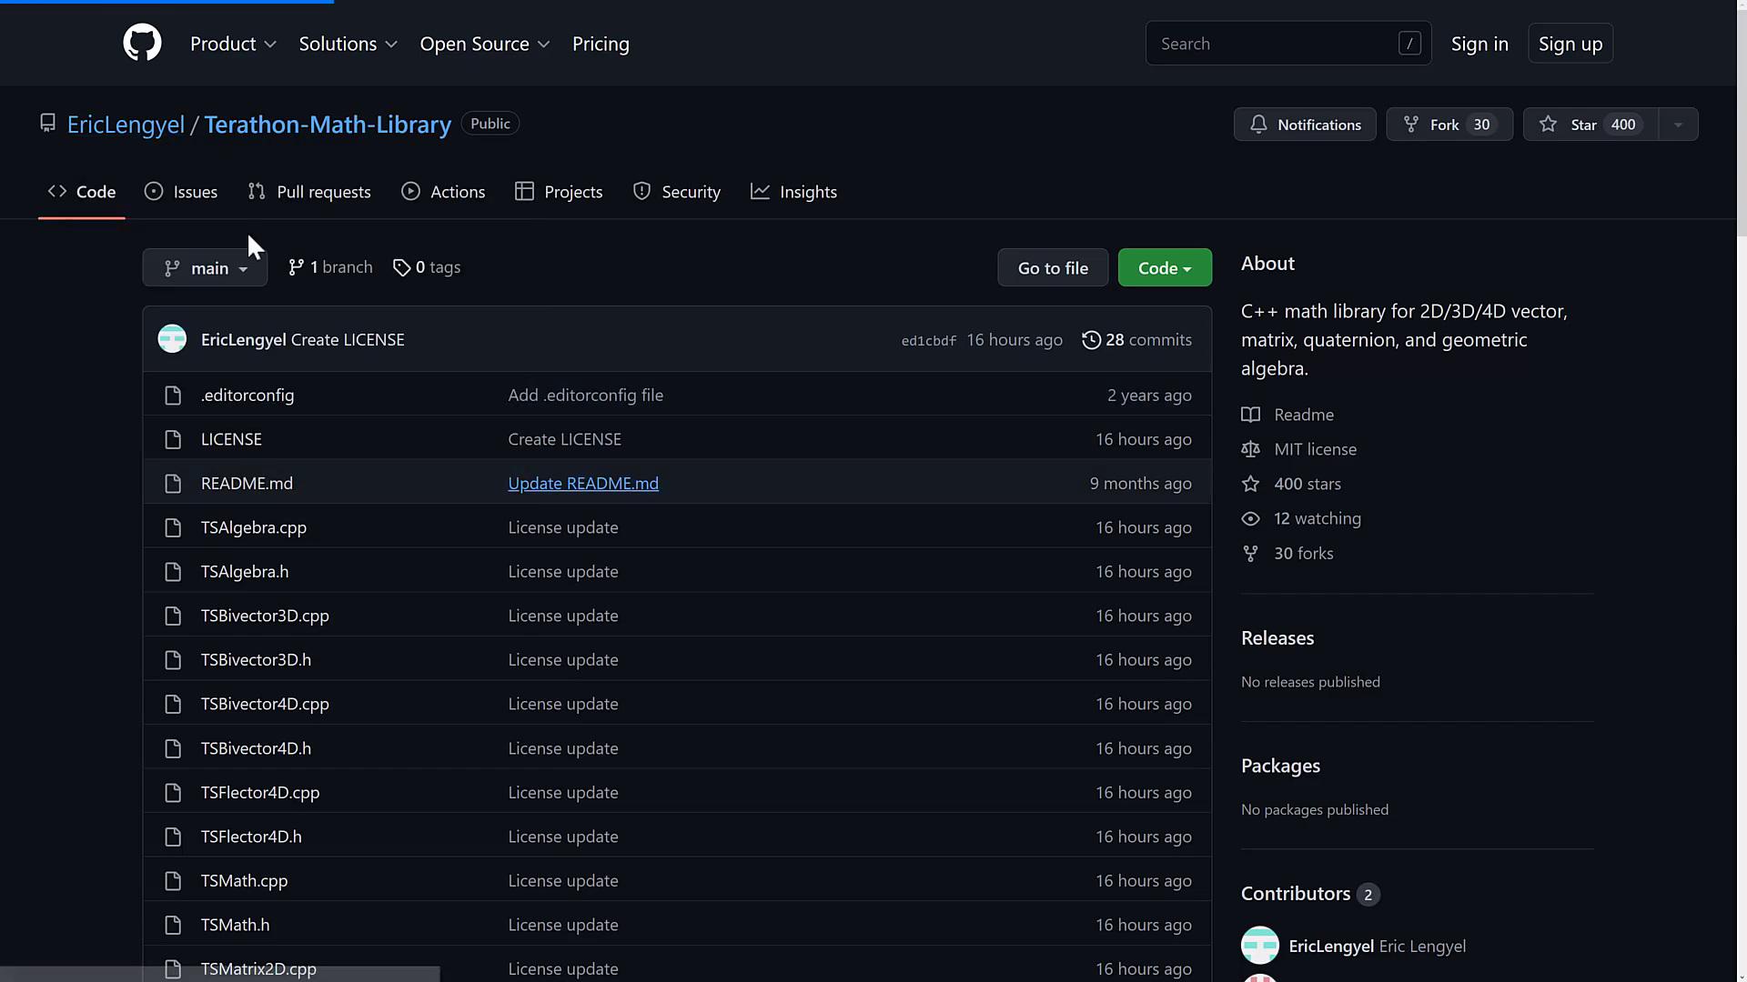
left_click(127, 125)
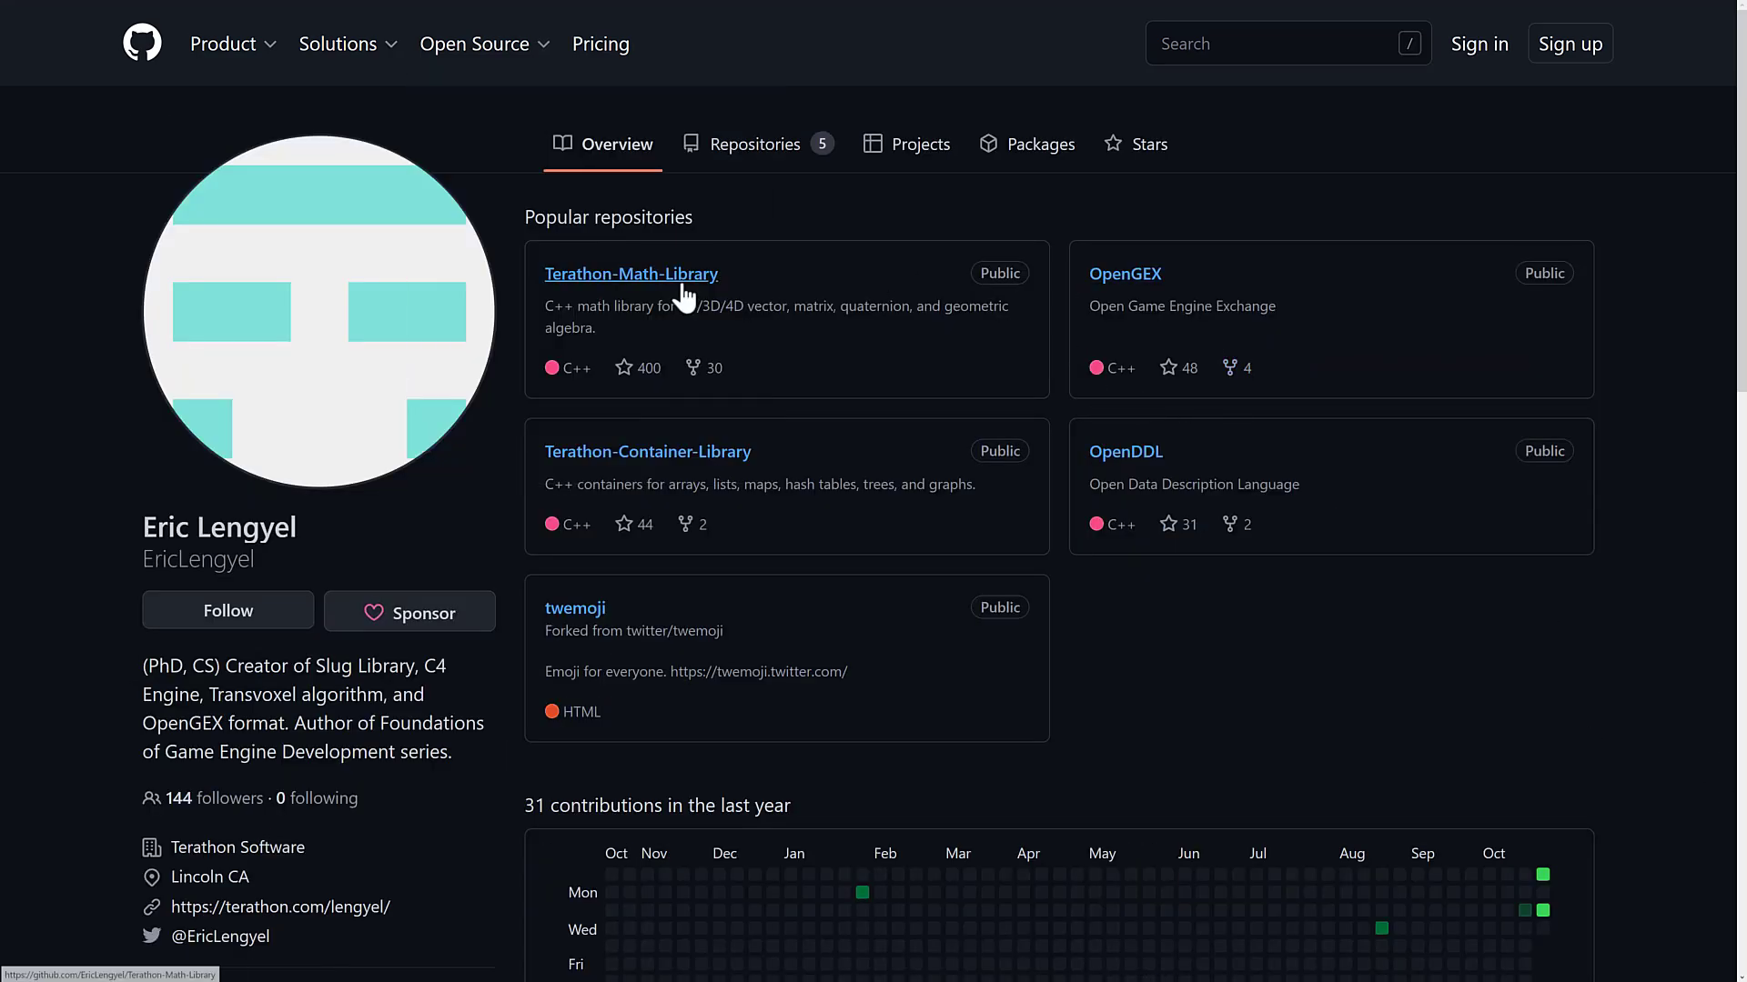
mouse_move(720, 467)
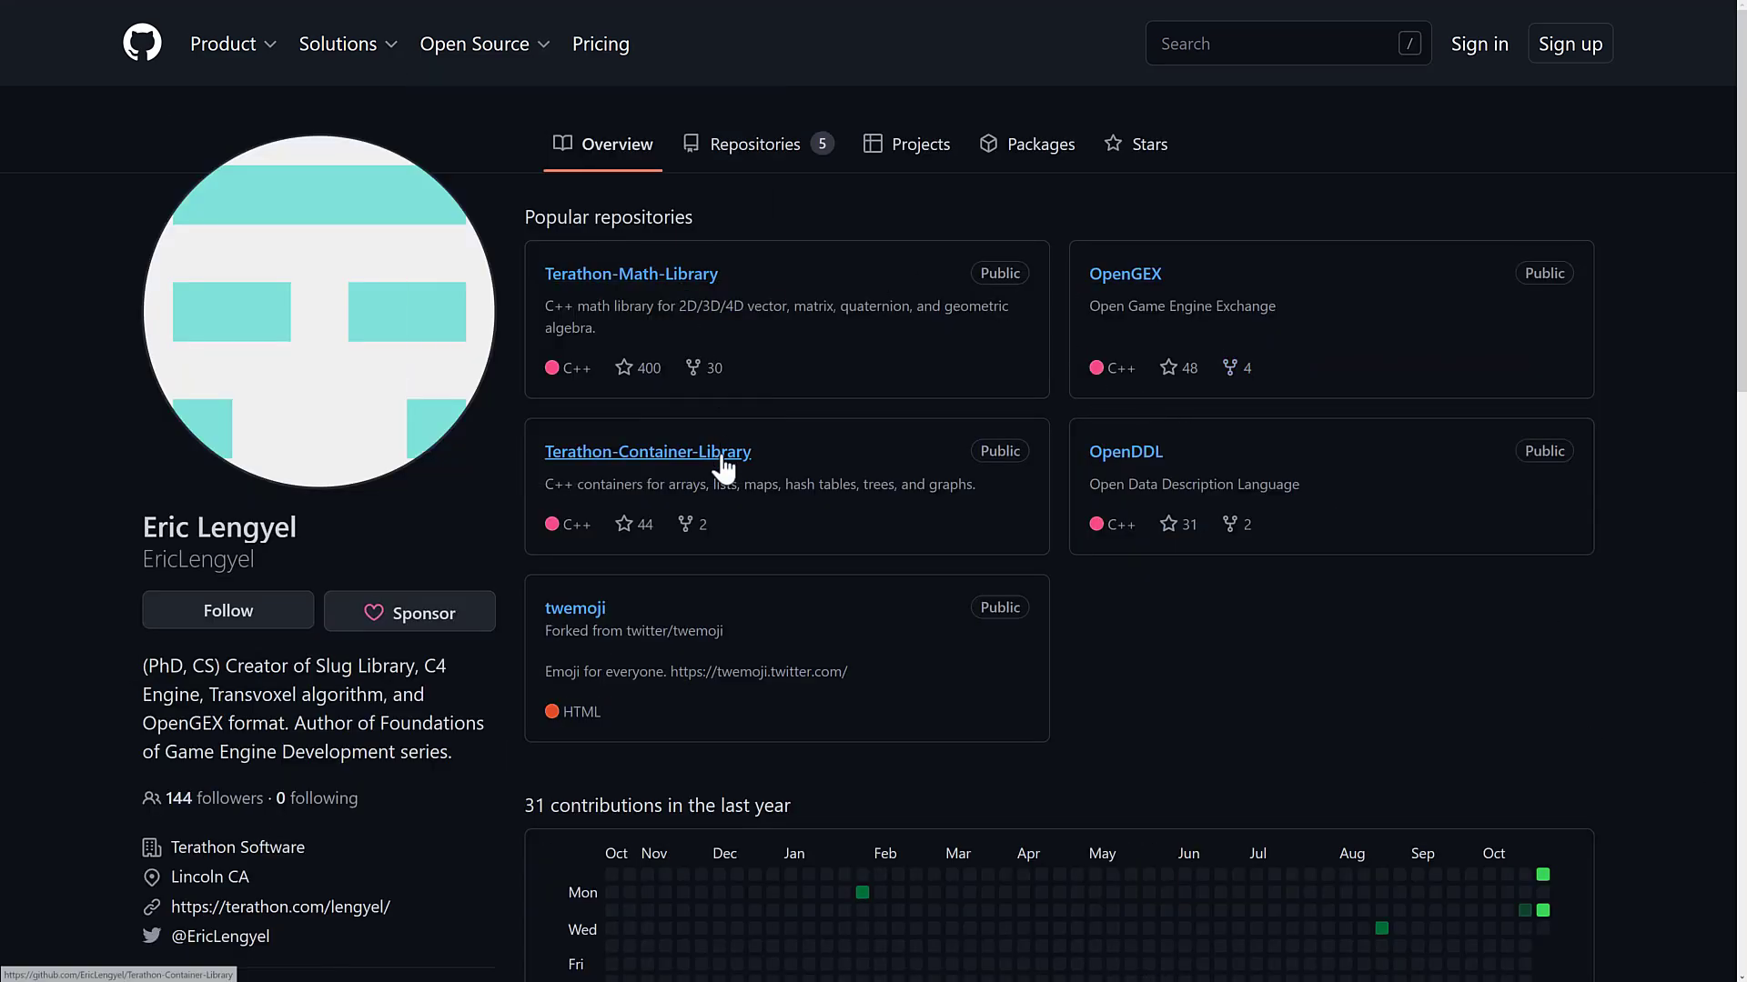
mouse_move(1383, 396)
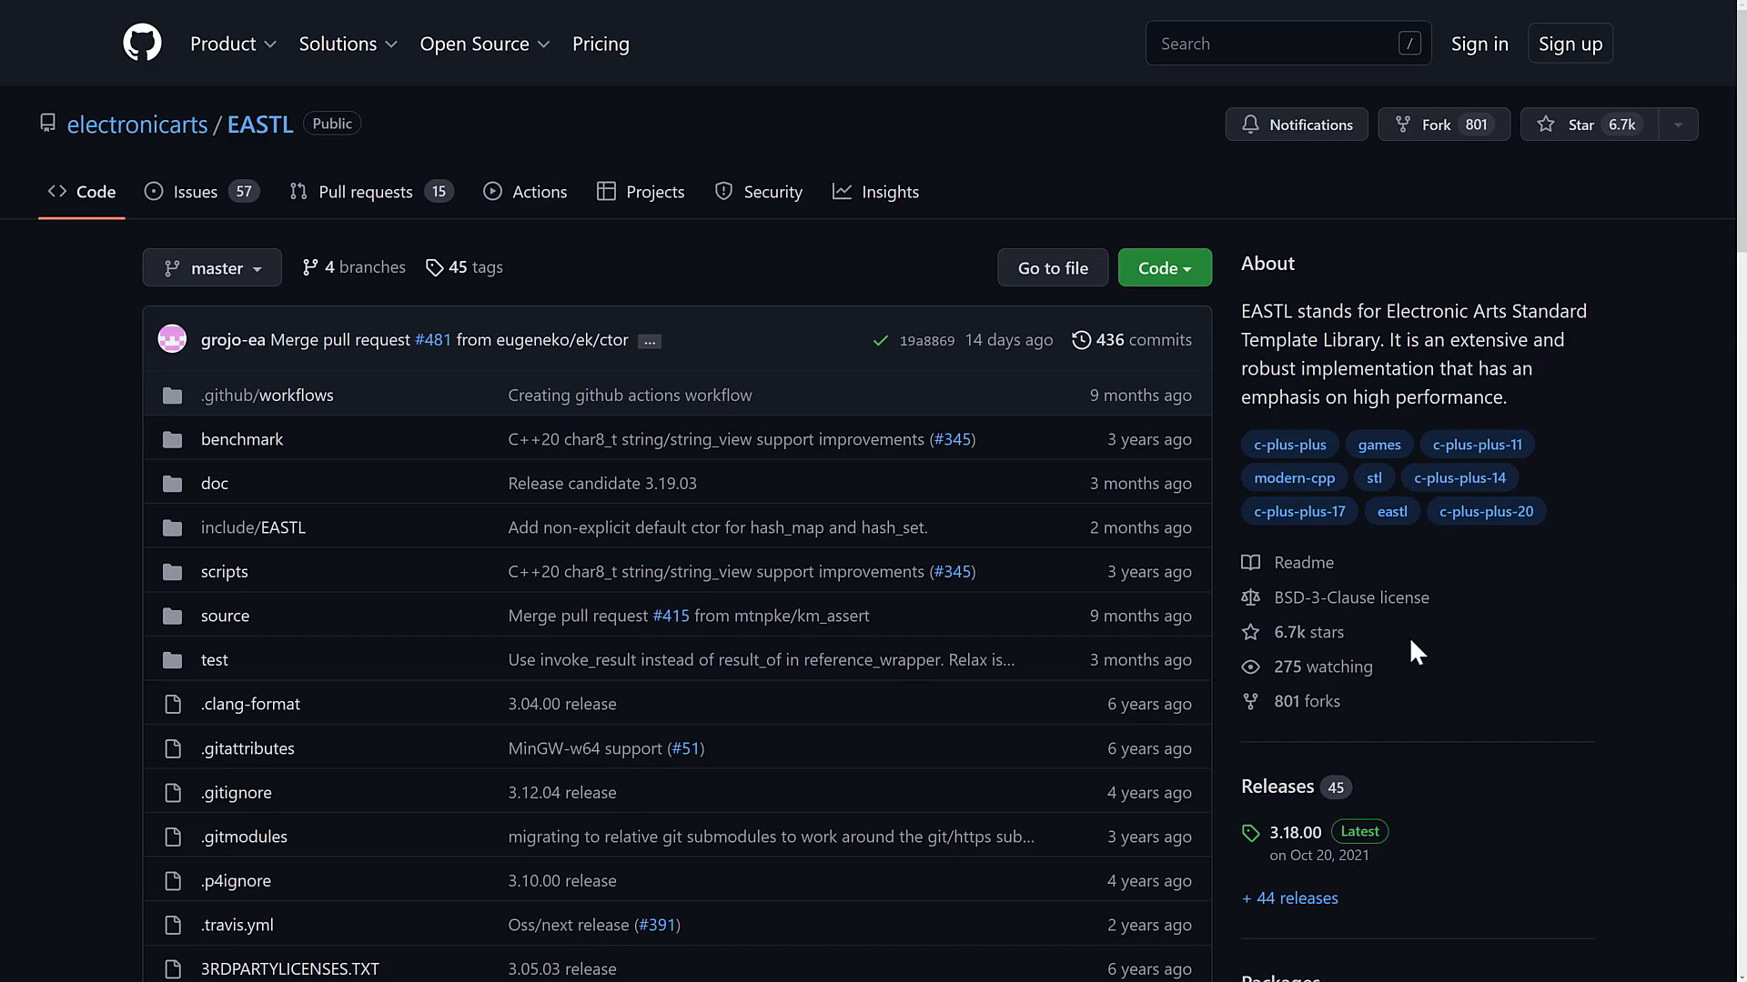
mouse_move(1387, 316)
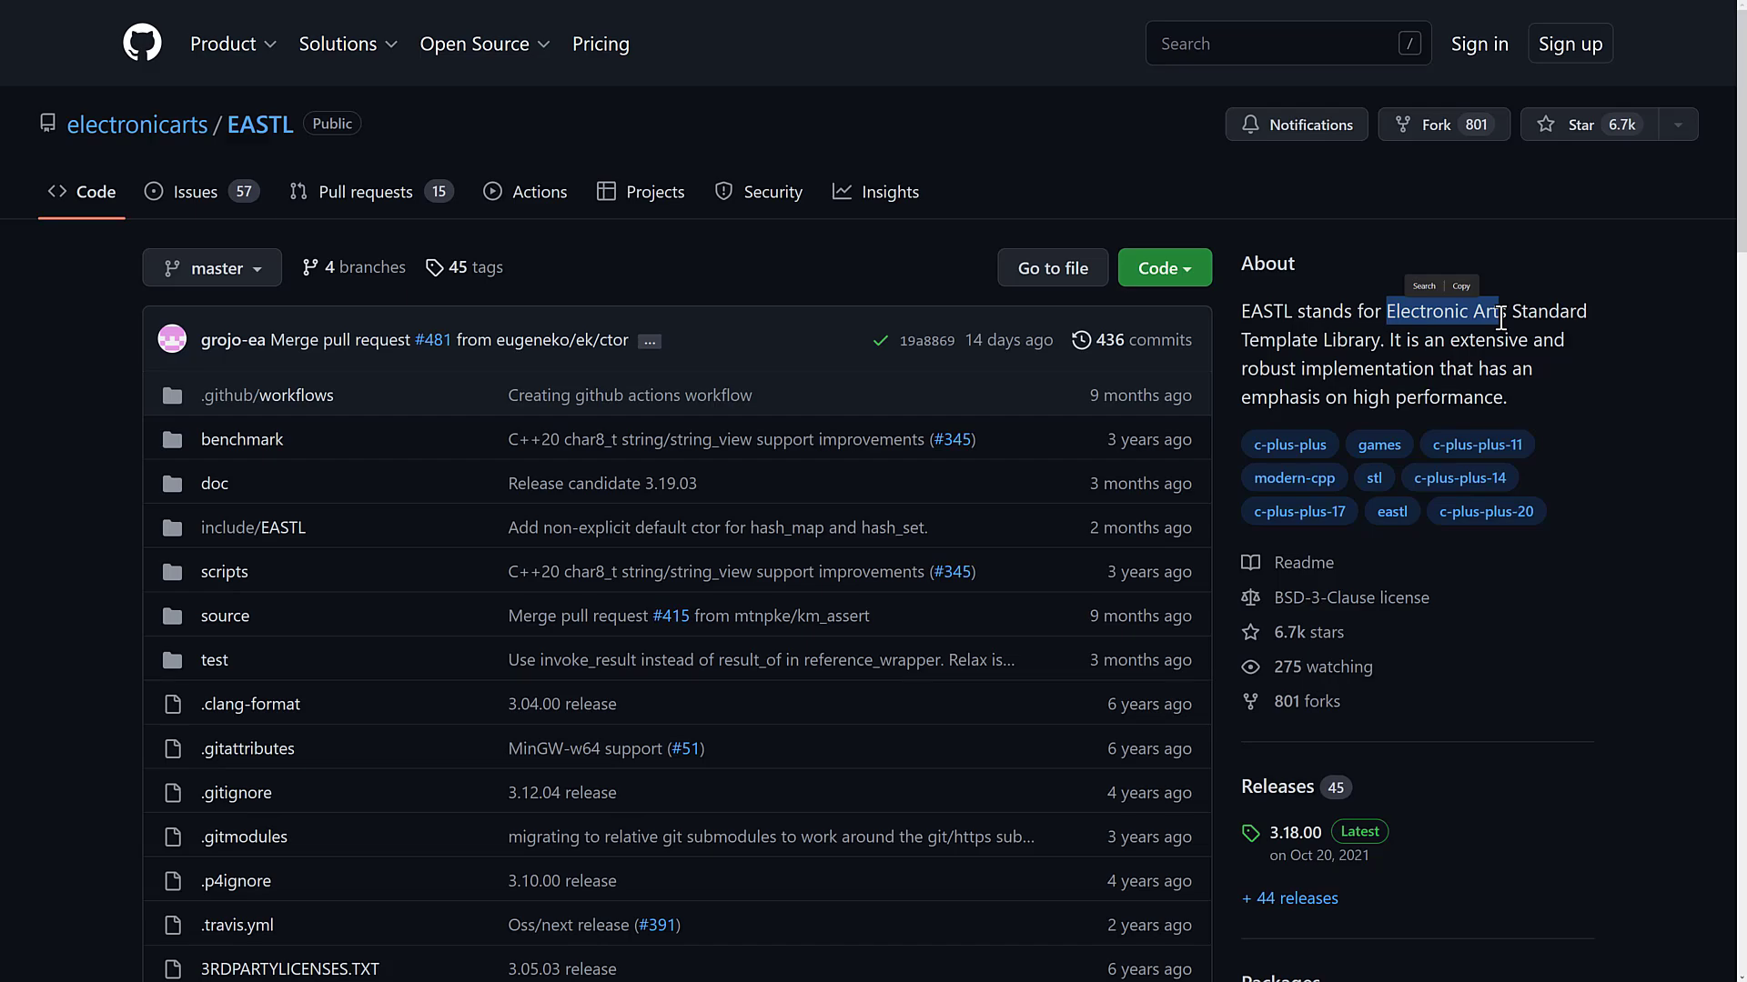
mouse_move(630, 41)
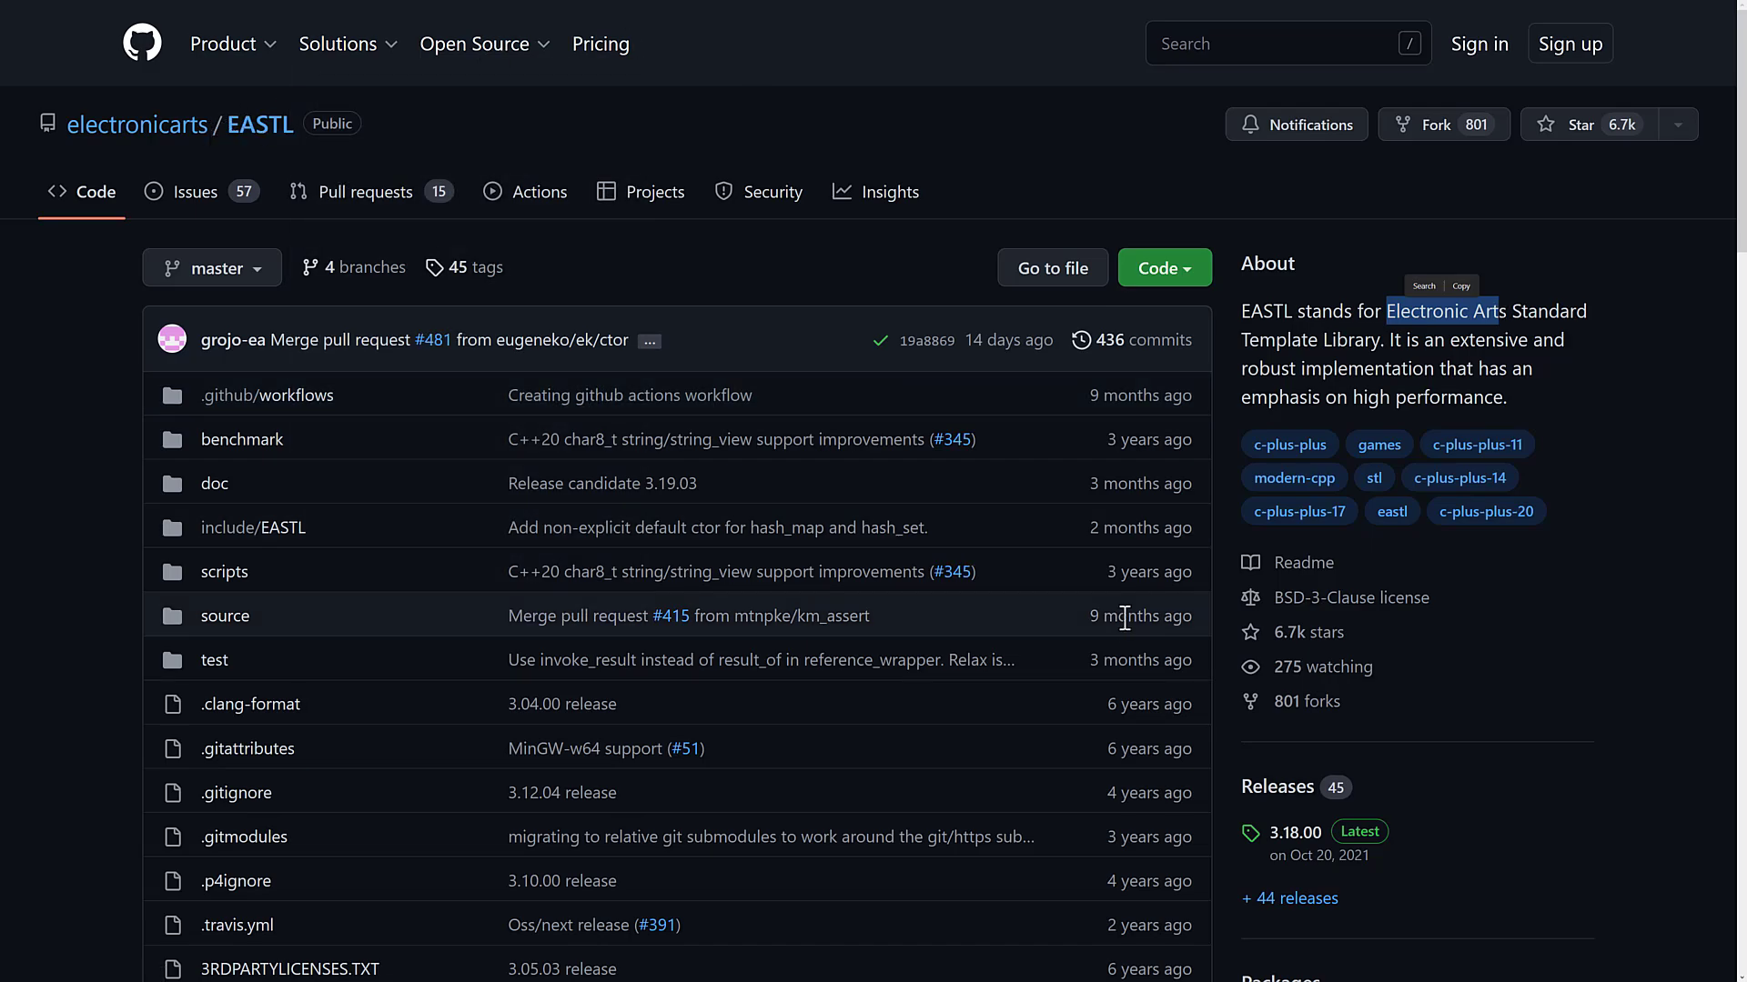
mouse_move(1219, 682)
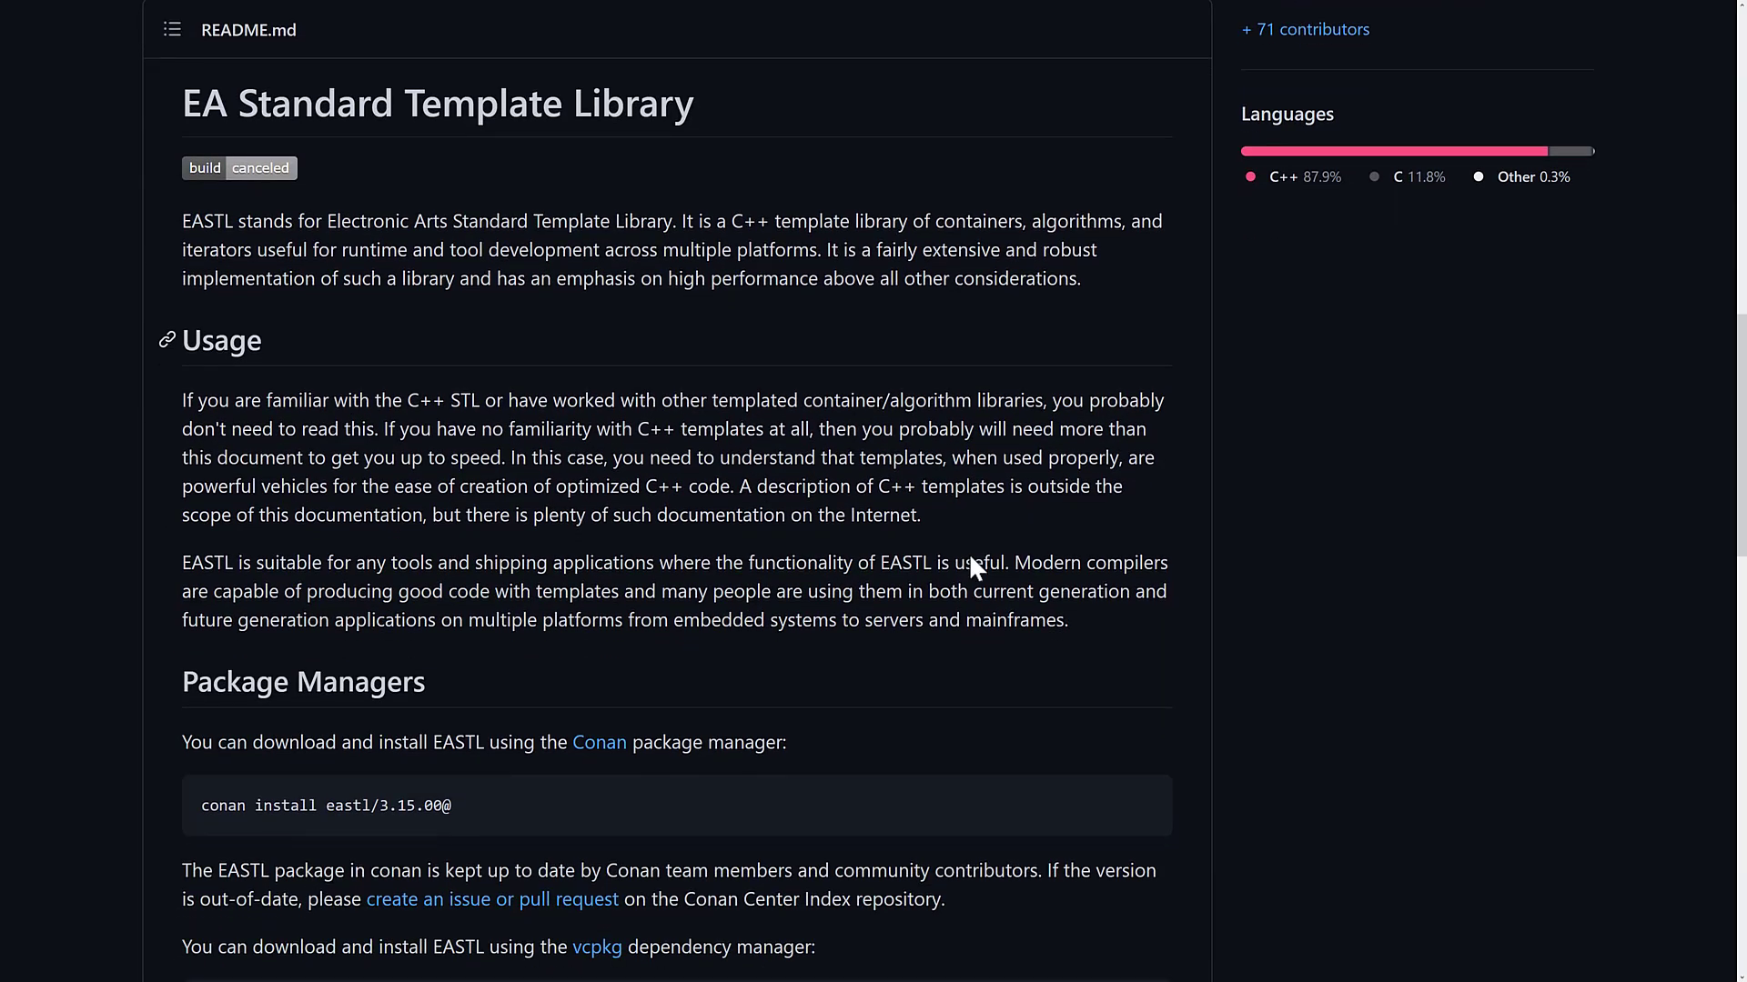
scroll("down", 3)
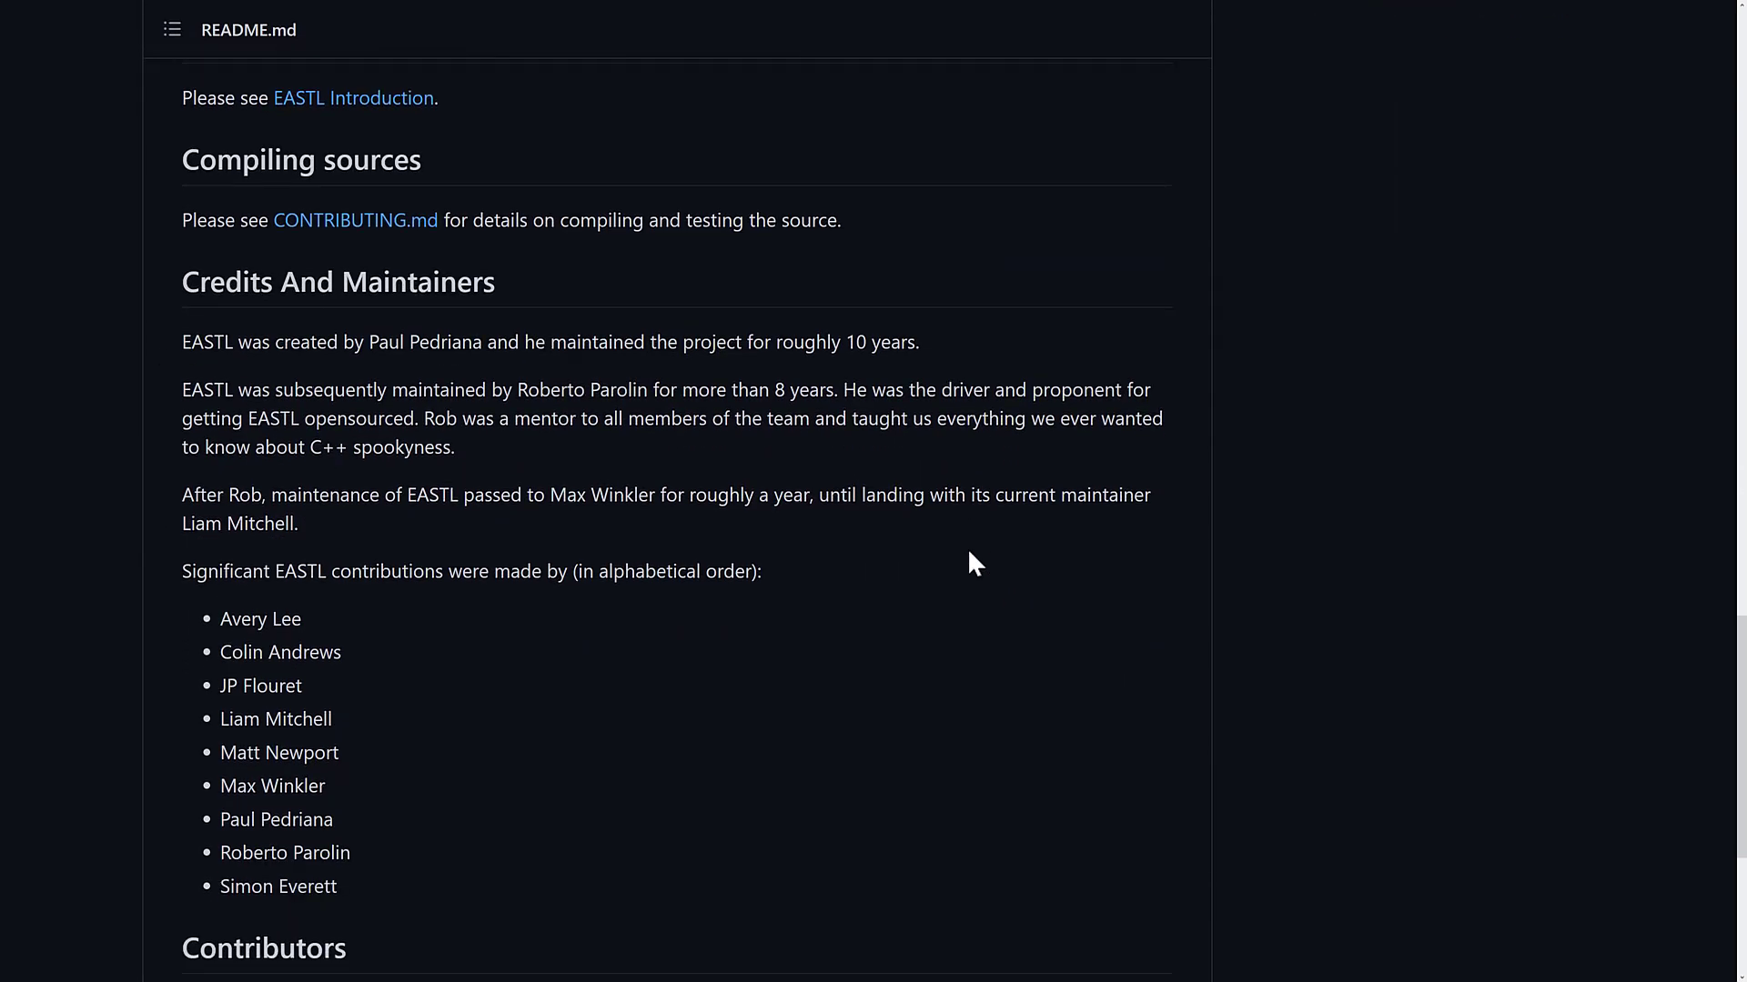
scroll("up", 3)
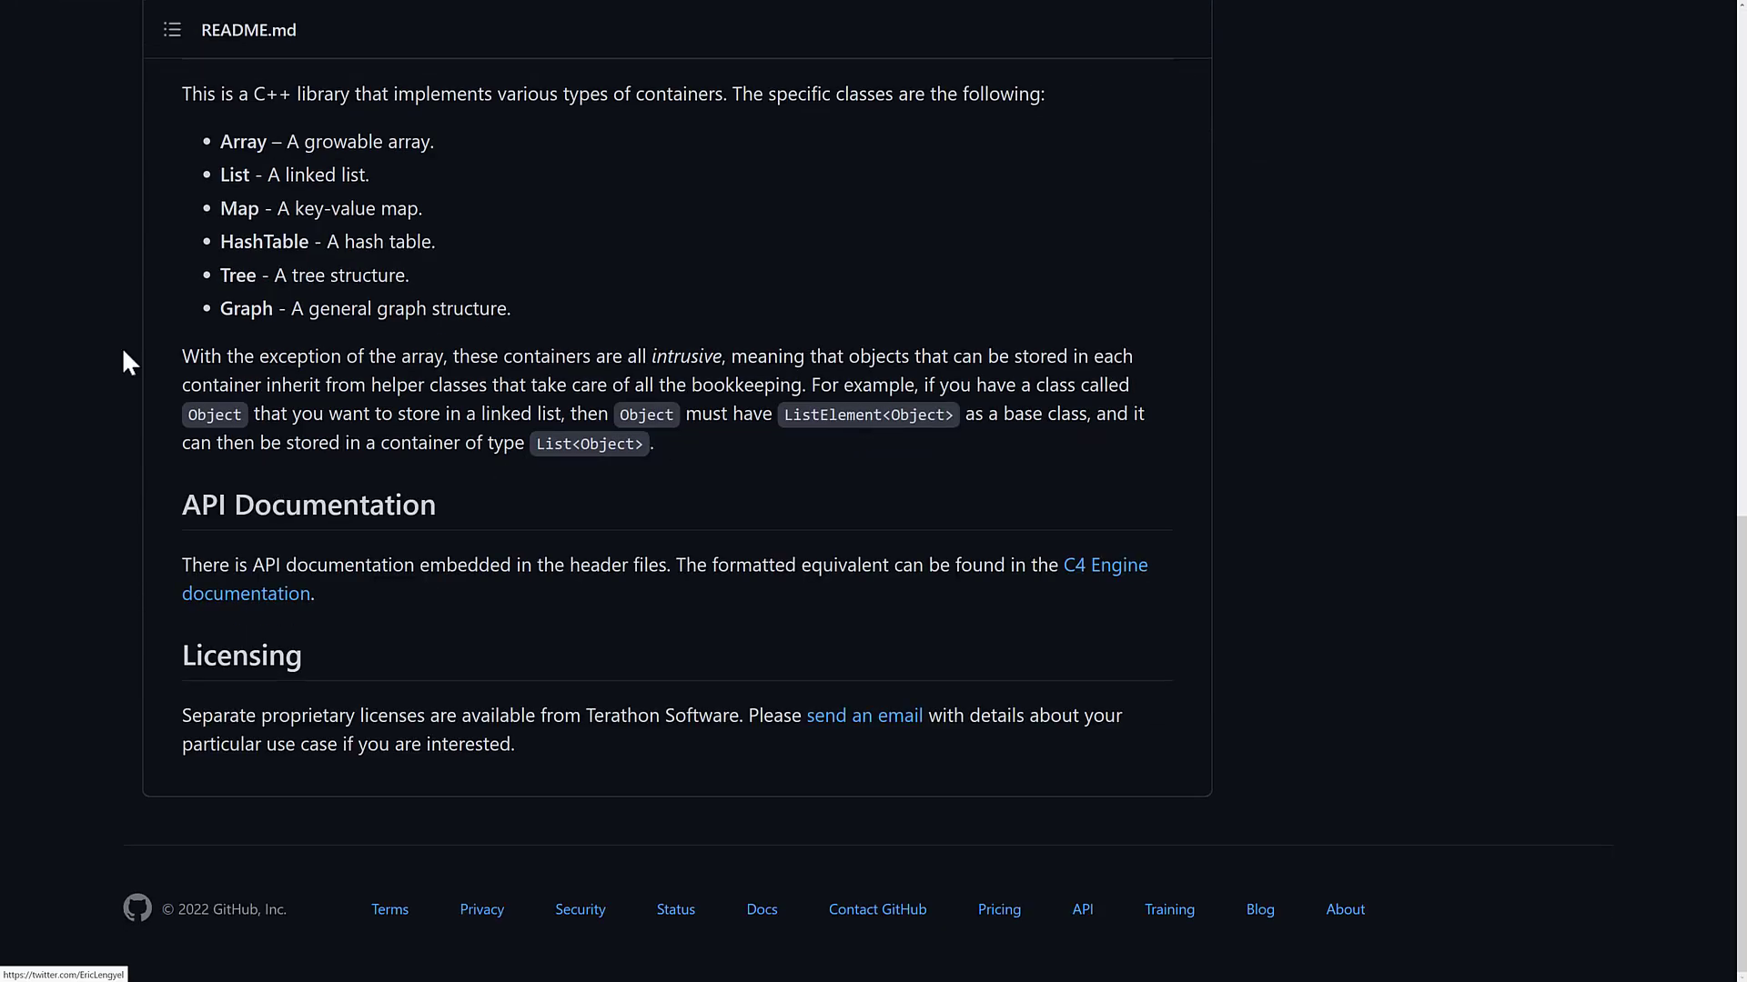
Highlight 'intrusive' in the container README, scroll up through the files, then return.
double_click(686, 356)
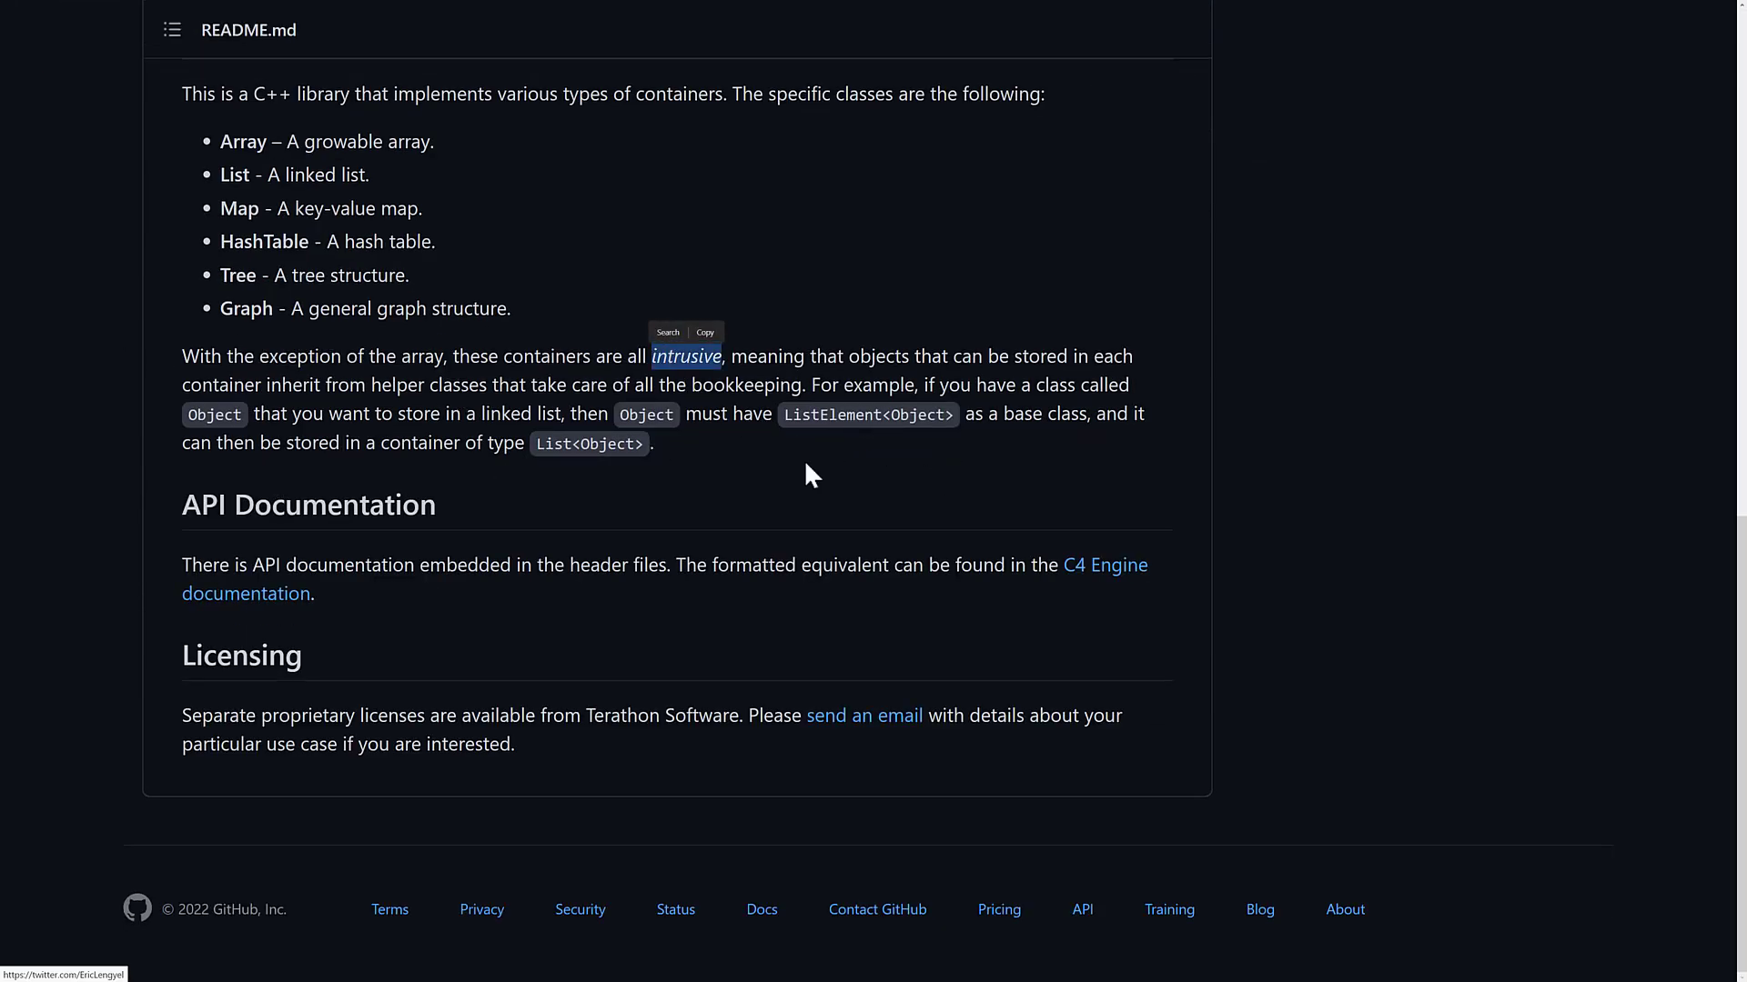
scroll("up", 3)
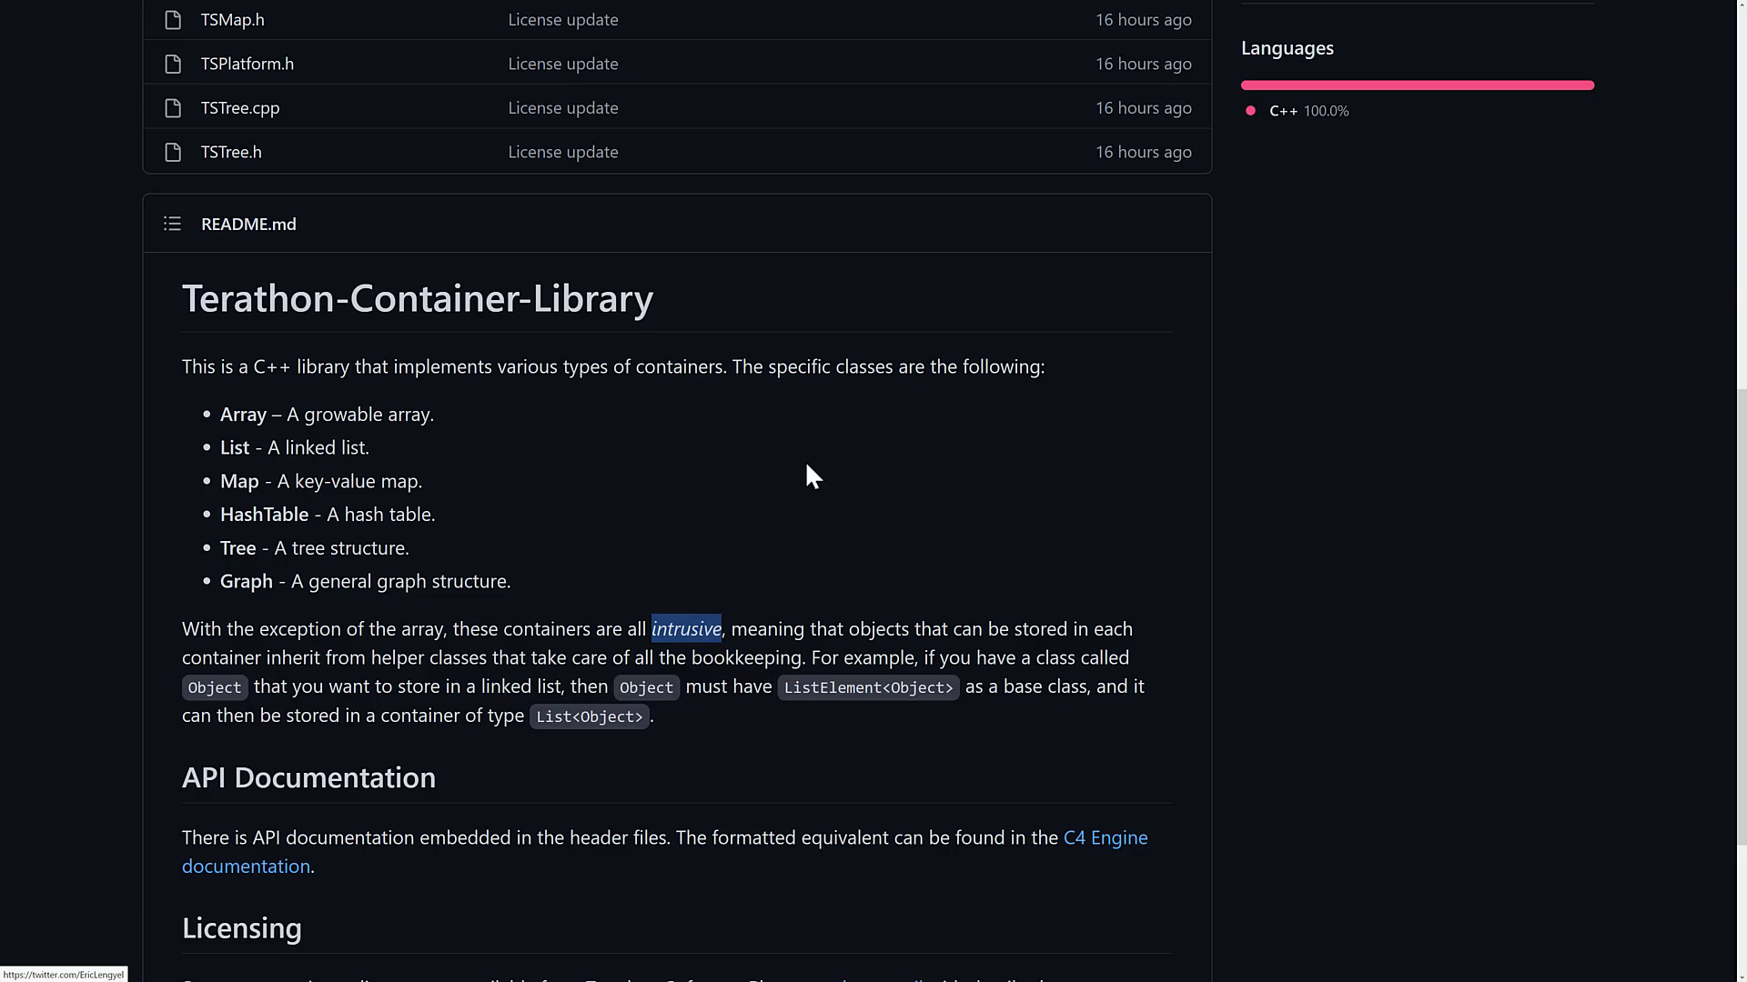
scroll("up", 3)
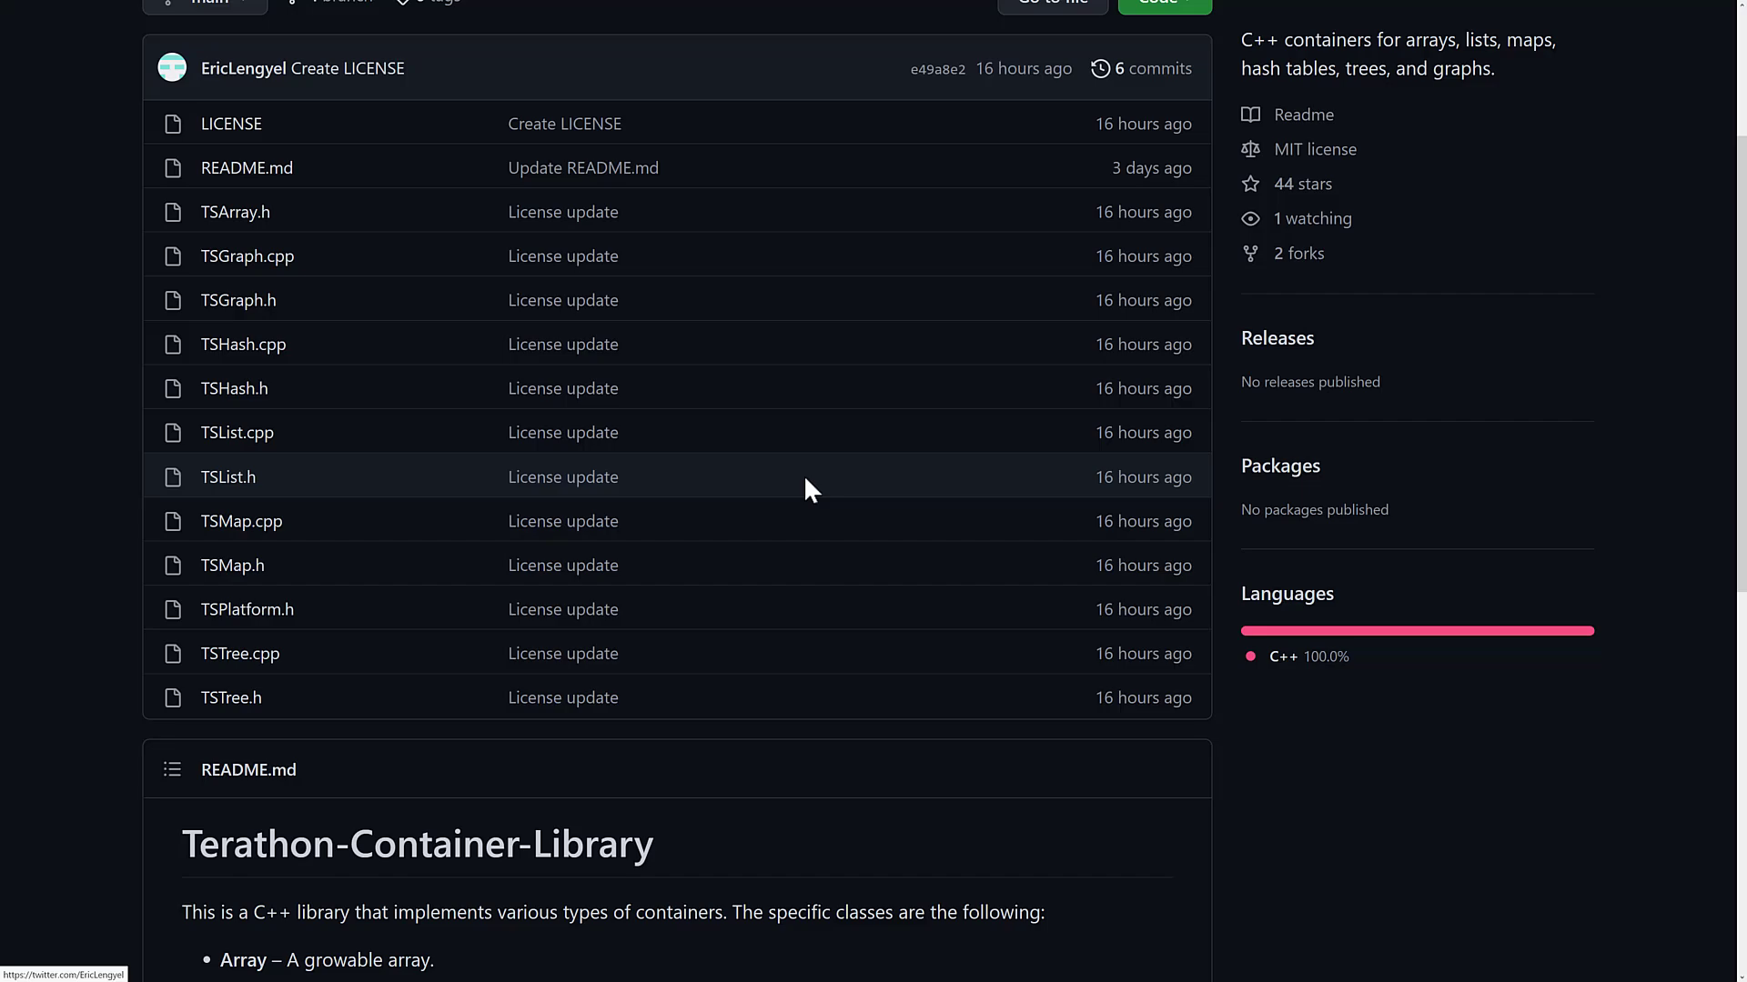
mouse_move(246, 256)
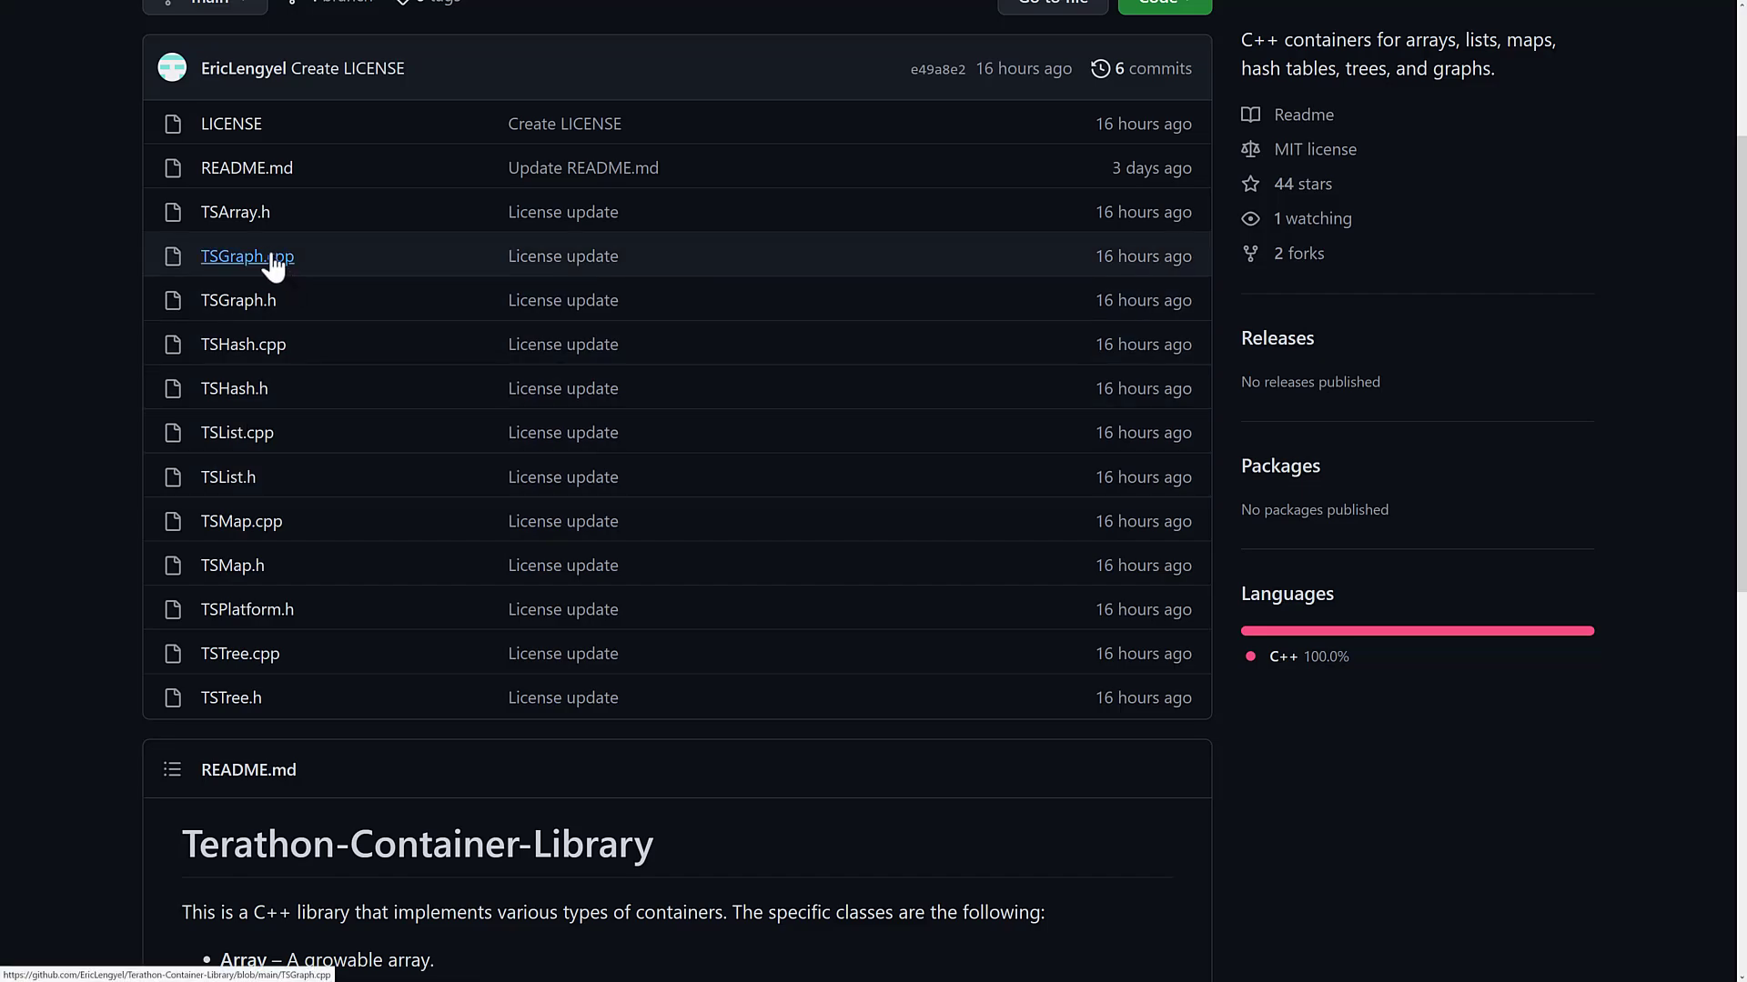
mouse_move(256, 291)
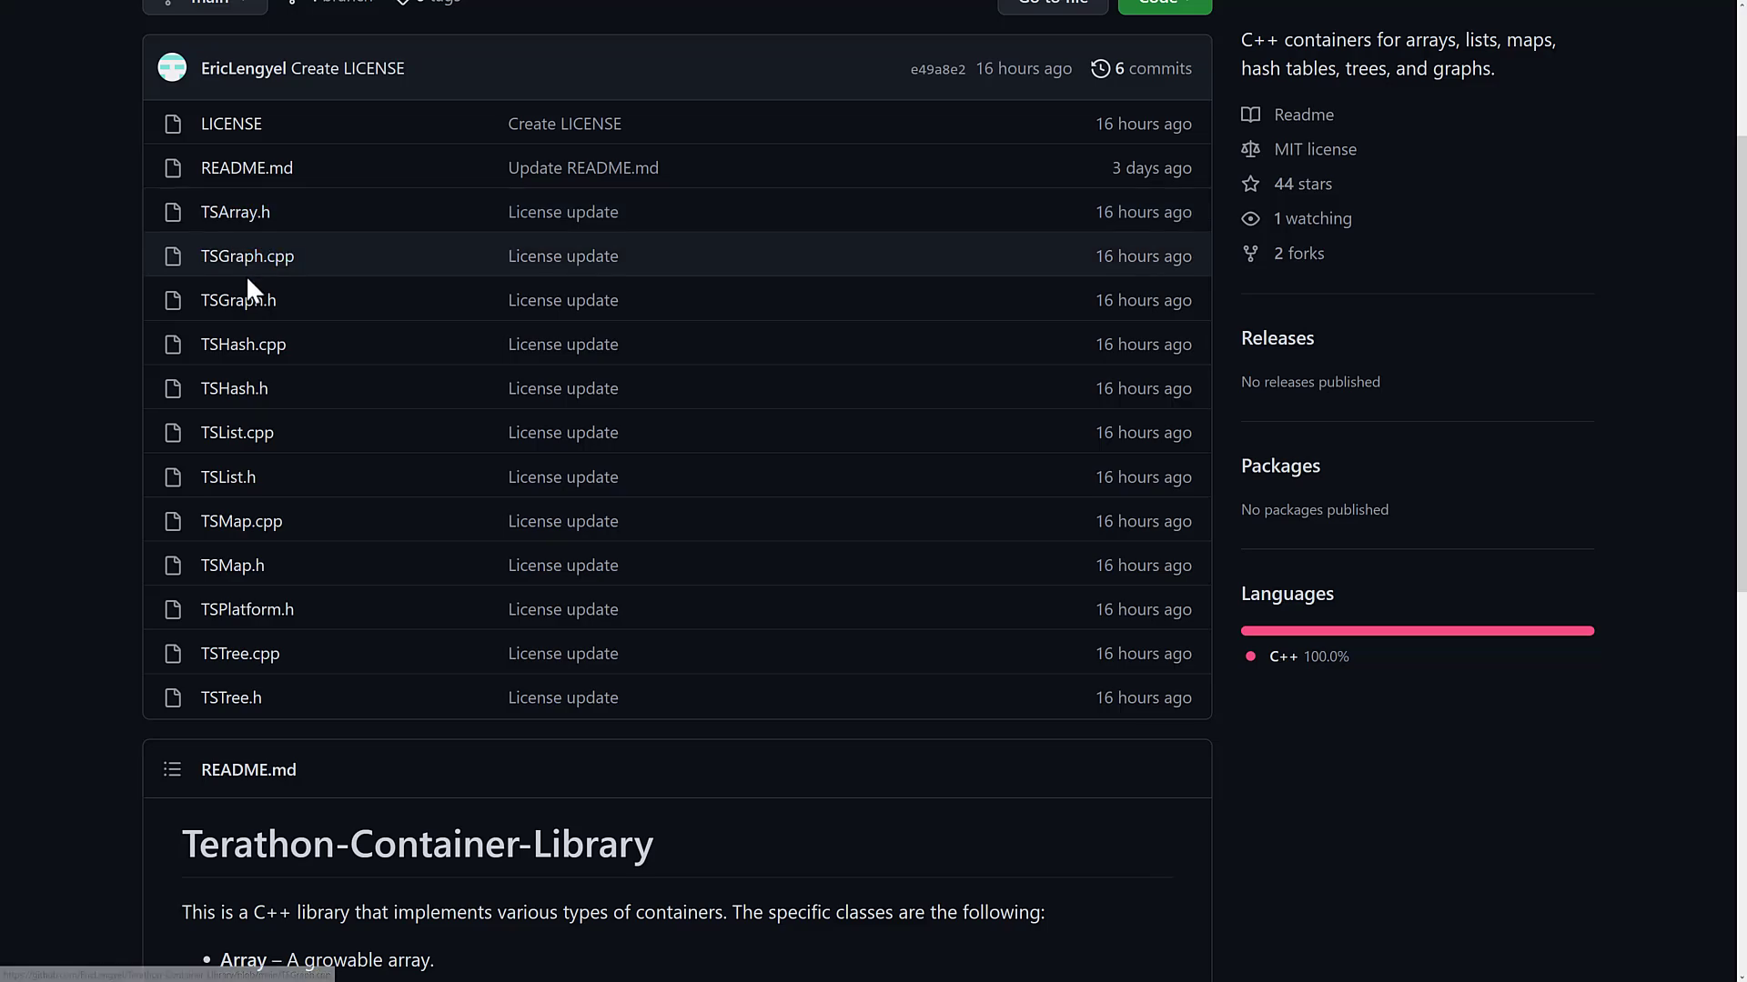
mouse_move(237, 446)
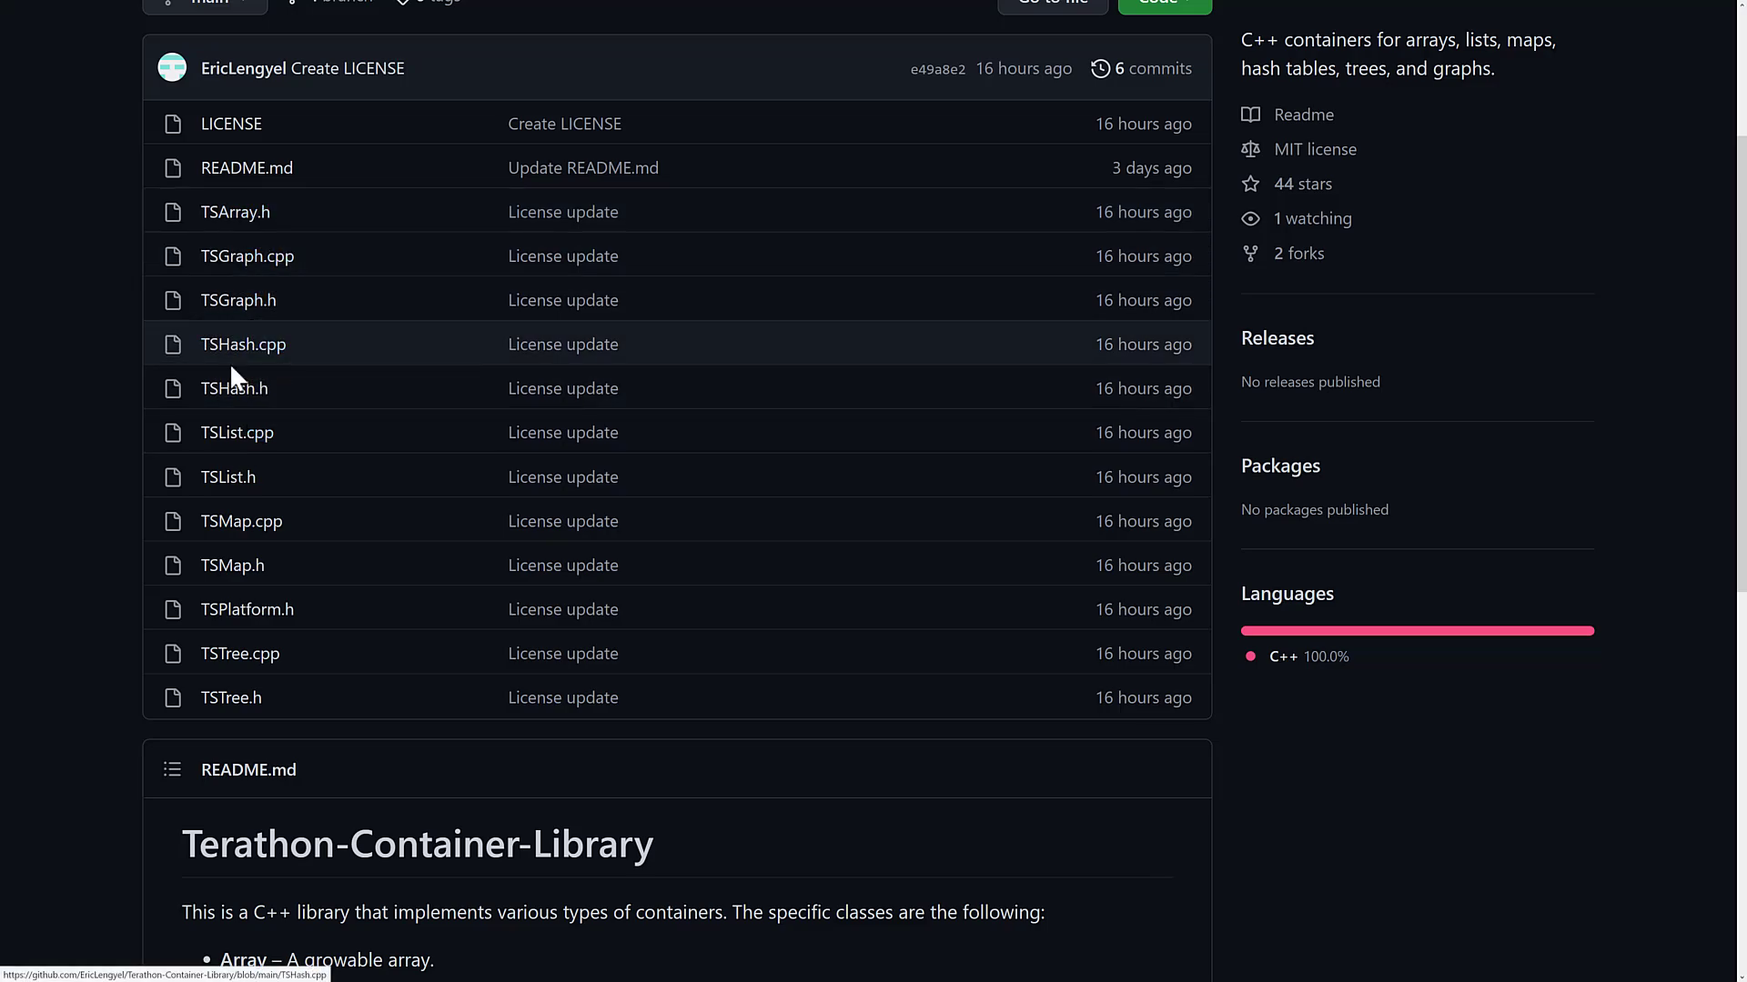
mouse_move(295, 691)
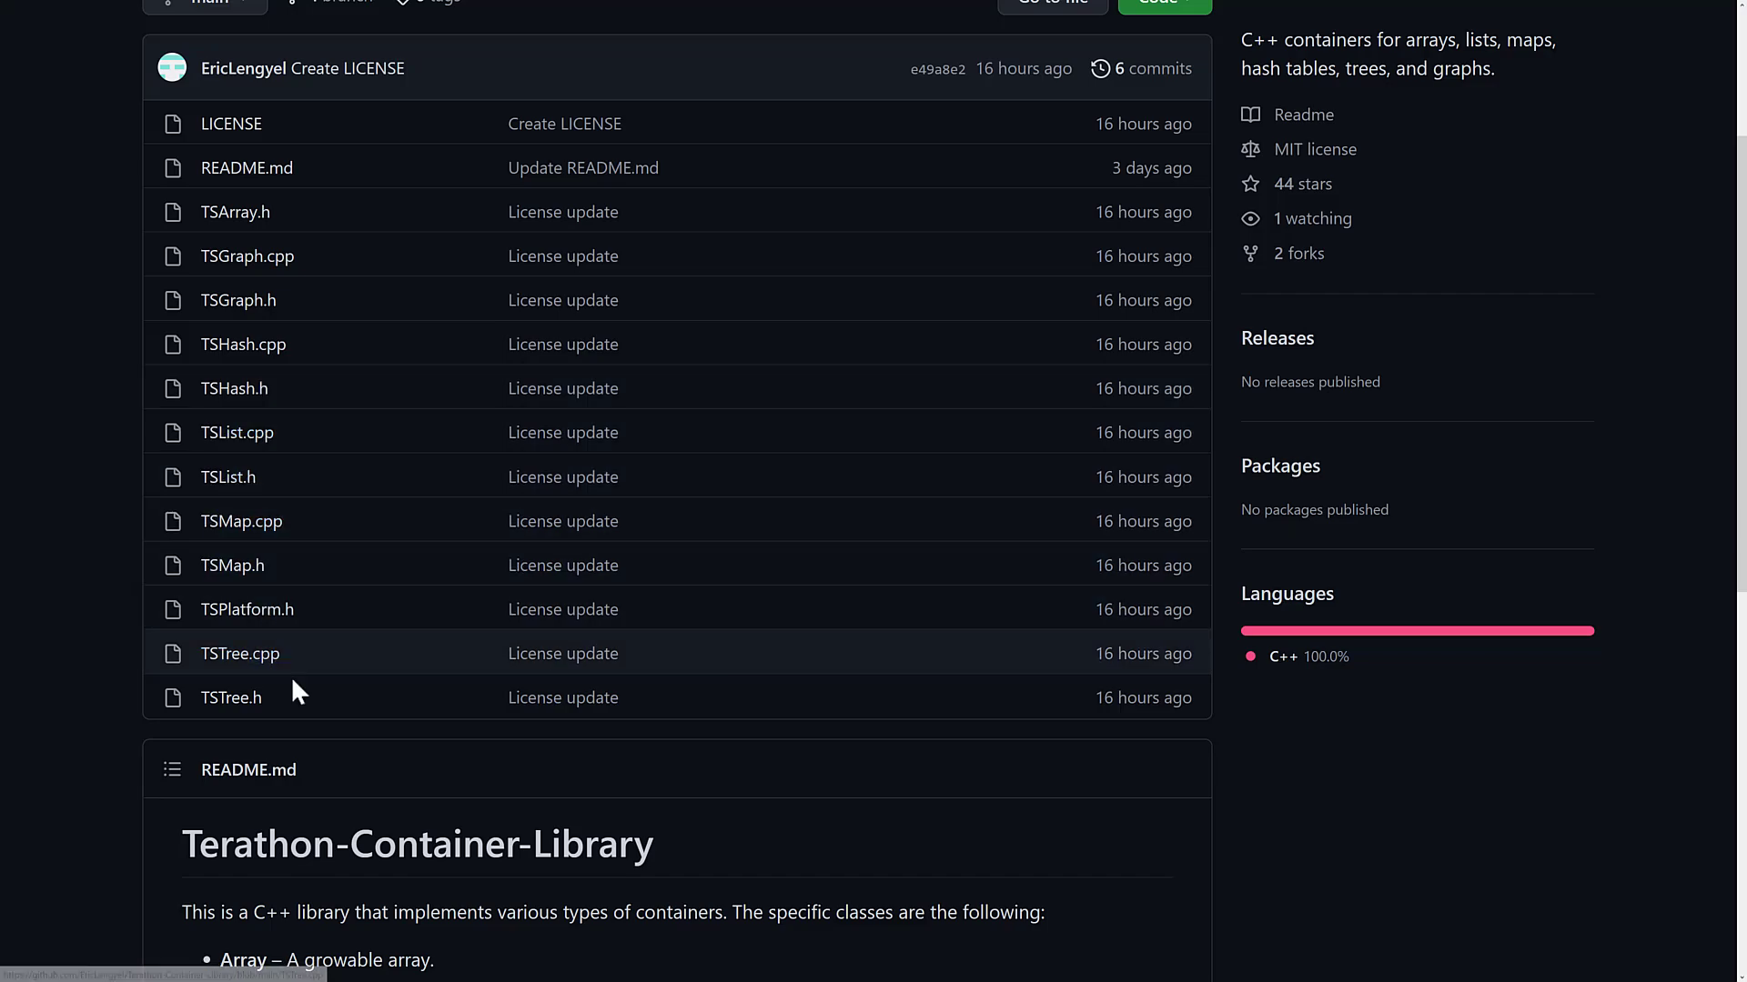
scroll("up", 3)
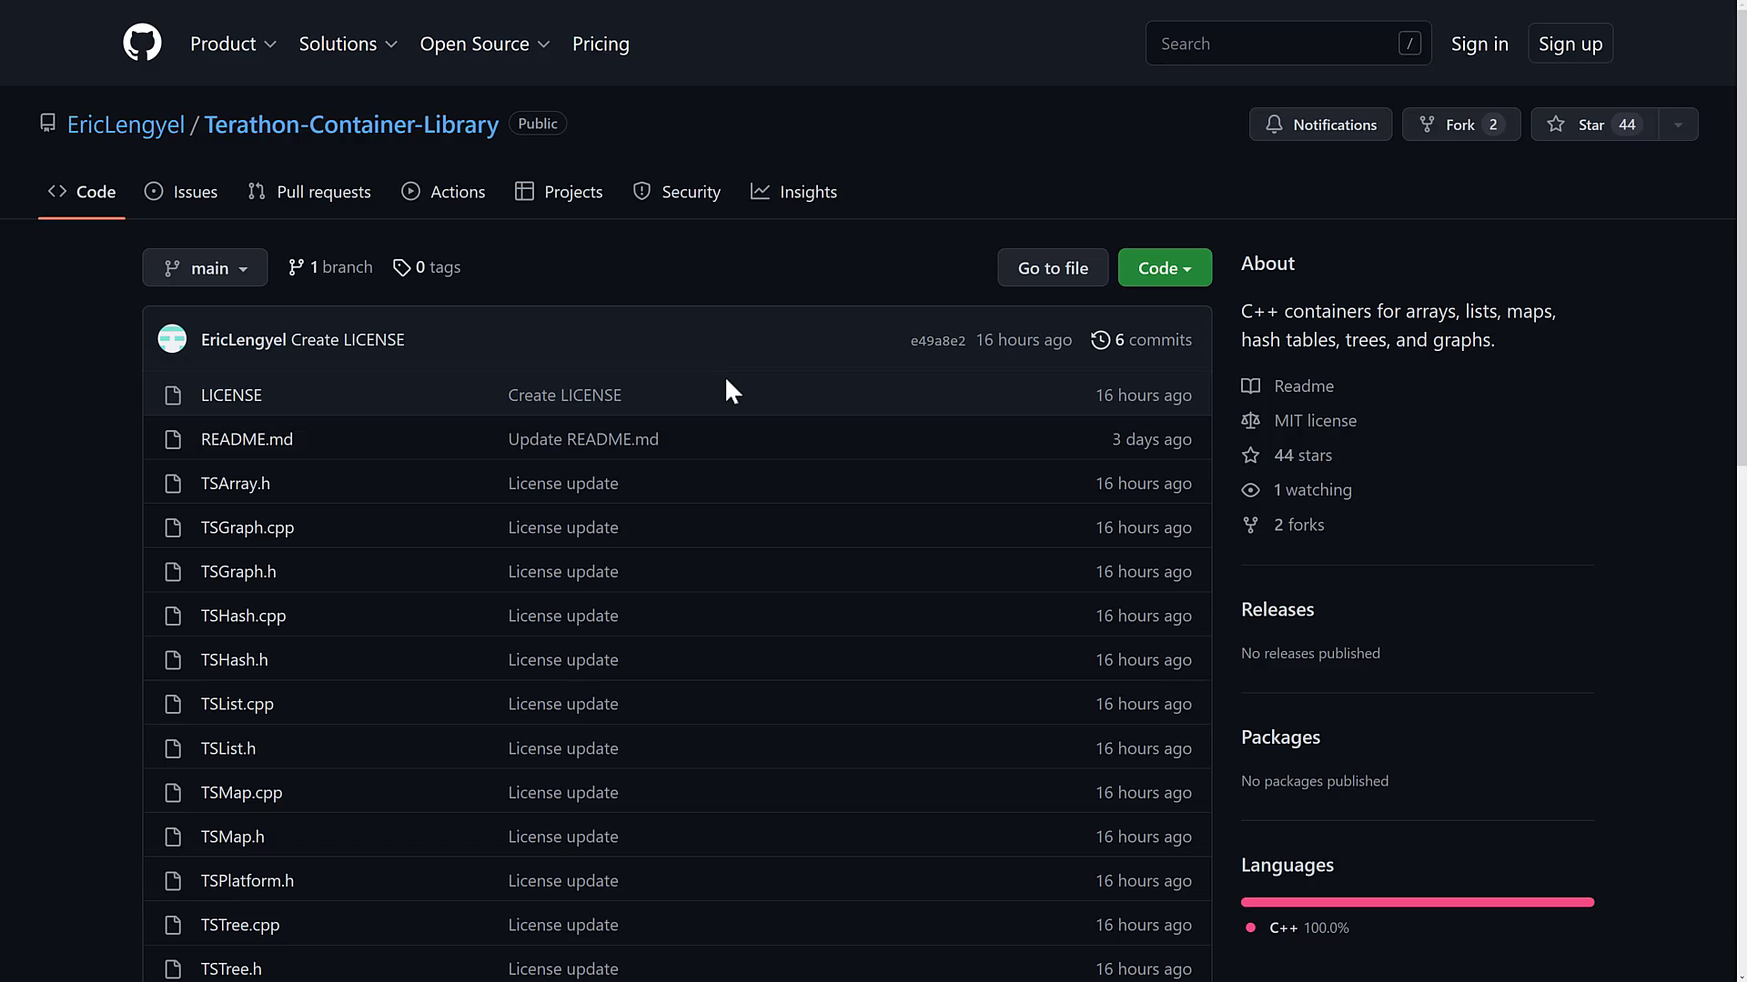
scroll("down", 3)
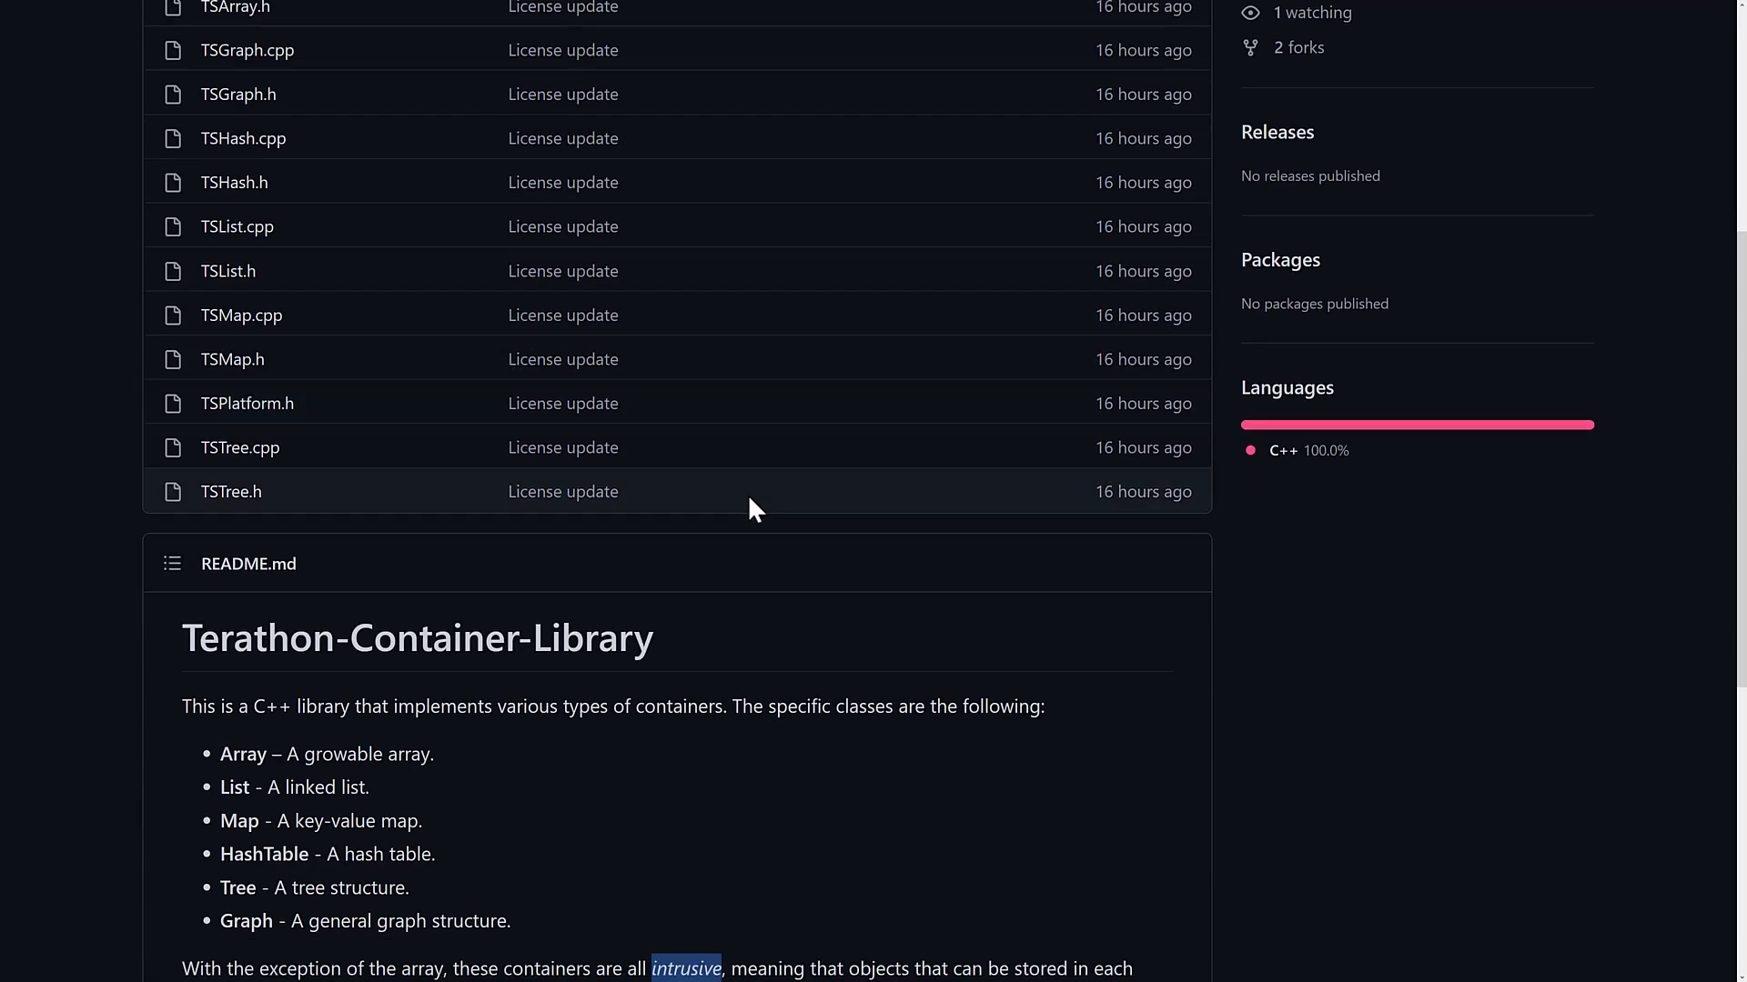
scroll("down", 3)
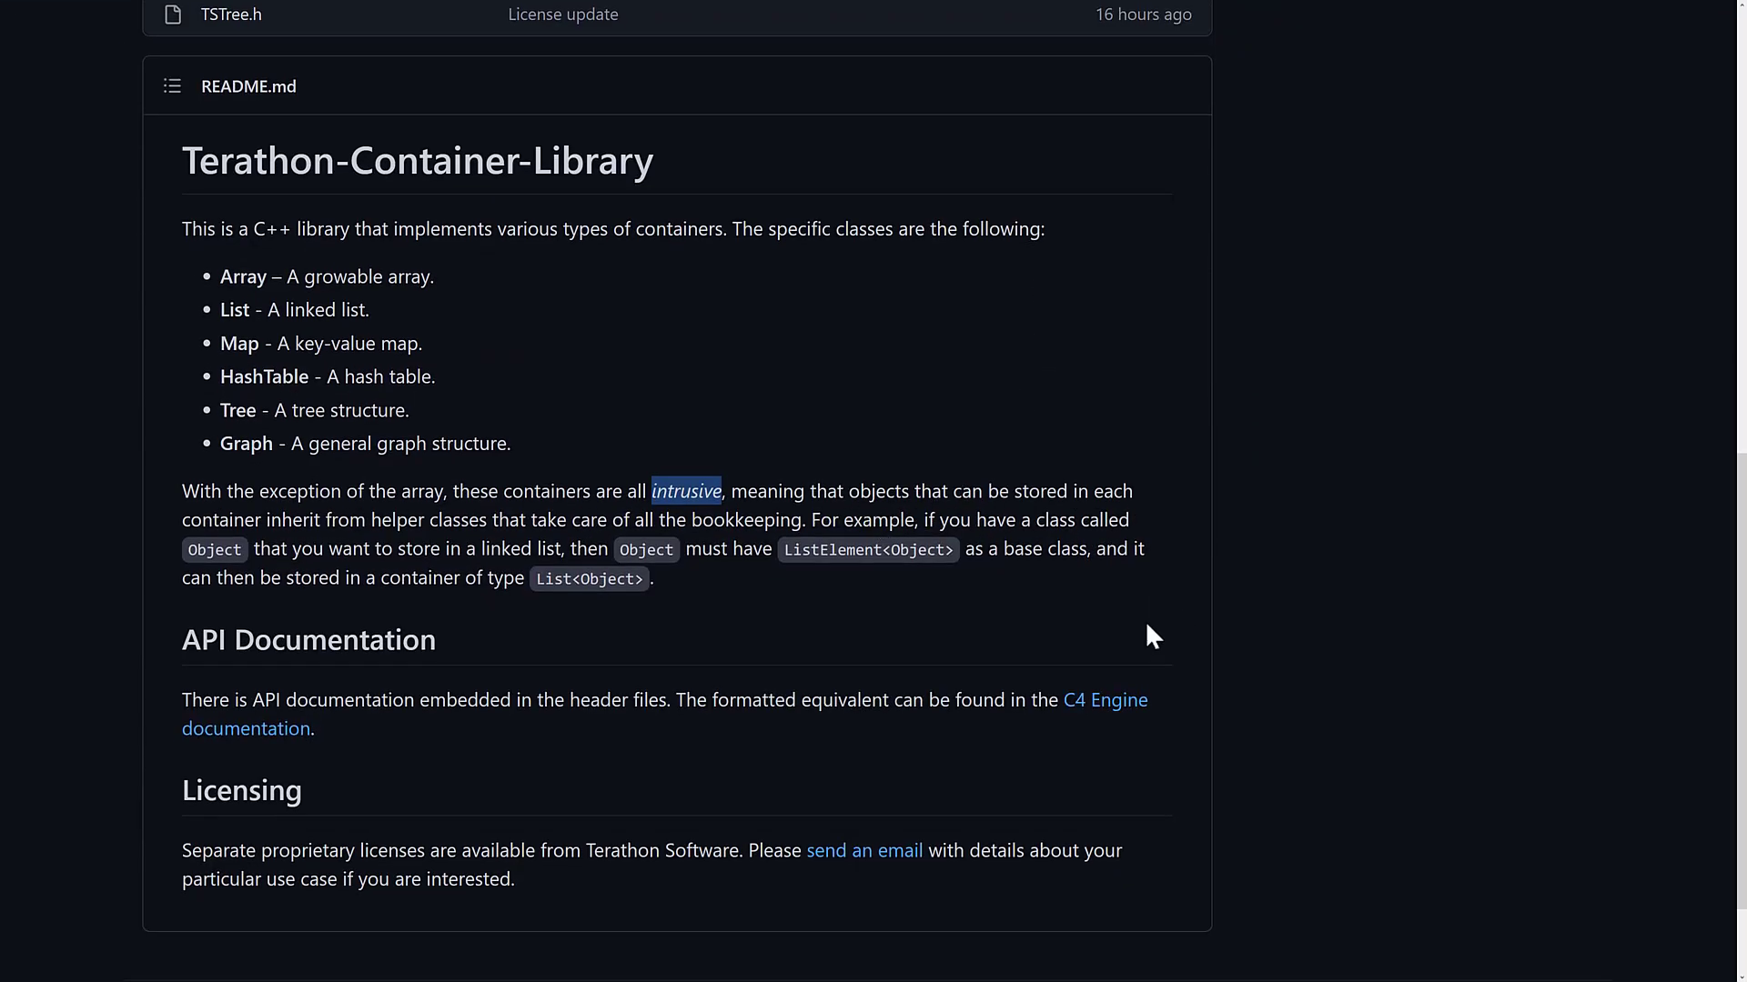
Follow the C4 Engine documentation link and open the class Map reference page.
left_click(1104, 700)
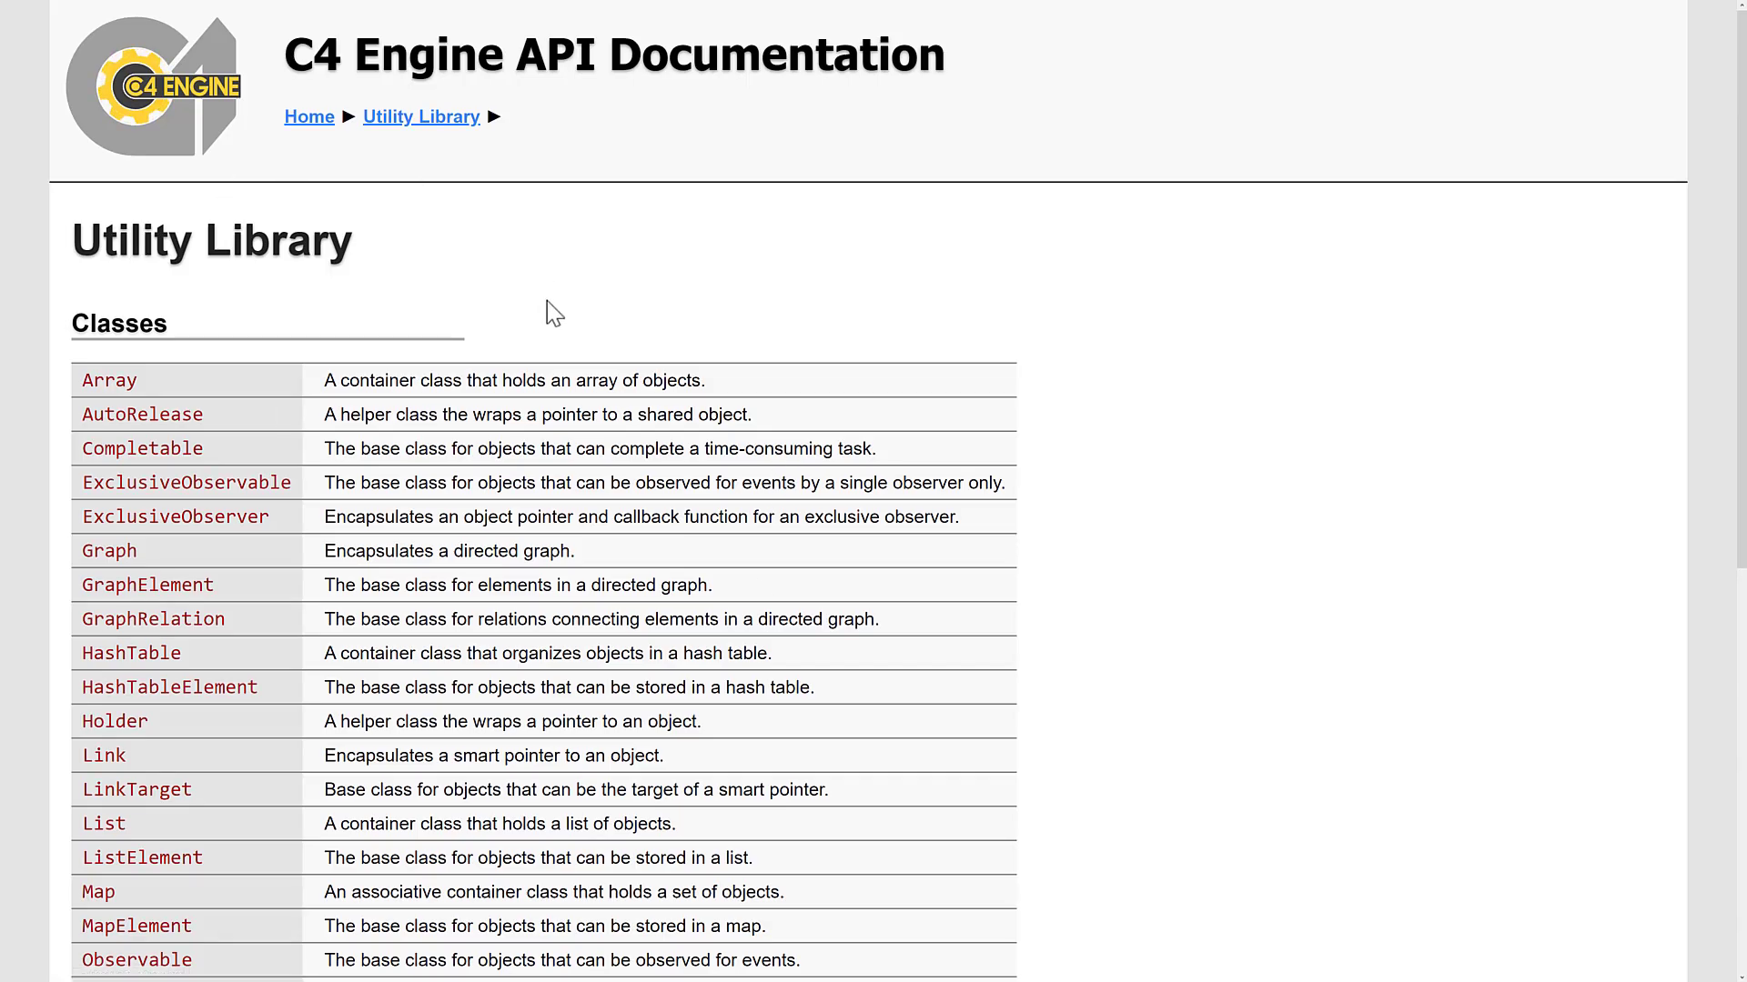
scroll("down", 3)
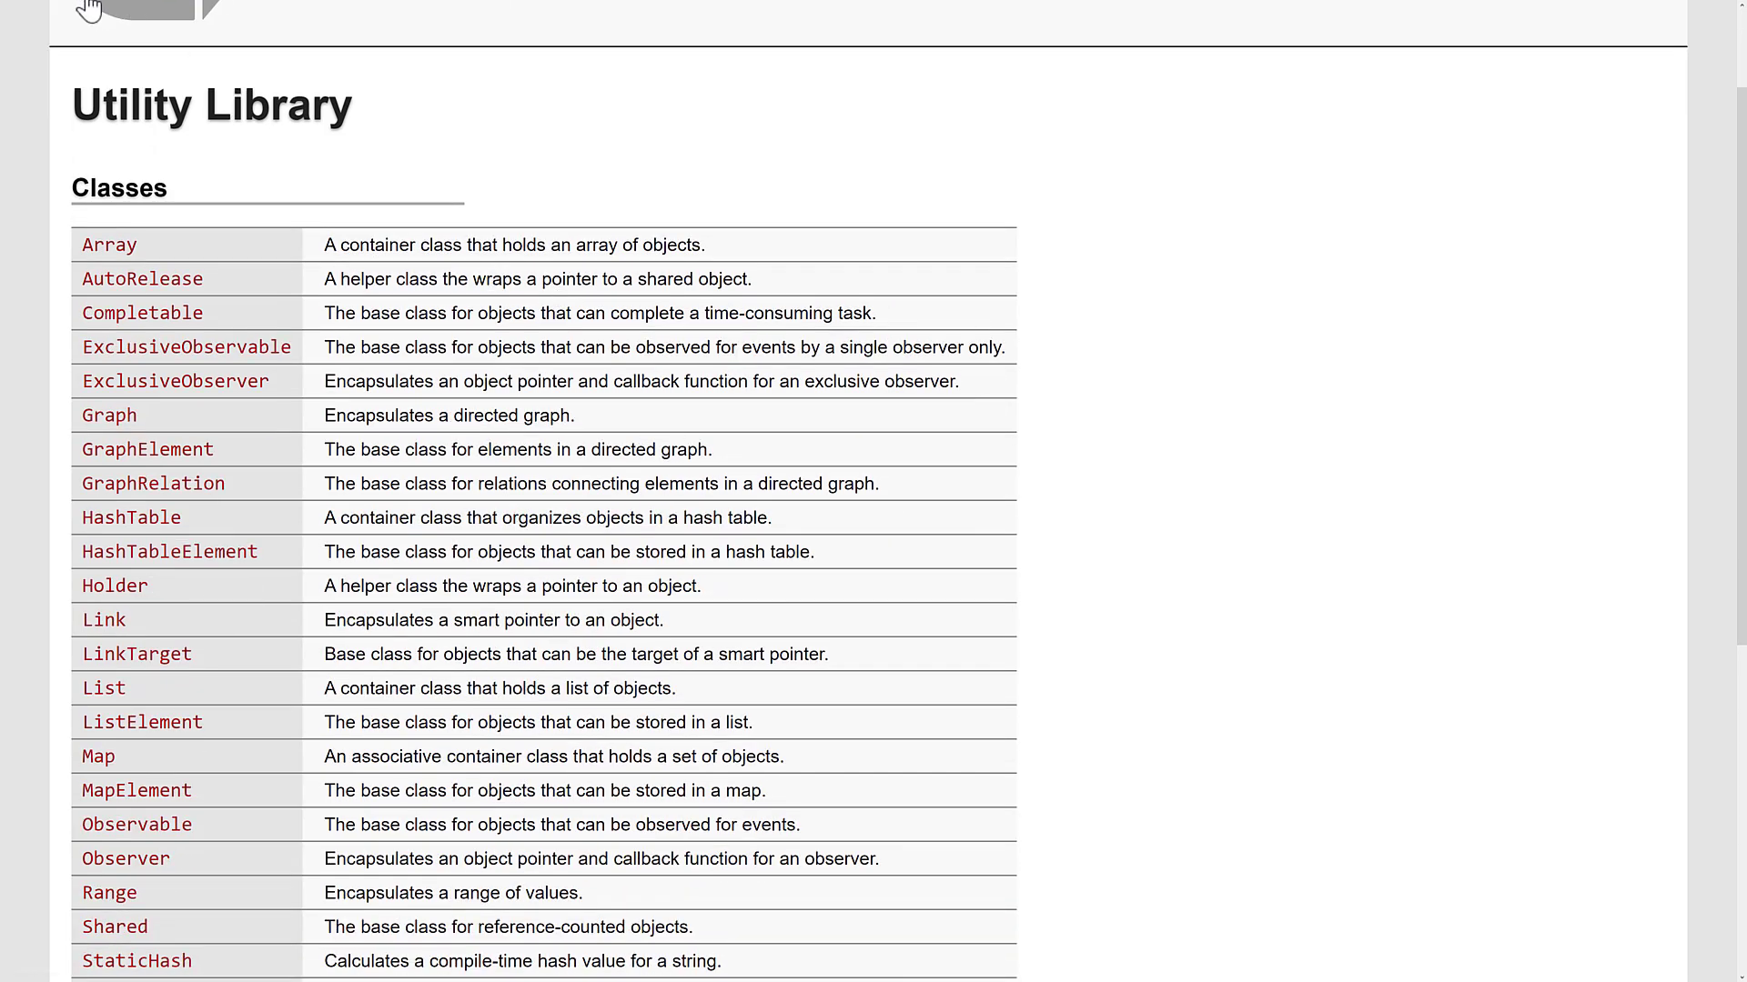
left_click(97, 756)
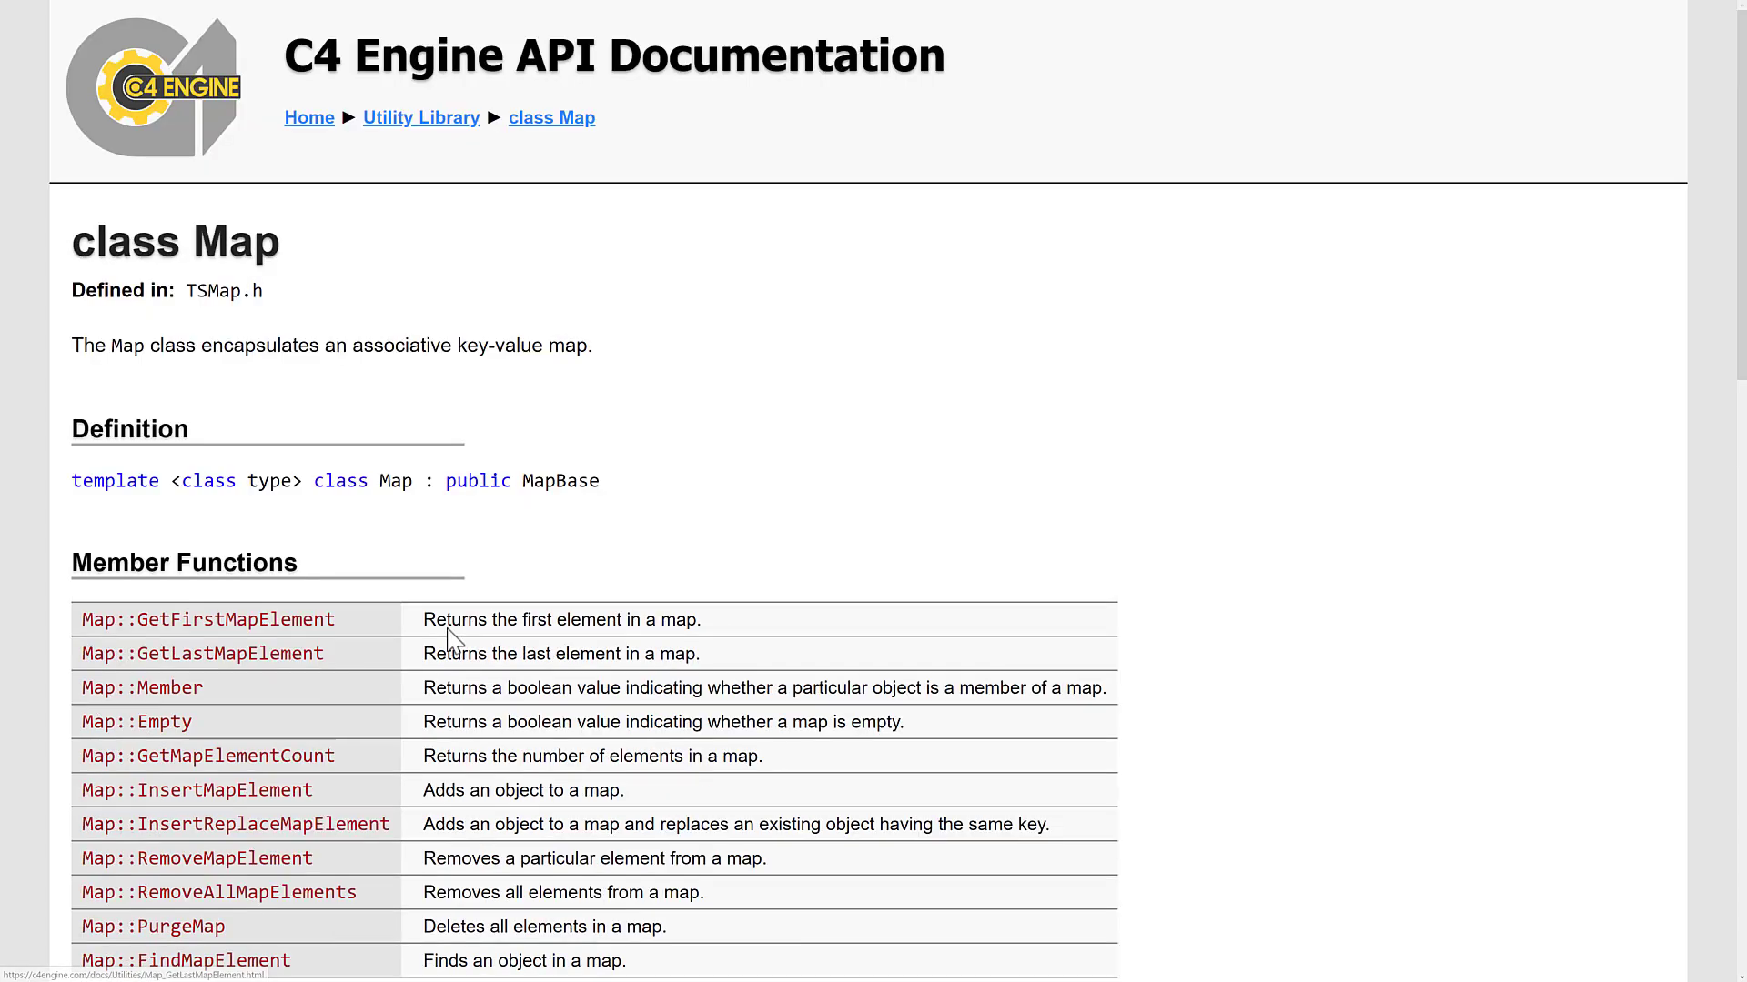
scroll("down", 3)
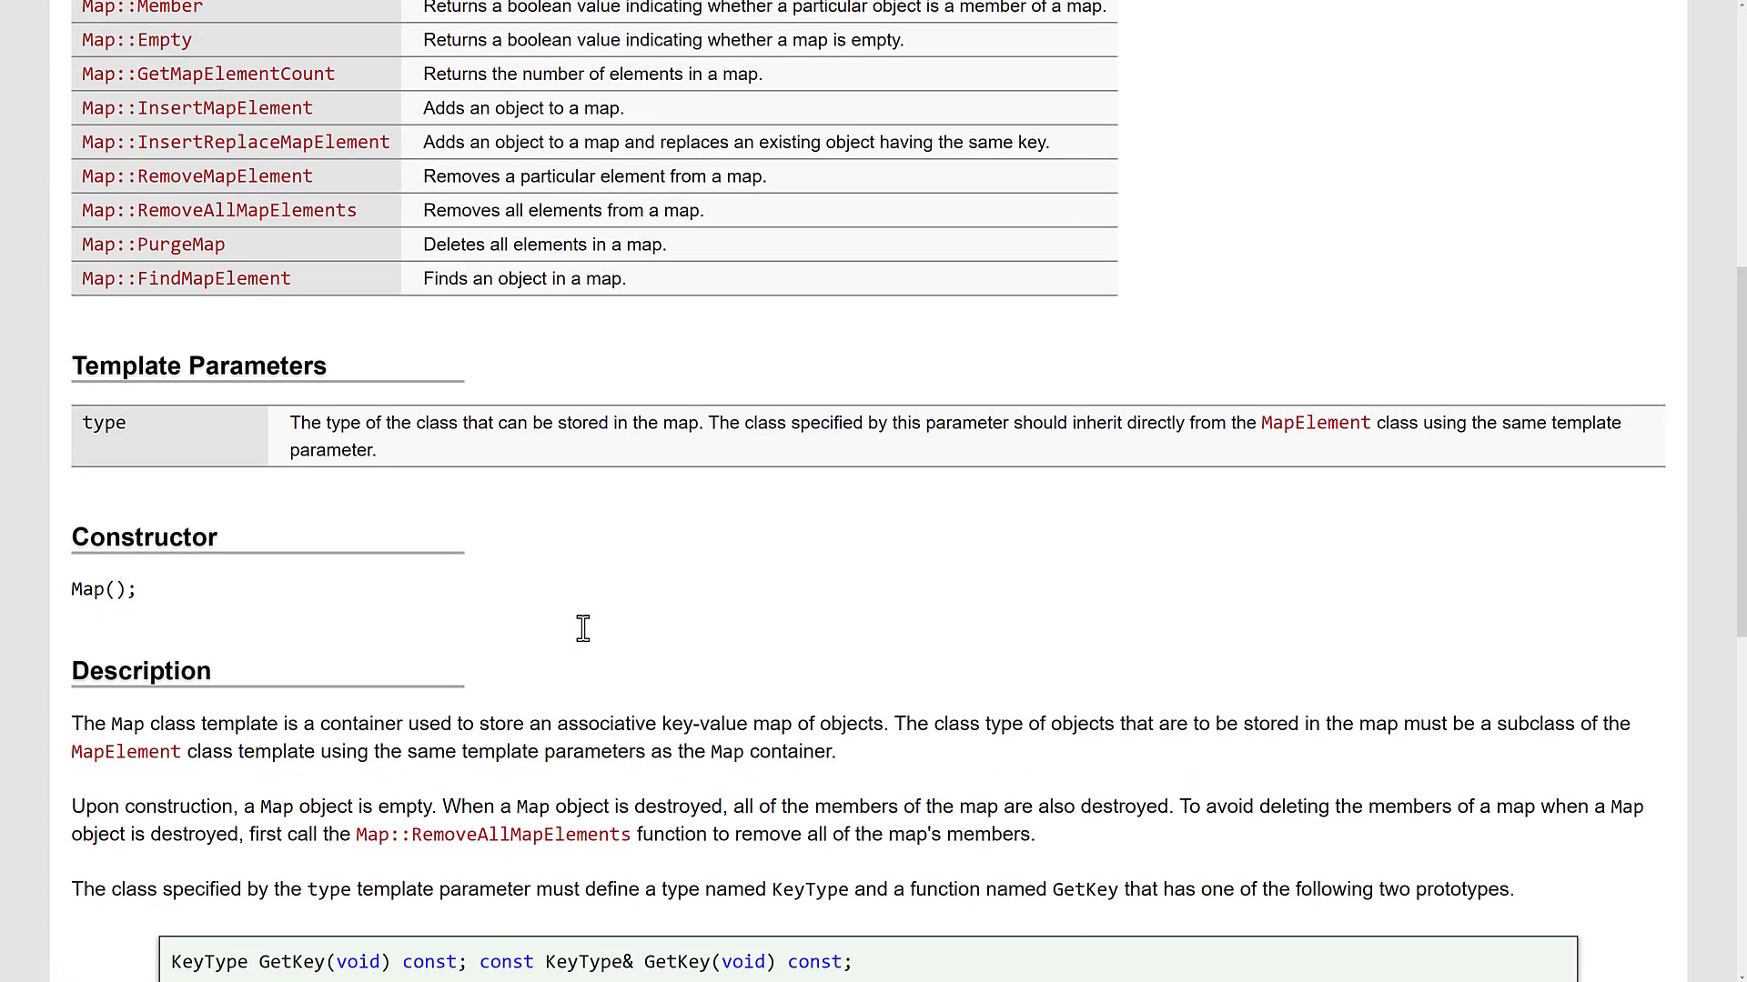
scroll("down", 3)
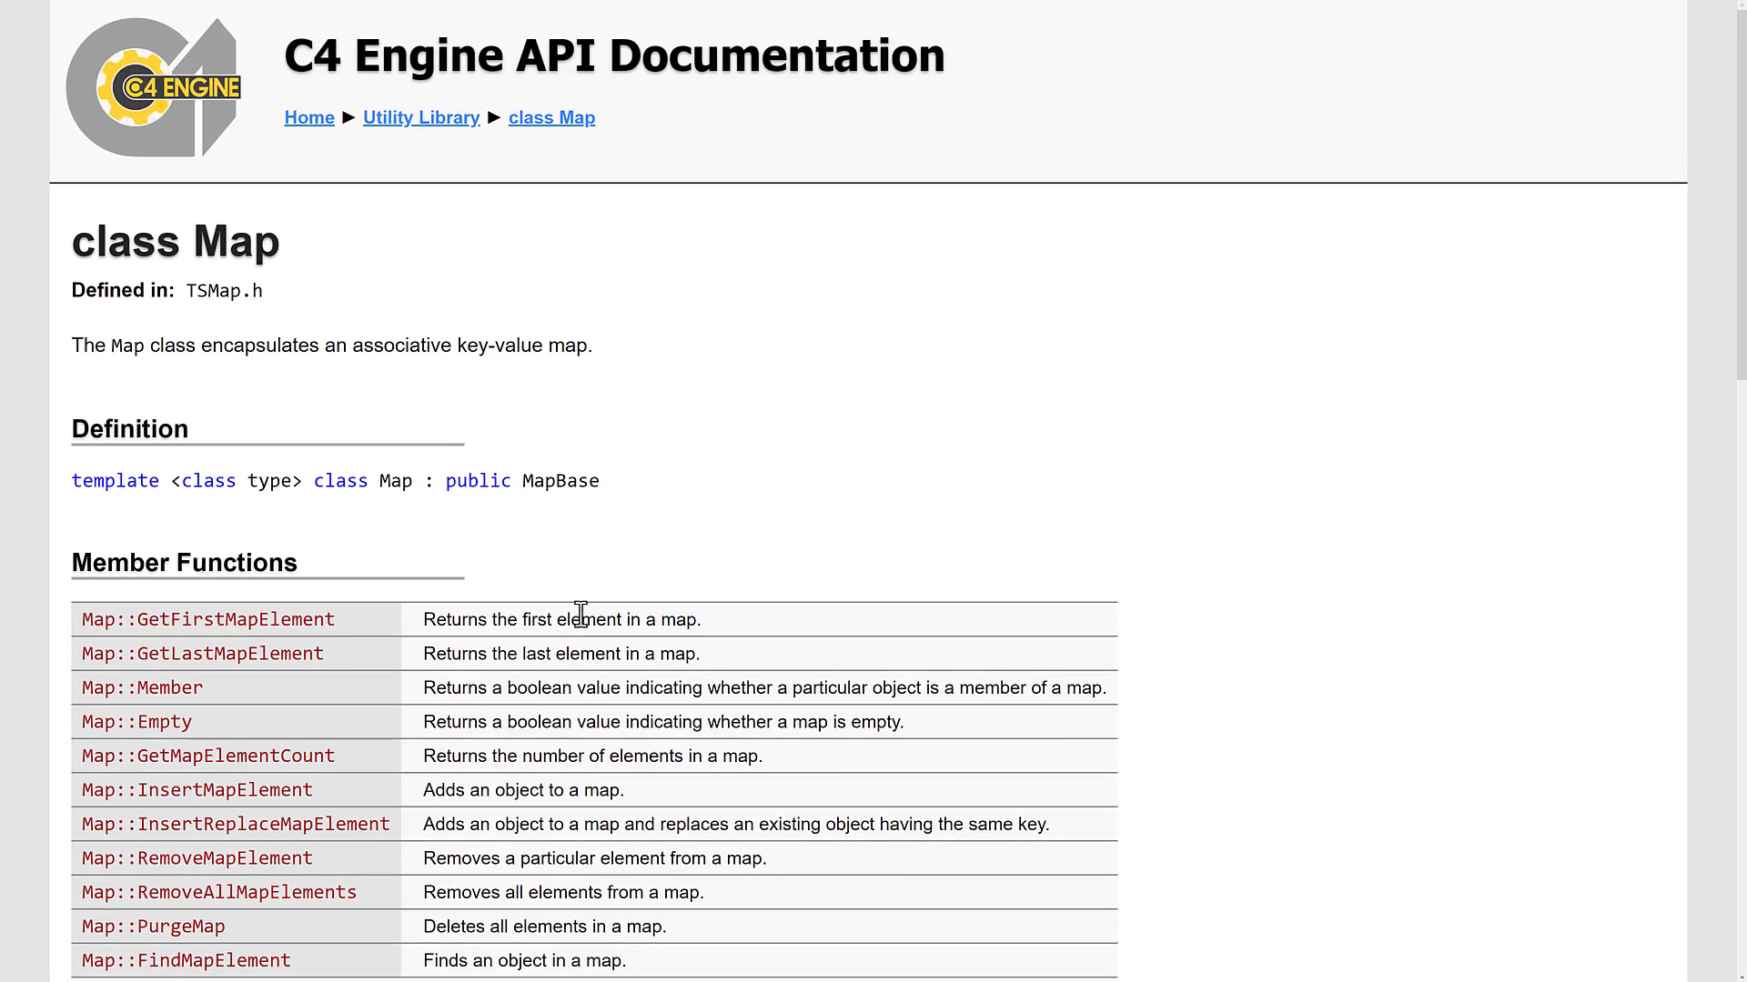
mouse_move(589, 586)
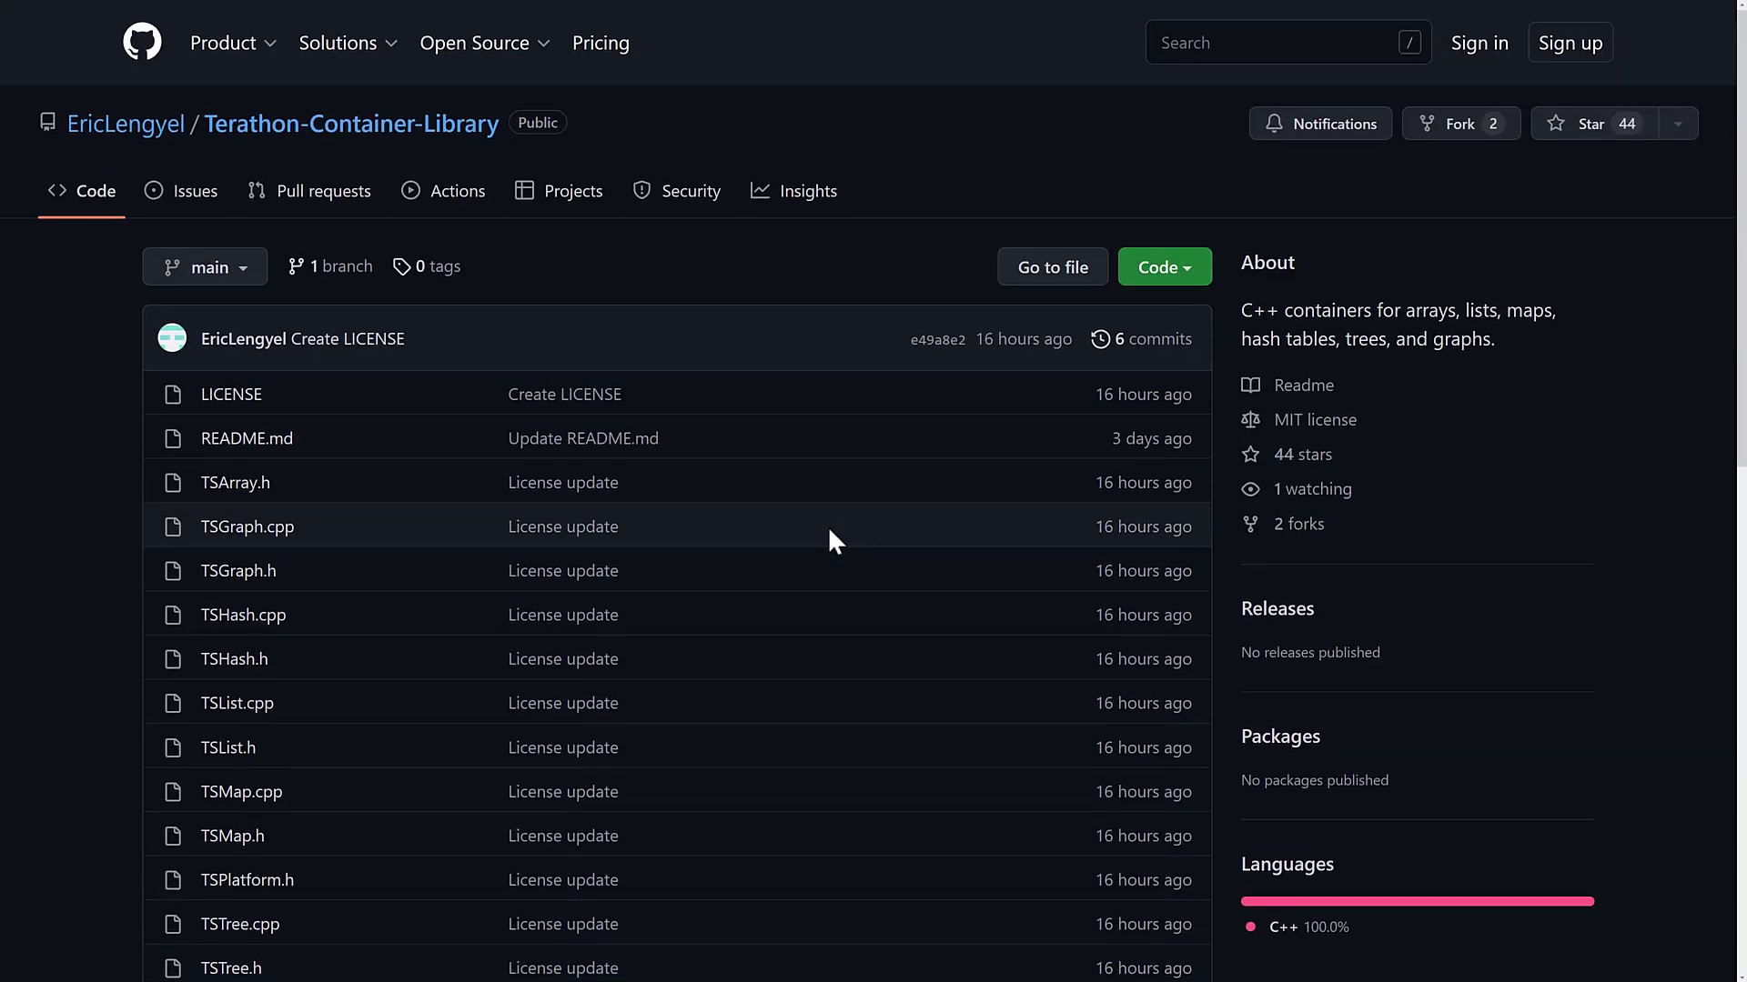
Scroll the Terathon-Container-Library page over its file list, About details and README.
scroll("down", 3)
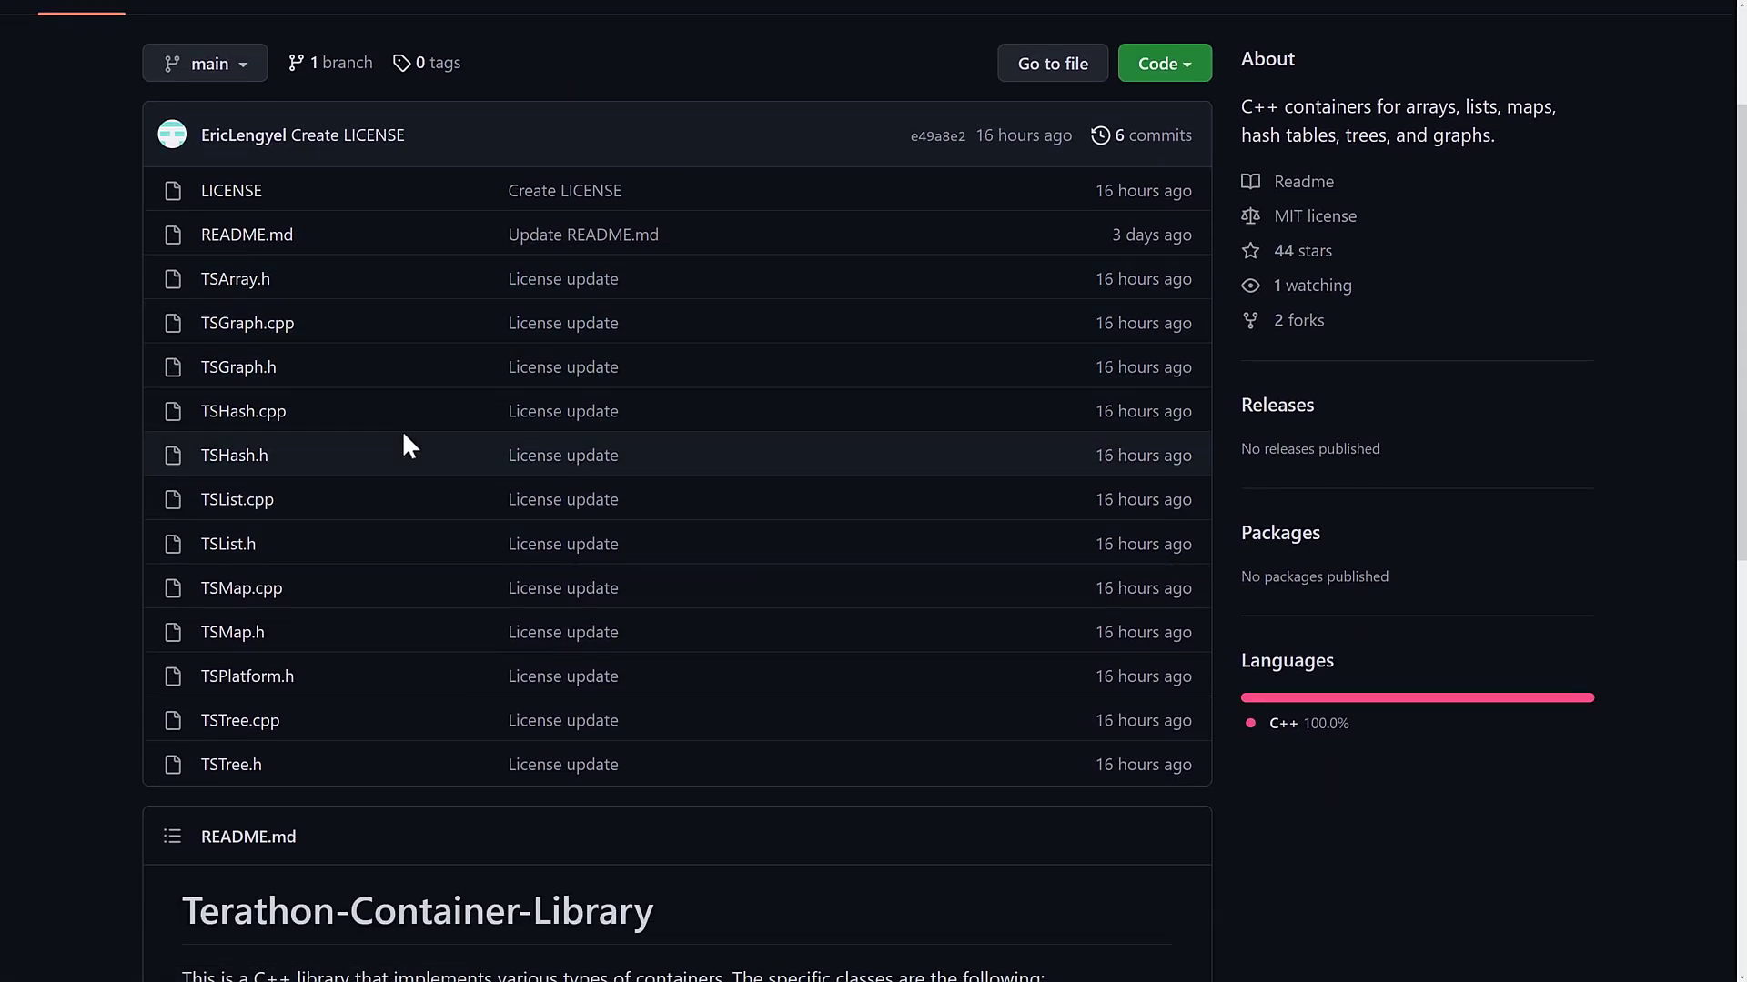
mouse_move(332, 270)
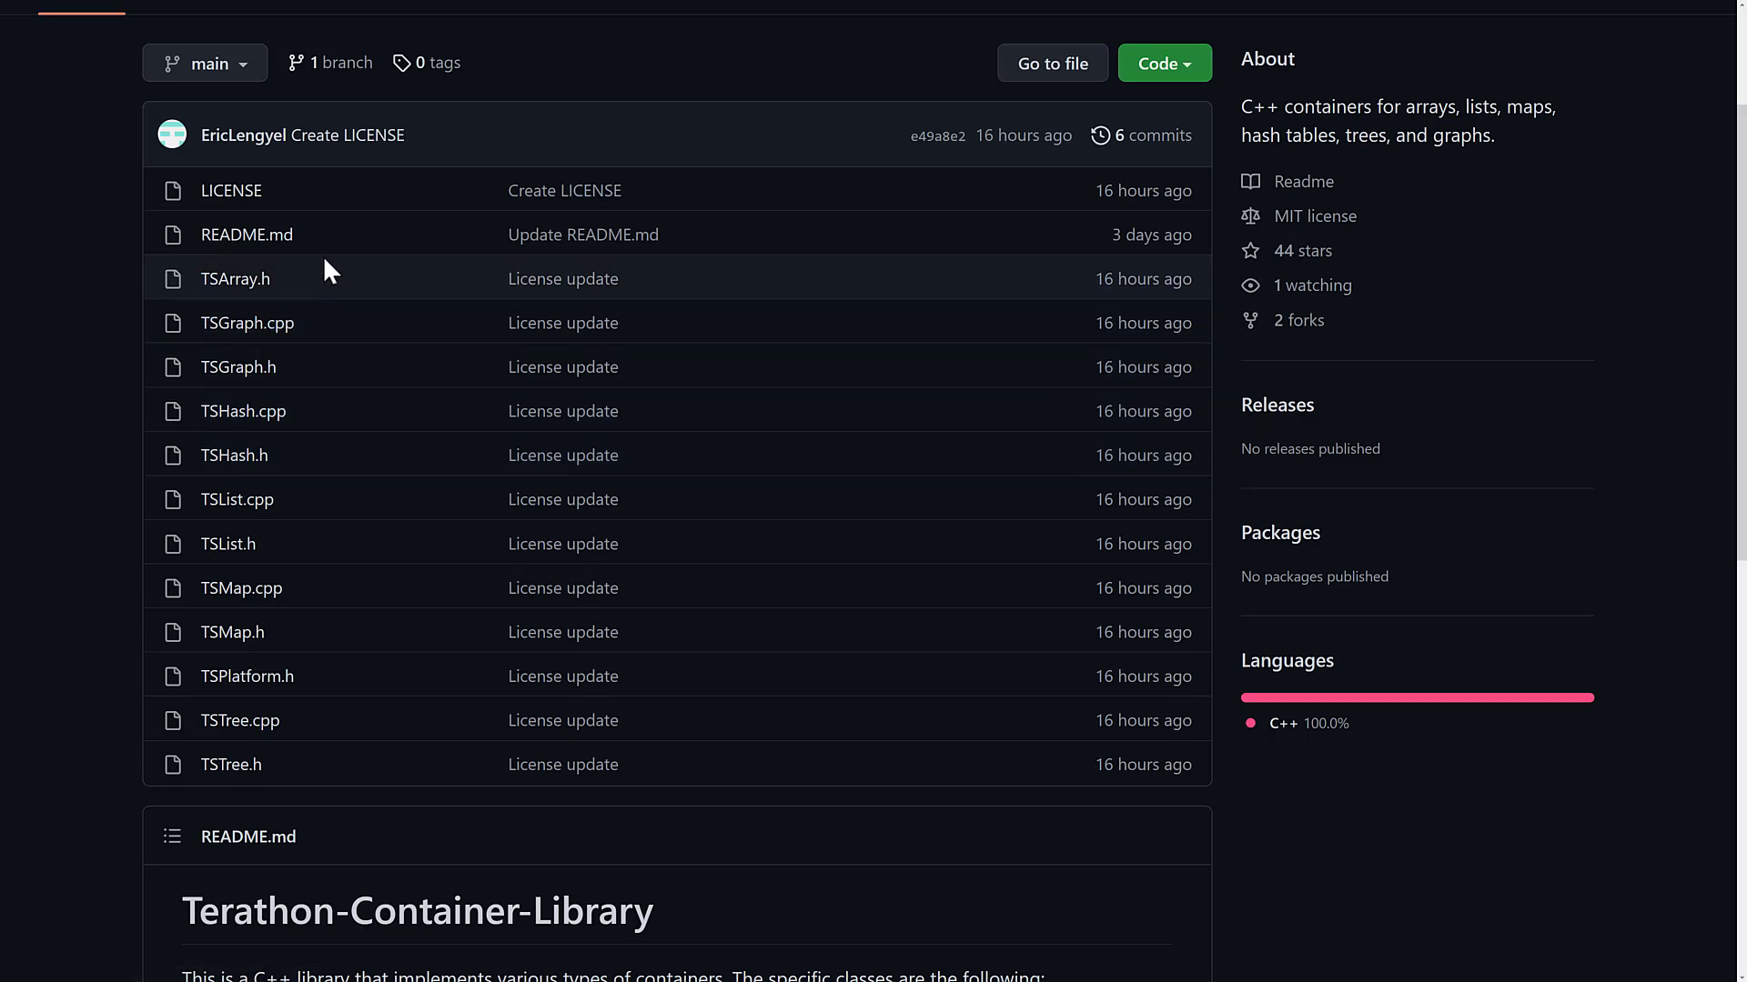
mouse_move(346, 593)
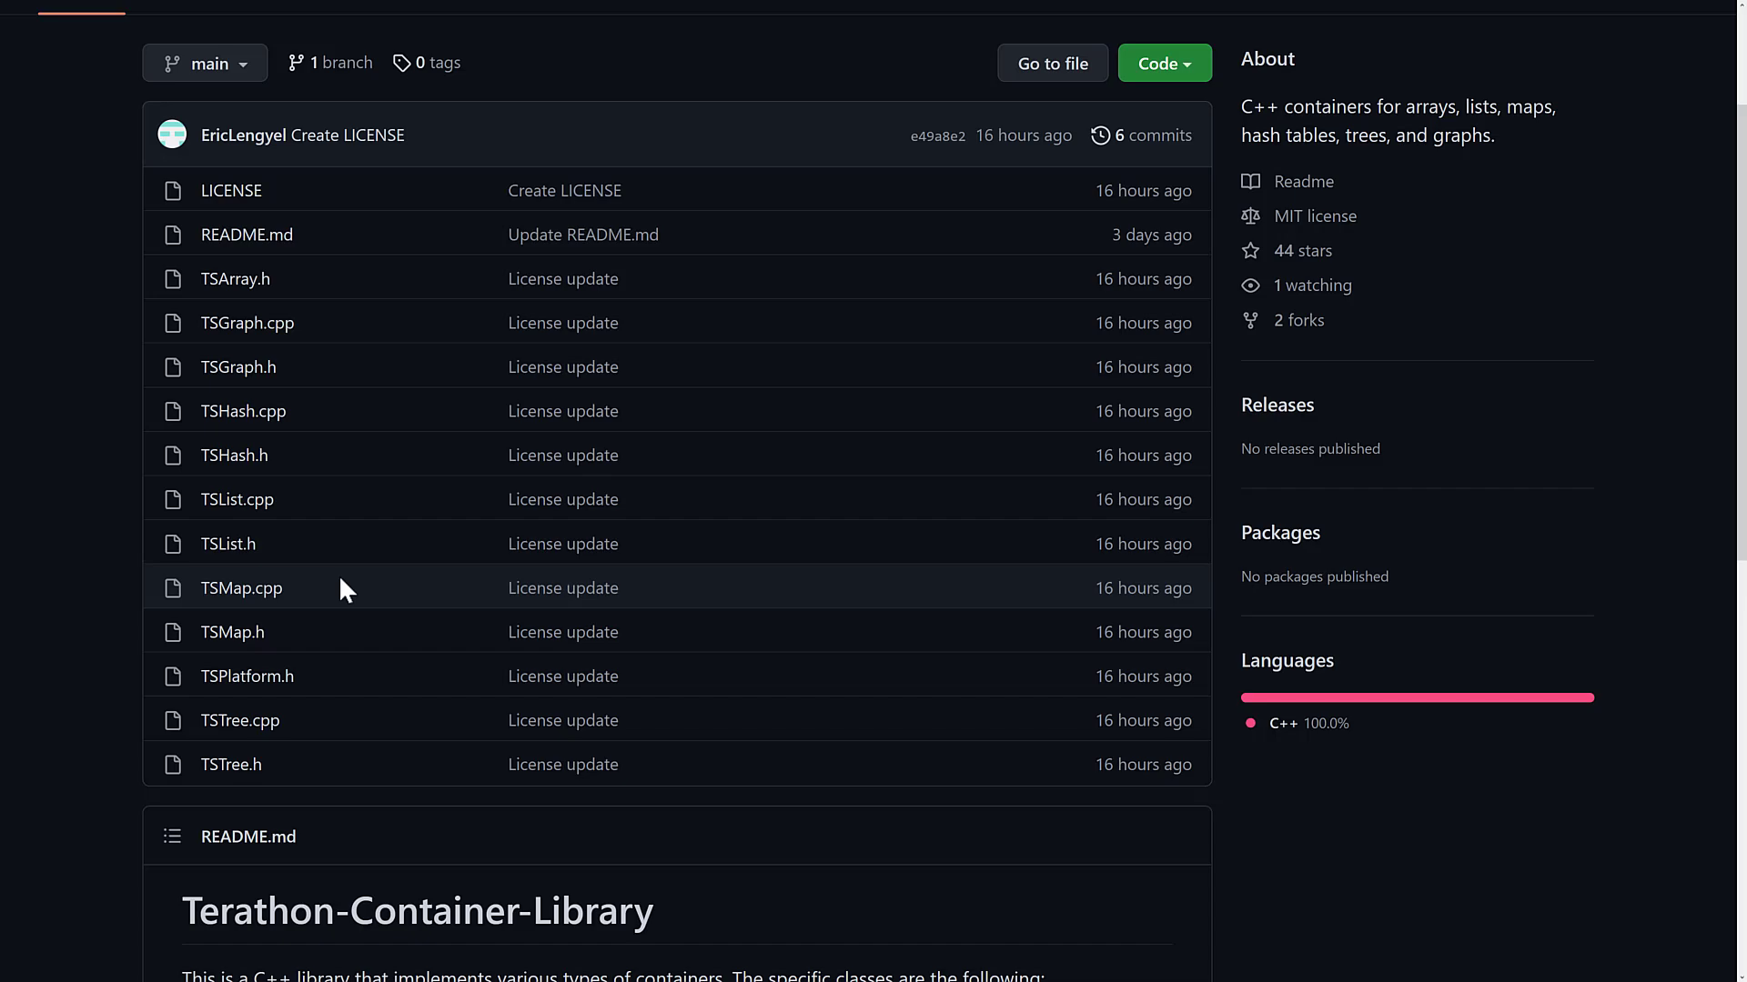
mouse_move(1069, 540)
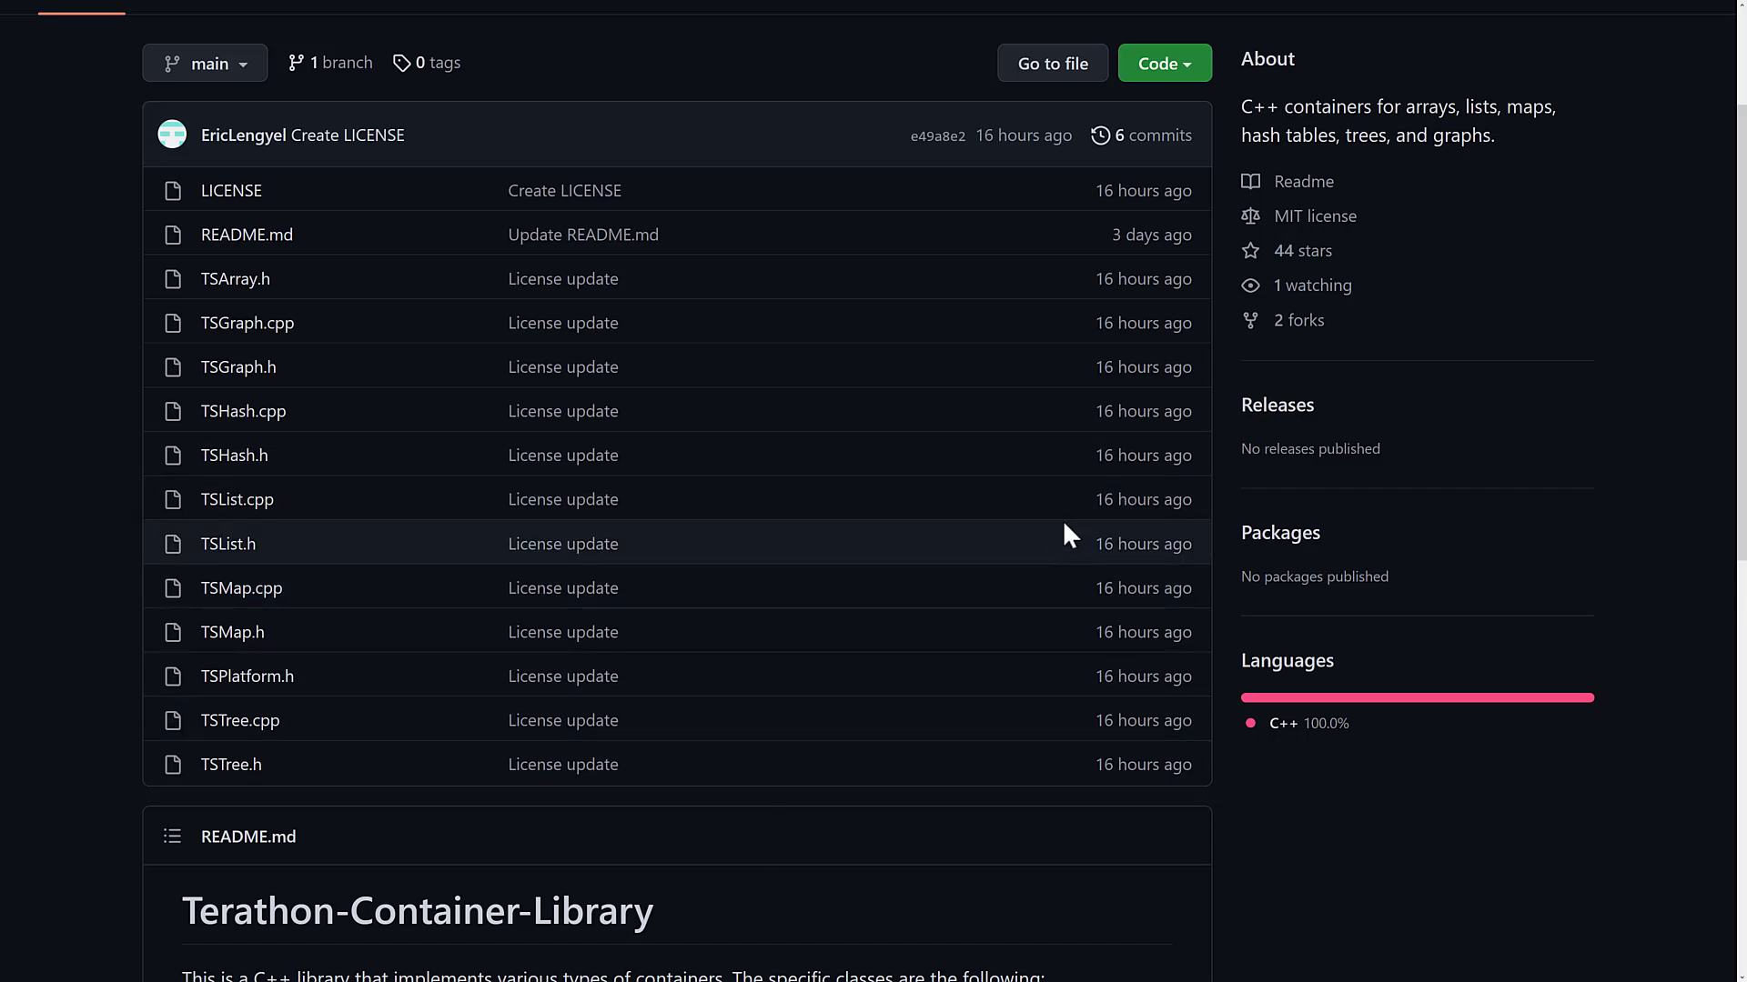
mouse_move(1035, 526)
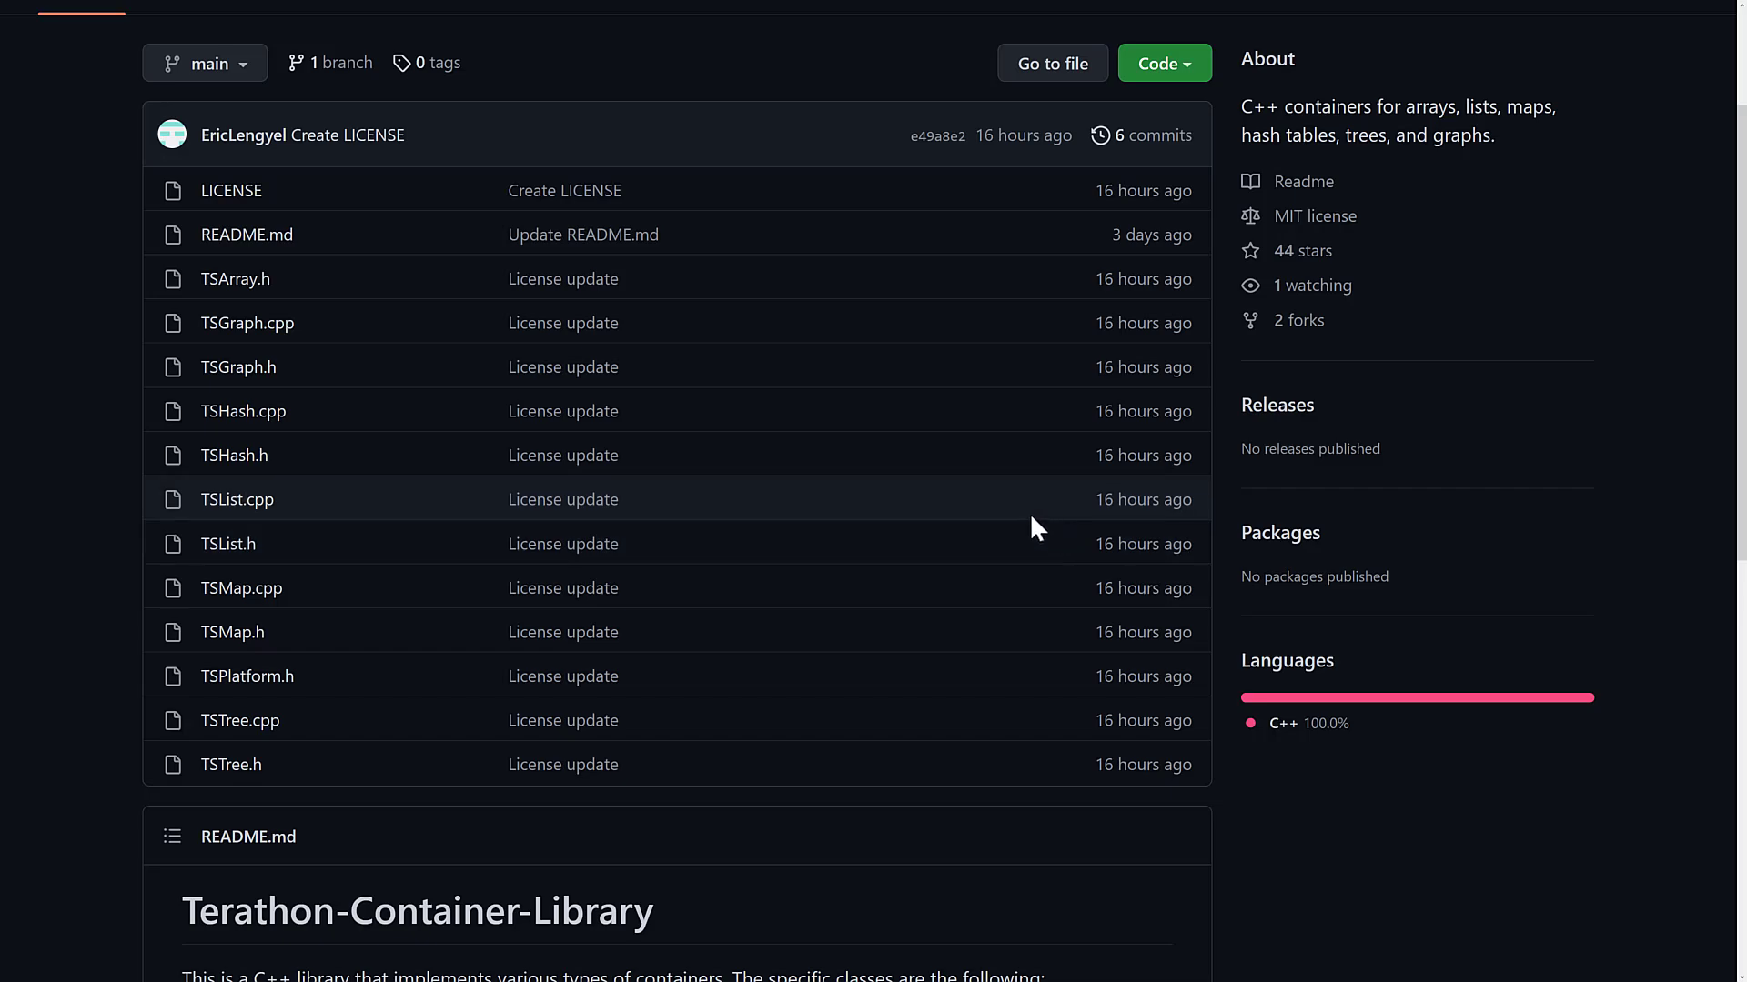
mouse_move(984, 512)
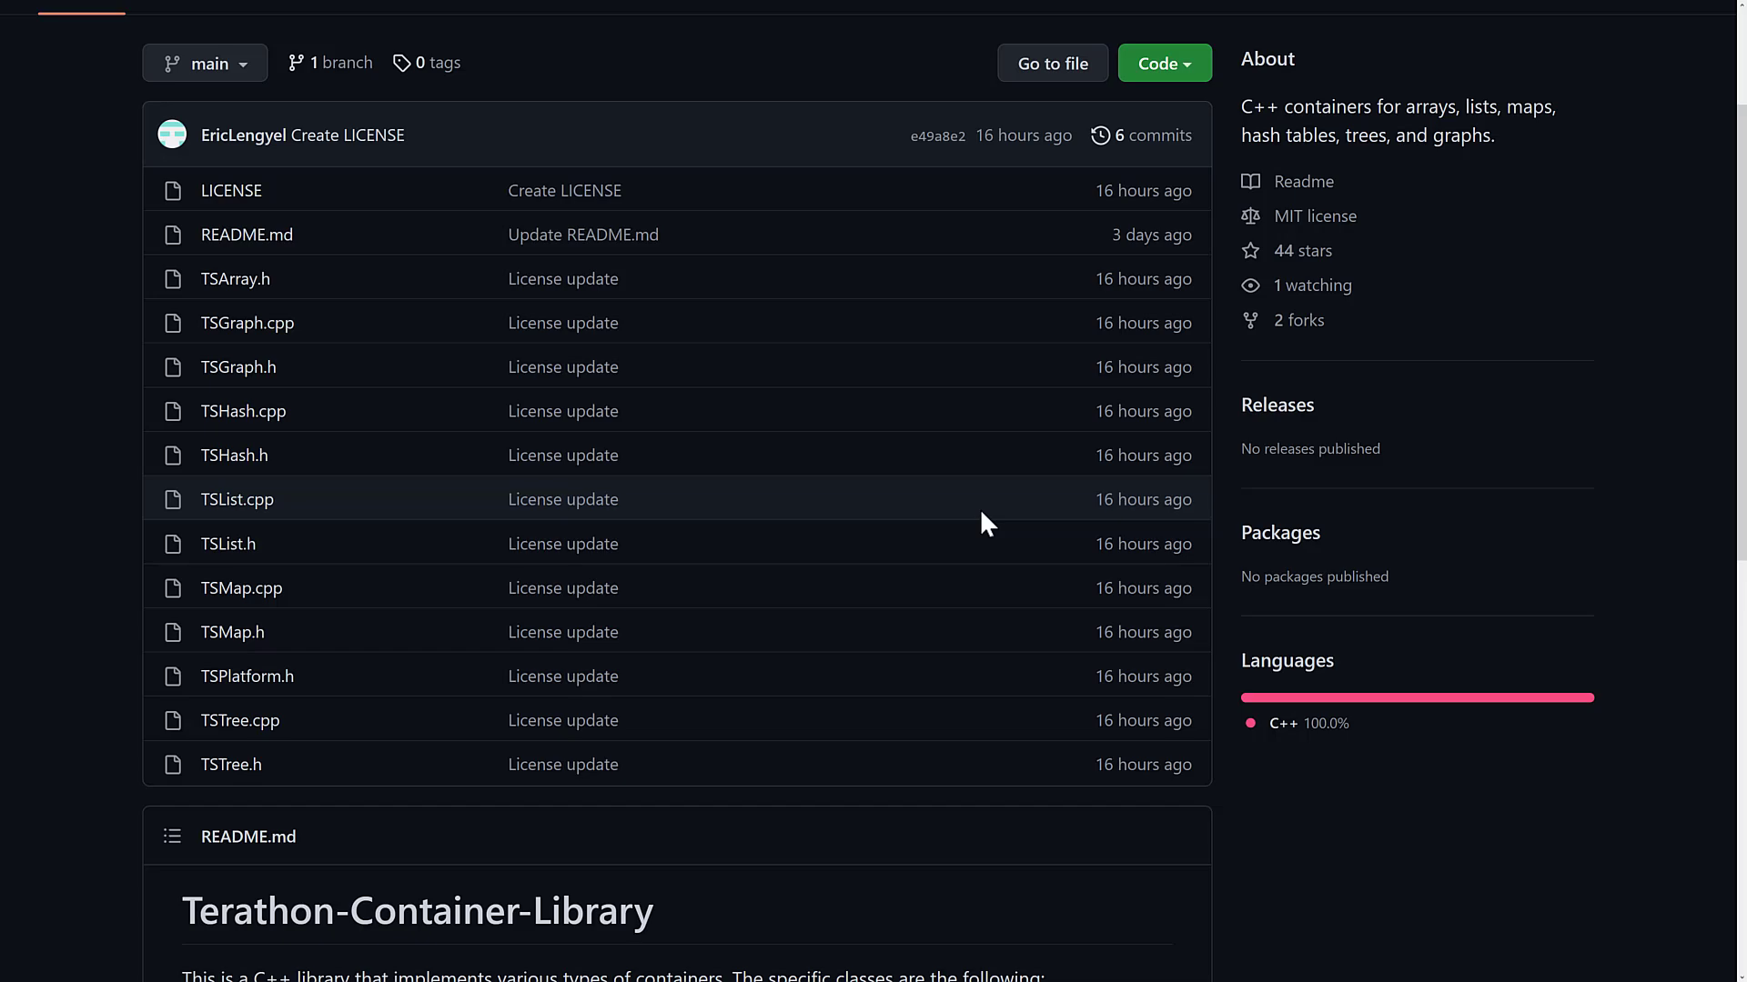
mouse_move(1355, 197)
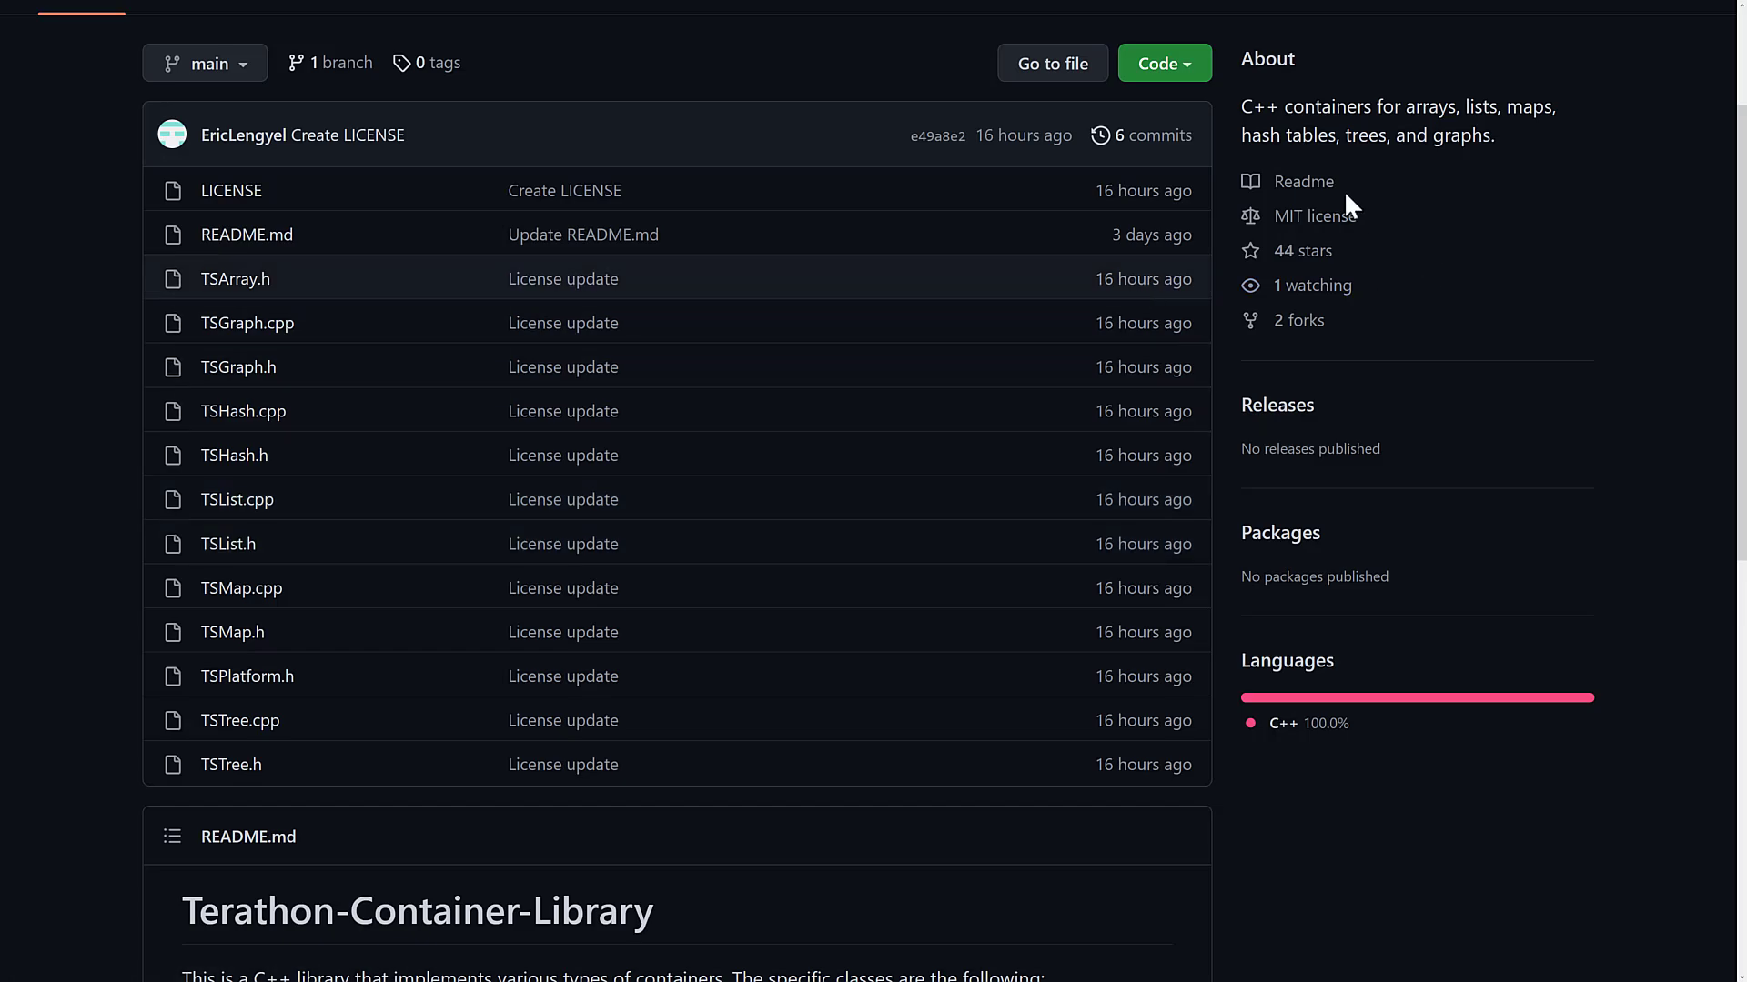
mouse_move(1328, 228)
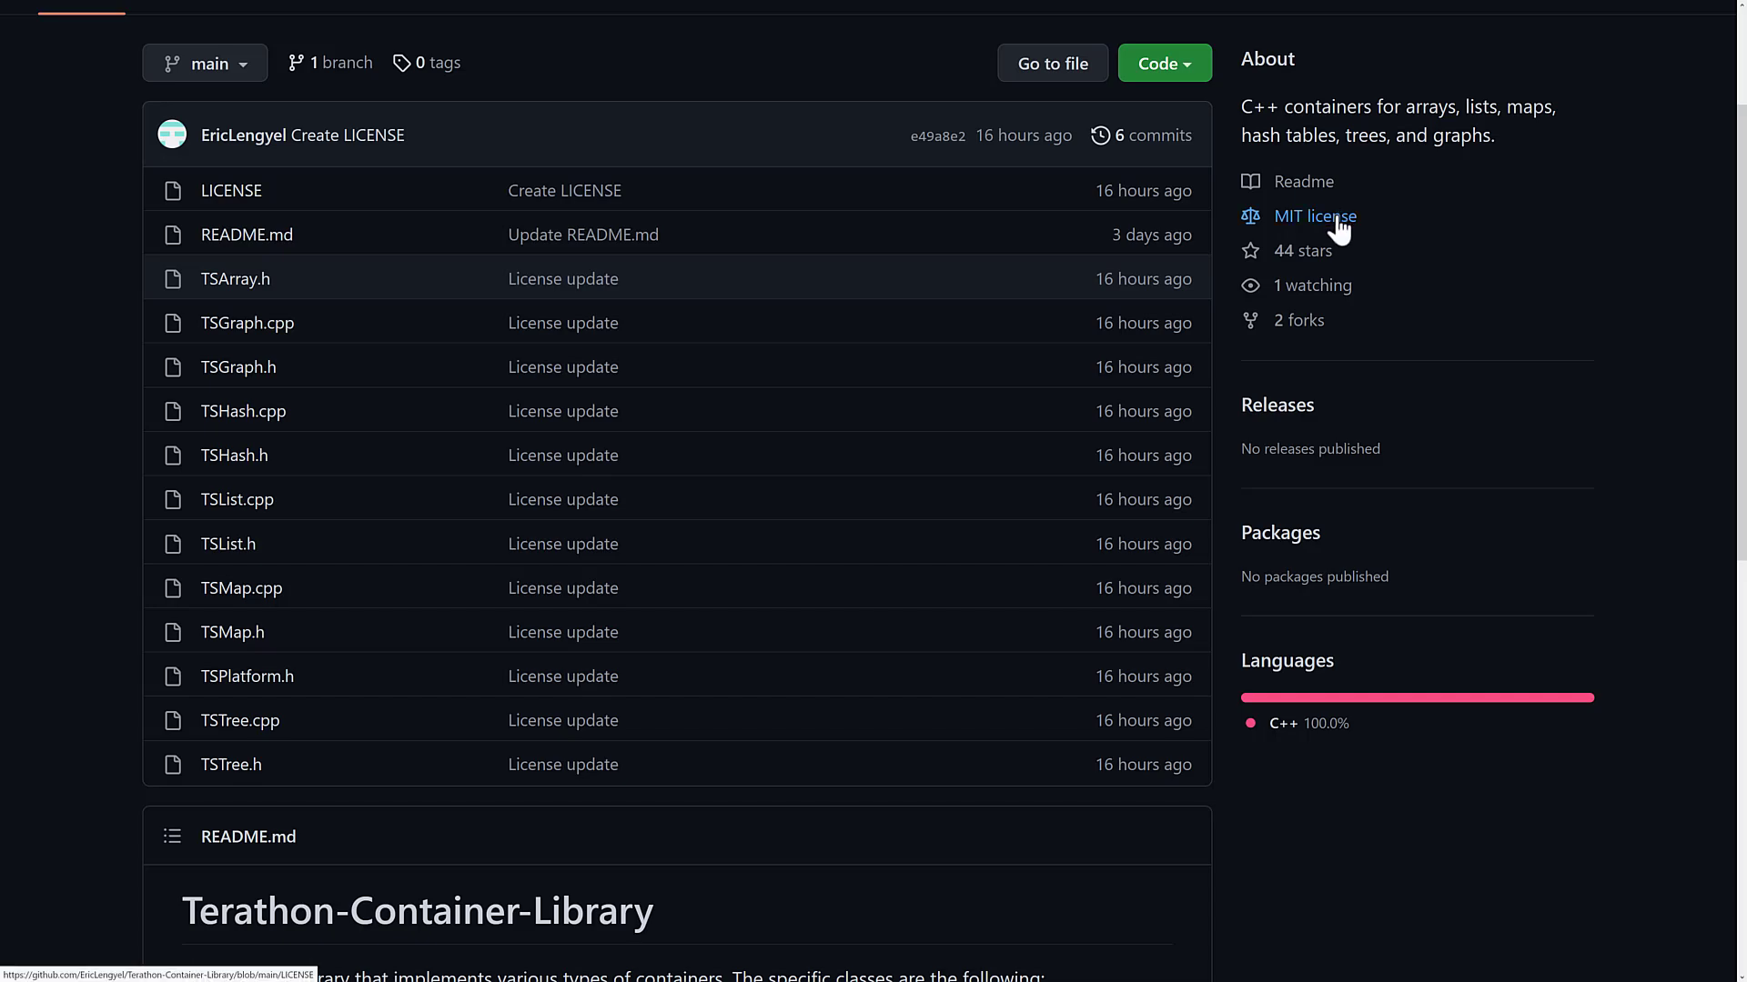
mouse_move(891, 439)
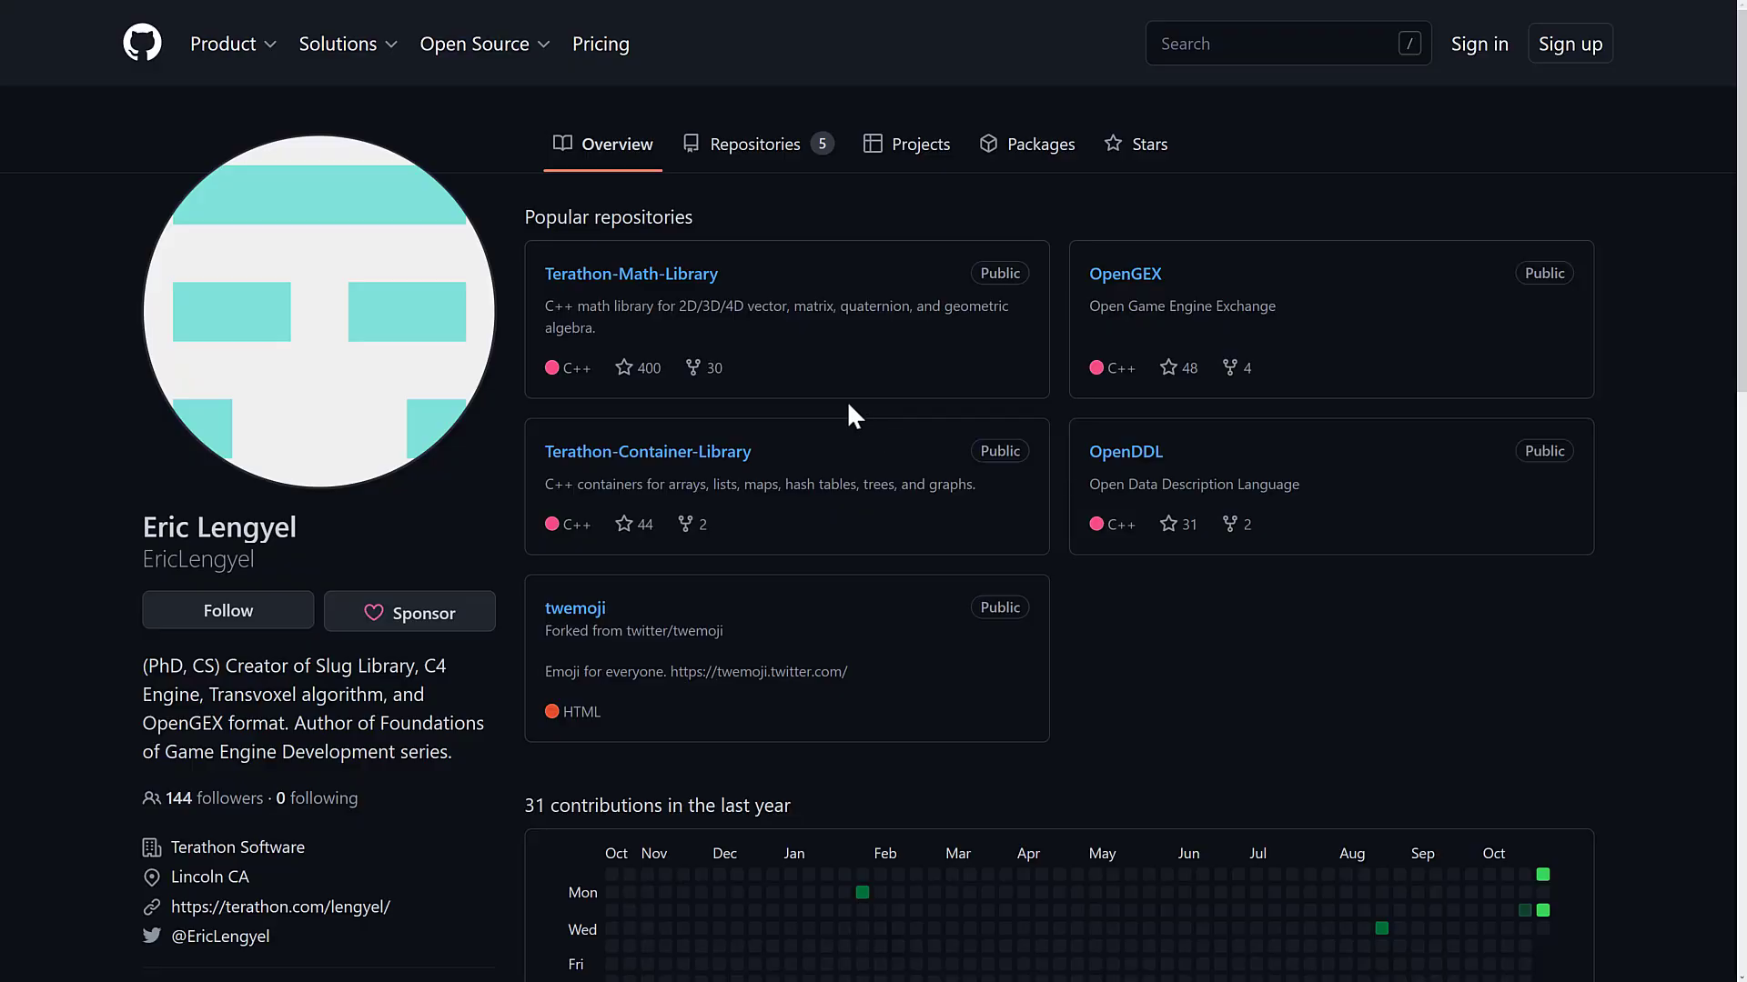
Open Terathon-Math-Library from Popular repositories and scroll to the Vector2D README section.
left_click(631, 274)
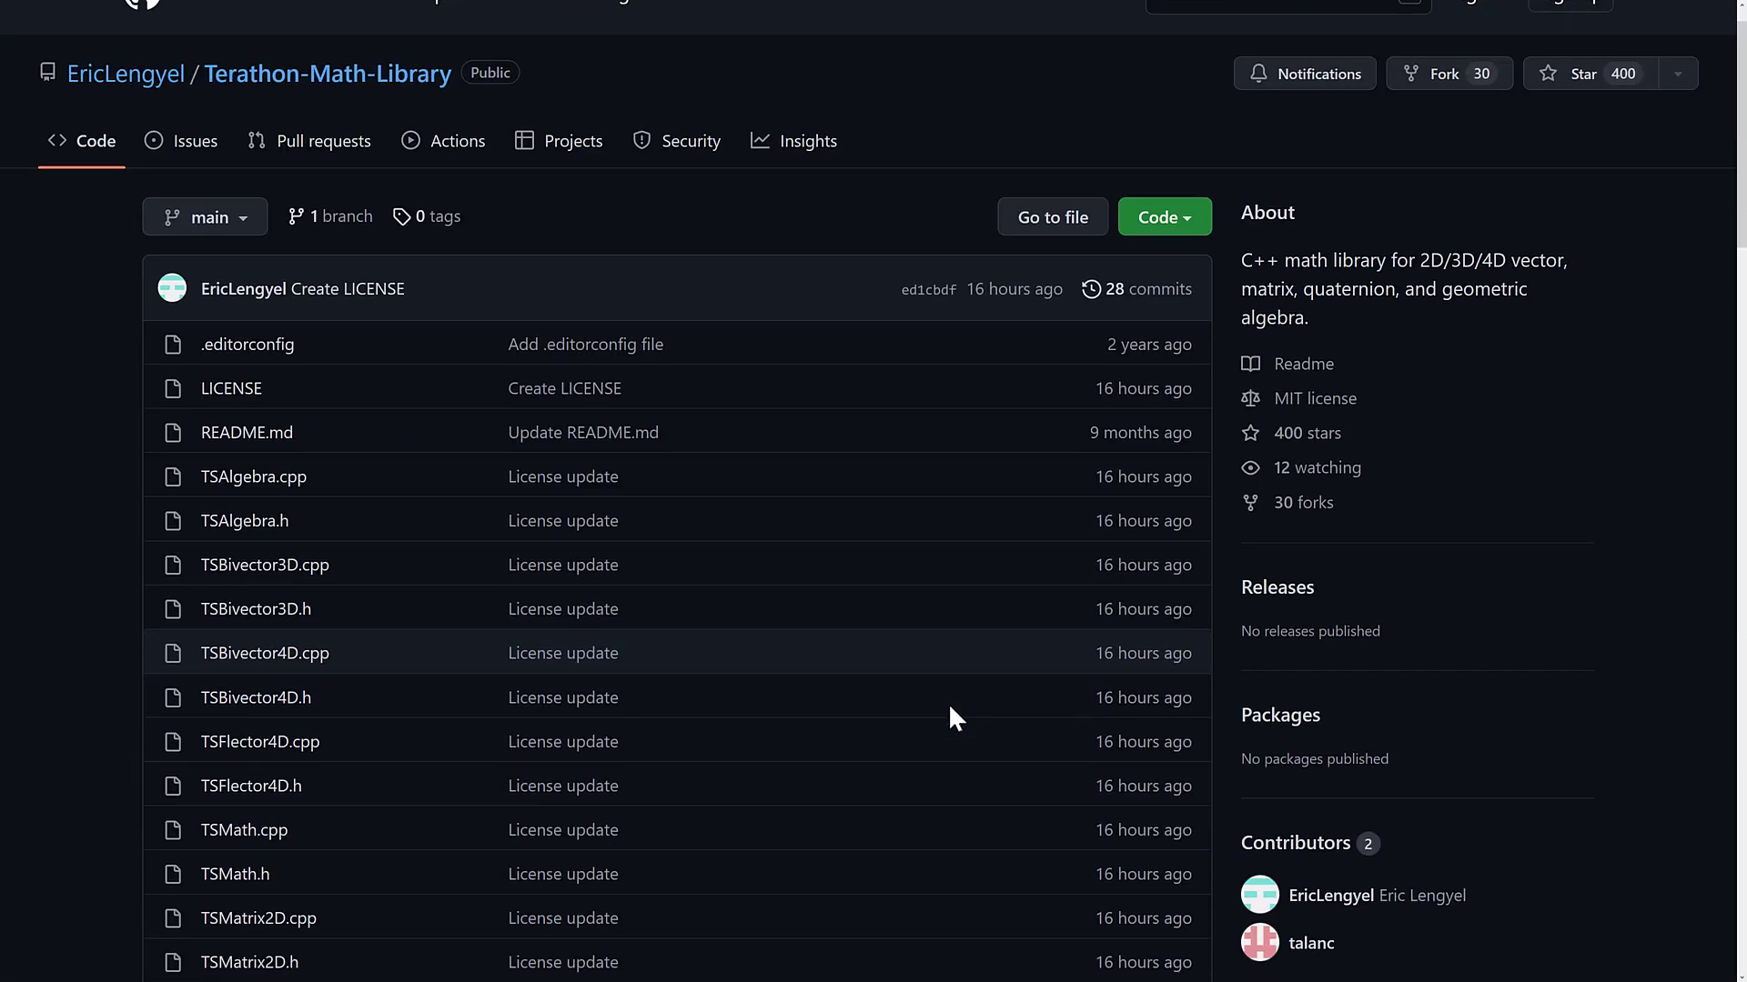
scroll("down", 3)
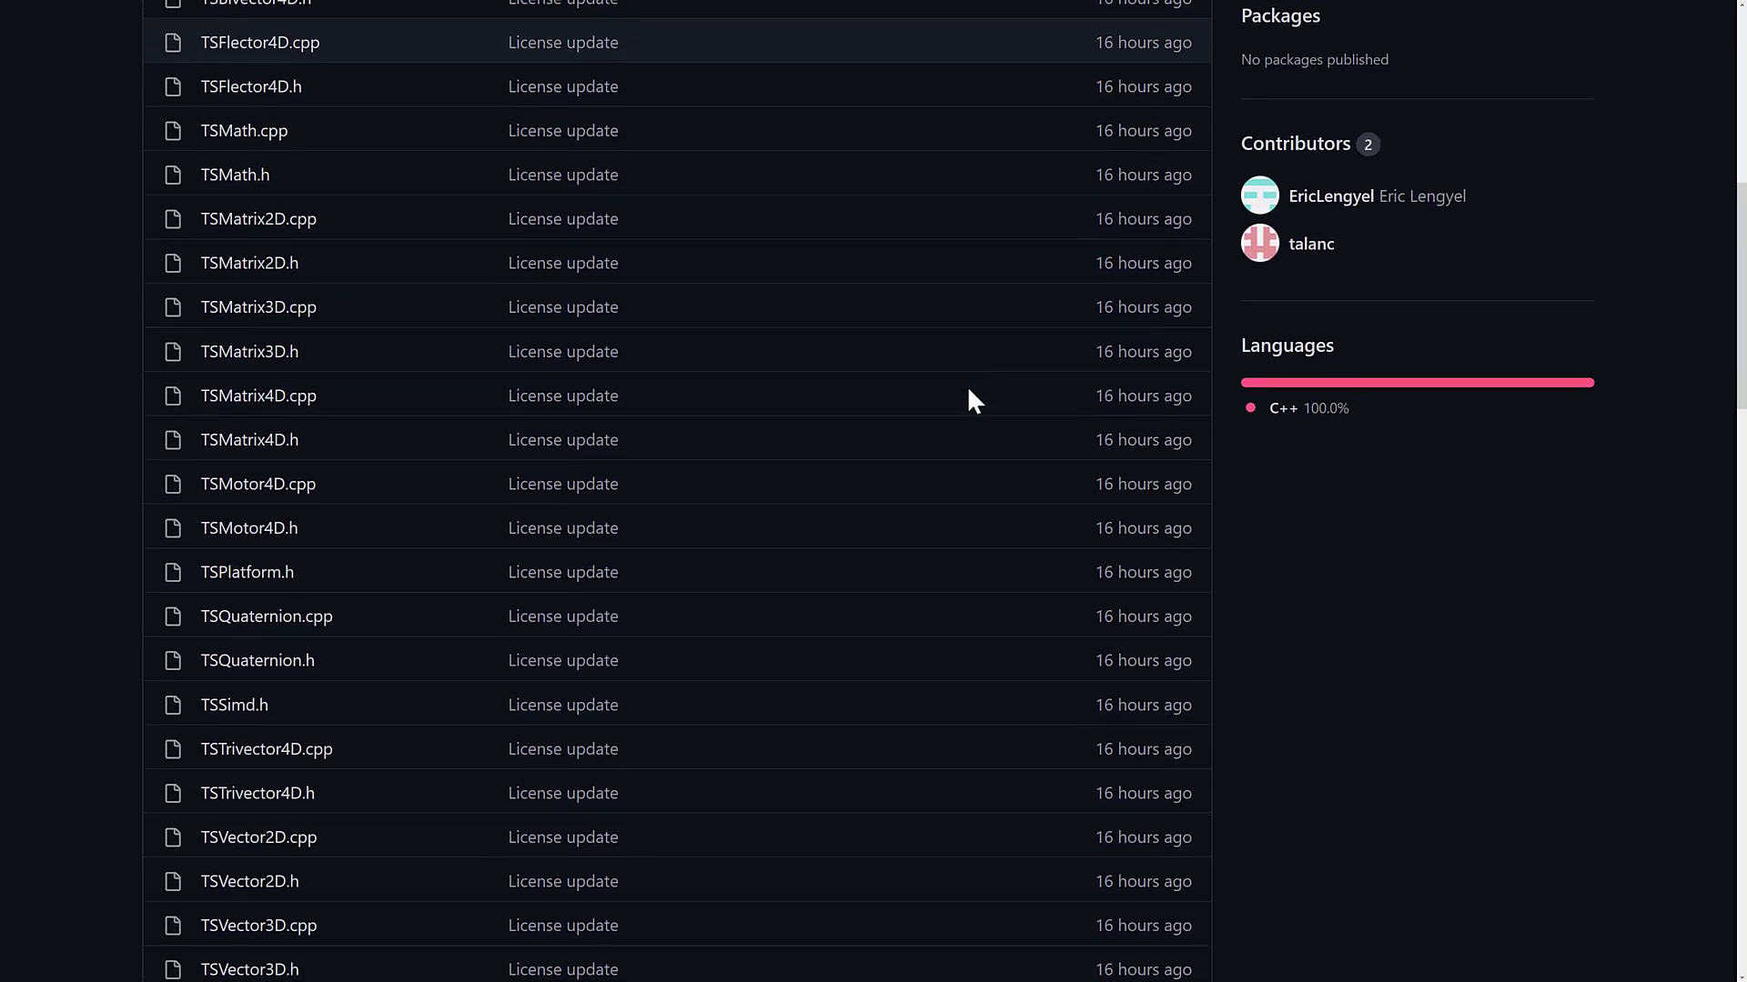
scroll("down", 3)
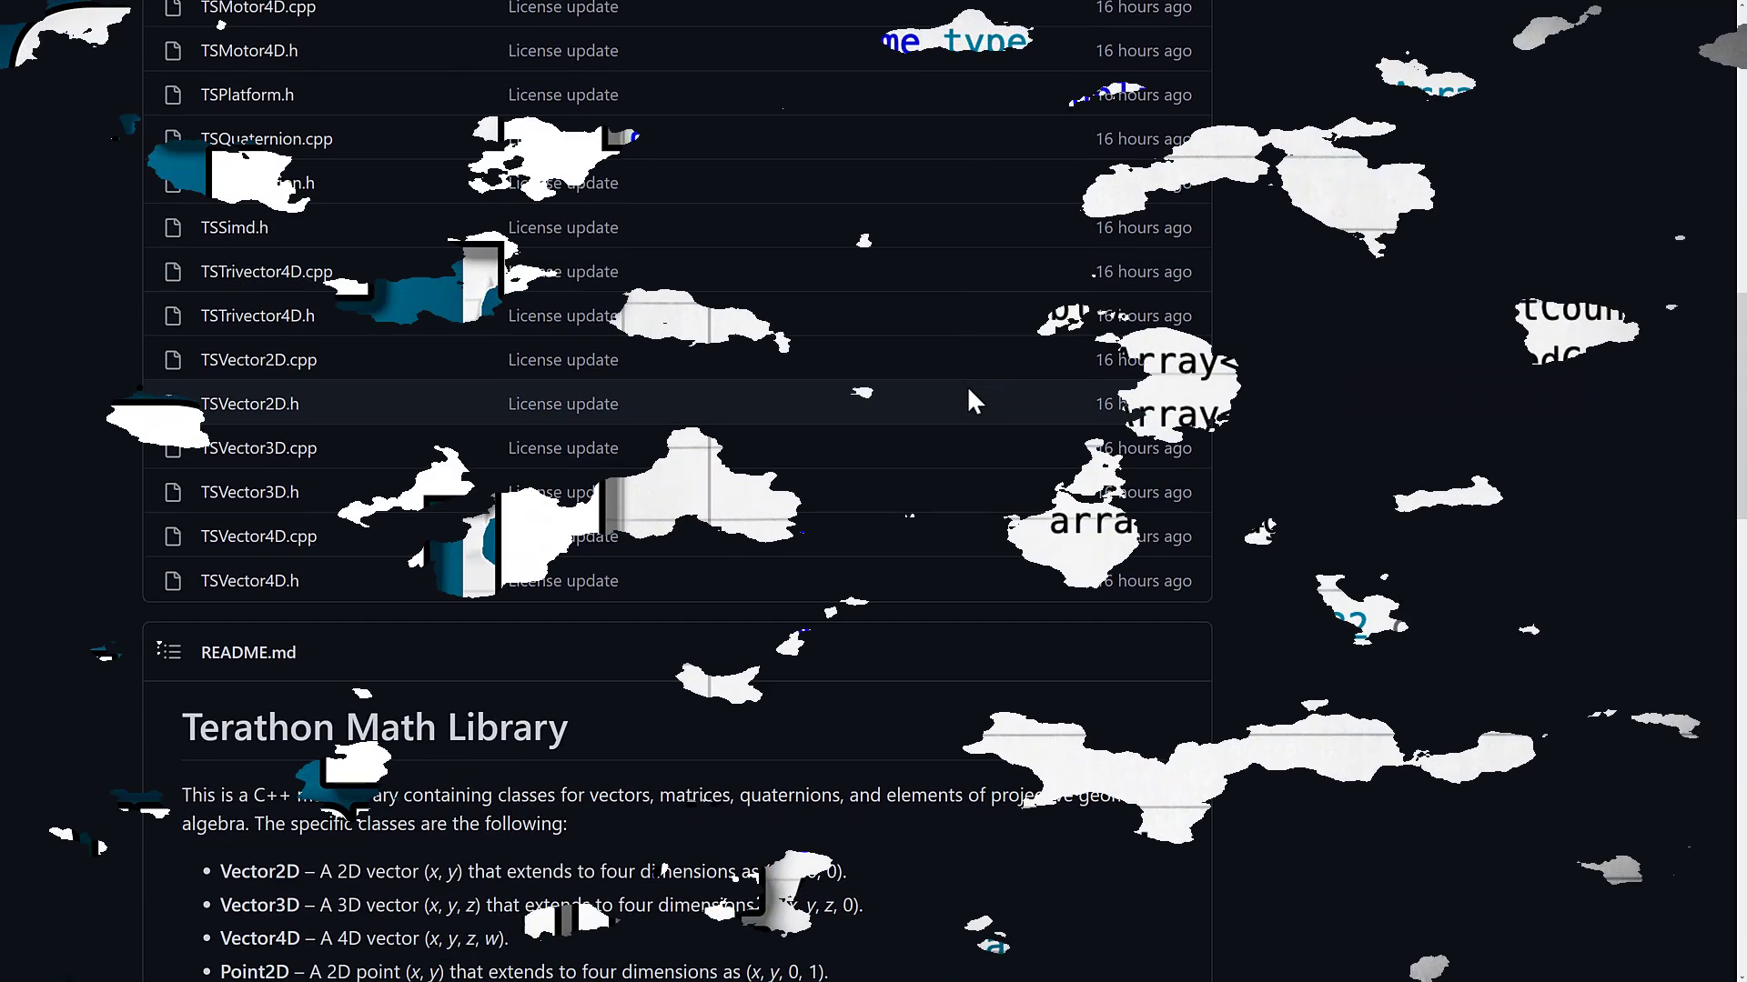